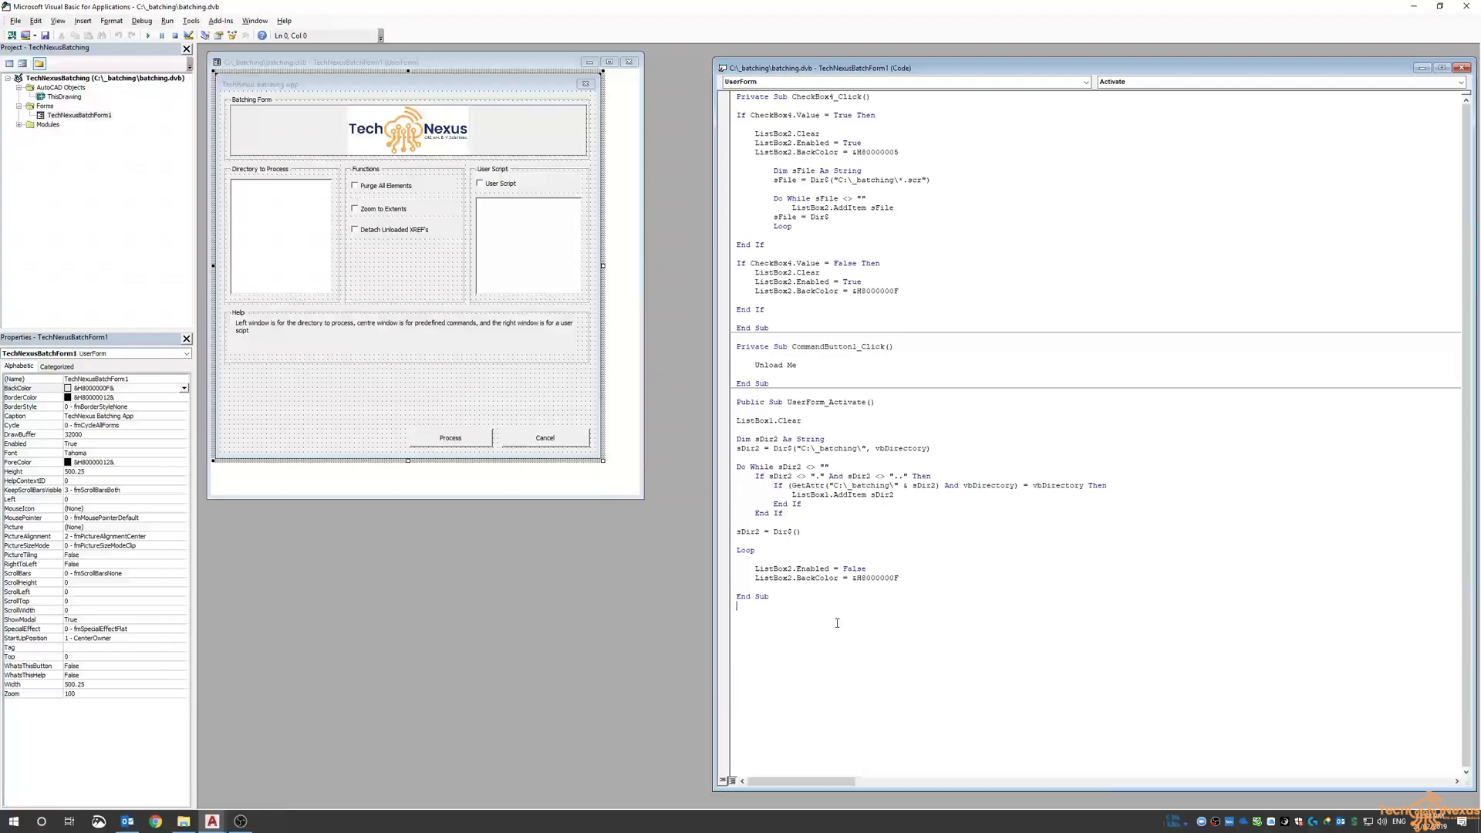
mouse_move(431, 441)
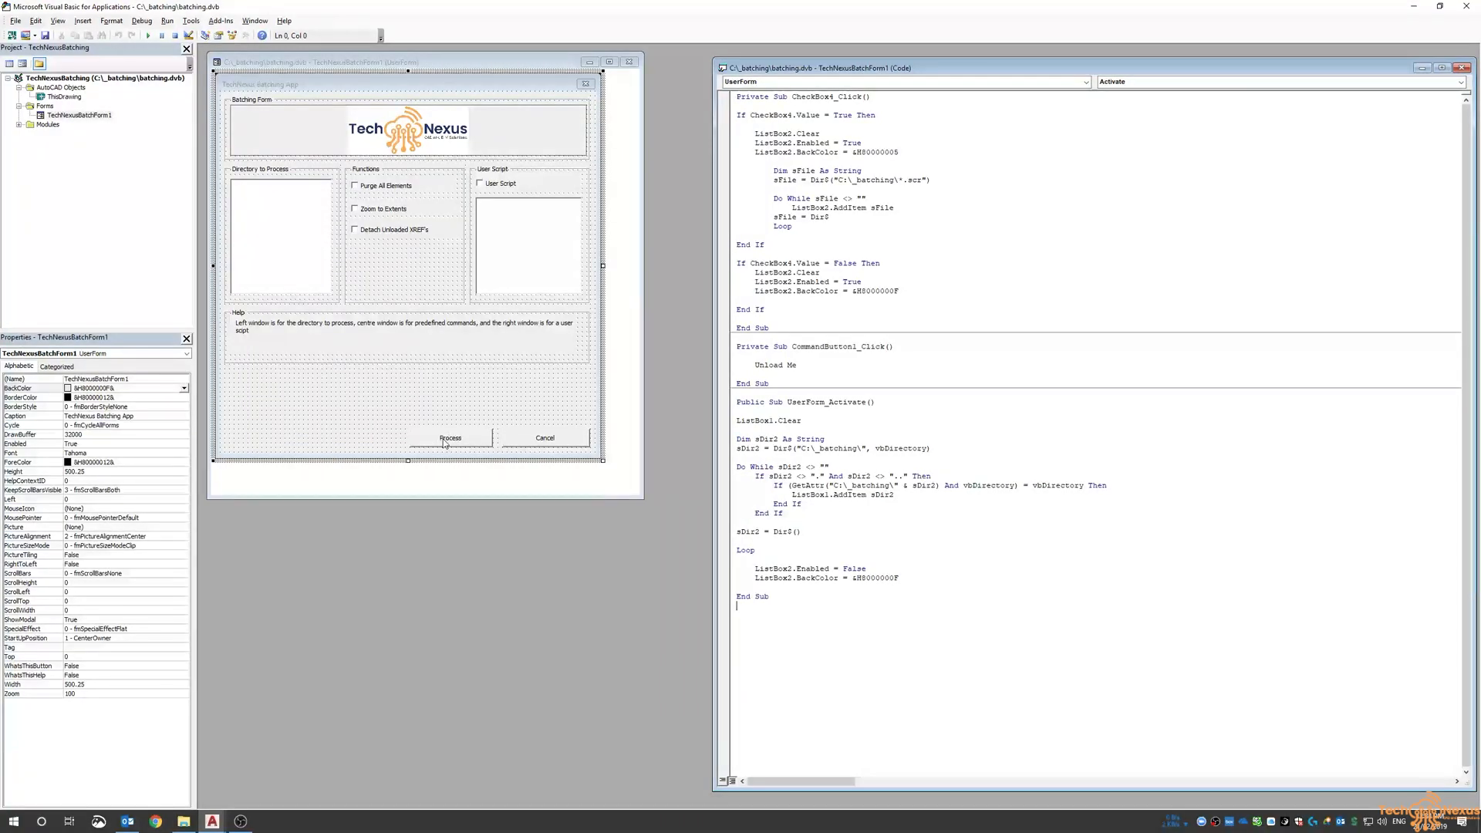
mouse_move(380, 240)
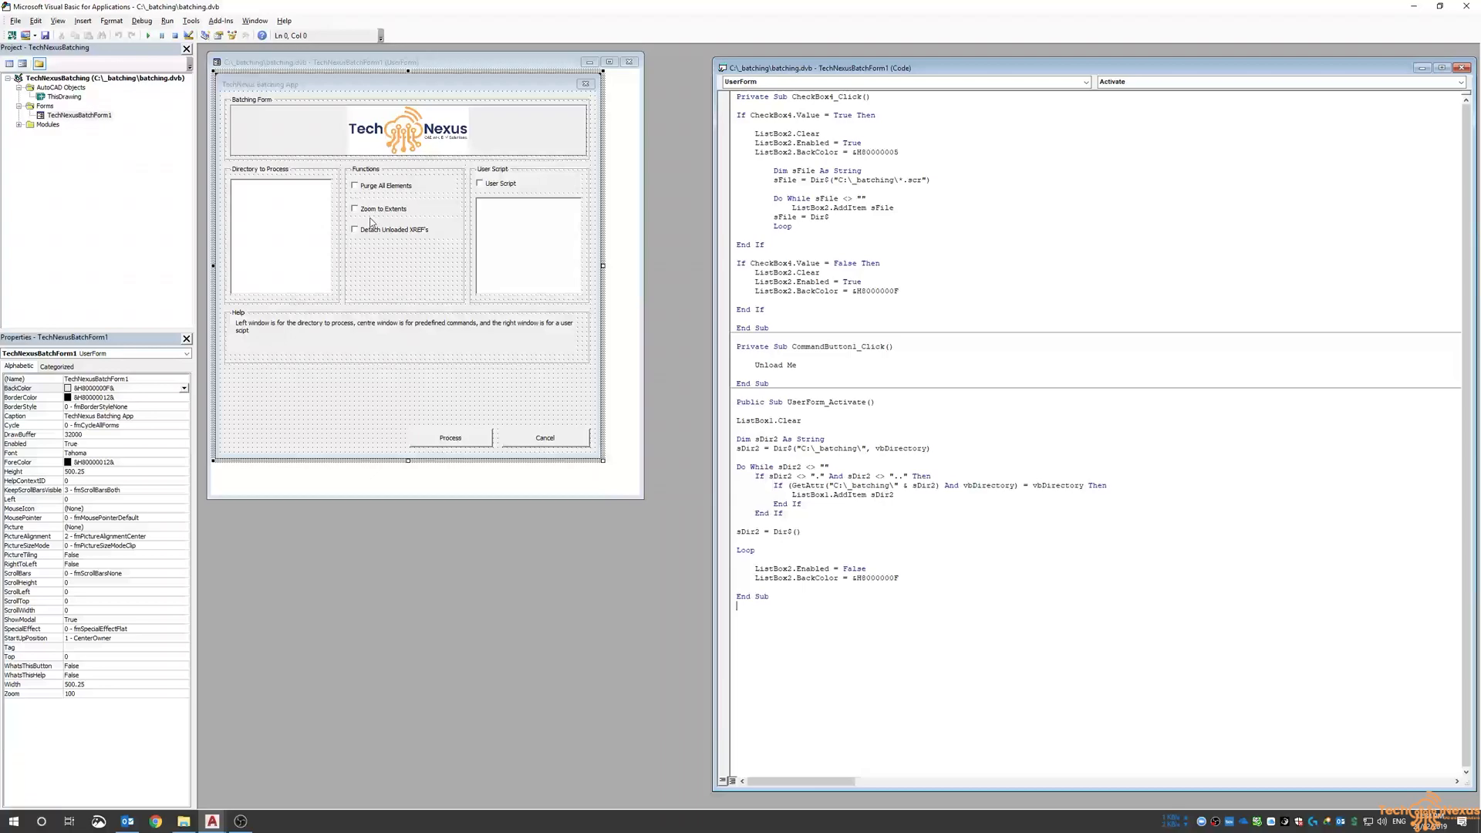
mouse_move(421, 555)
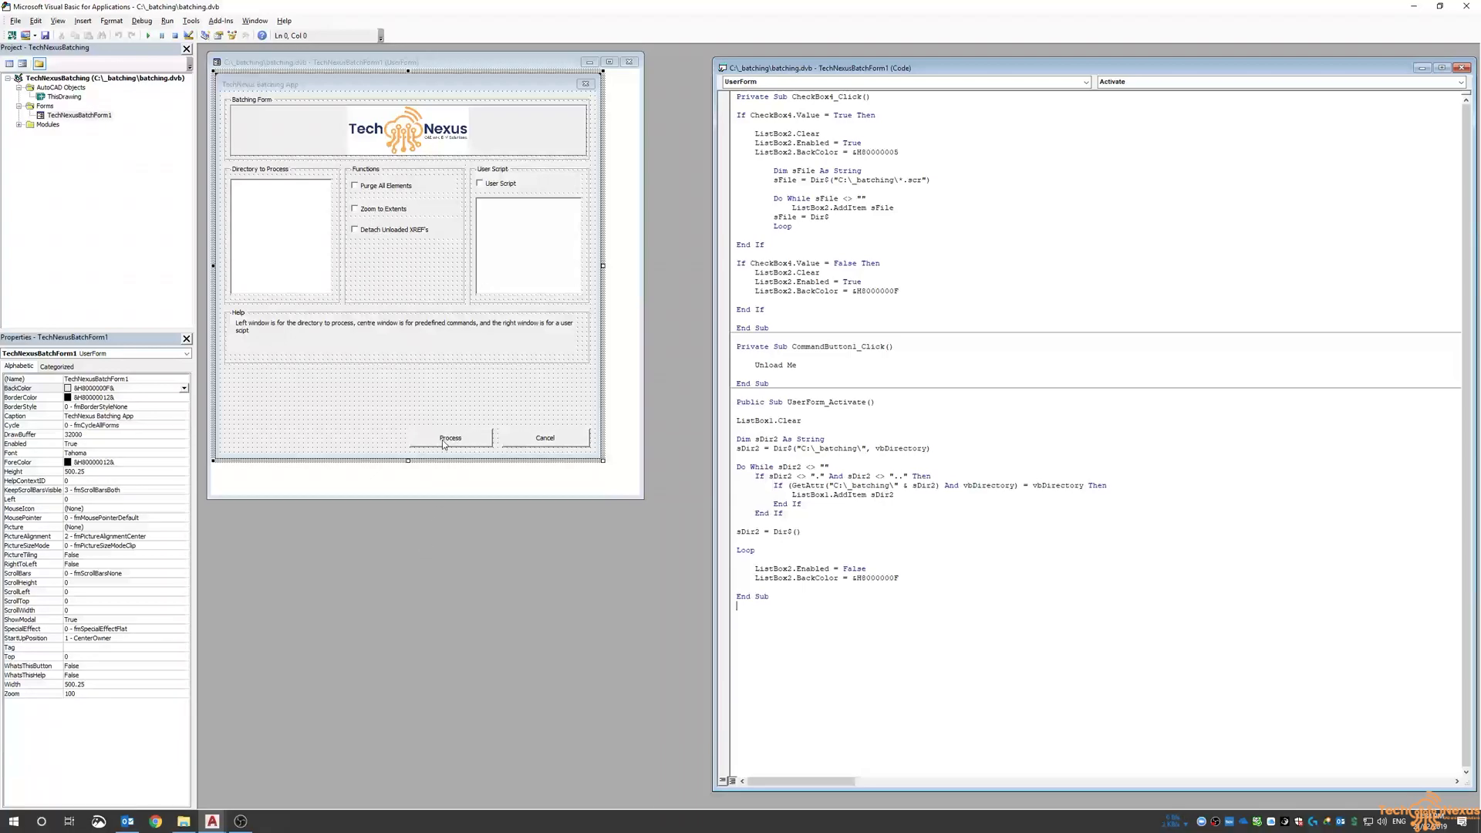
- Bring up the context menu for the form's Process command button
right_click(445, 443)
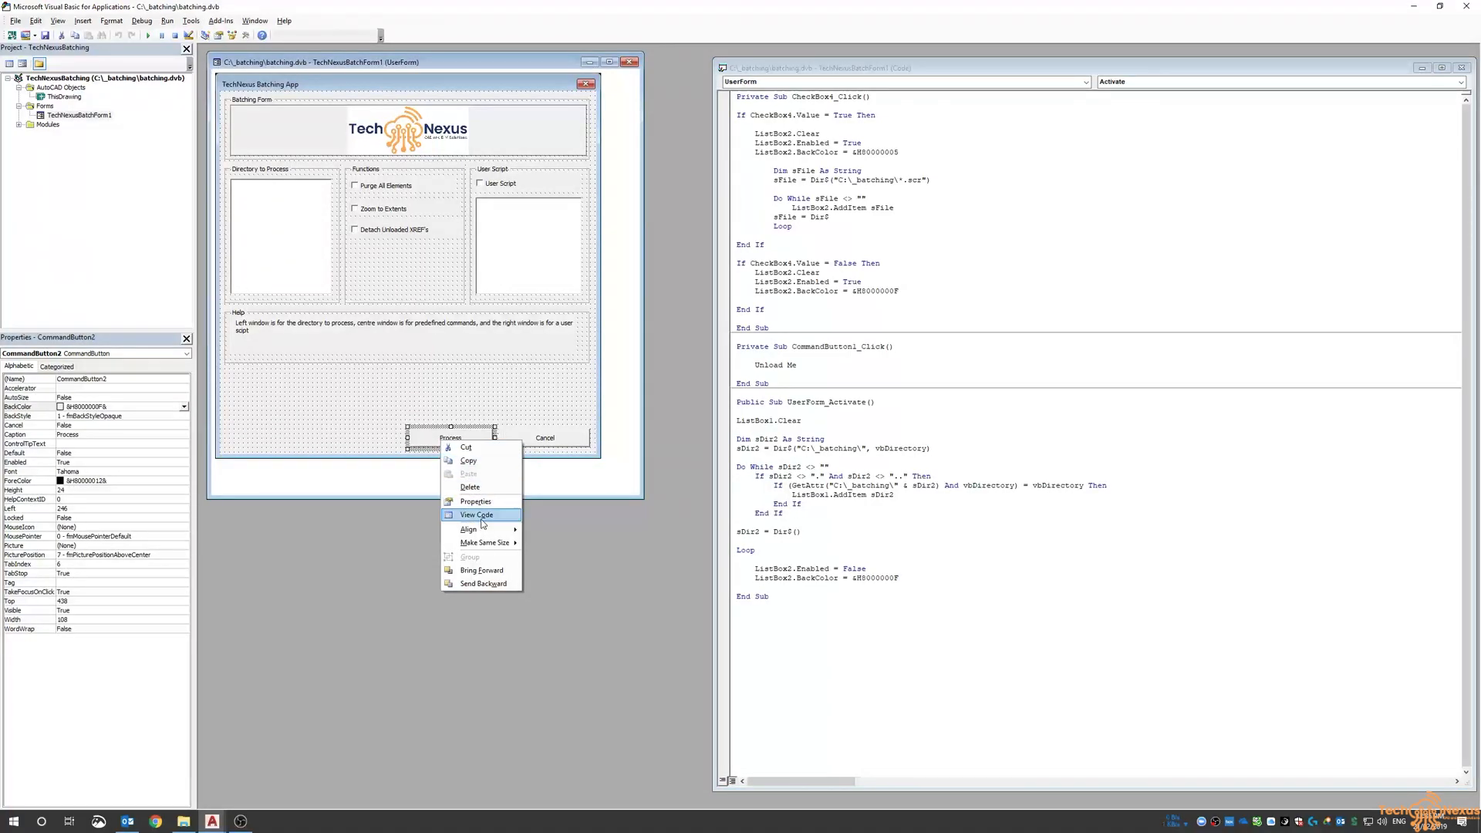
- Create CommandButton2_Click and declare fPath and fName as String
left_click(476, 514)
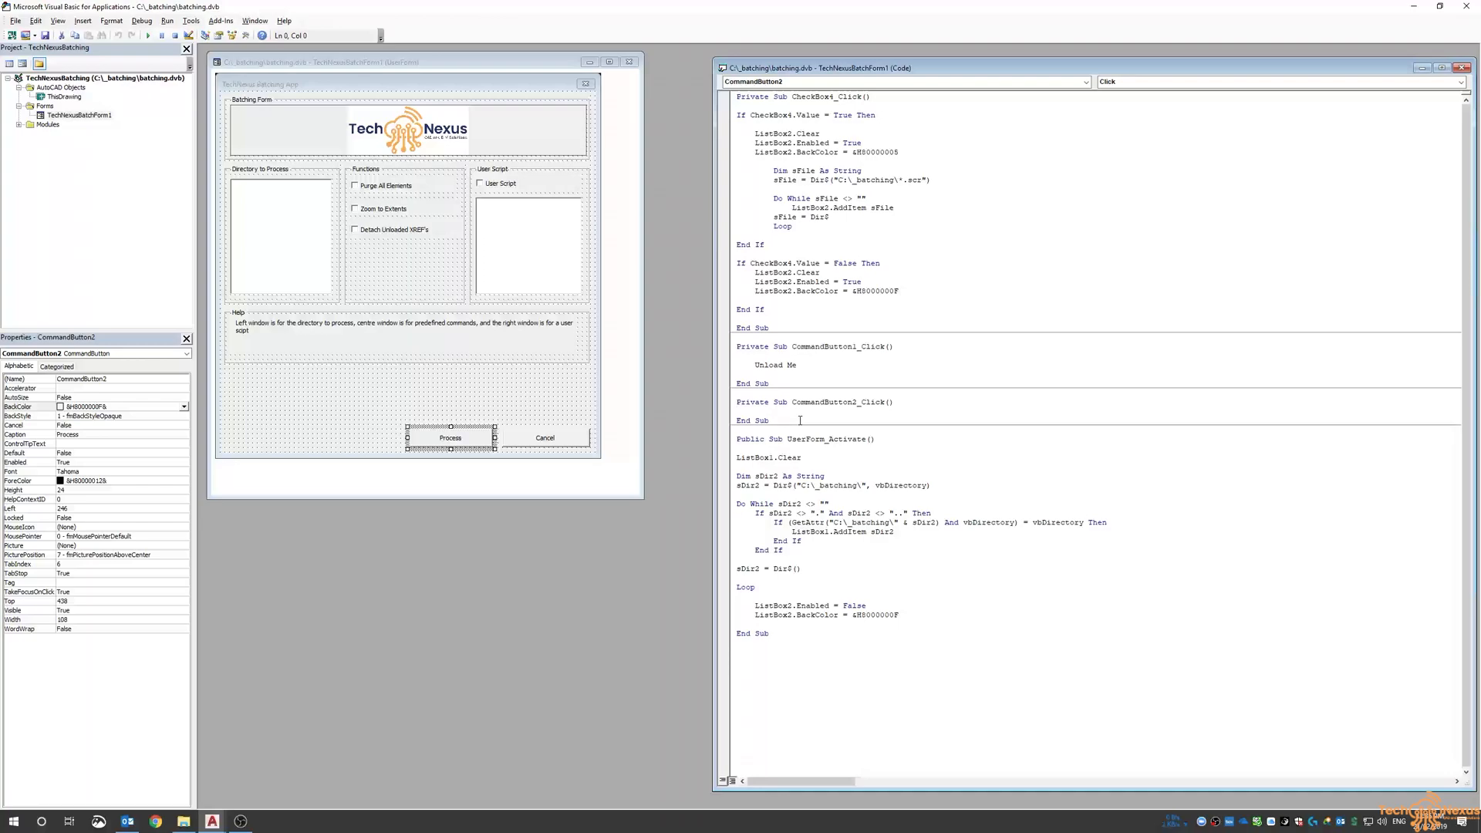
left_click_drag(737, 401, 765, 420)
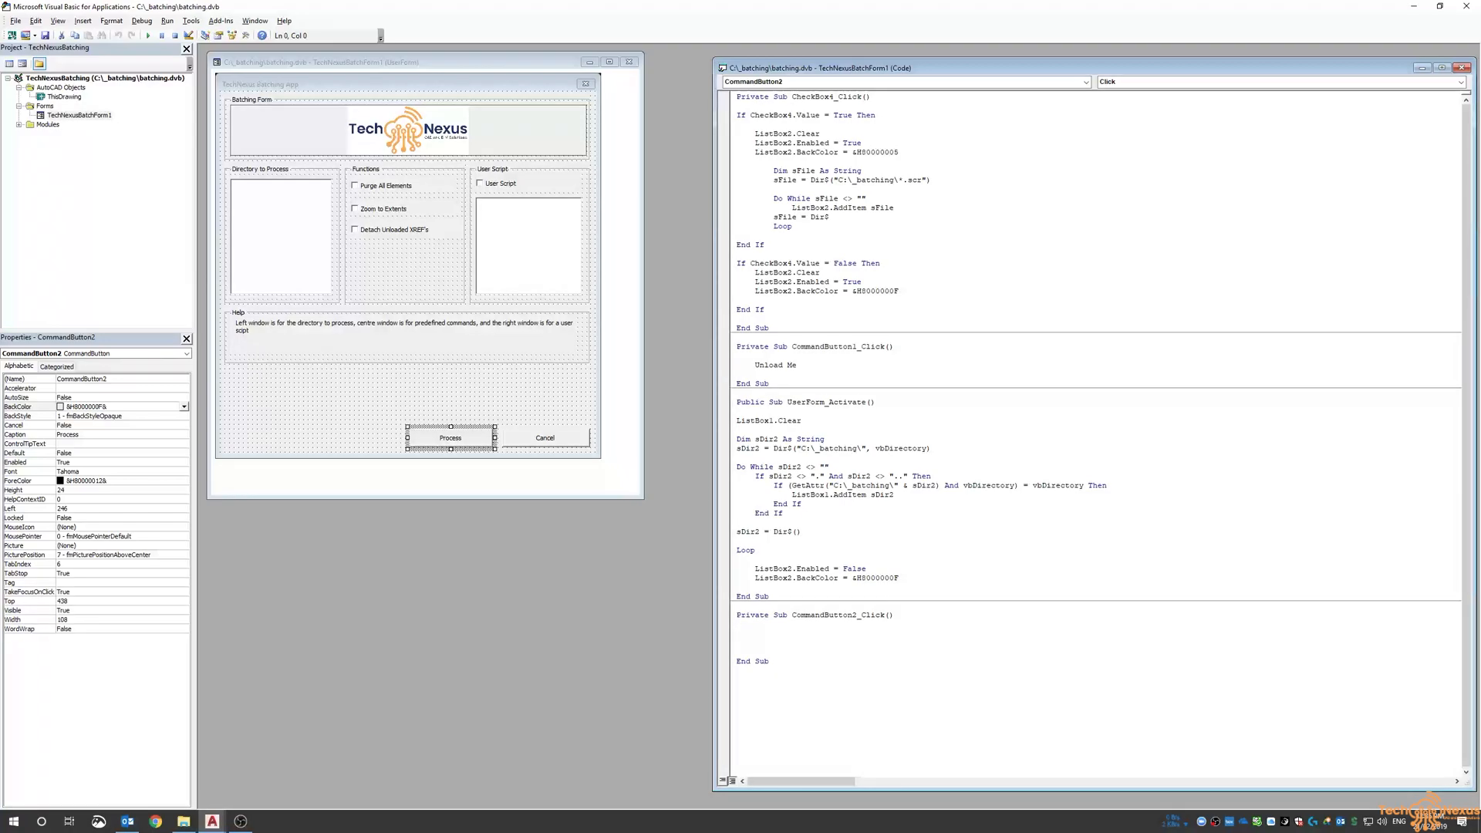
type("Dim")
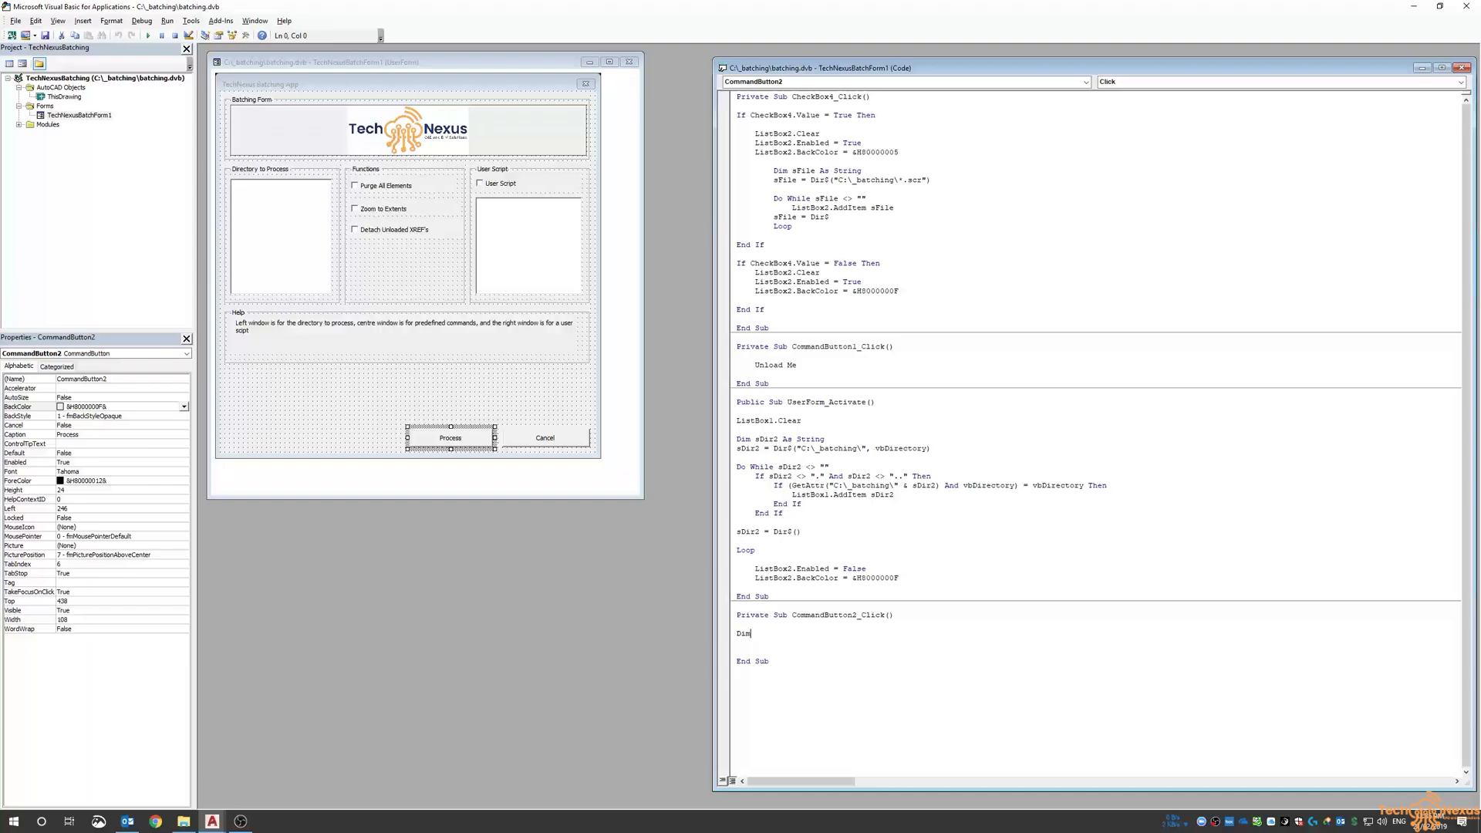
type("fa")
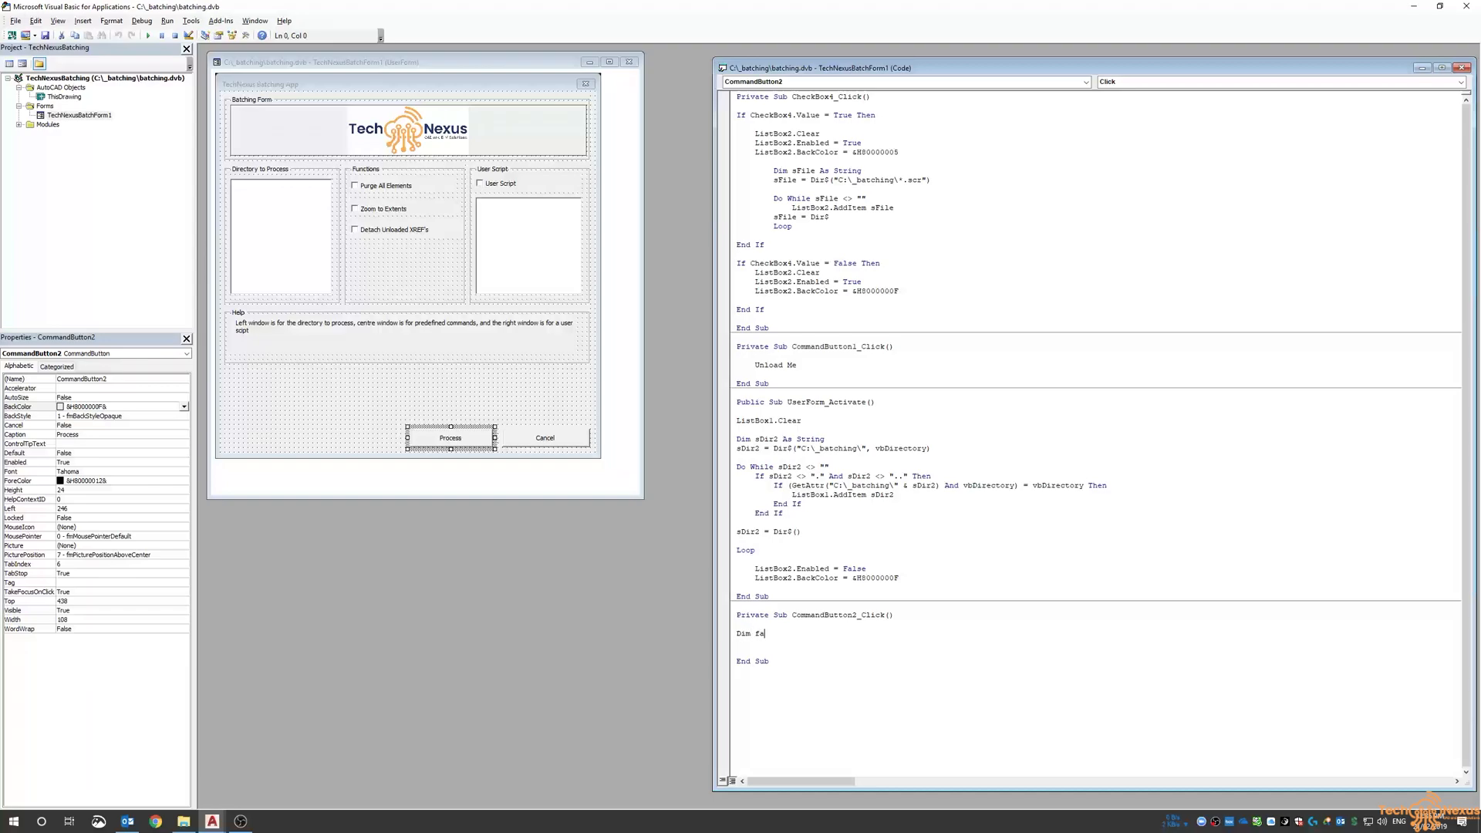
type("pth")
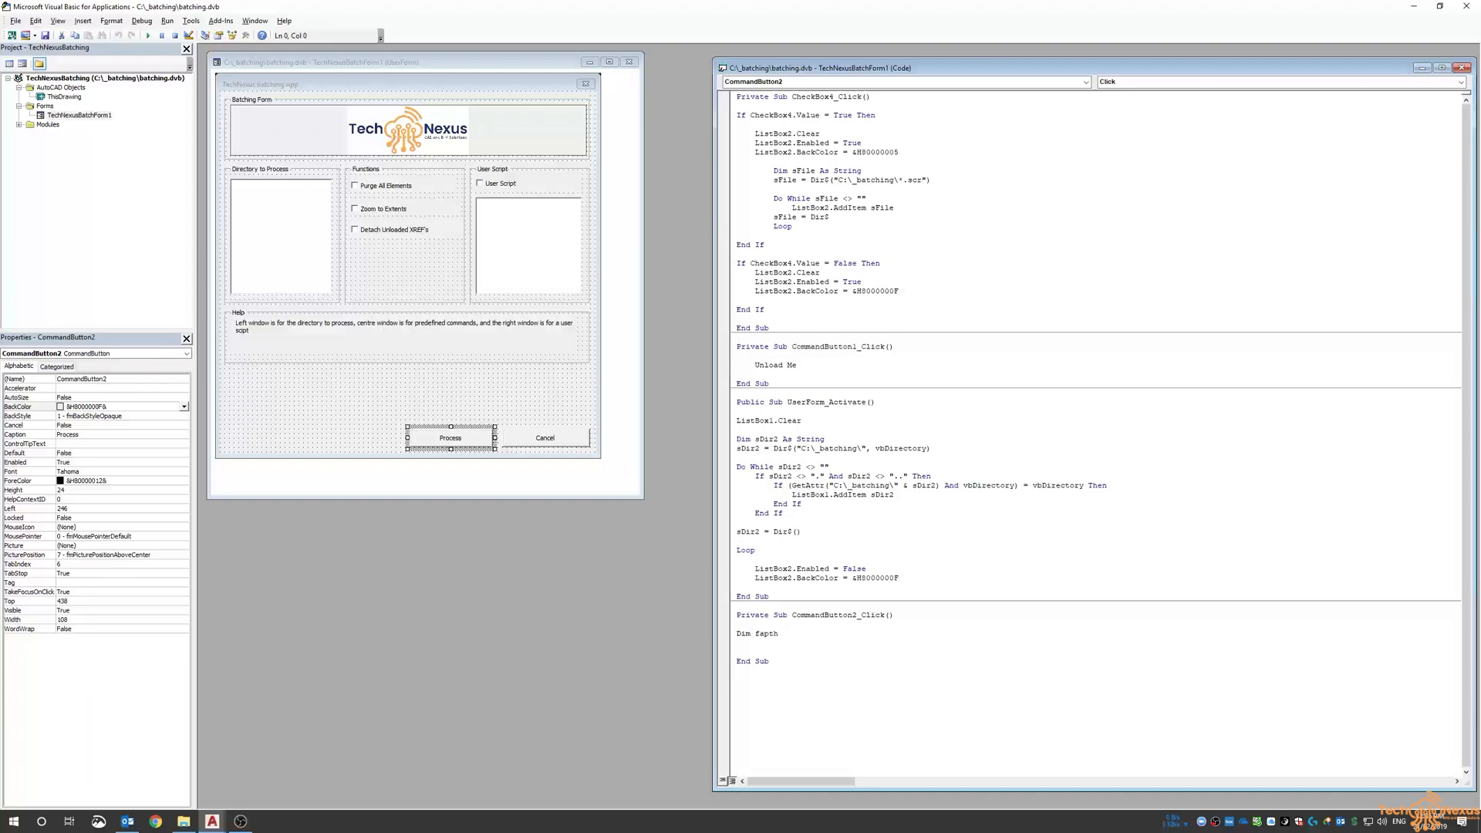
type(", fname As String")
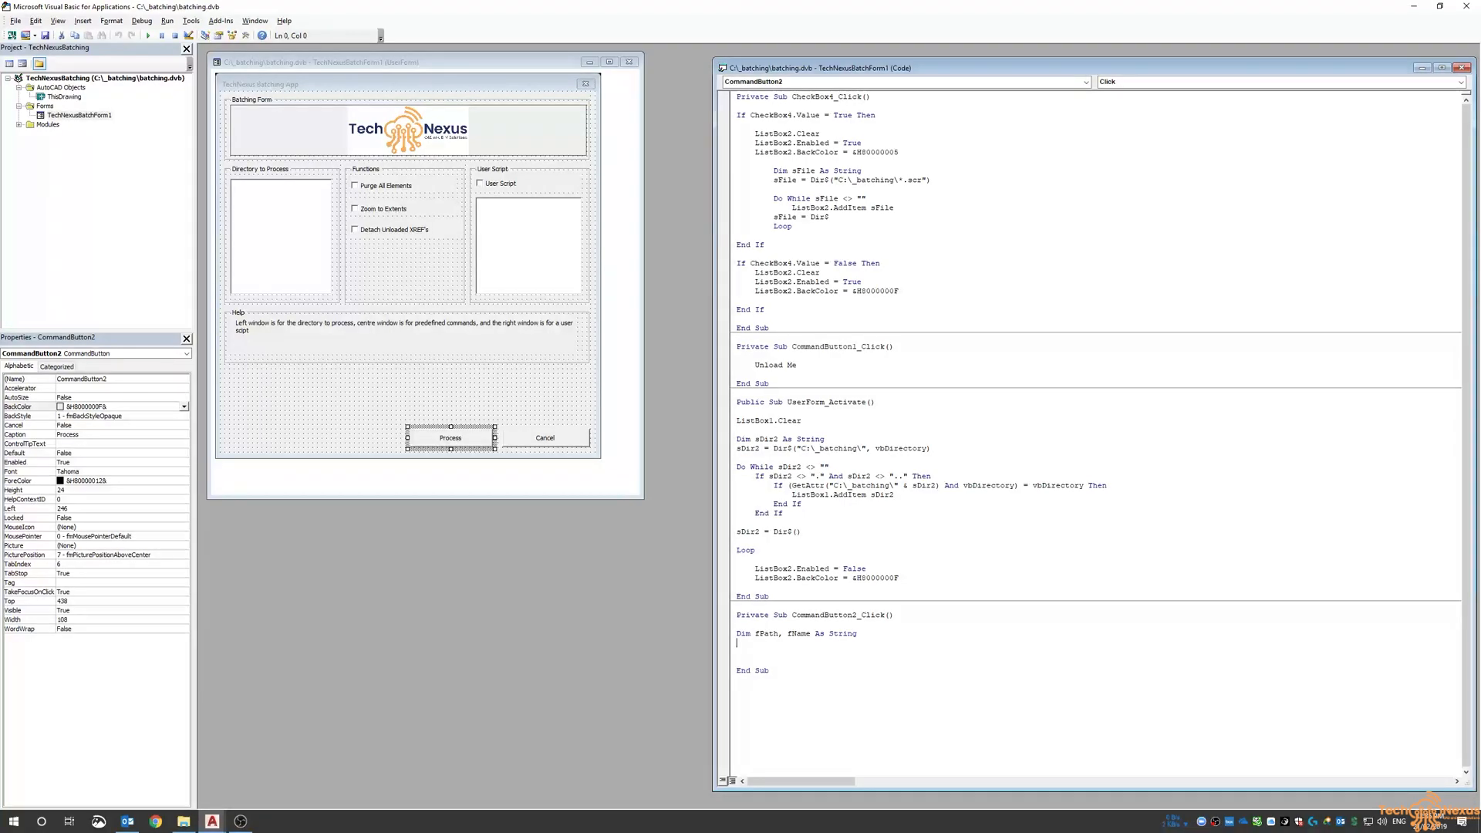
- Add Me.Hide and On Error GoTo 0 to the Process routine
type("me")
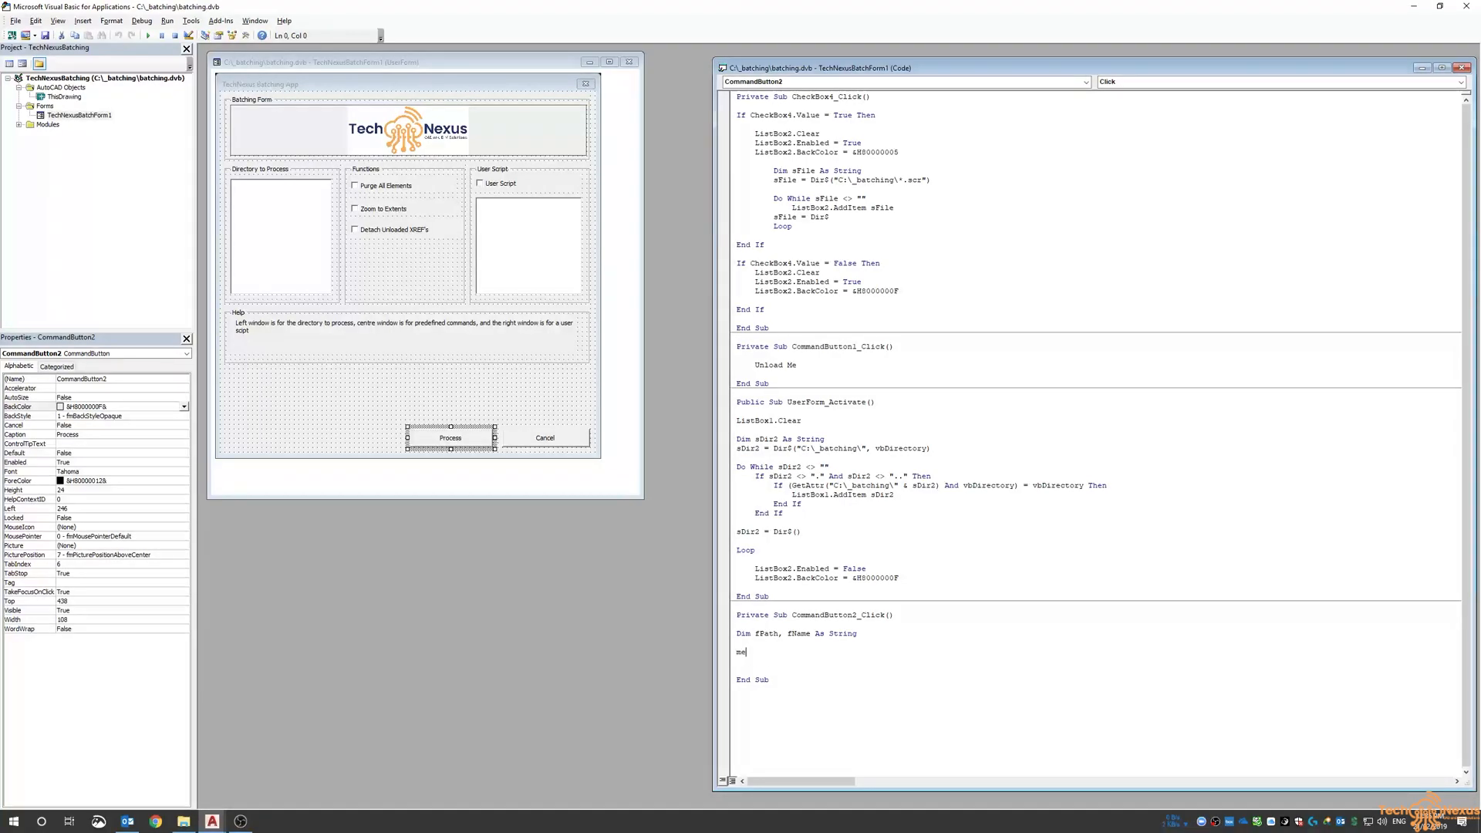
type(".")
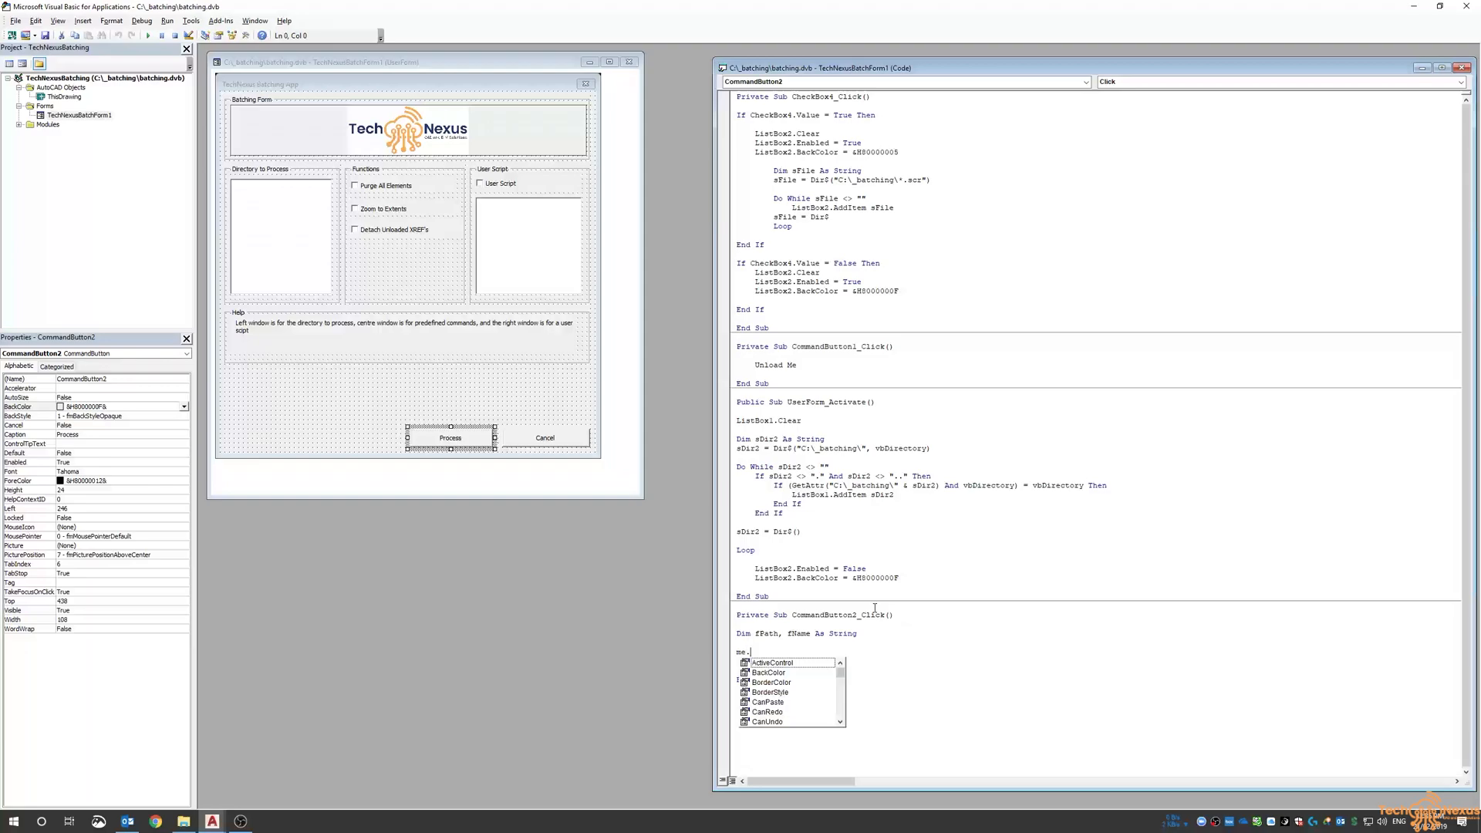
type("Hide")
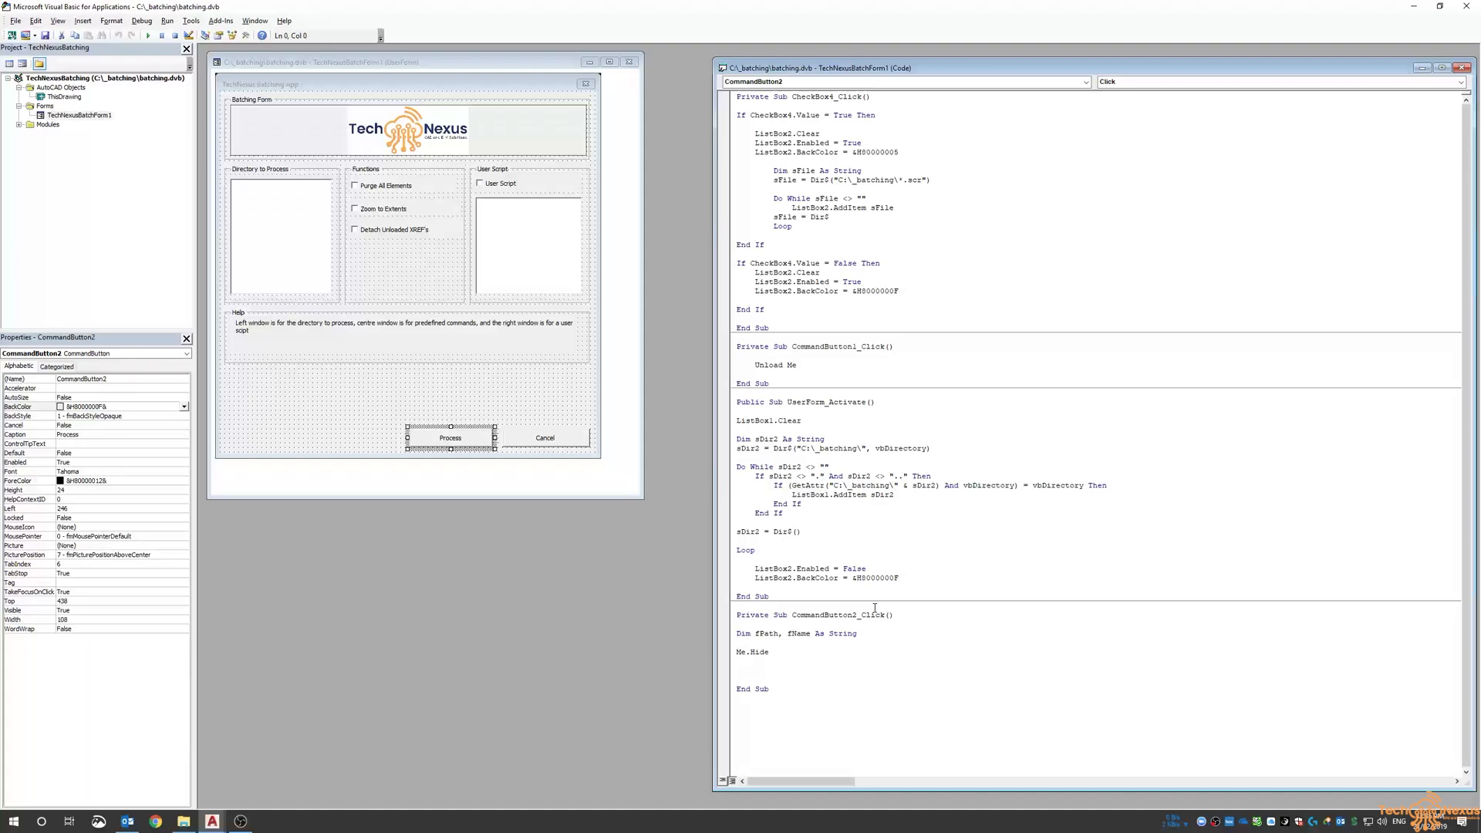
type("on error")
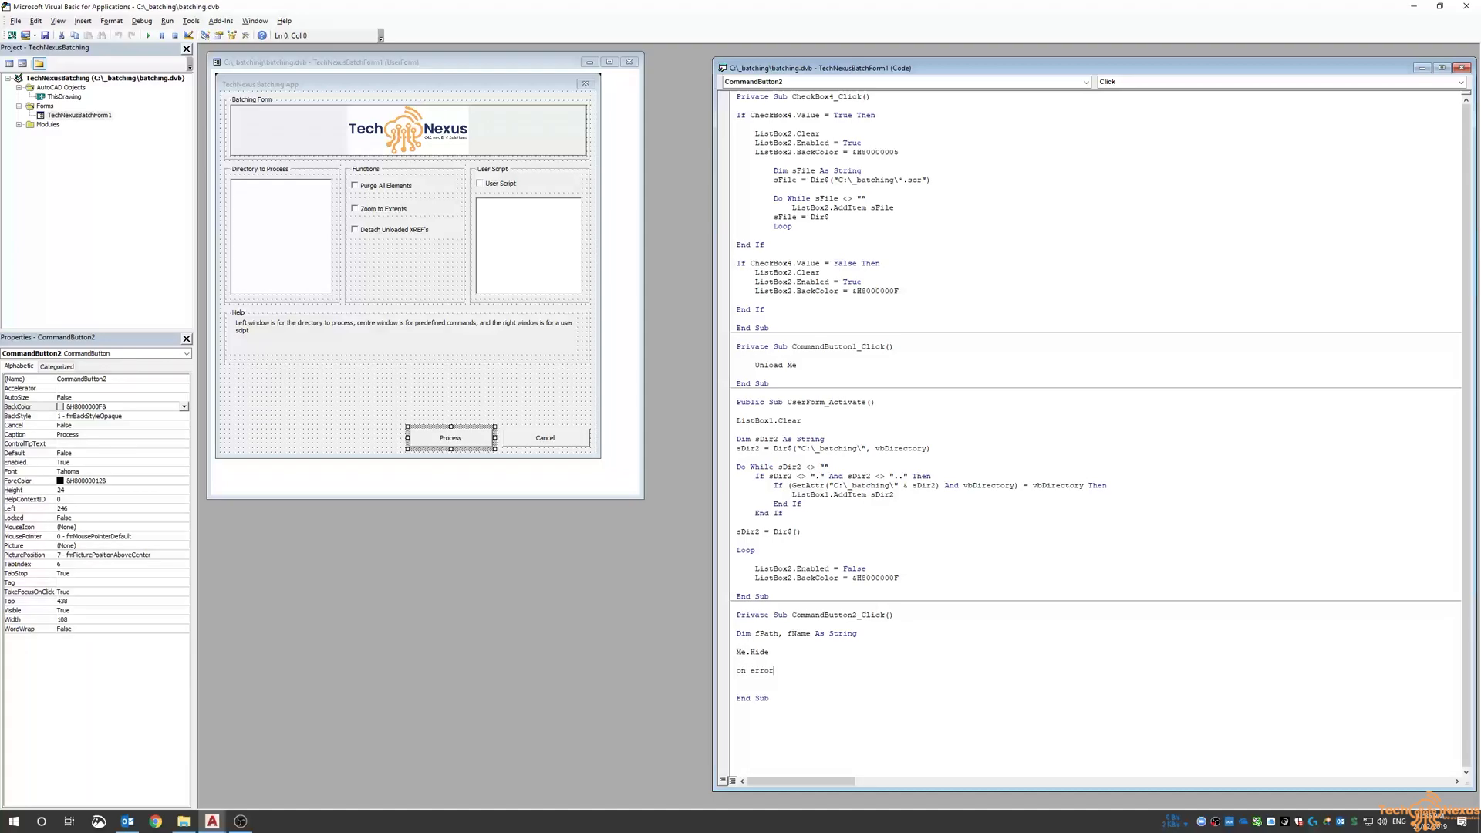
type("goto -0")
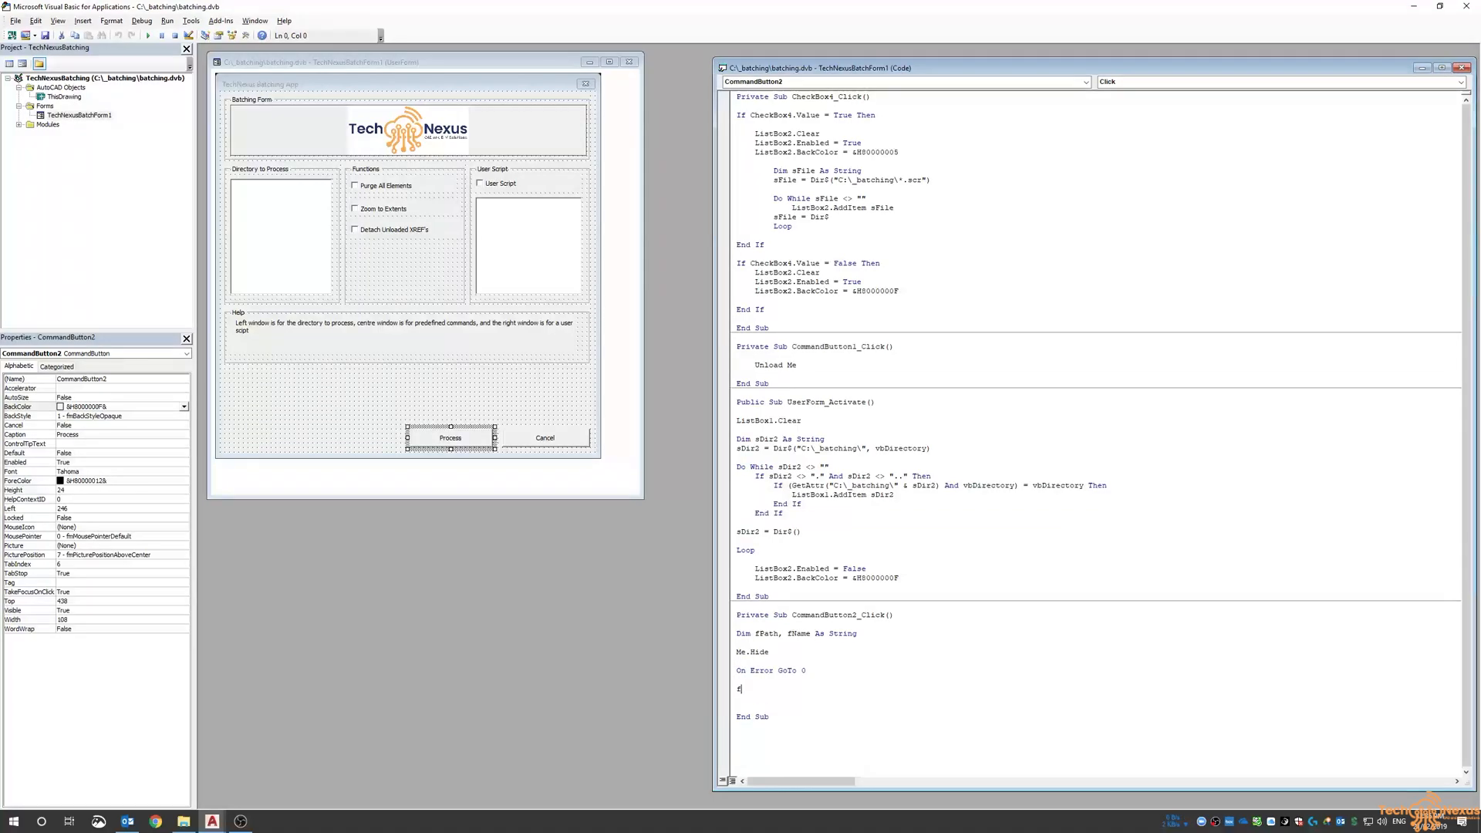
- Set fPath = "C:\_batching\" & ListBox1.Value using the directory list's name
type("fpath")
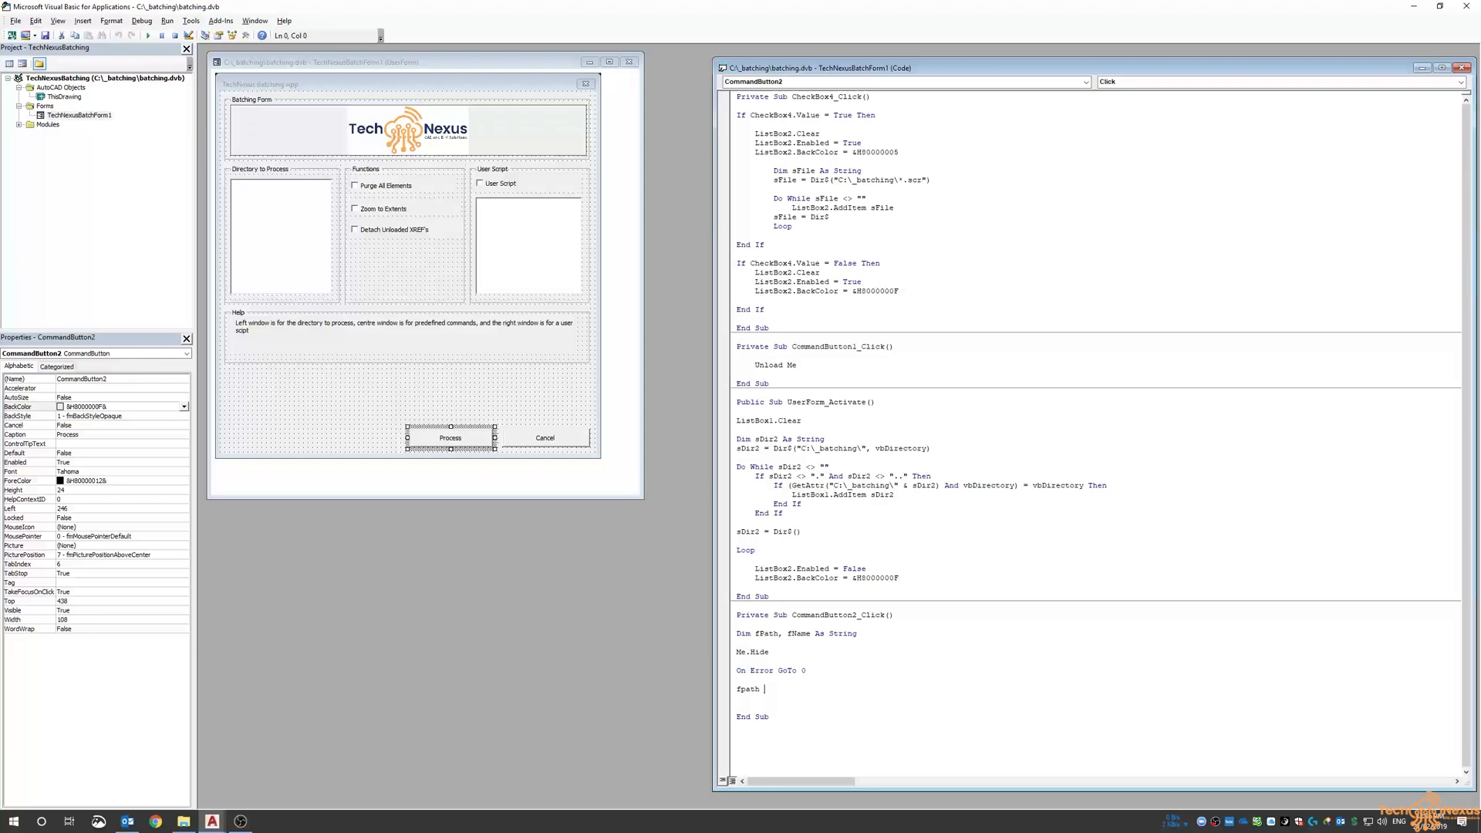
type("=")
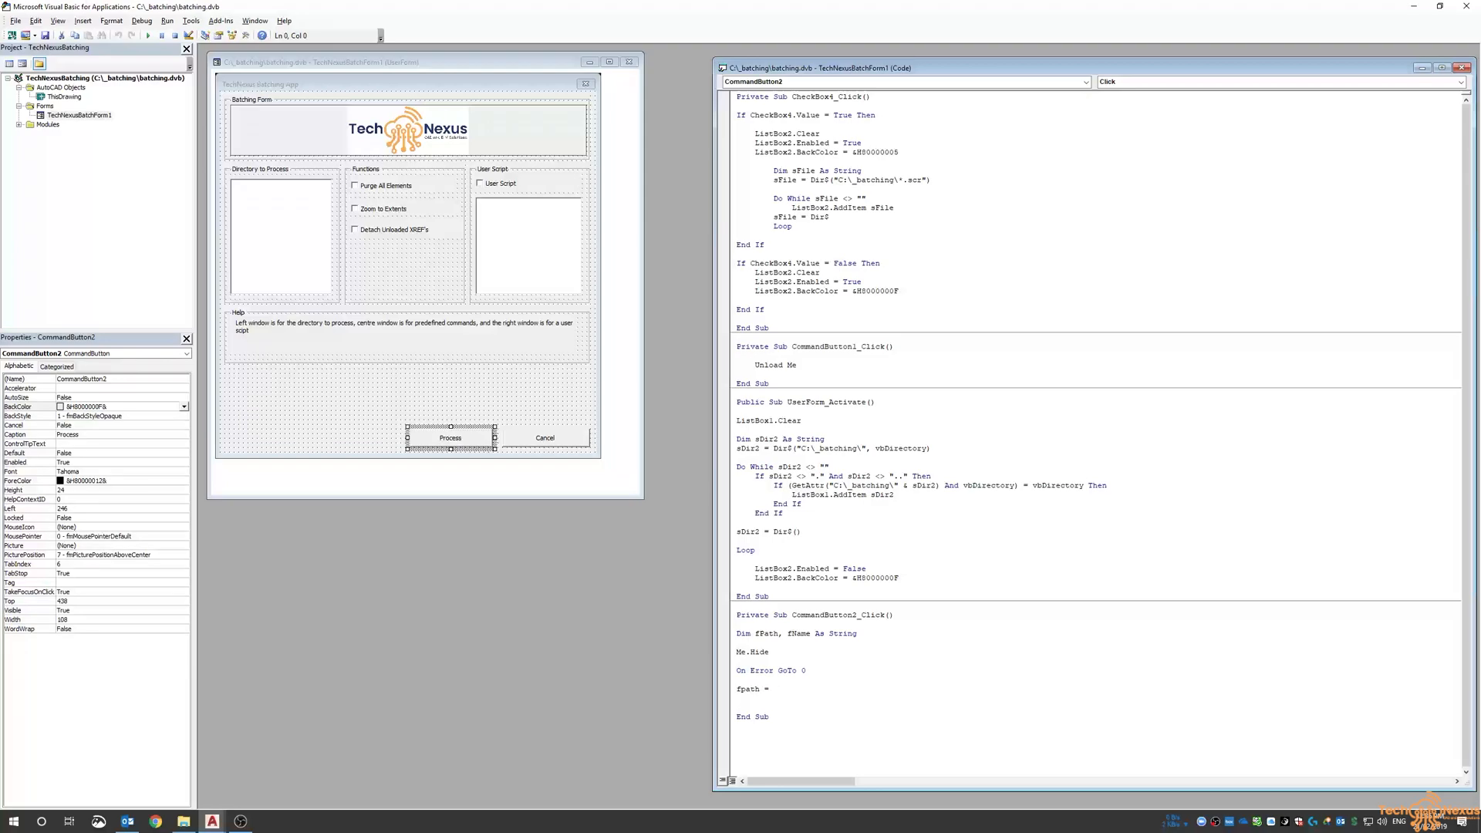
type("\"C:\\_bat")
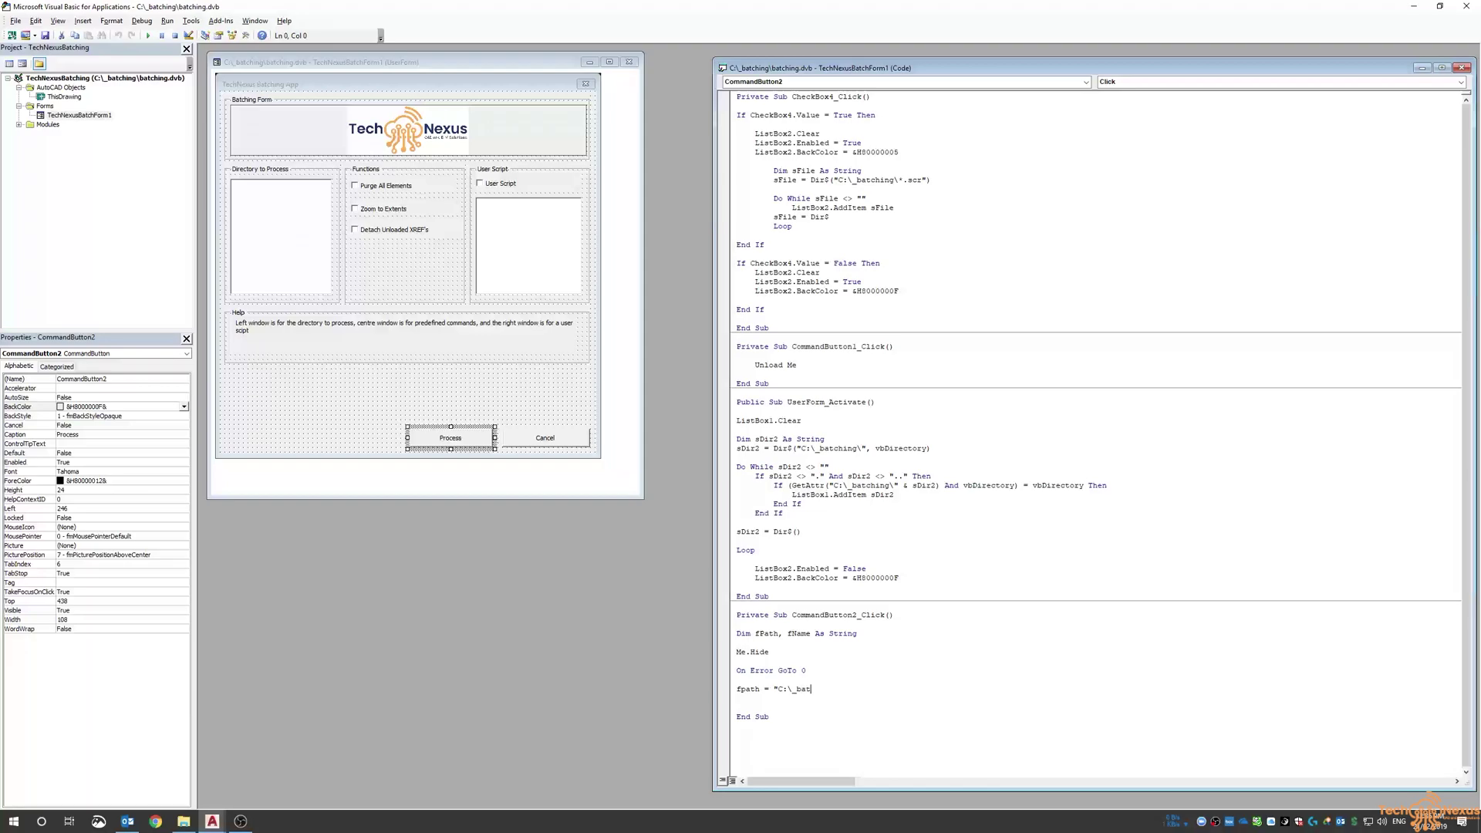
type("ching\\")
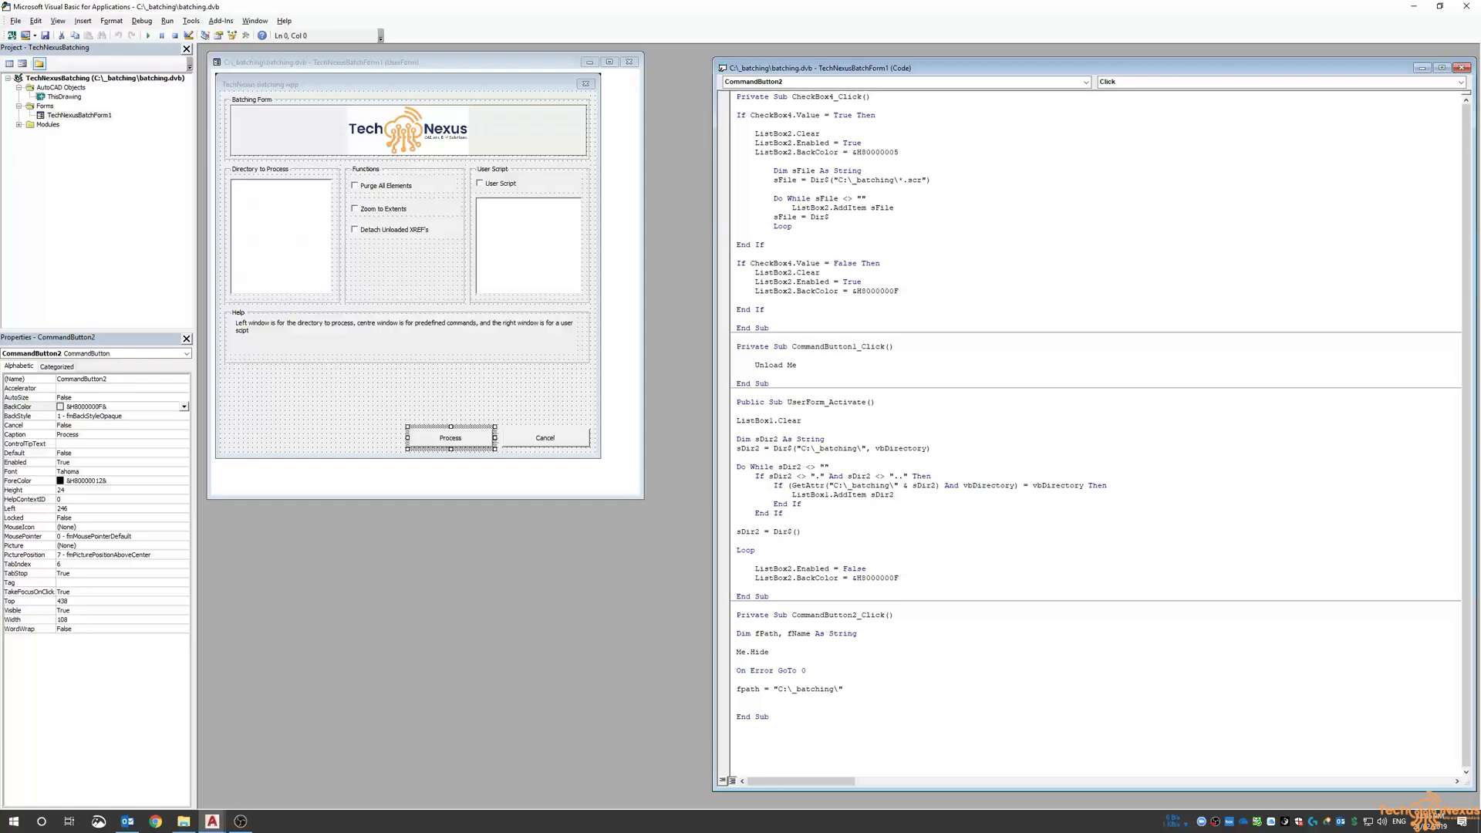
type("&")
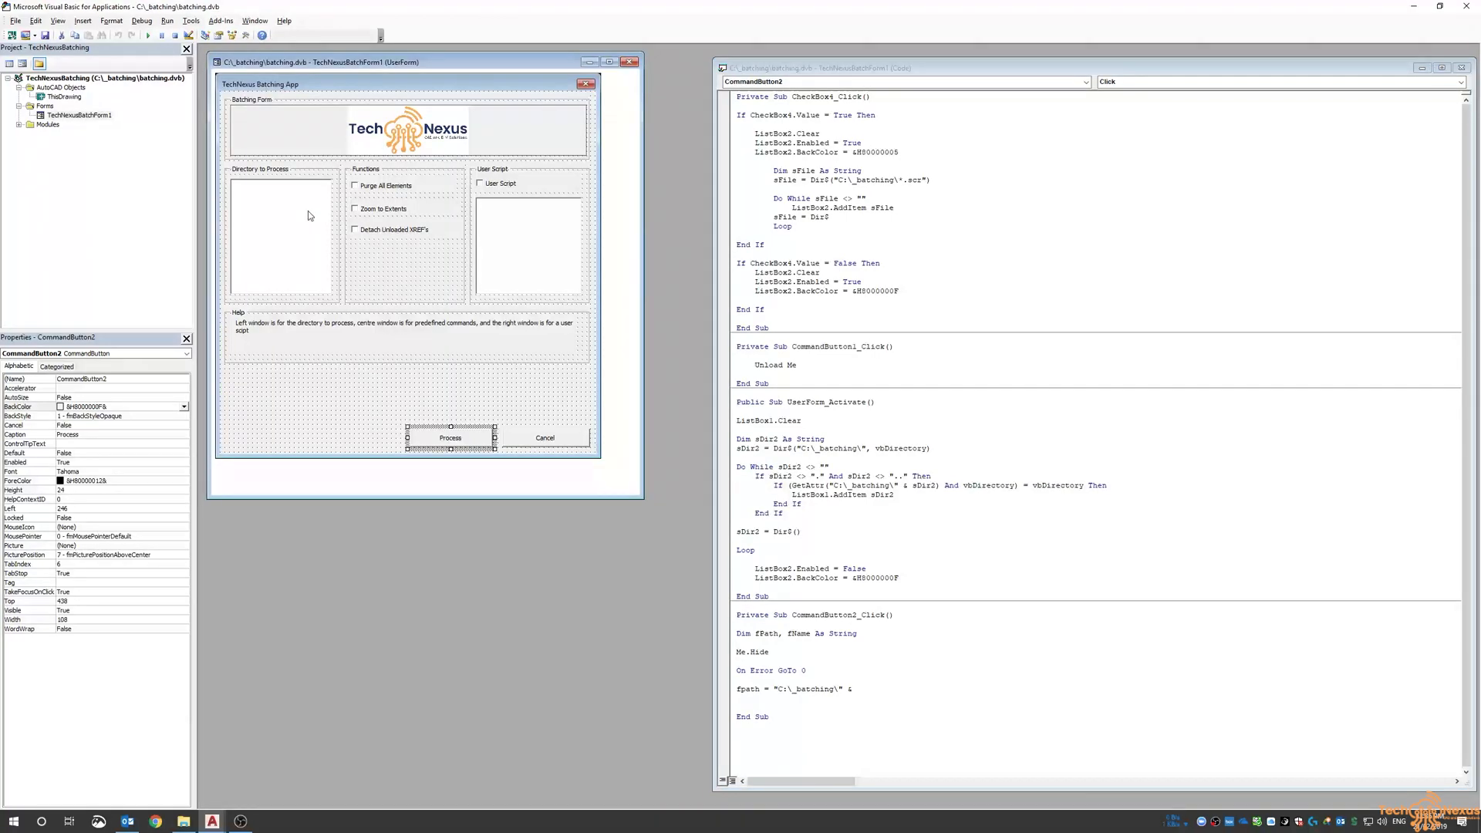
left_click(281, 231)
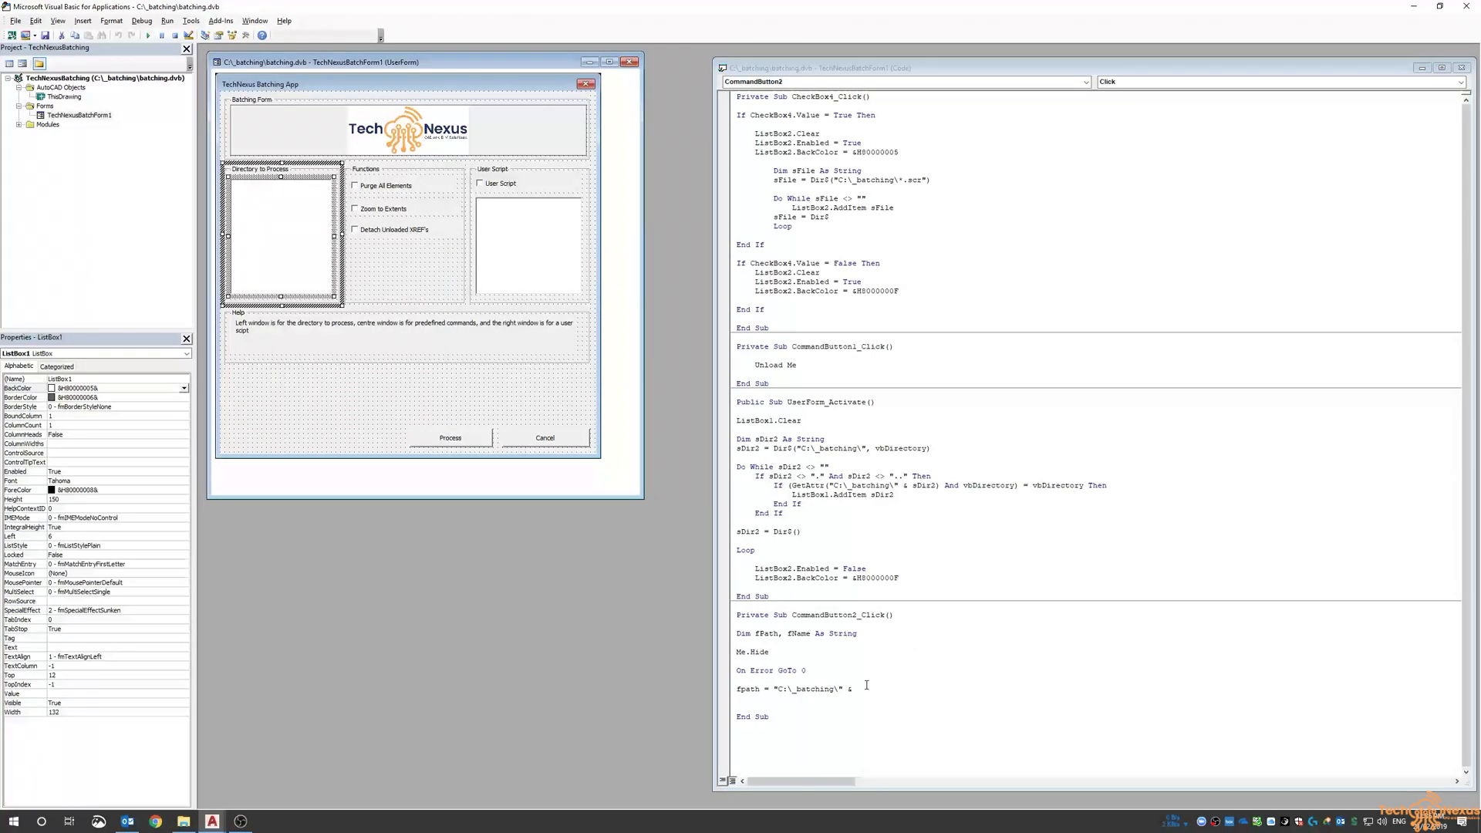
type("Listbo")
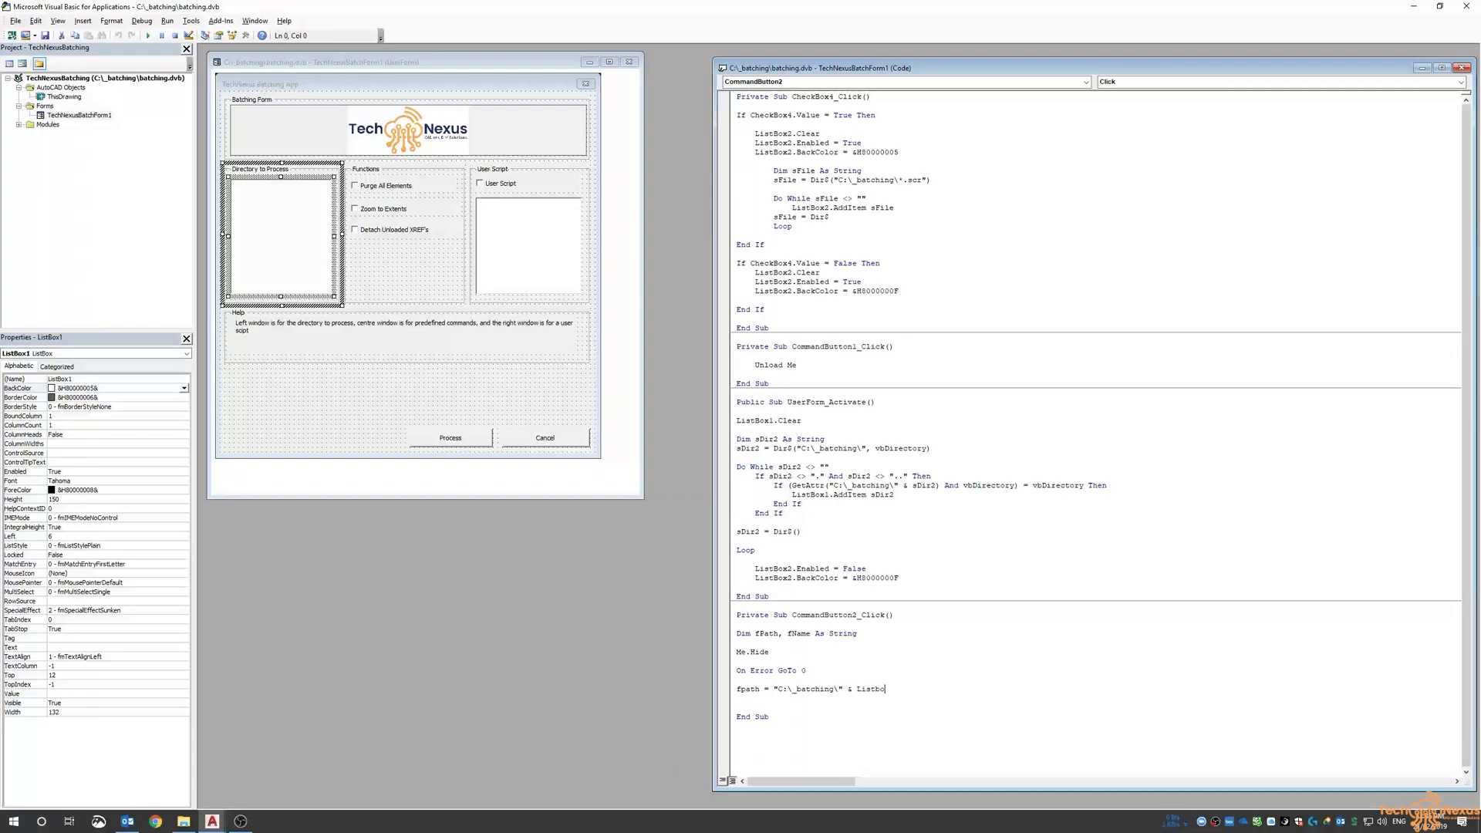
type("ox1.Value & \"\\")
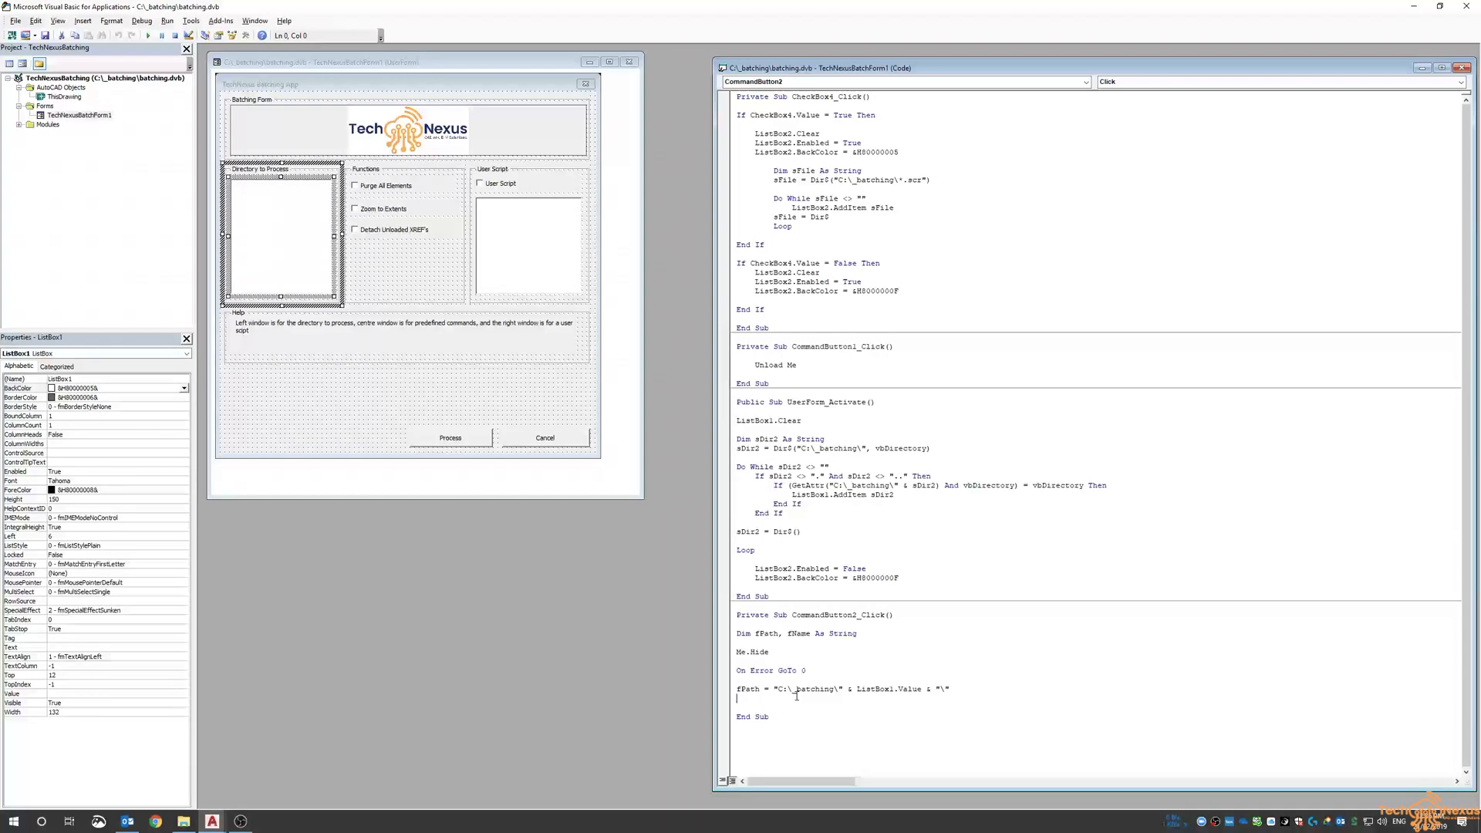
- Set fName = Dir(fPath & "*.dwg", vbNormal) to fetch the first drawing
type("fname =")
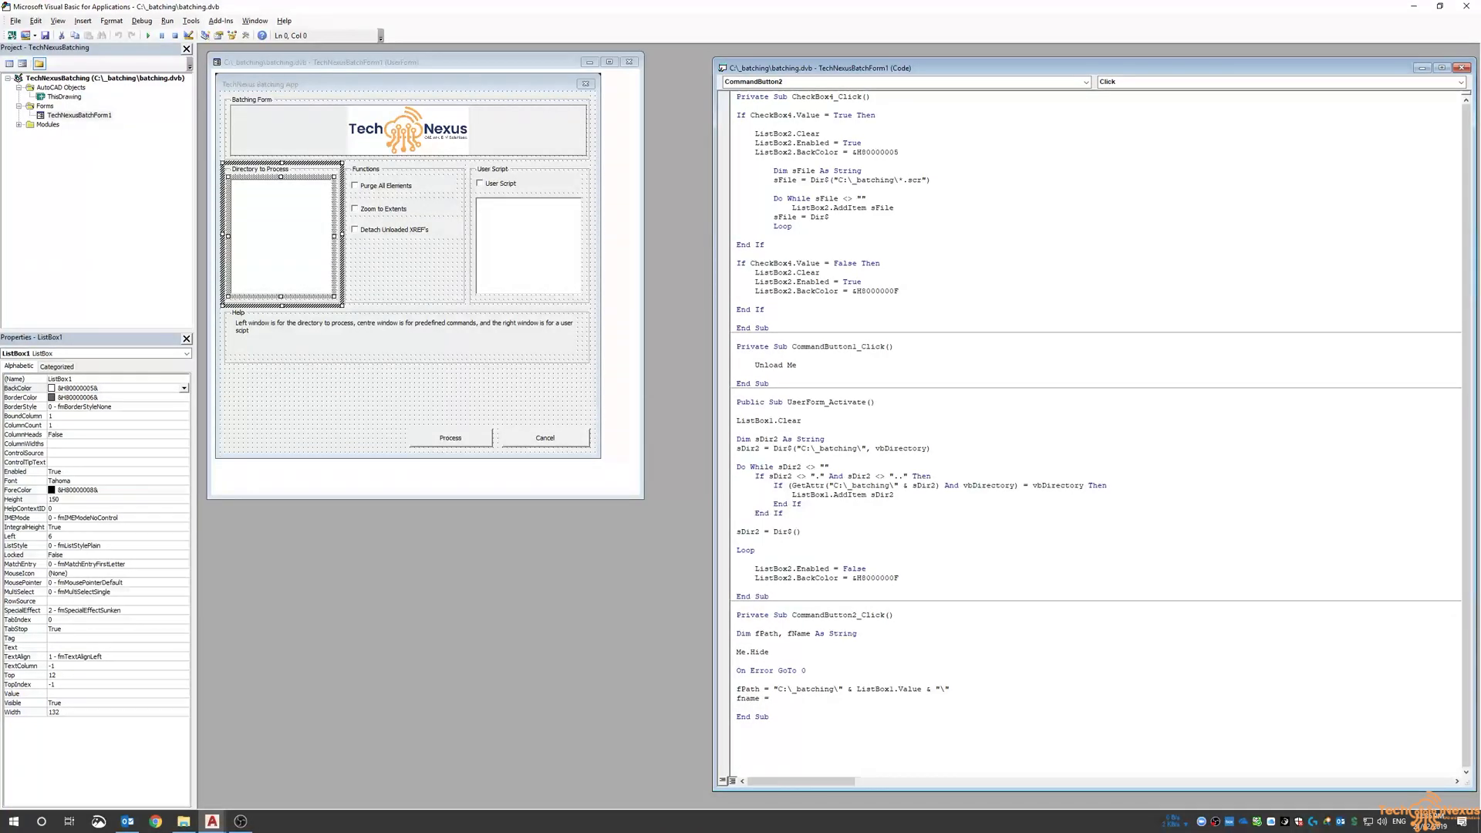
type("dir")
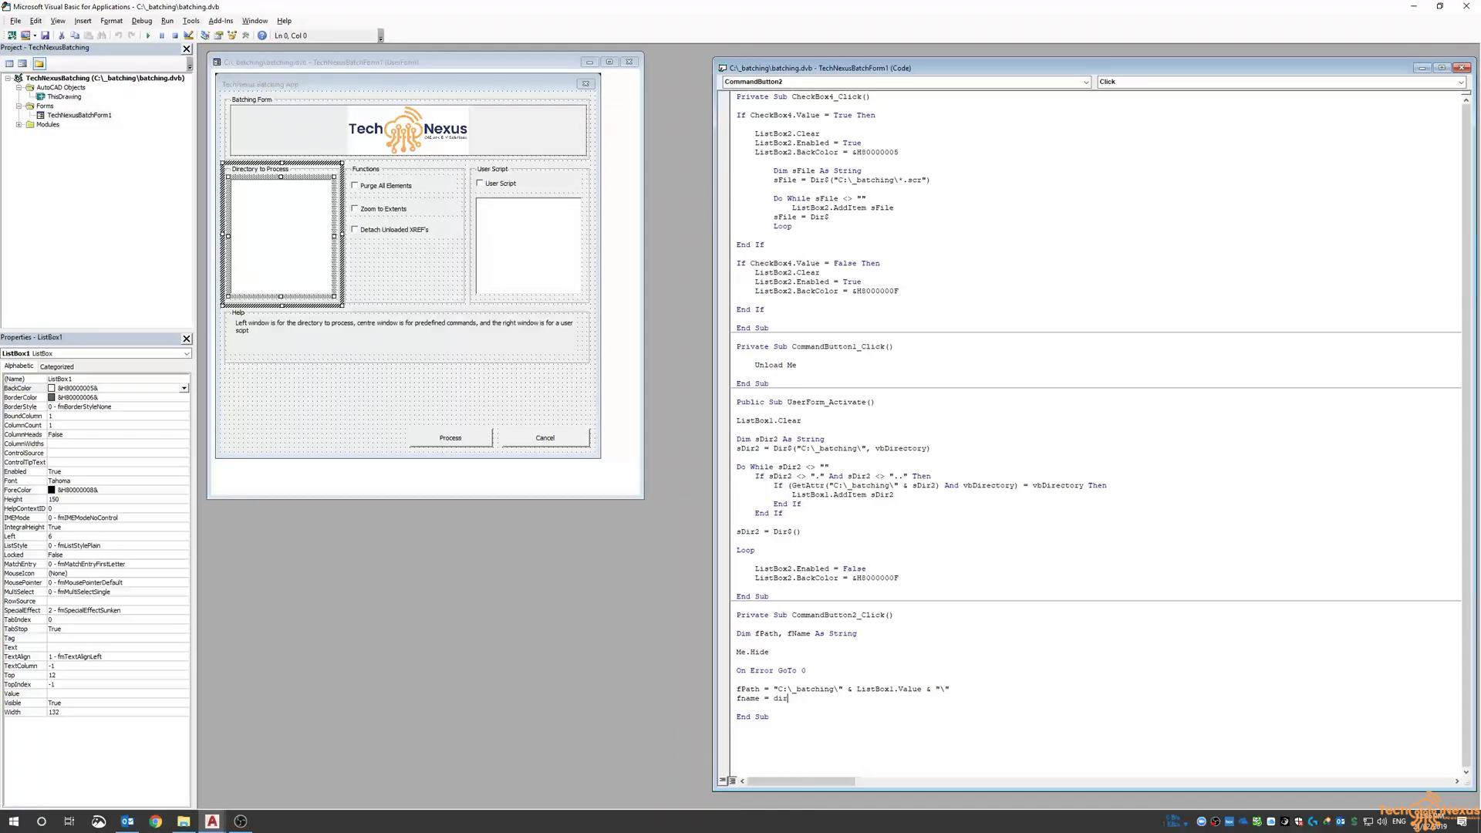
type("(fpath &")
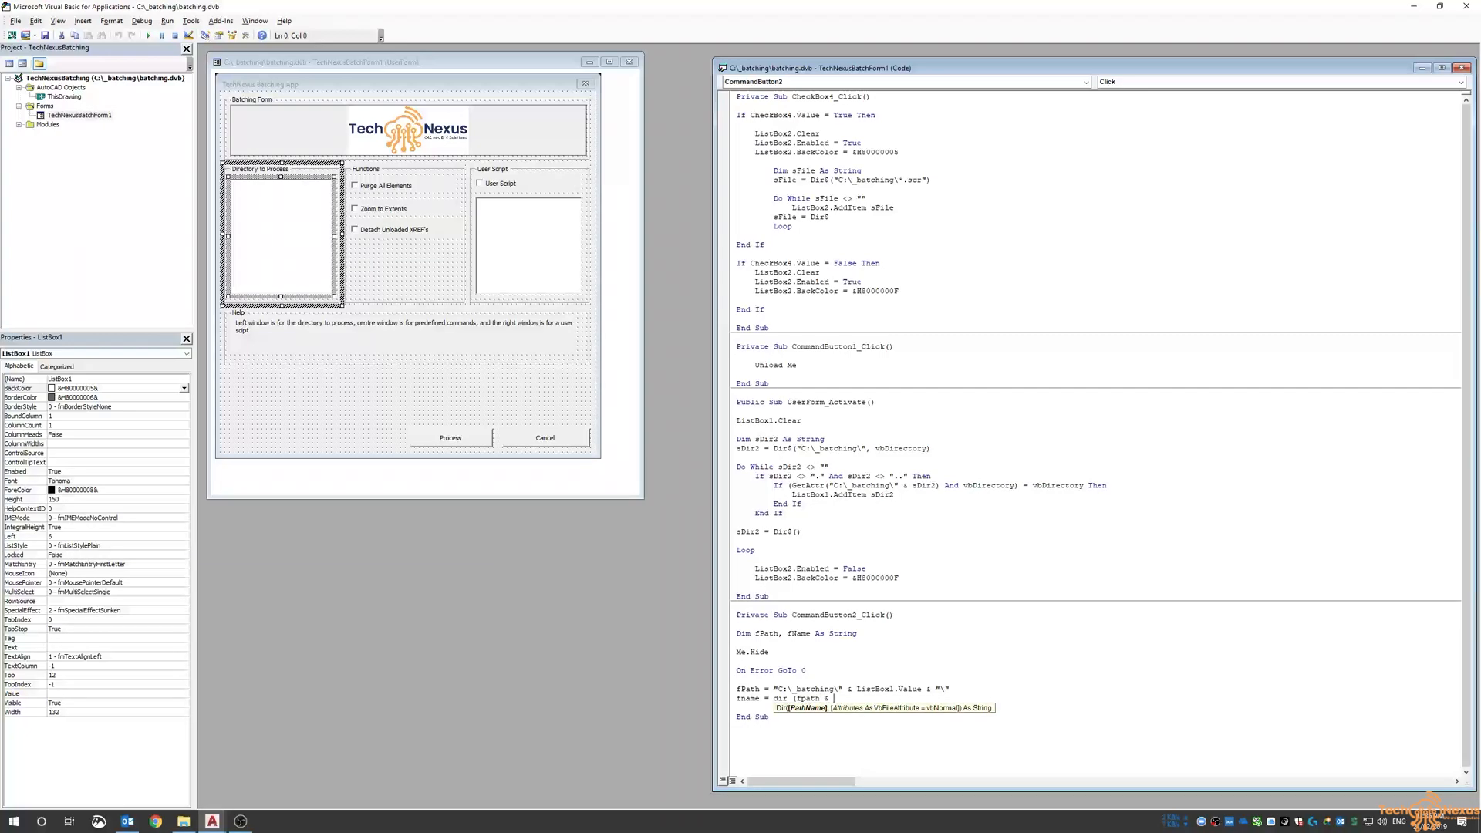
type("*.dvg")
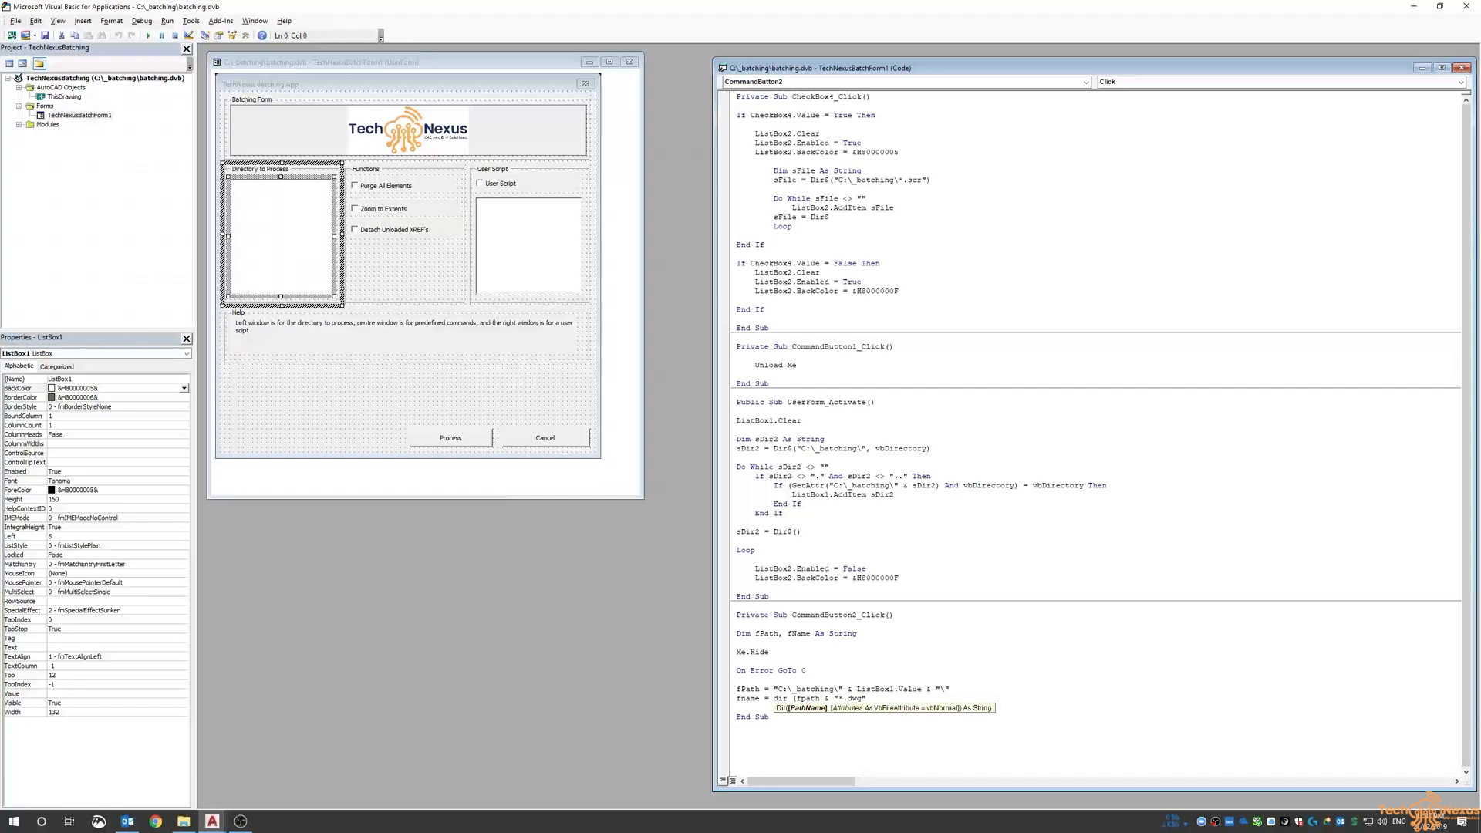
type(",")
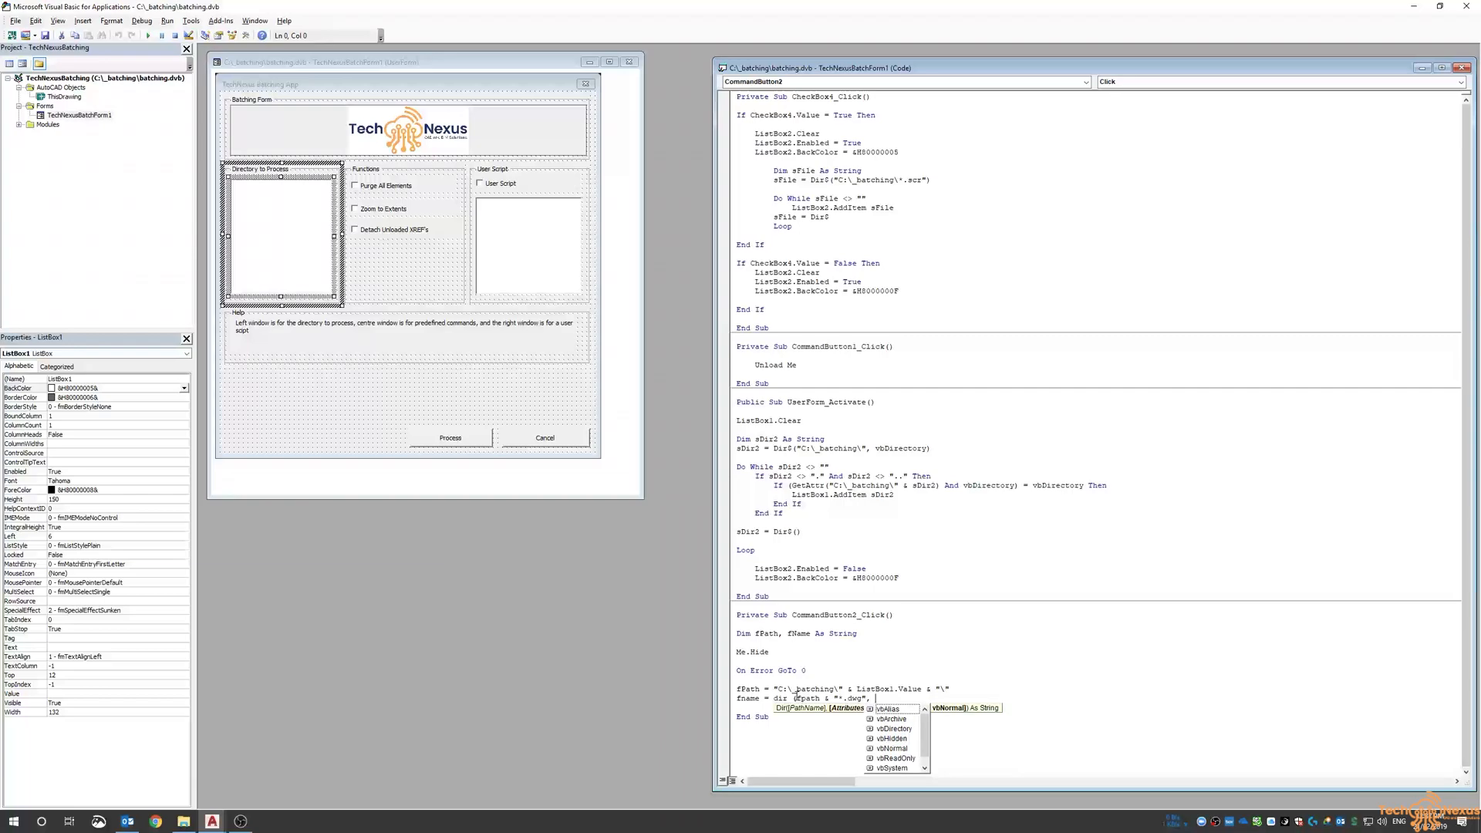
type("vn")
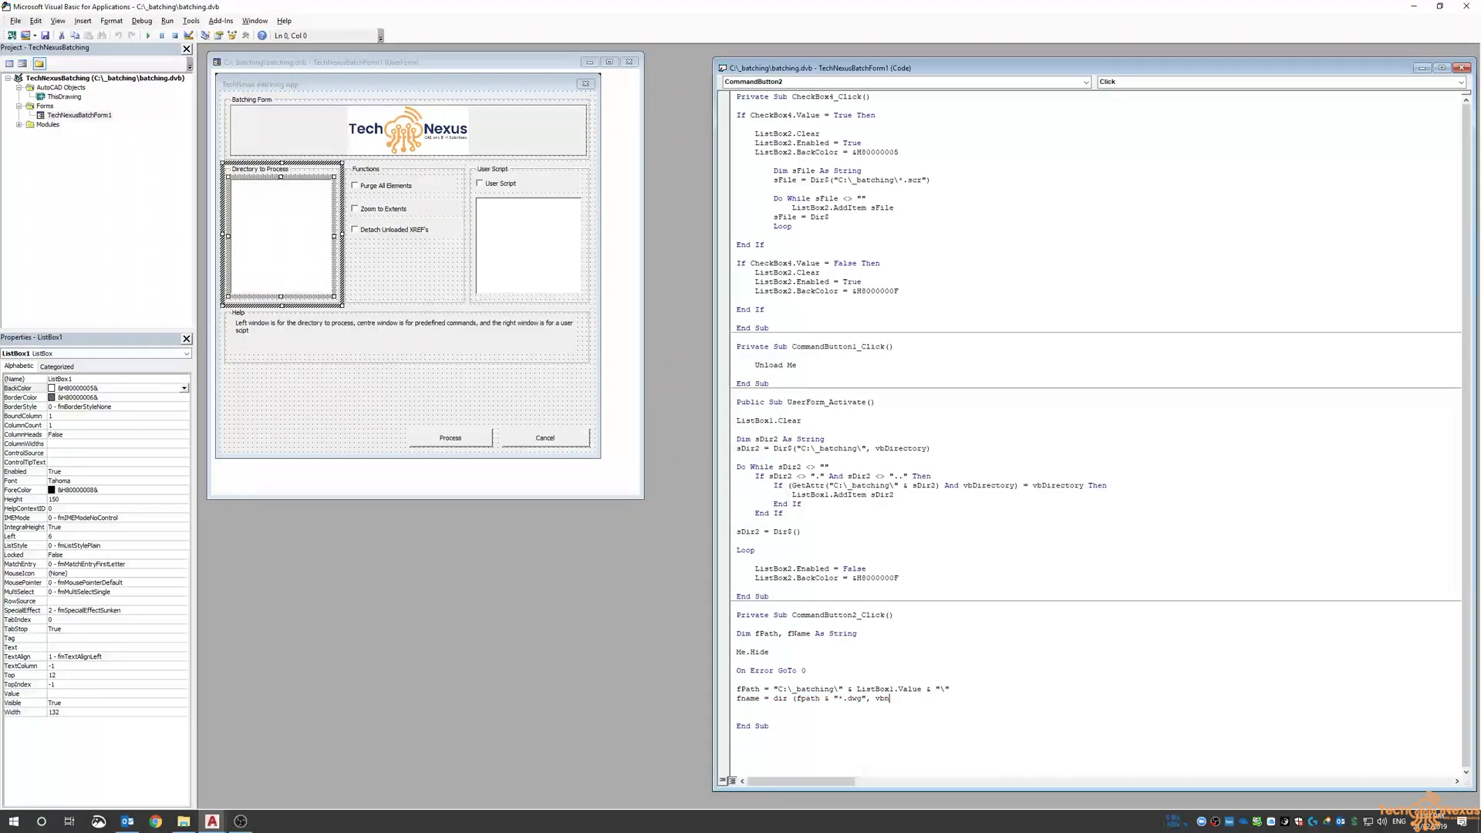
type("ormal")
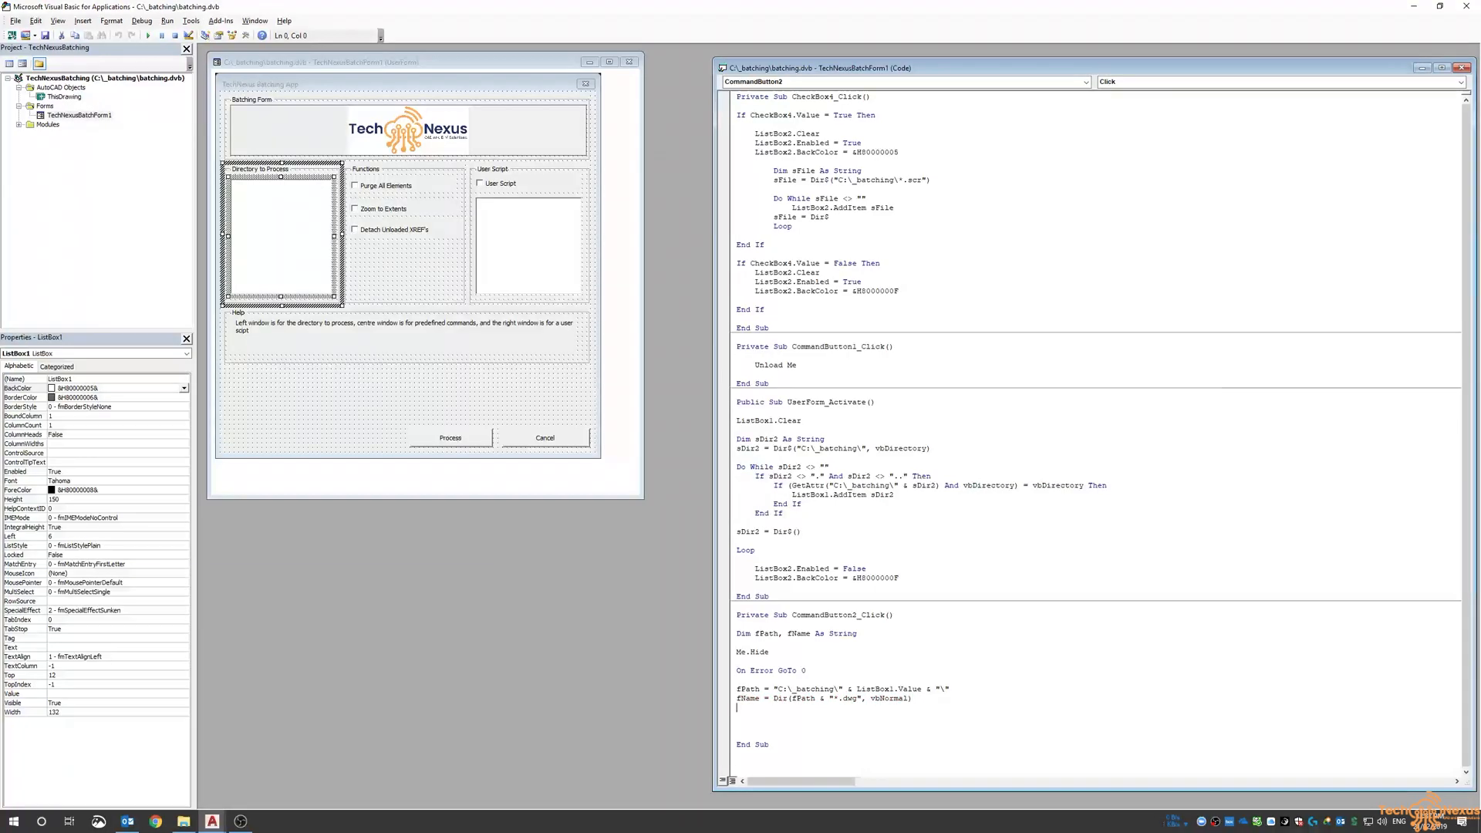
- Write Do Until fName = "" and If fName = "" Then Exit Do Else
type("do until")
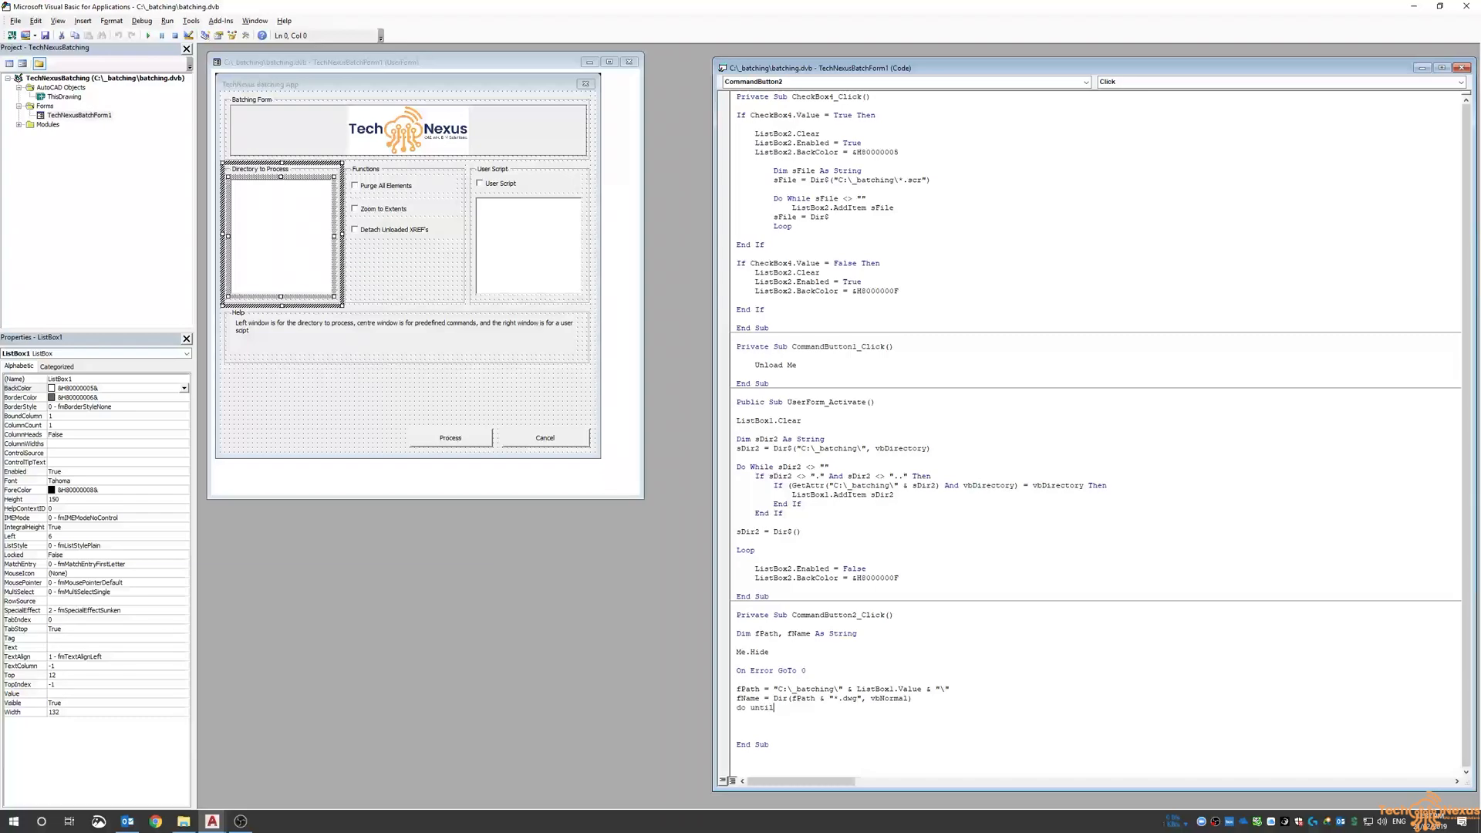
type("fname = \"")
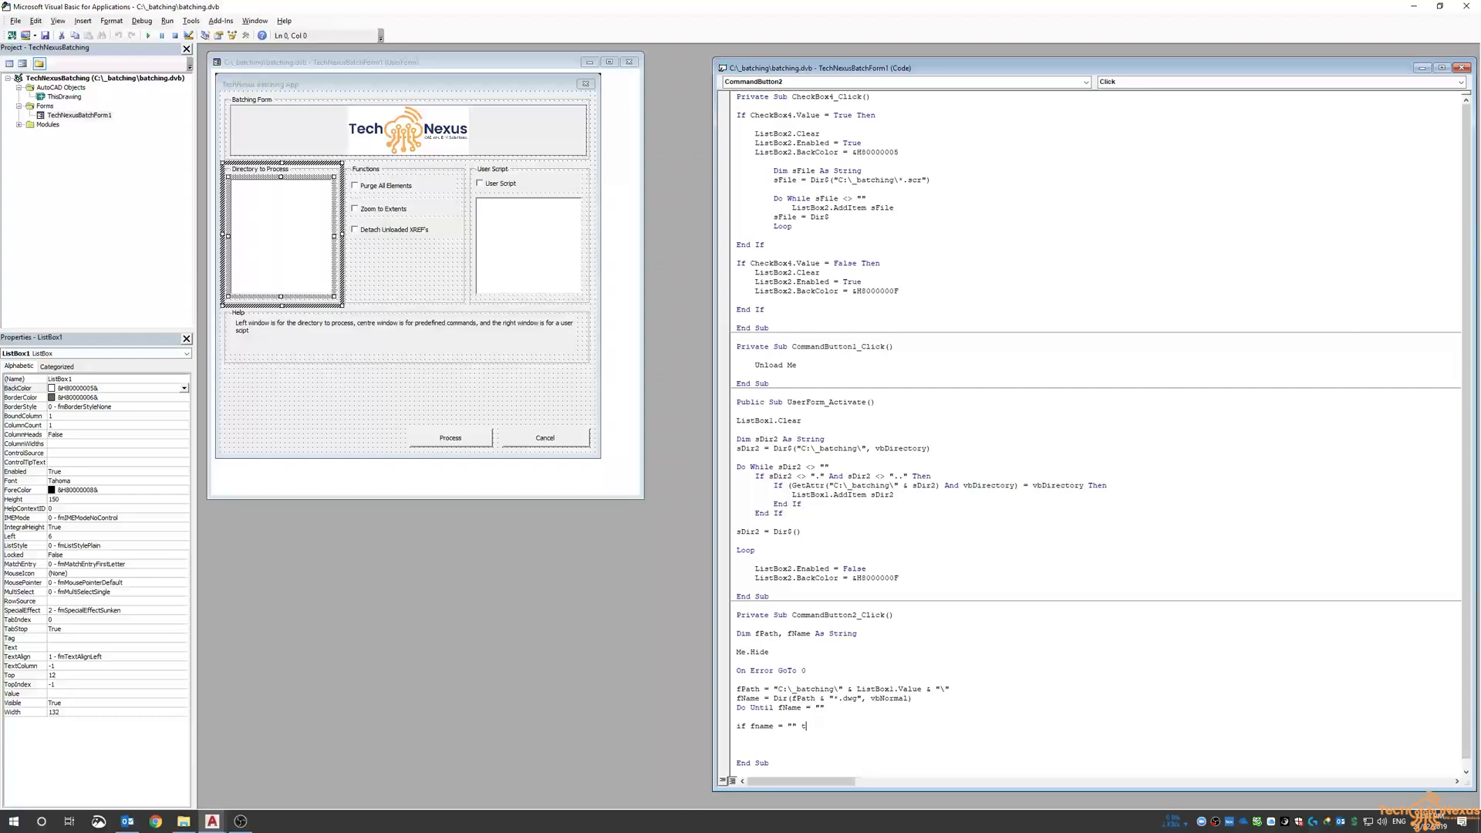
type("hen exit")
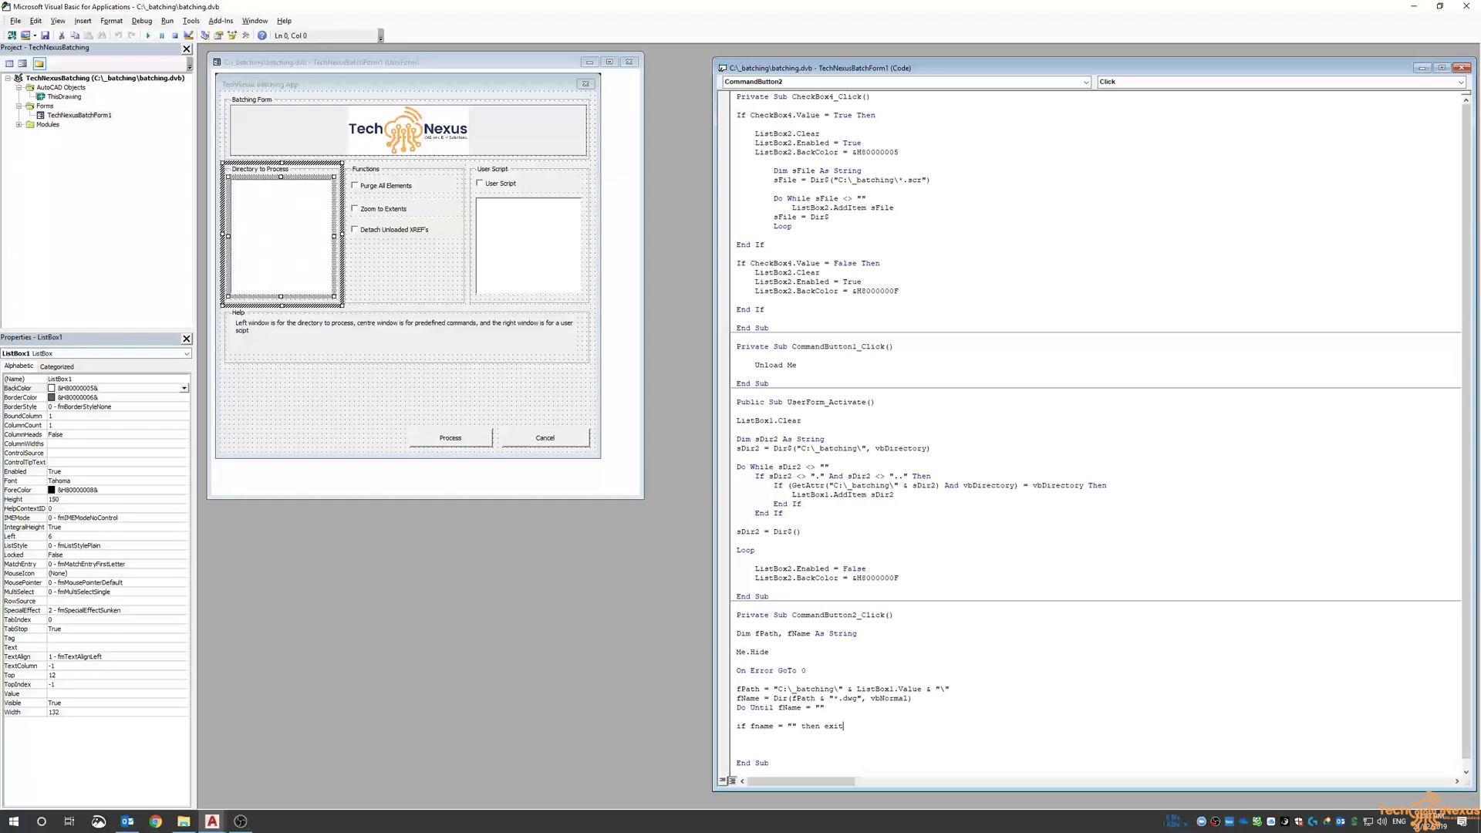
type("do else")
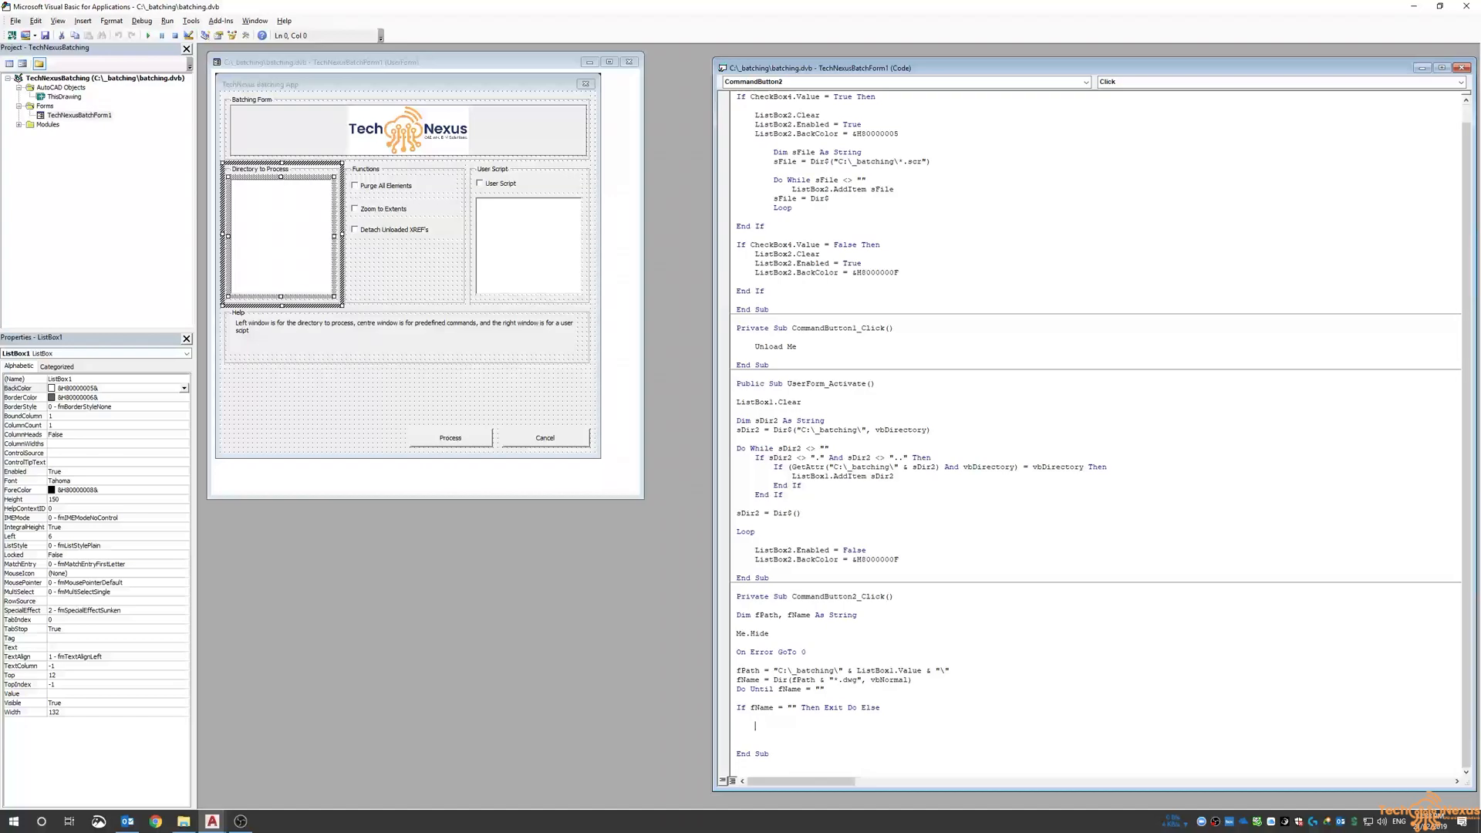
- Declare AcadDoc As AutoCAD.AcadDocument and set it via ThisDrawing.Application.Documents.Open
type("dim ac")
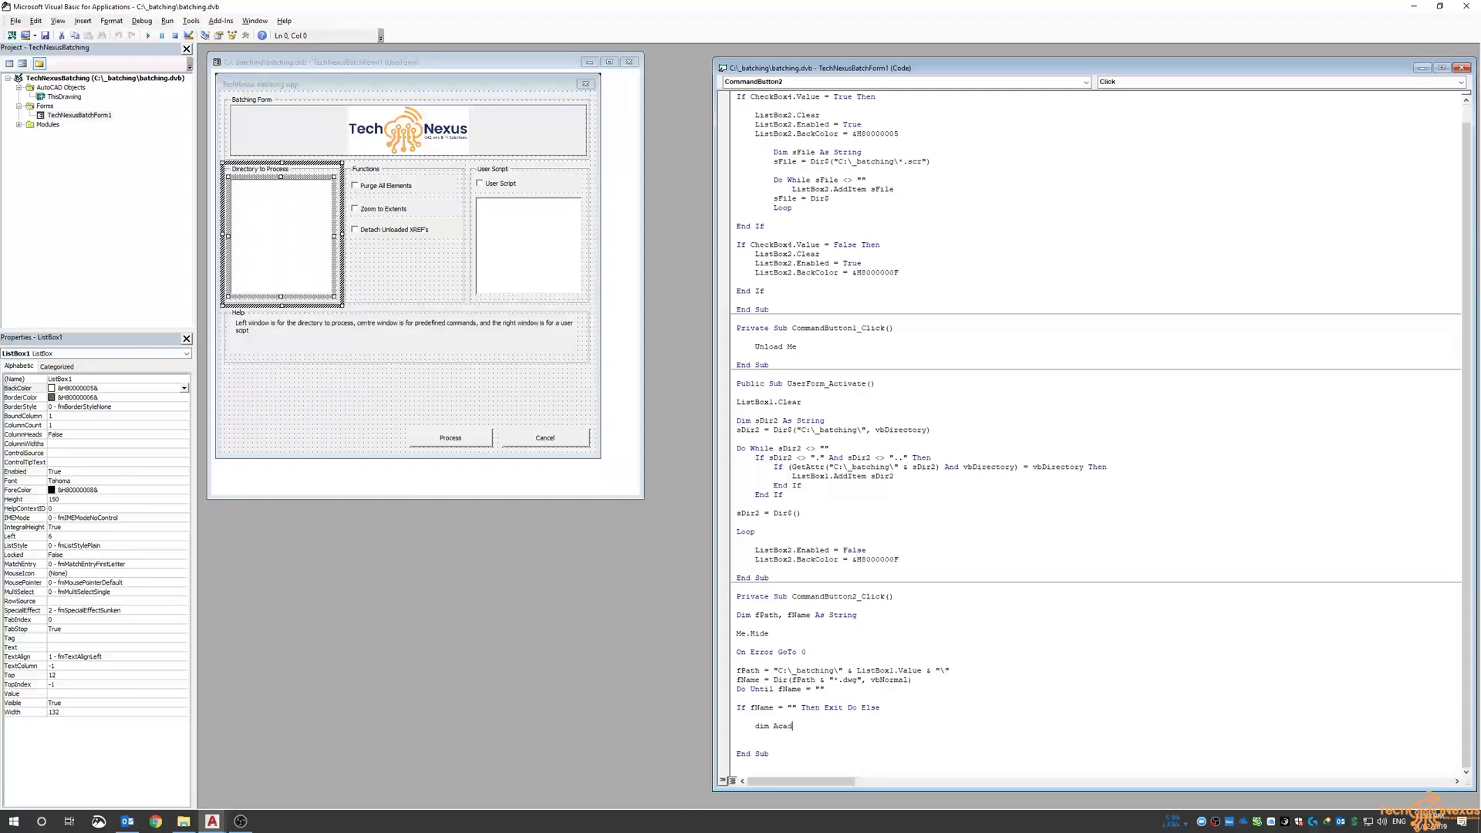
type("Doc as Auto")
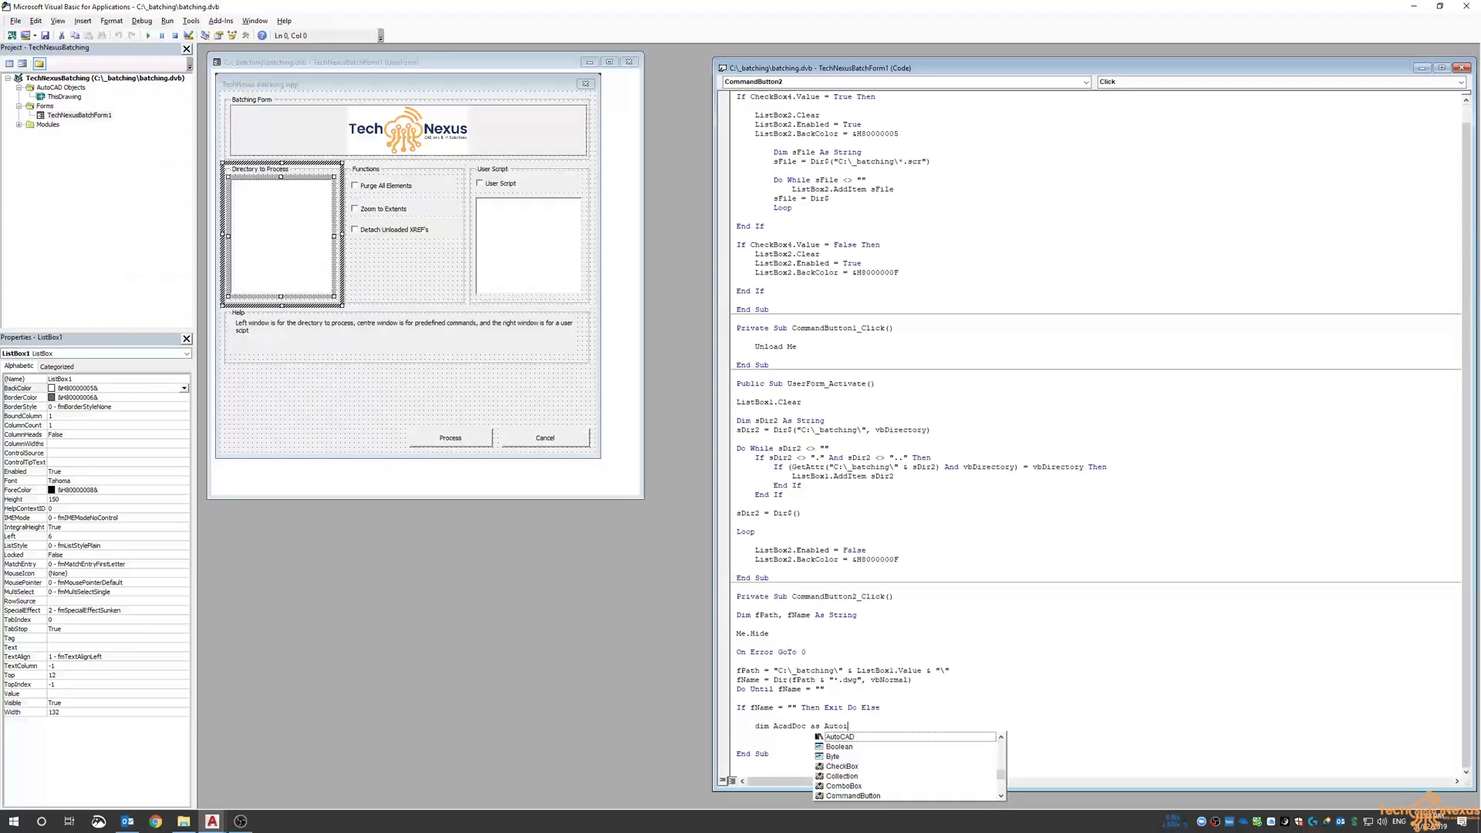
type("CAD.")
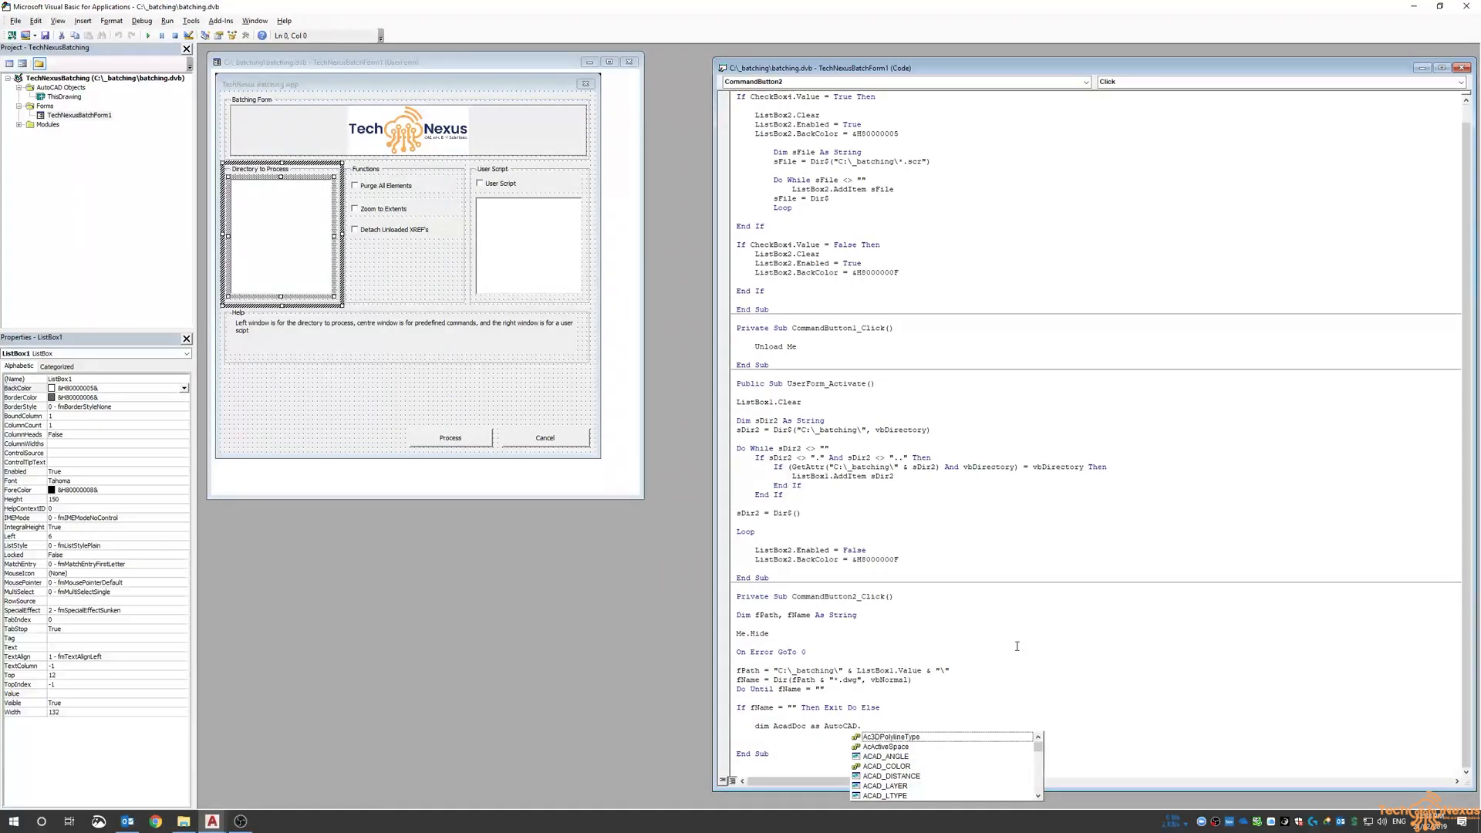
type("acad")
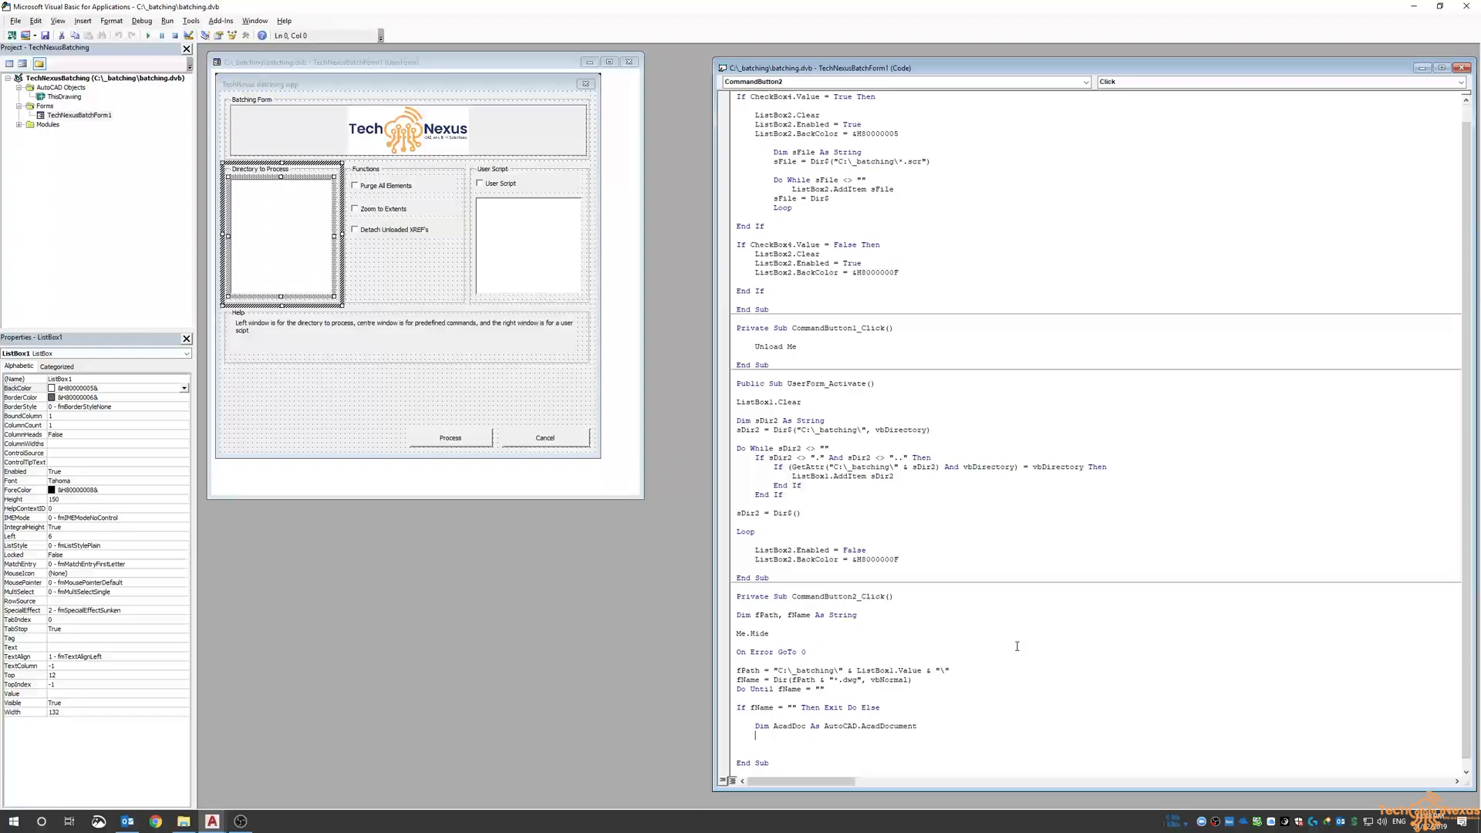
type("Set")
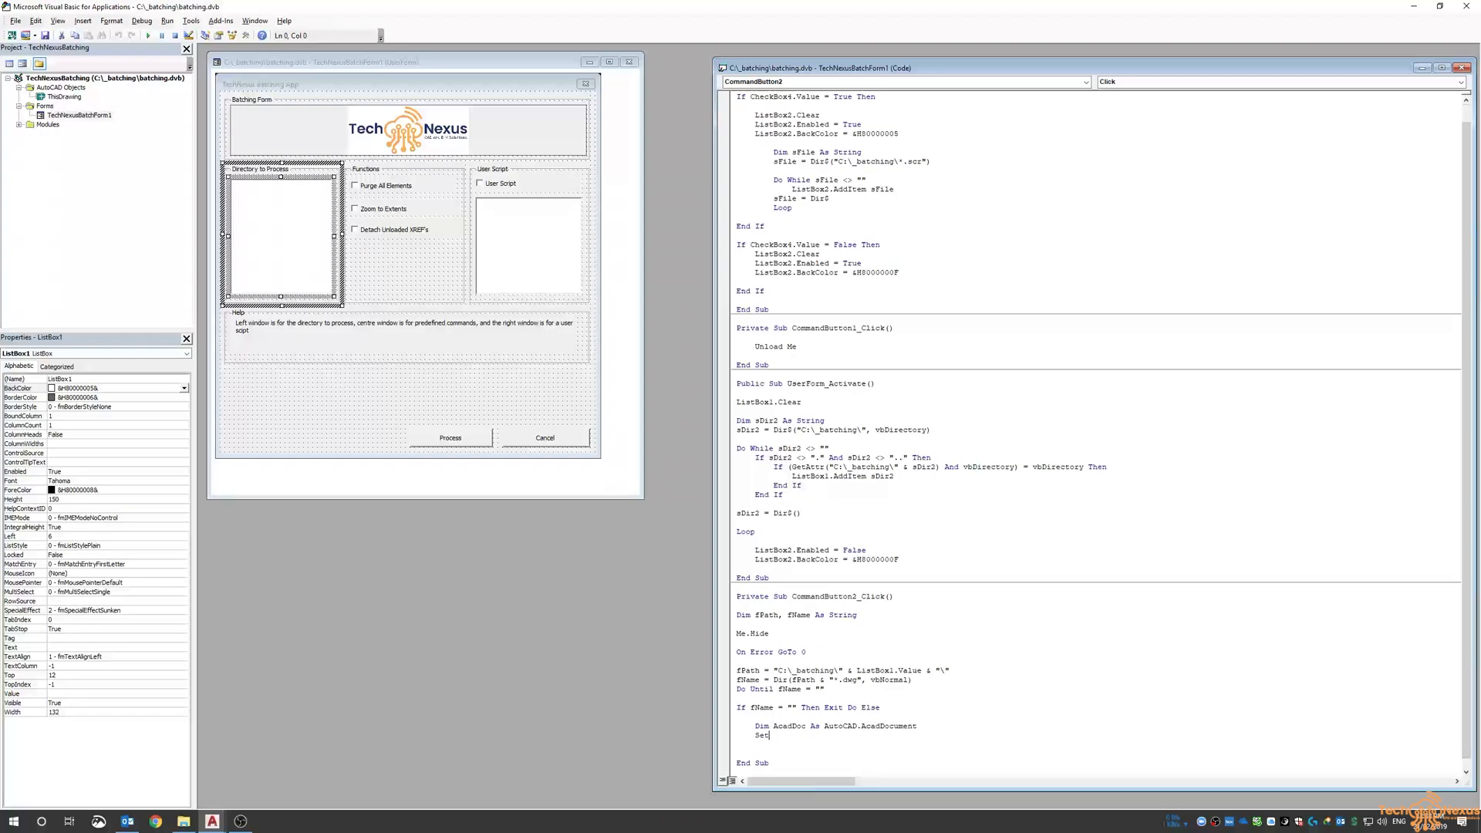
type("AcadDoc = t")
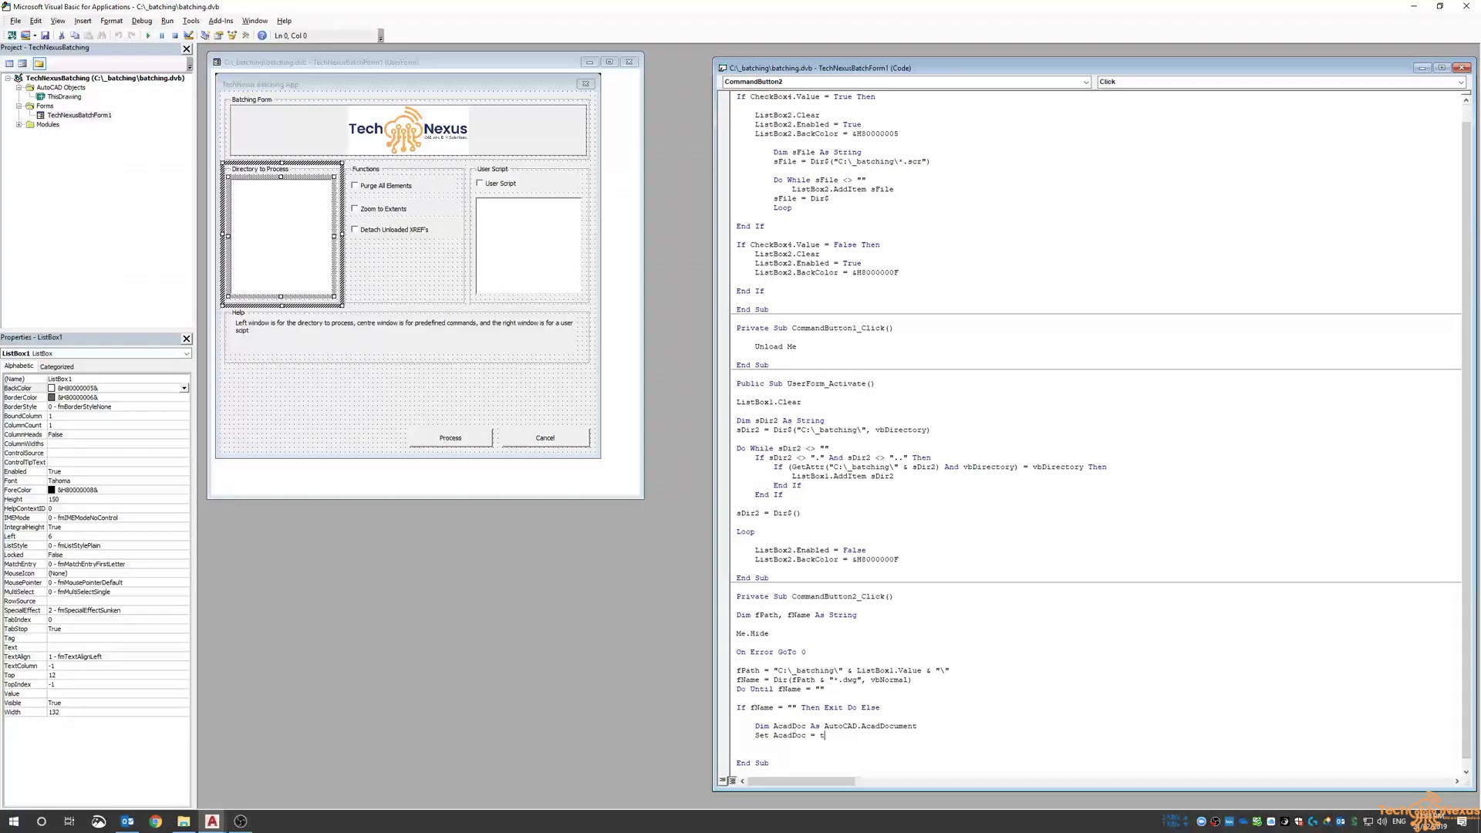
type("hisdrawing")
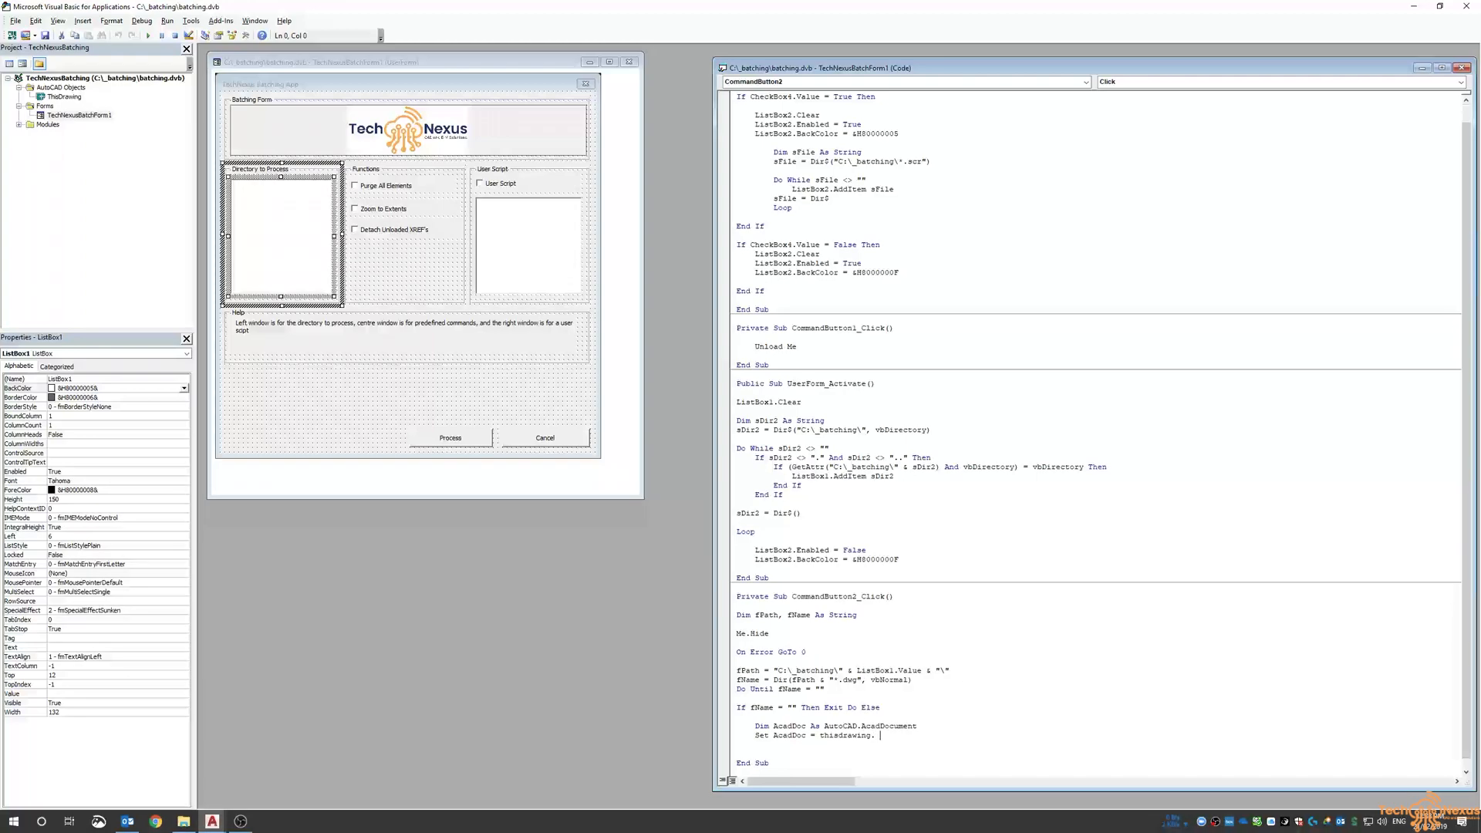
type(".application.Documents.open")
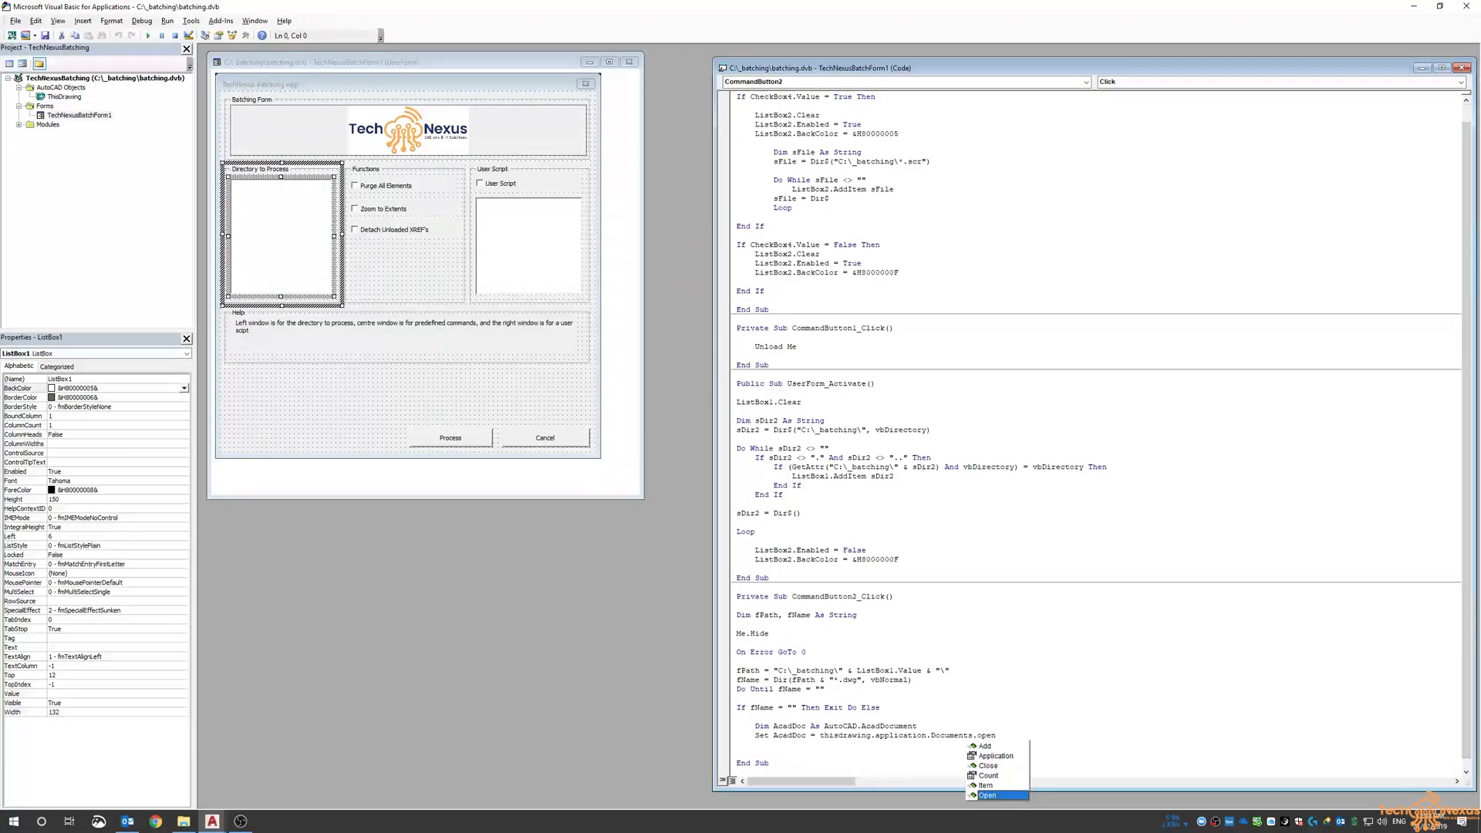
left_click(985, 796)
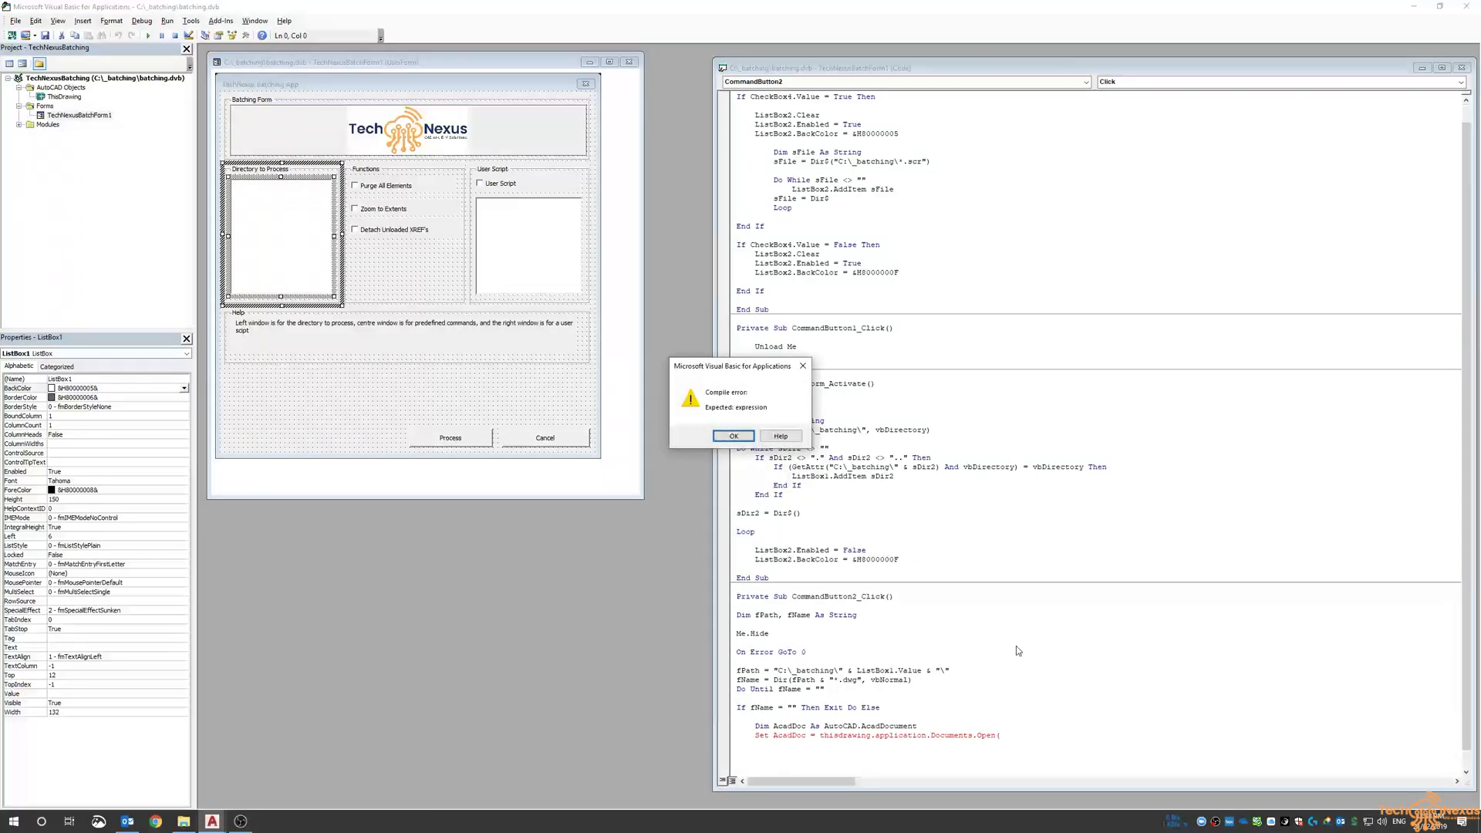
- Give Open the path "C:\_batching\" & ListBox1.Value & "\" & fName, then begin an If
left_click(733, 436)
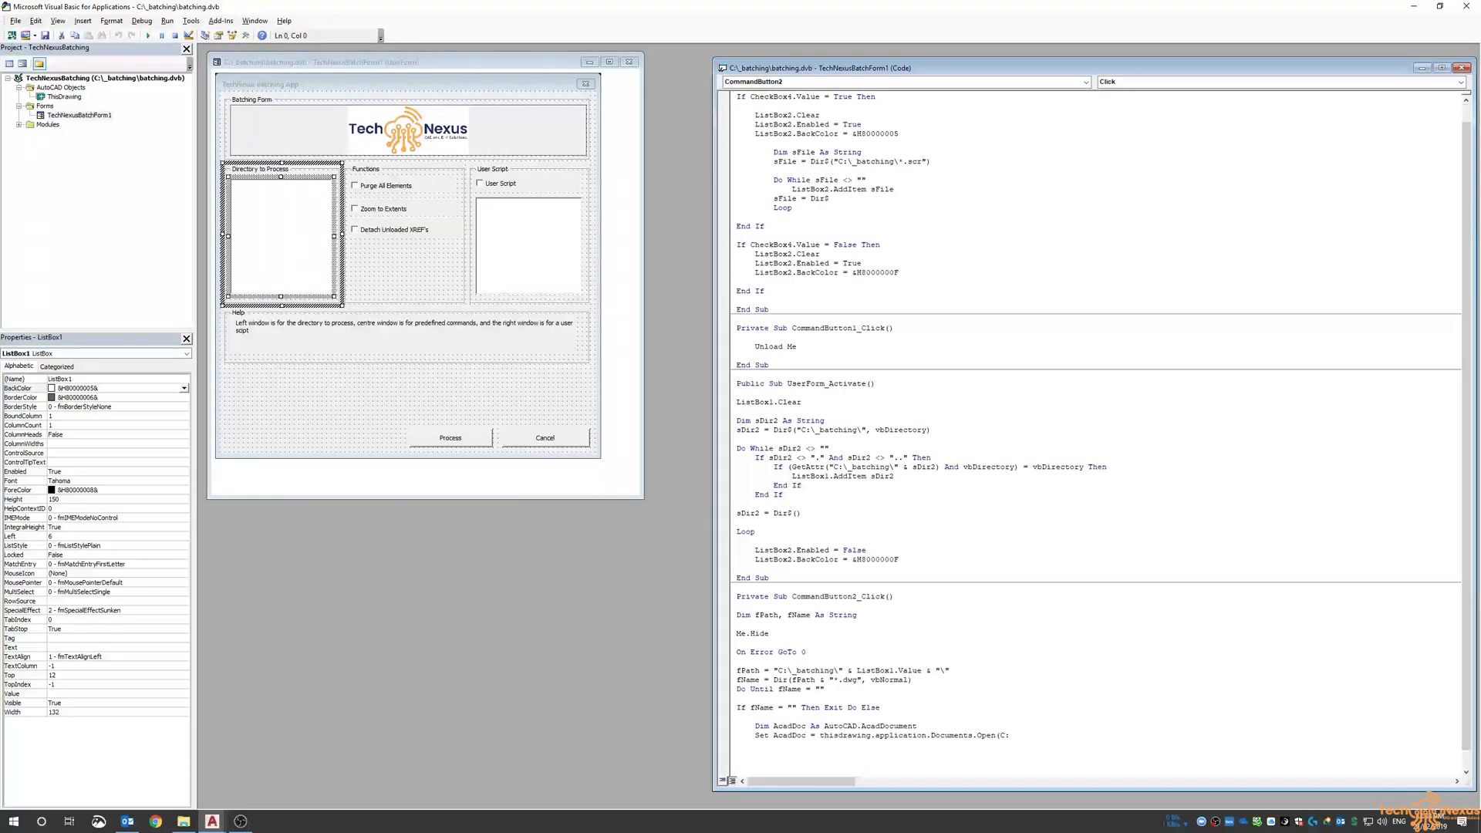
type("C:\\_batching\\\" & Listbox1.value")
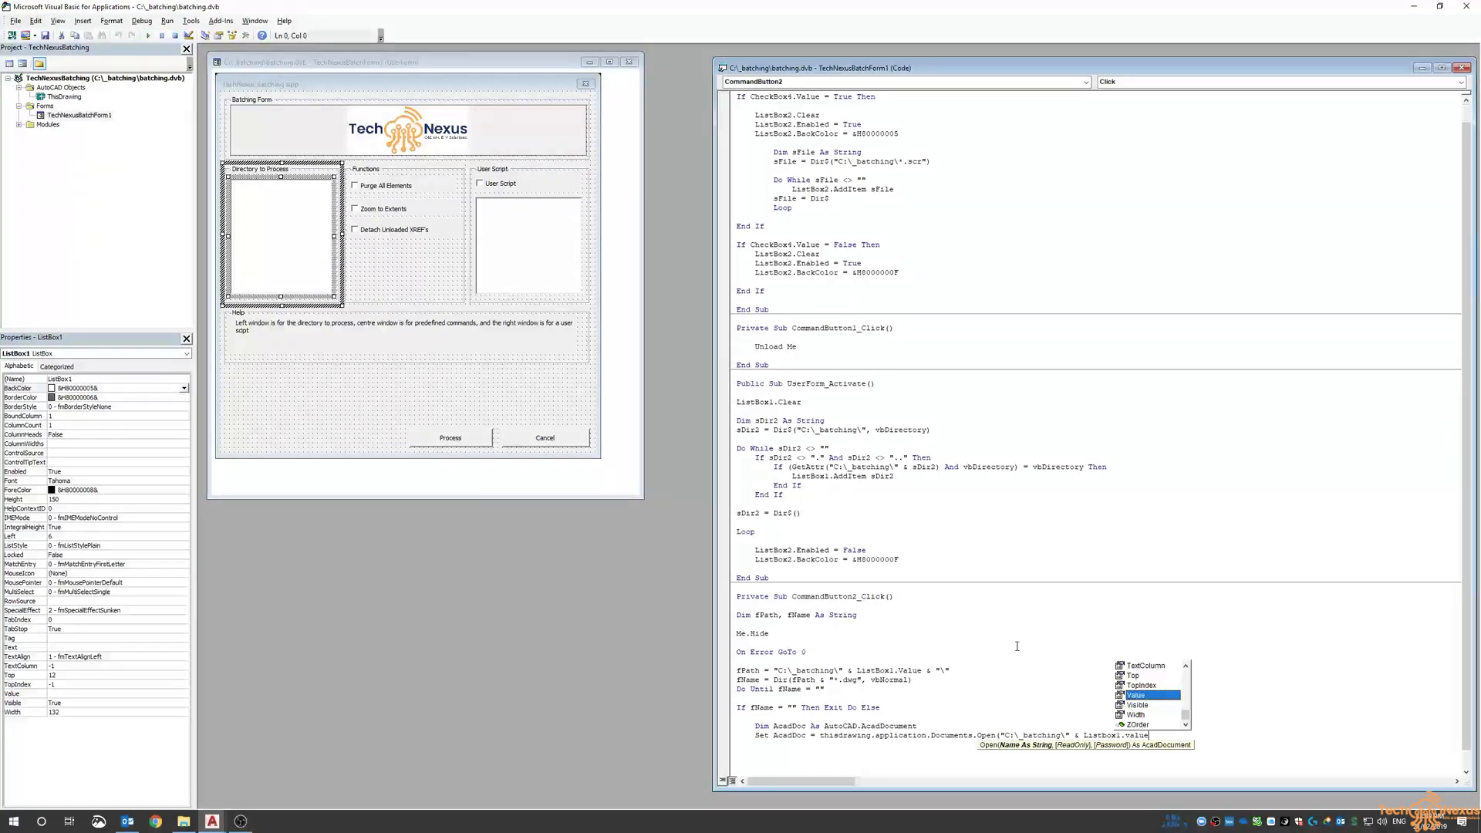
key("Escape")
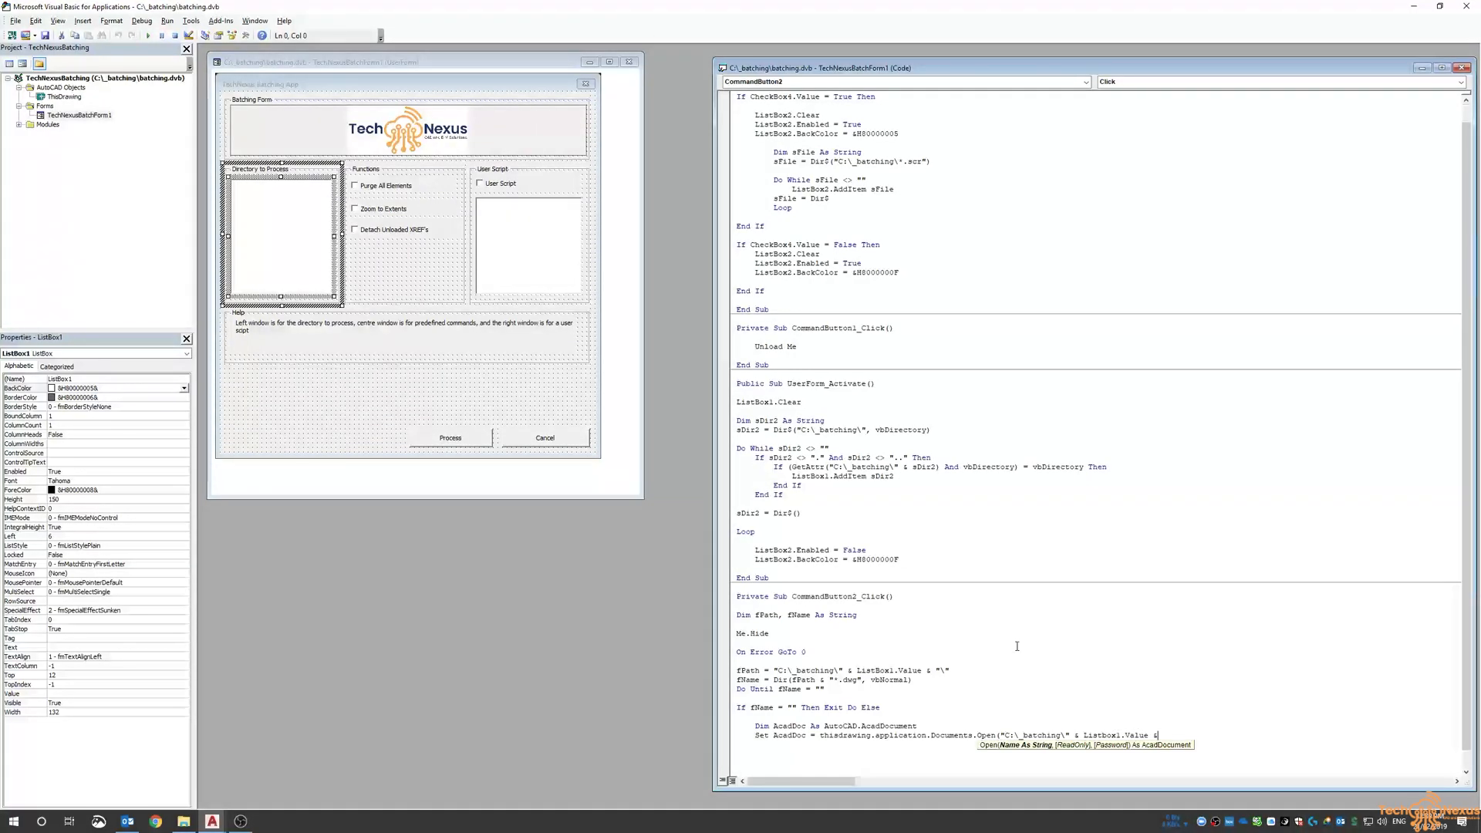
type("\"\\\" & fName)")
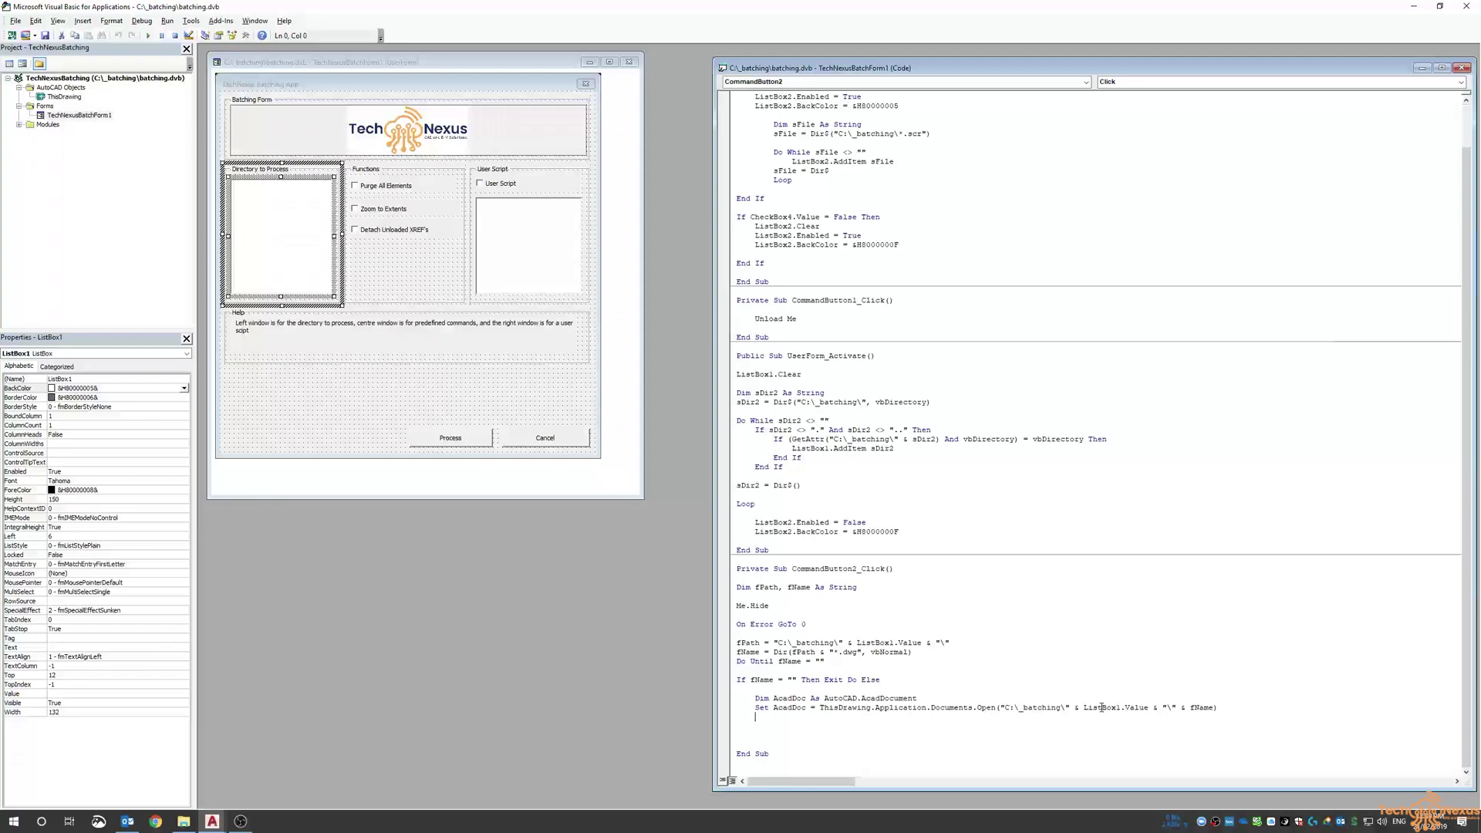
mouse_move(1168, 706)
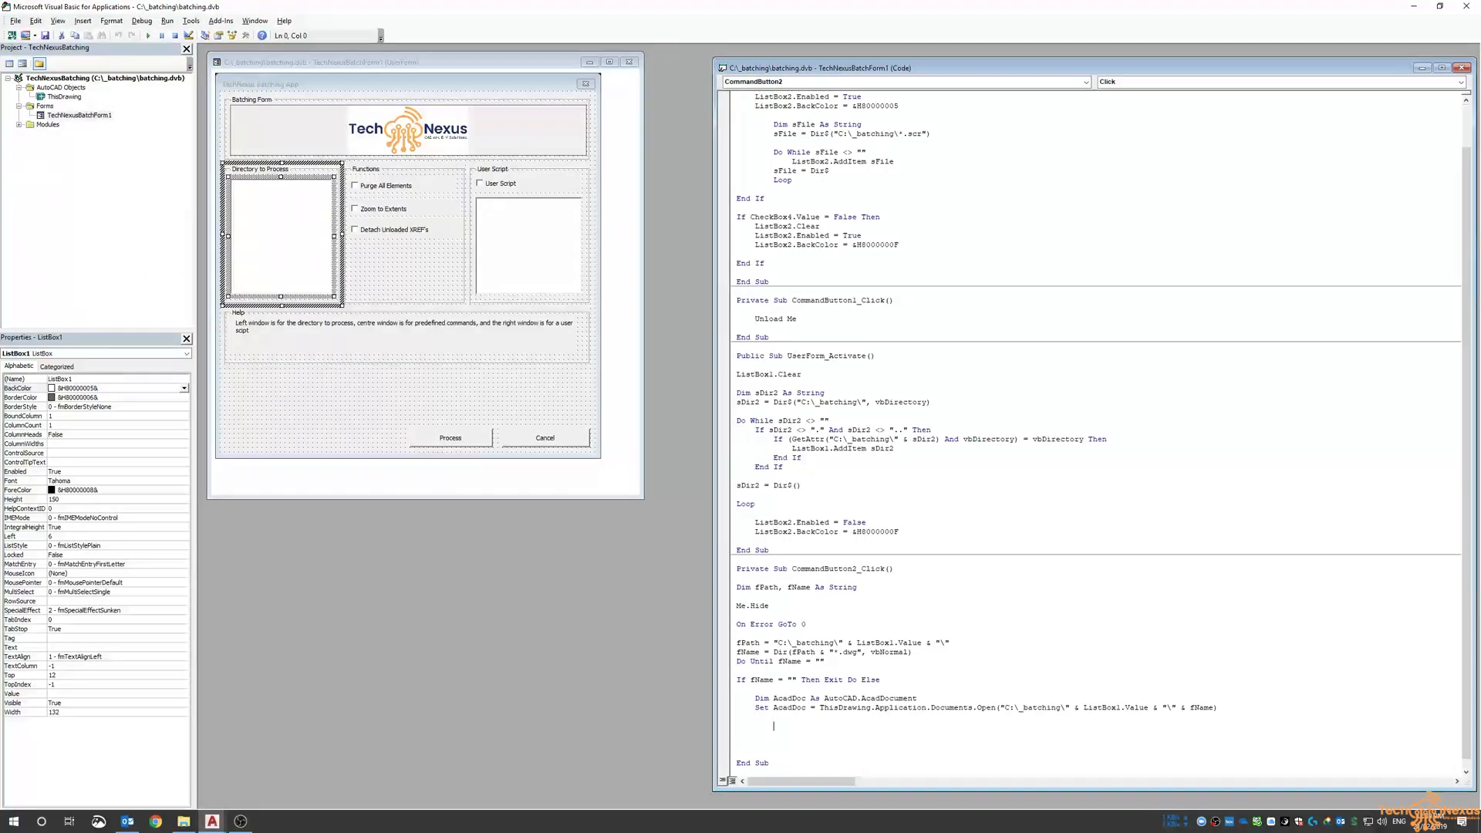
mouse_move(371, 187)
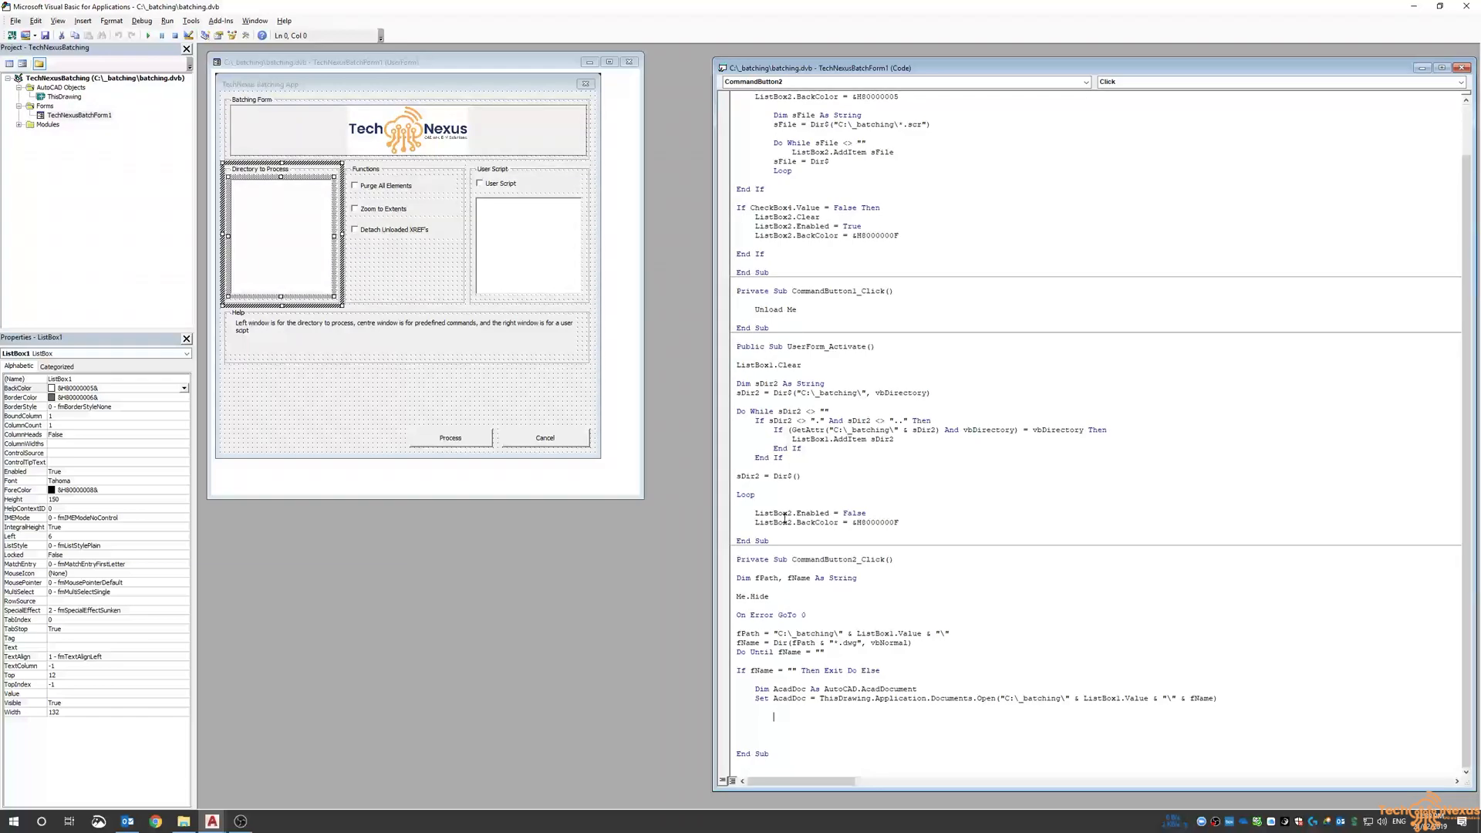
type("if")
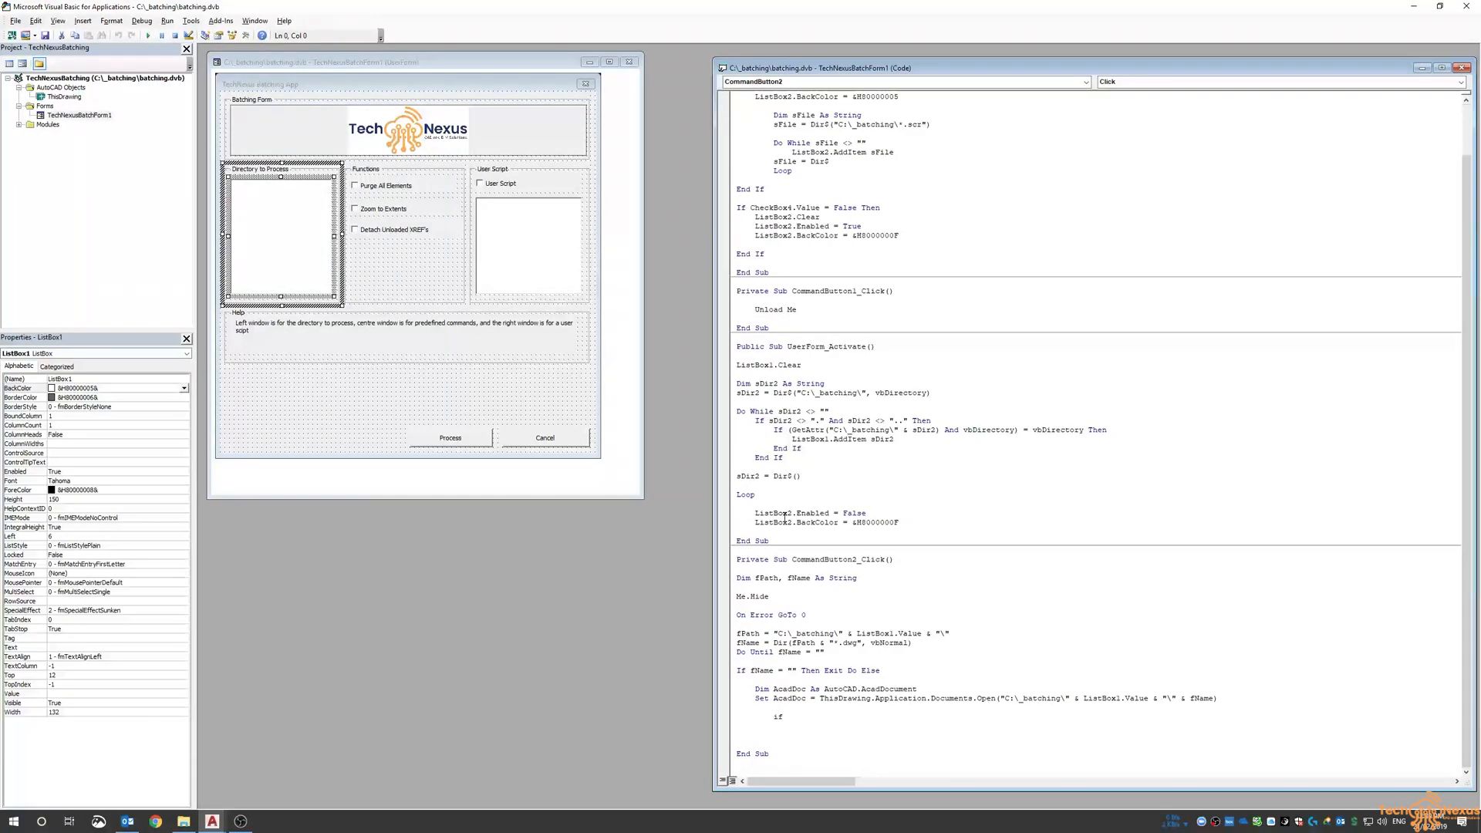
- Write If CheckBox1.Value = True Then ThisDrawing.PurgeAll with Else and End If
left_click(384, 185)
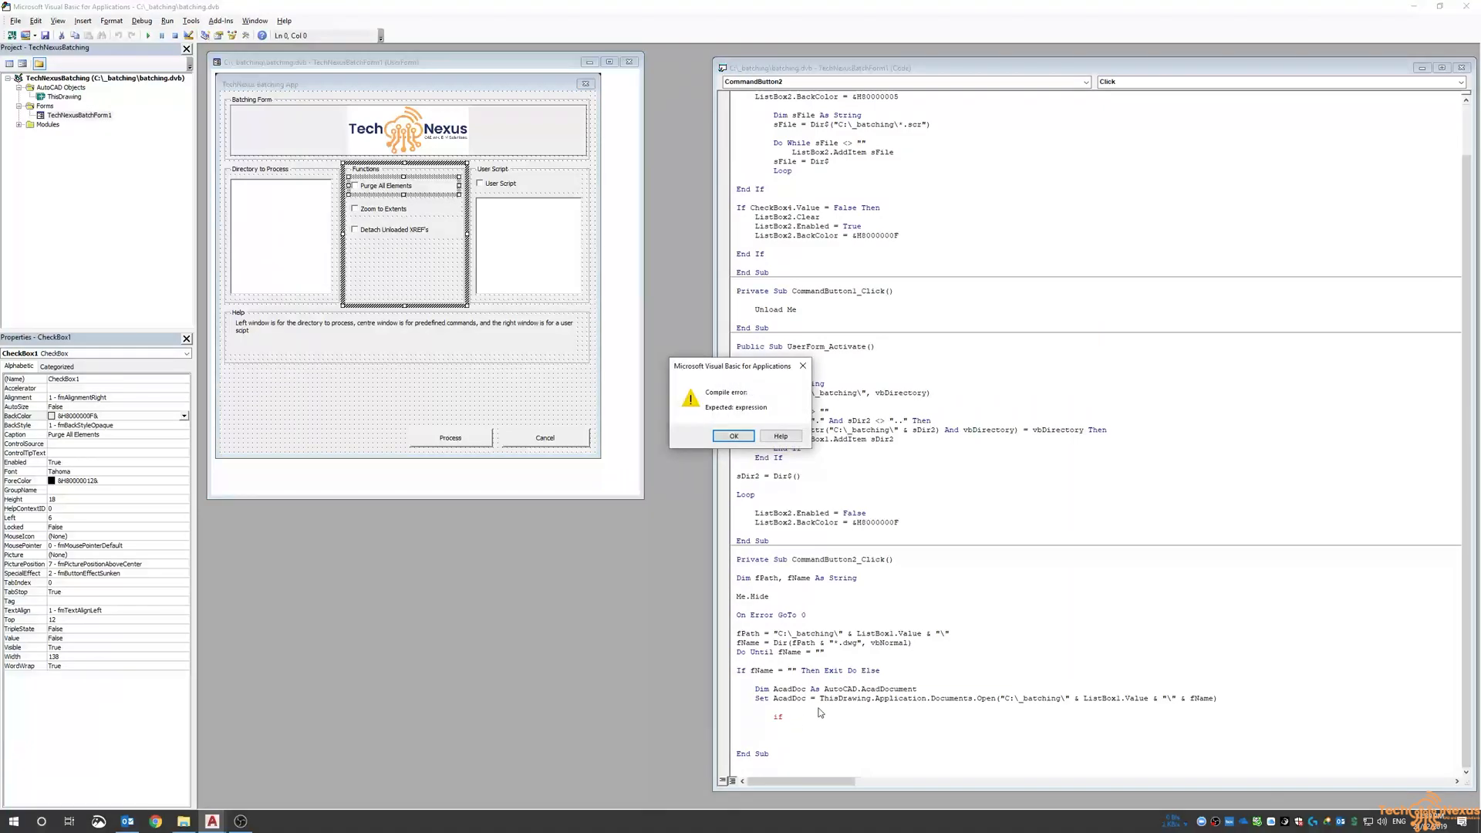
left_click(732, 436)
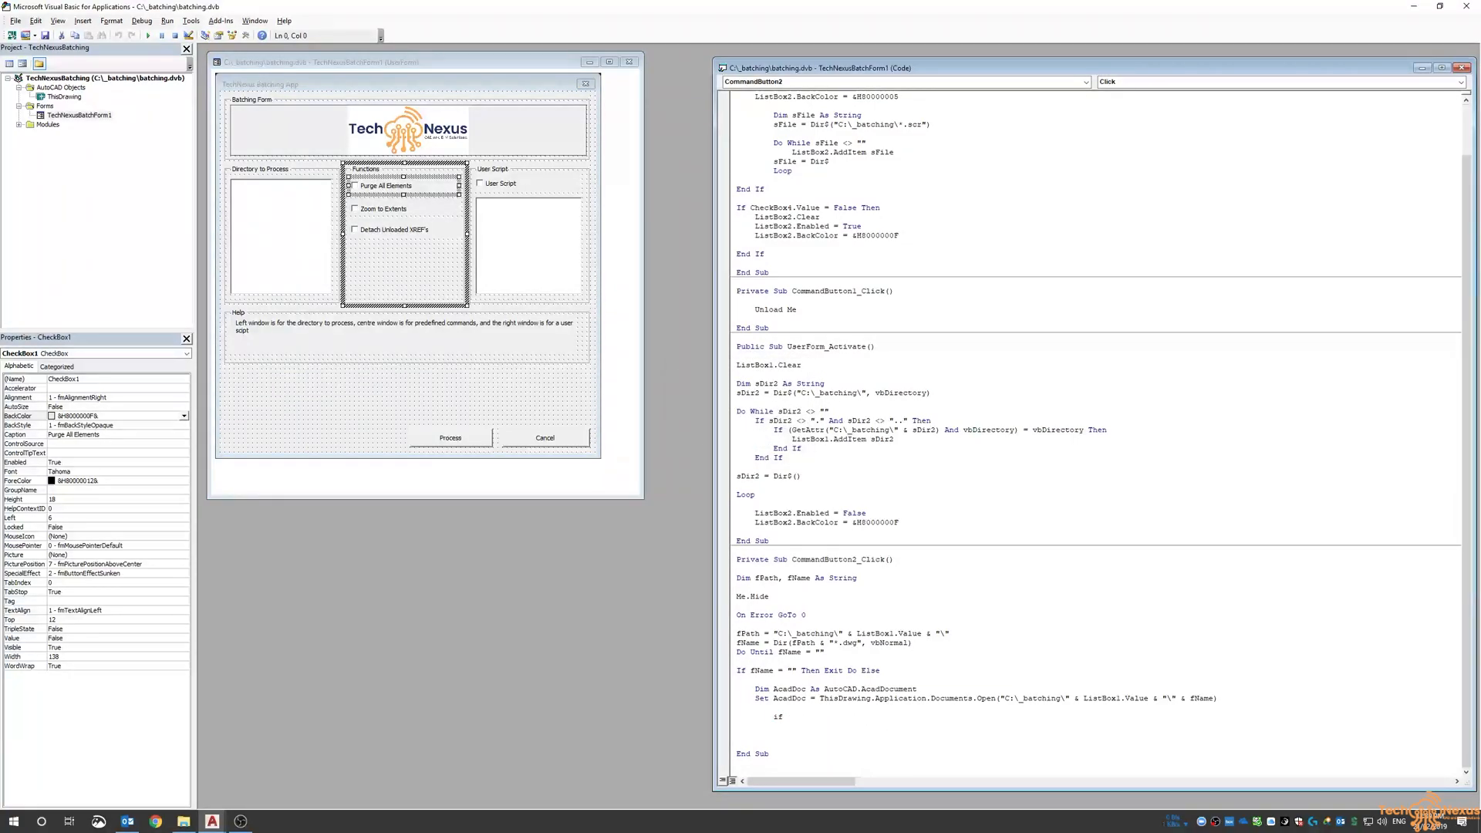
type("Chec")
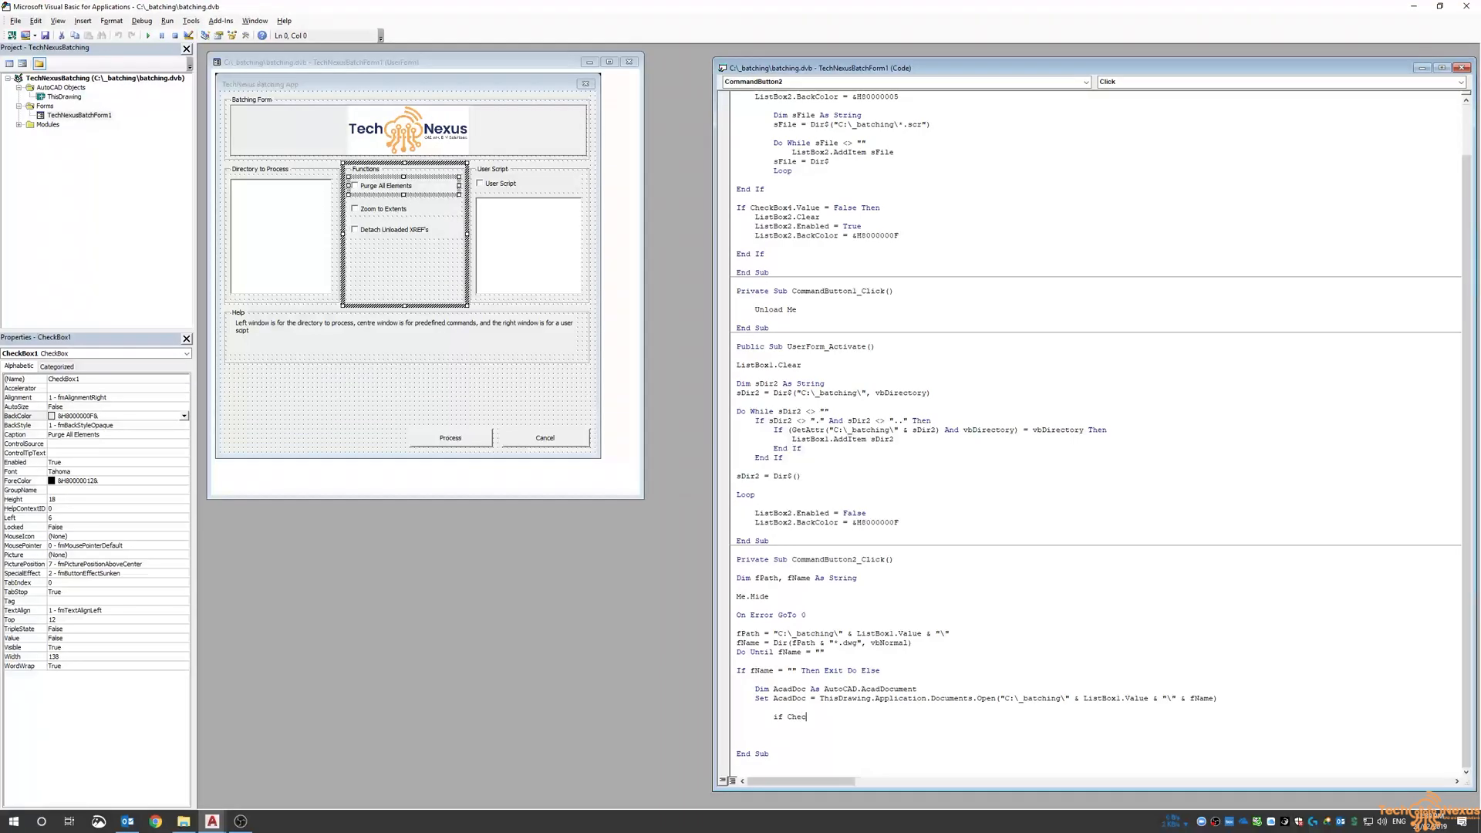
type("Checkbox1.")
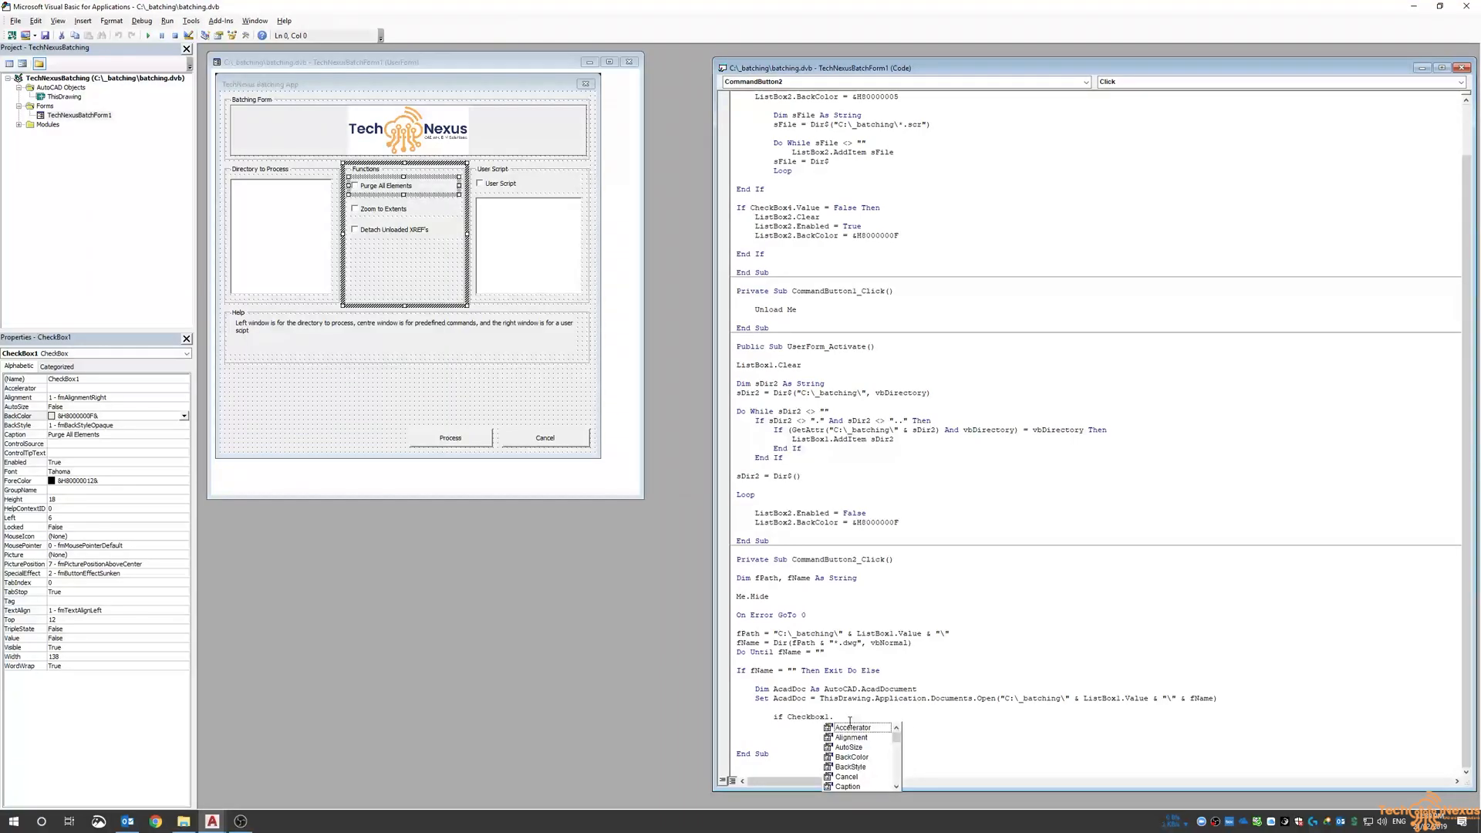
type("value")
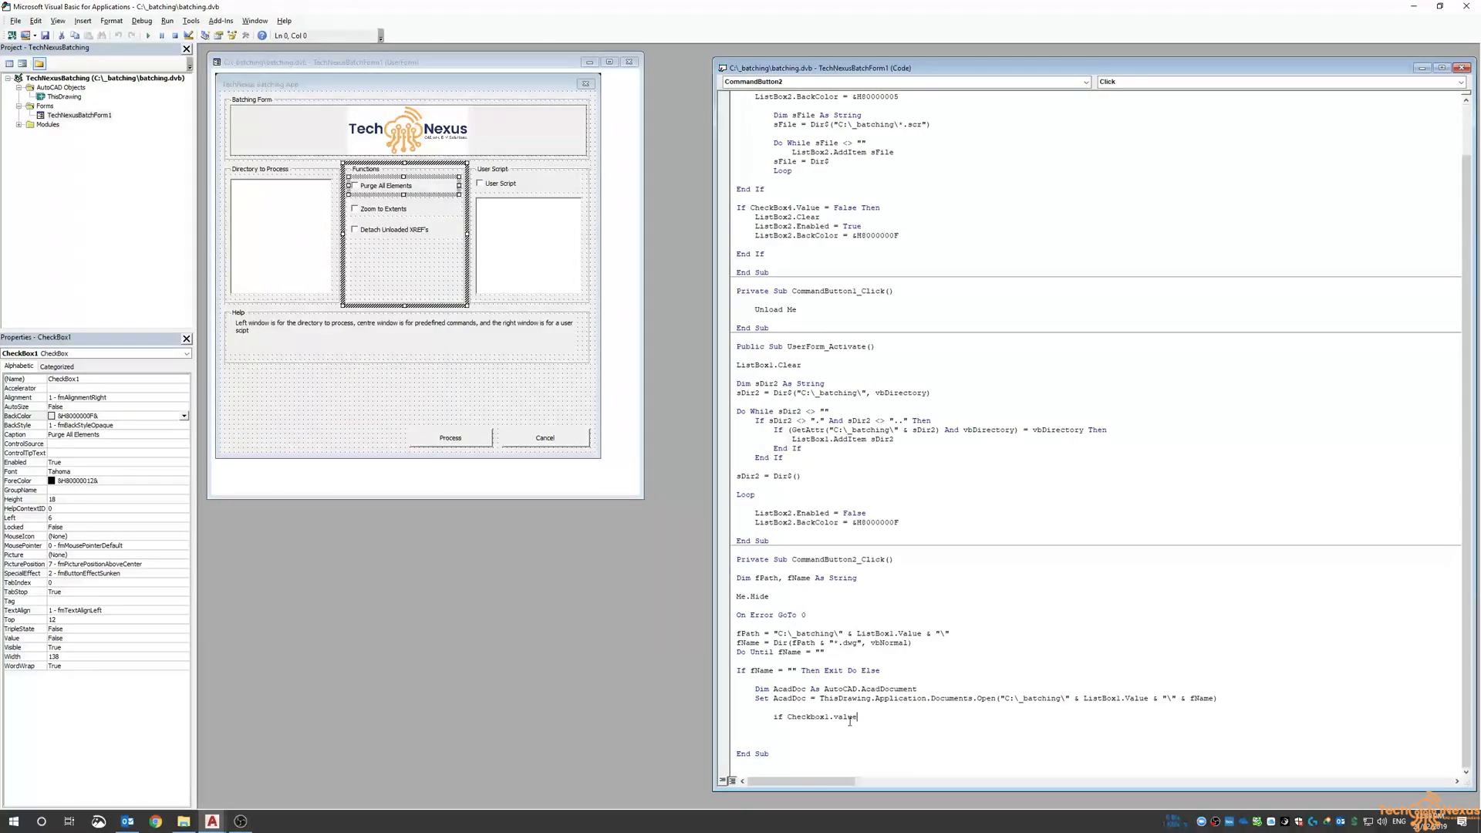
type("= true Then")
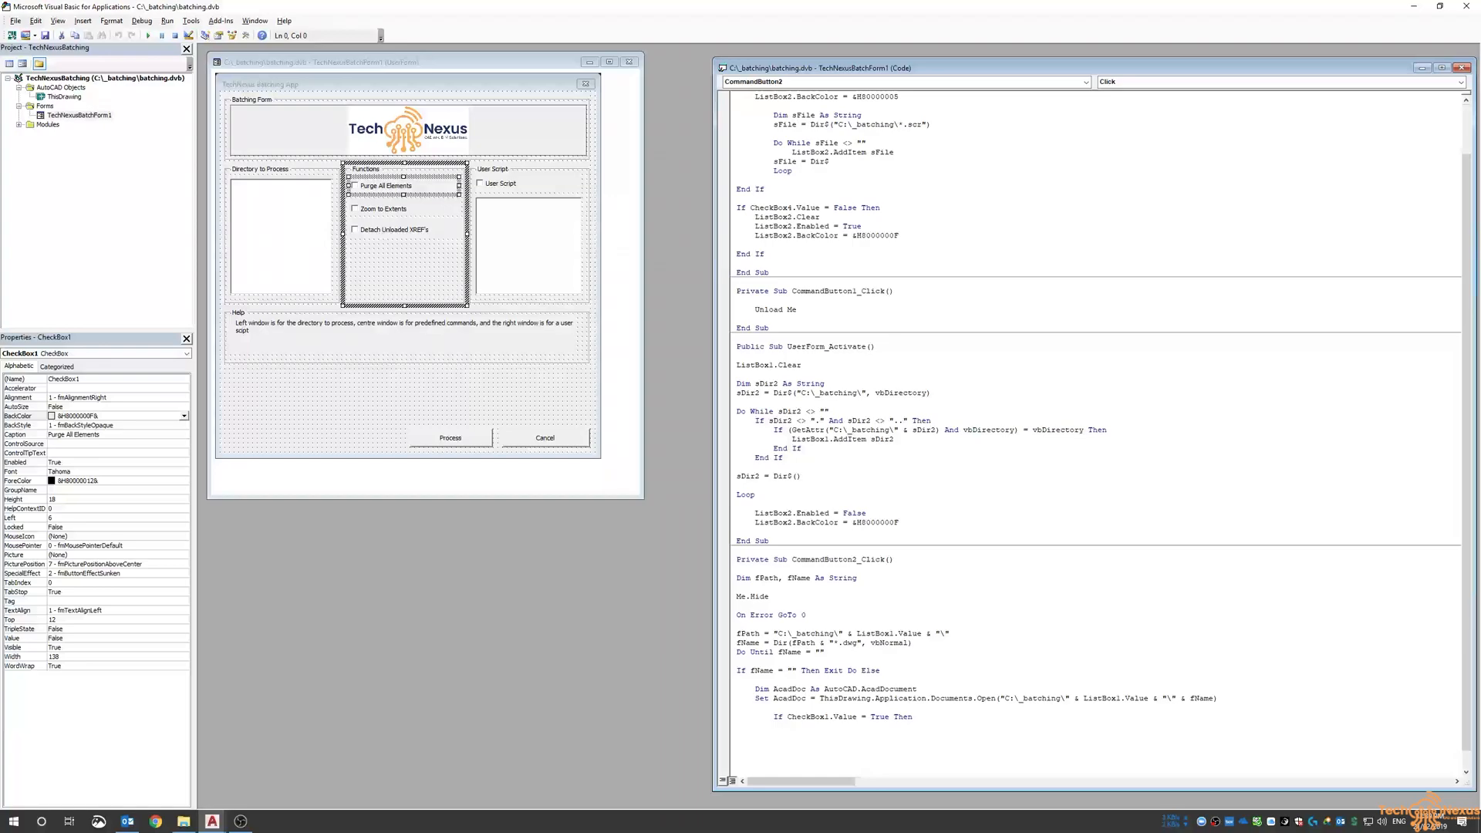
type("thisdrawin")
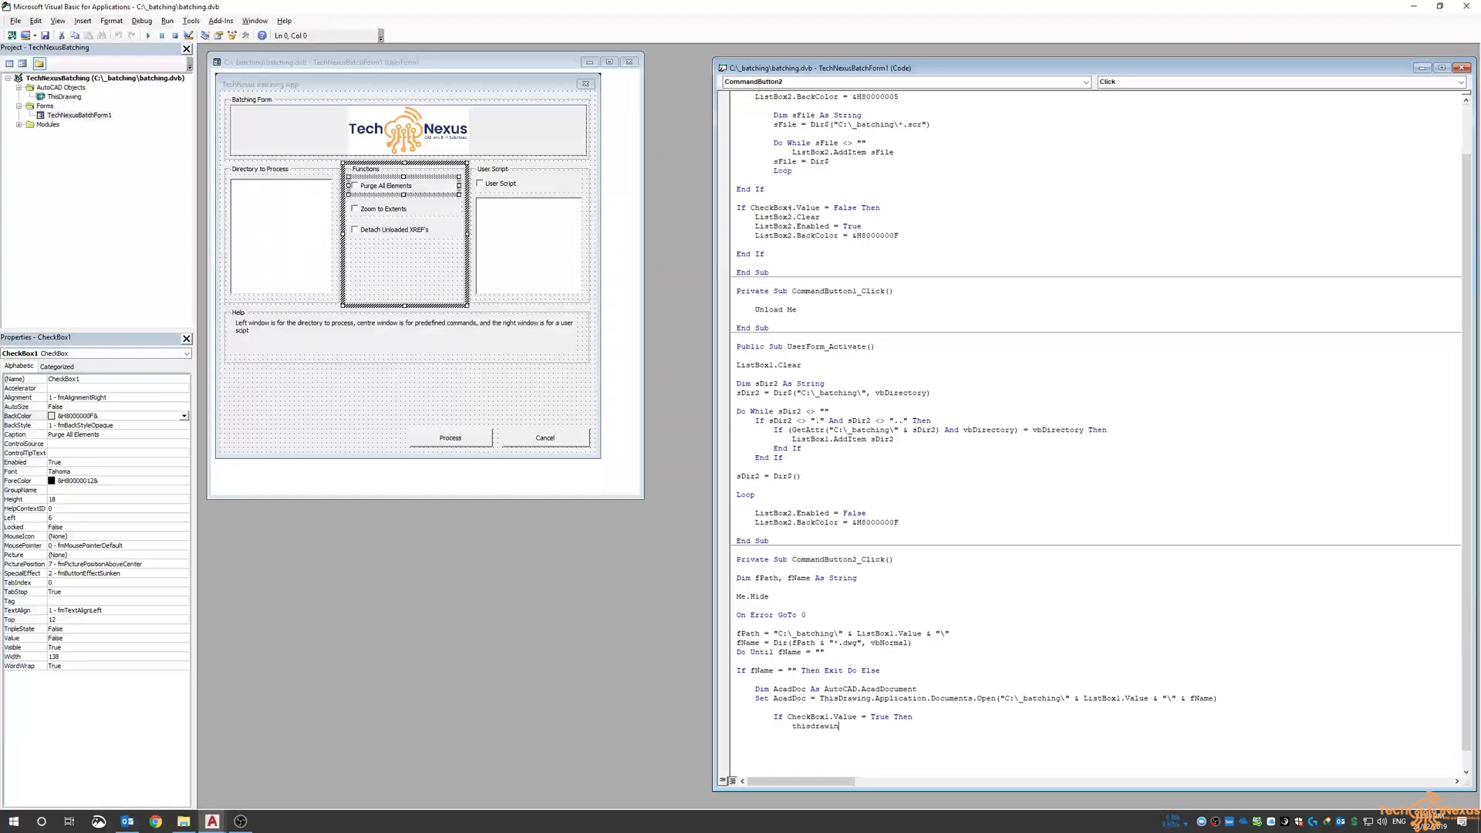
type("ThisDrawing.PurgeAll")
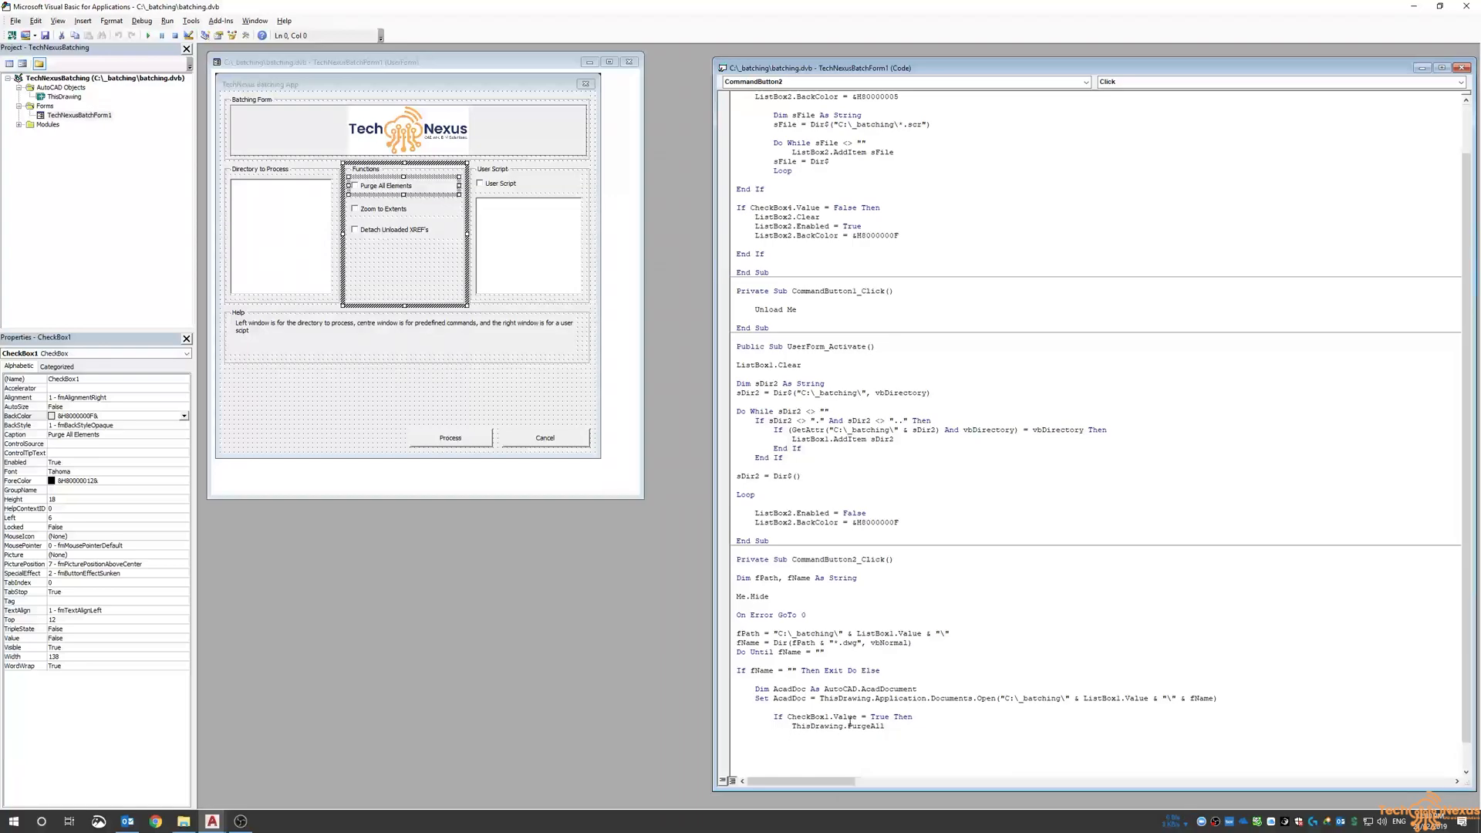
type("en")
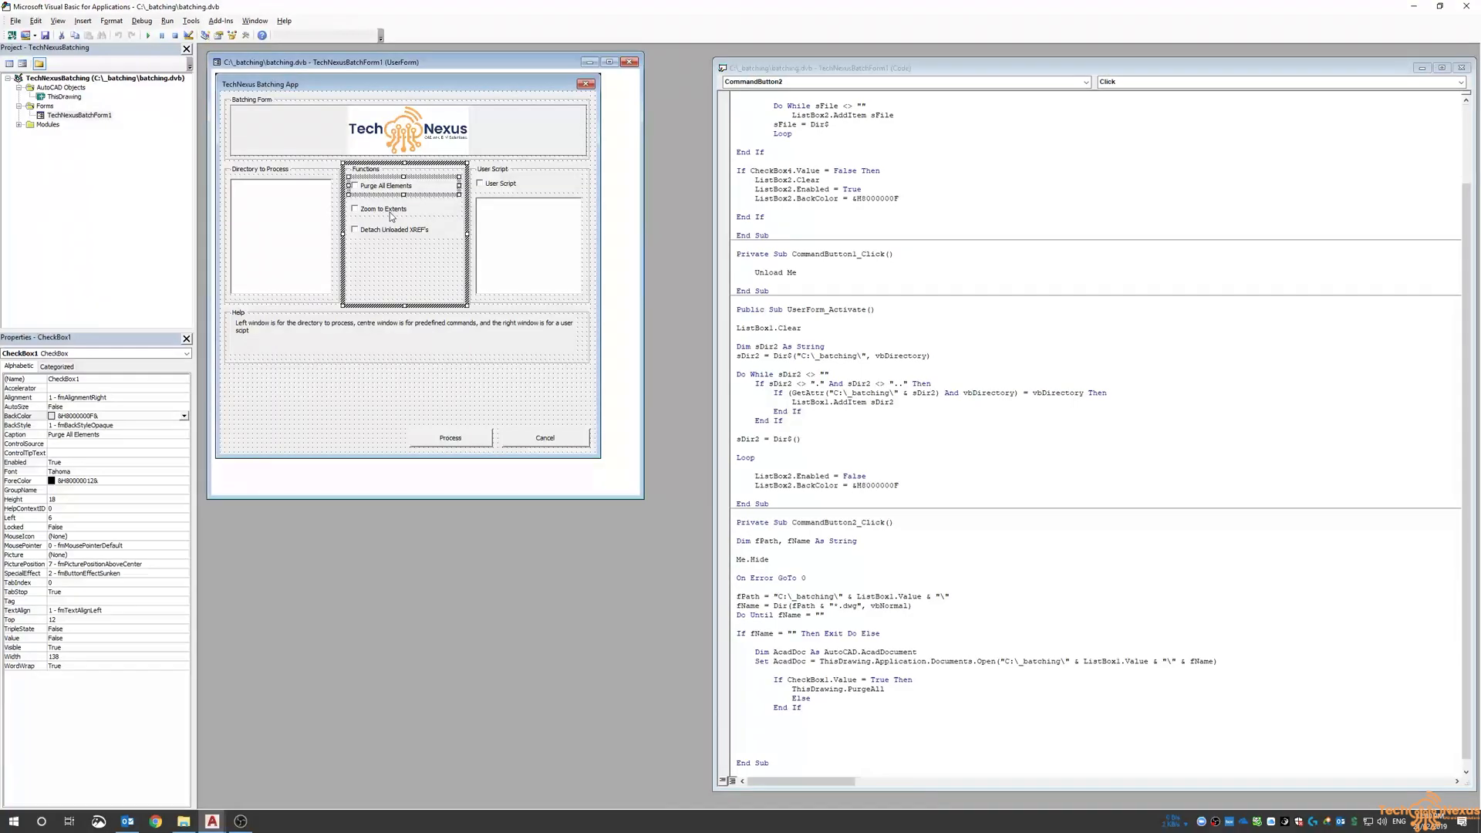
- Write If CheckBox2.Value = True Then ZoomExtents with Else and End If
left_click(381, 209)
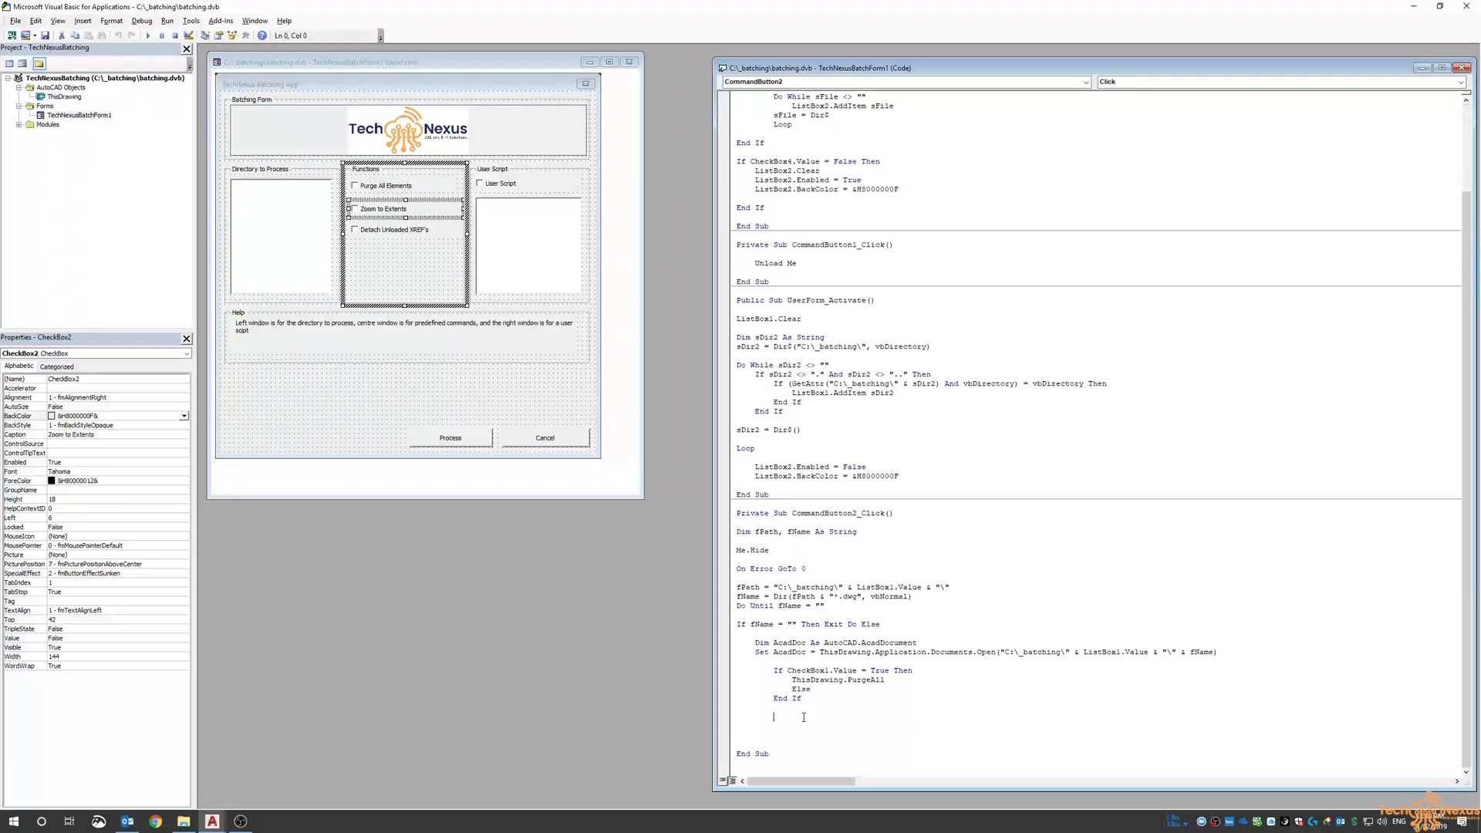
type("if checkbox2")
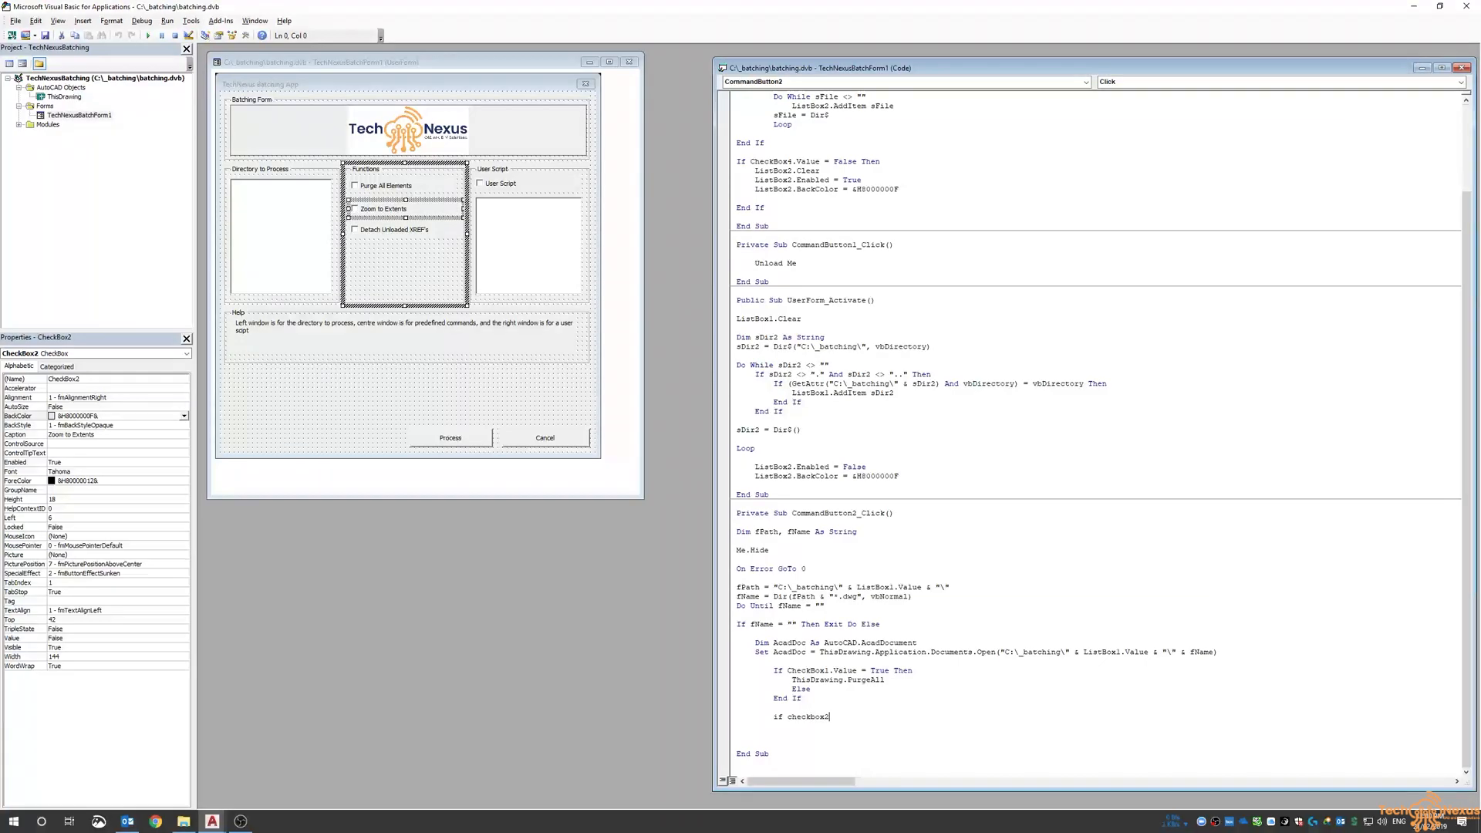
type(".Value = tr")
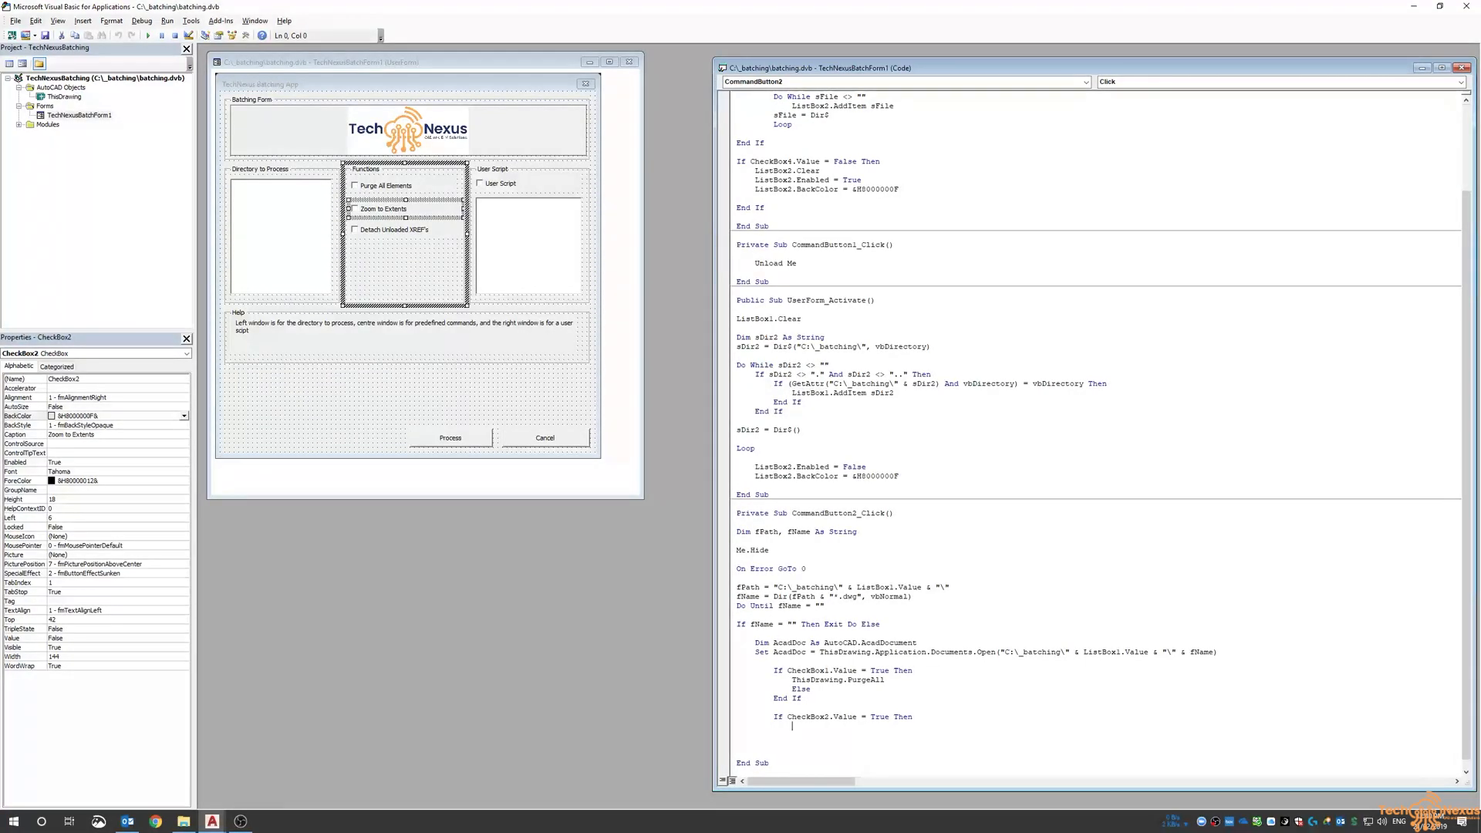
type("zoomexte")
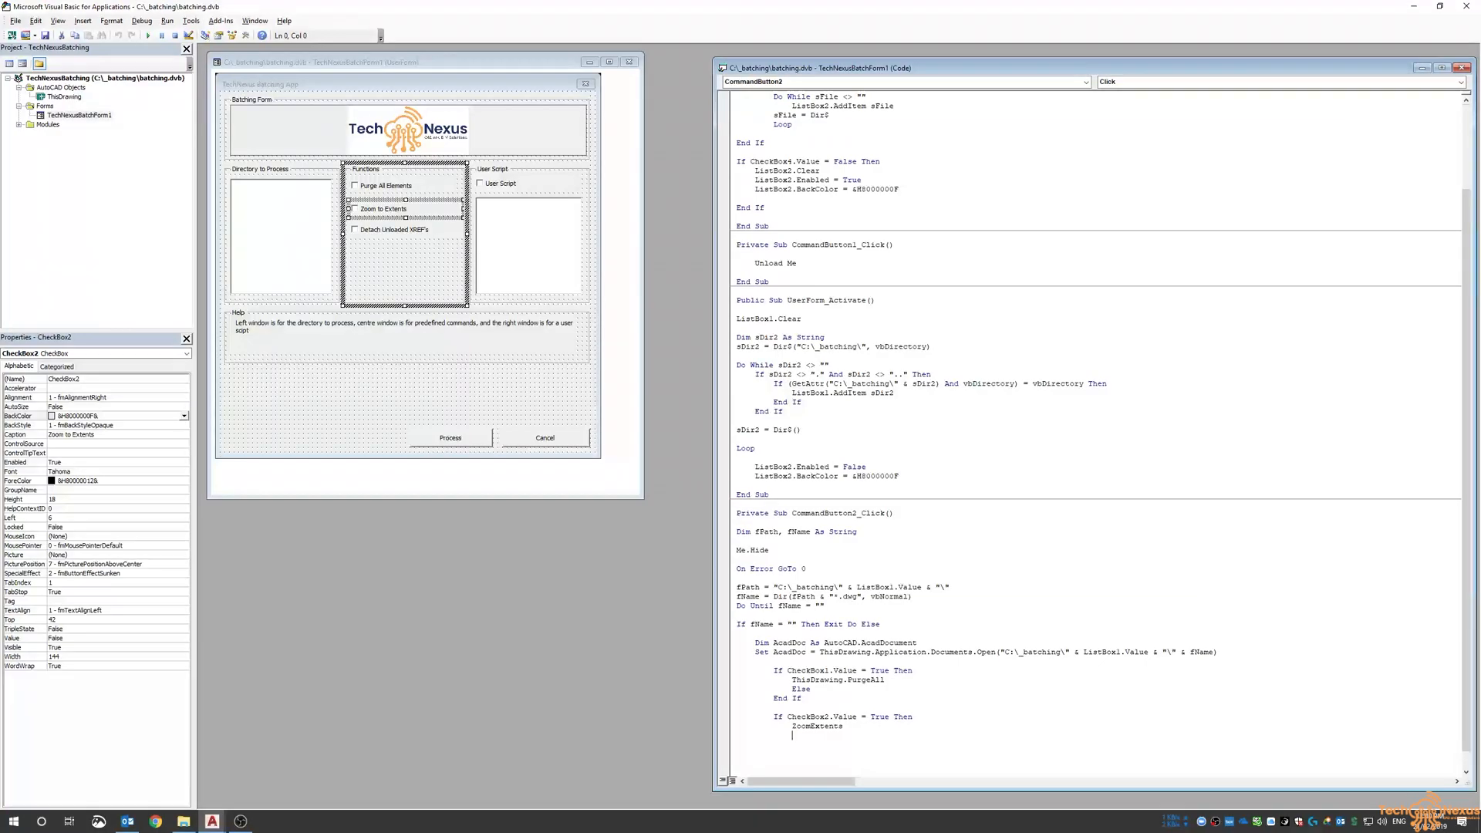
type("els")
left_click(905, 744)
type("end if")
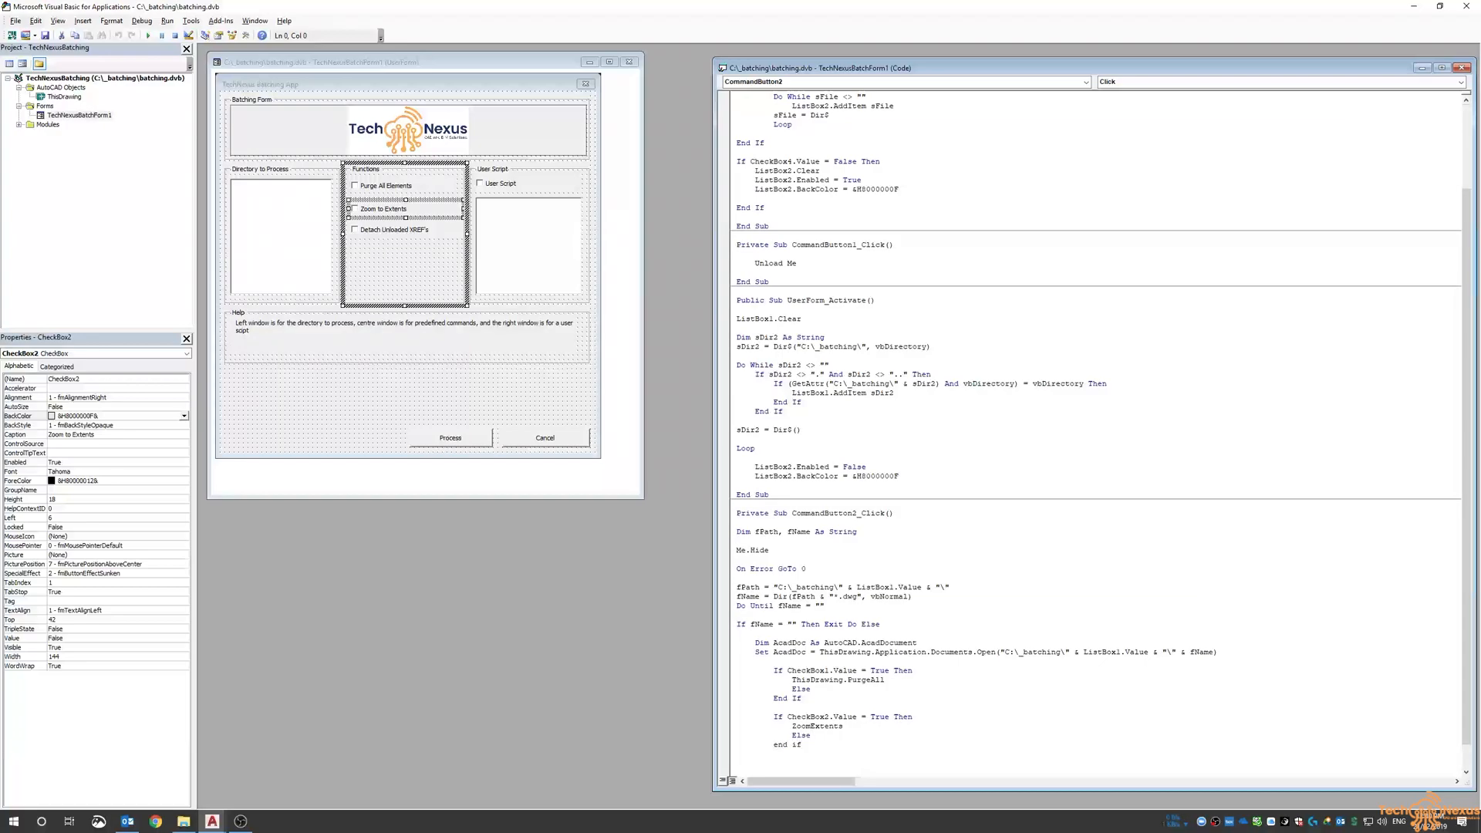
scroll("down", 3)
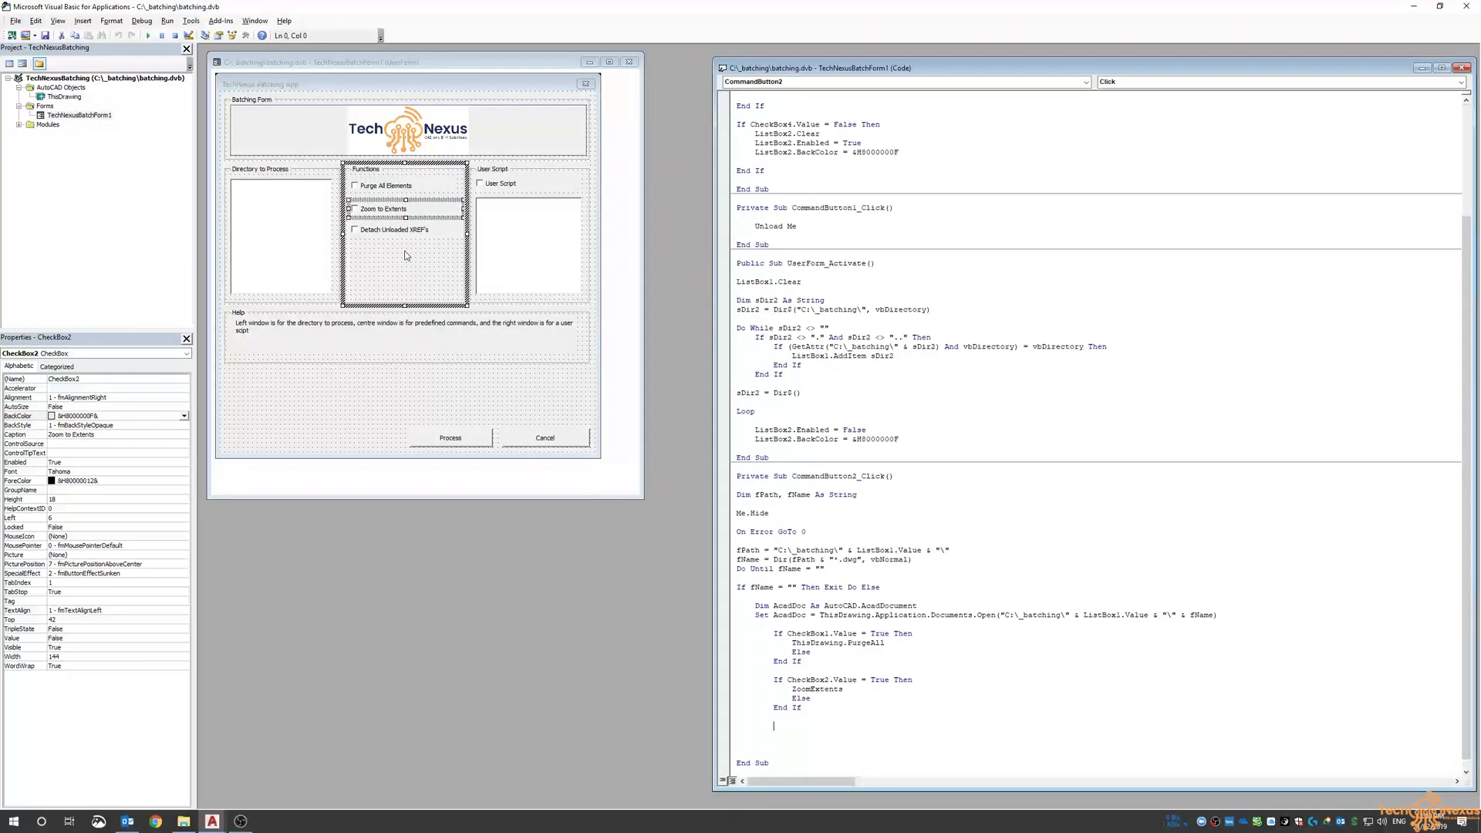
- Write an empty If CheckBox3.Value = True Then ... End If block
left_click(370, 230)
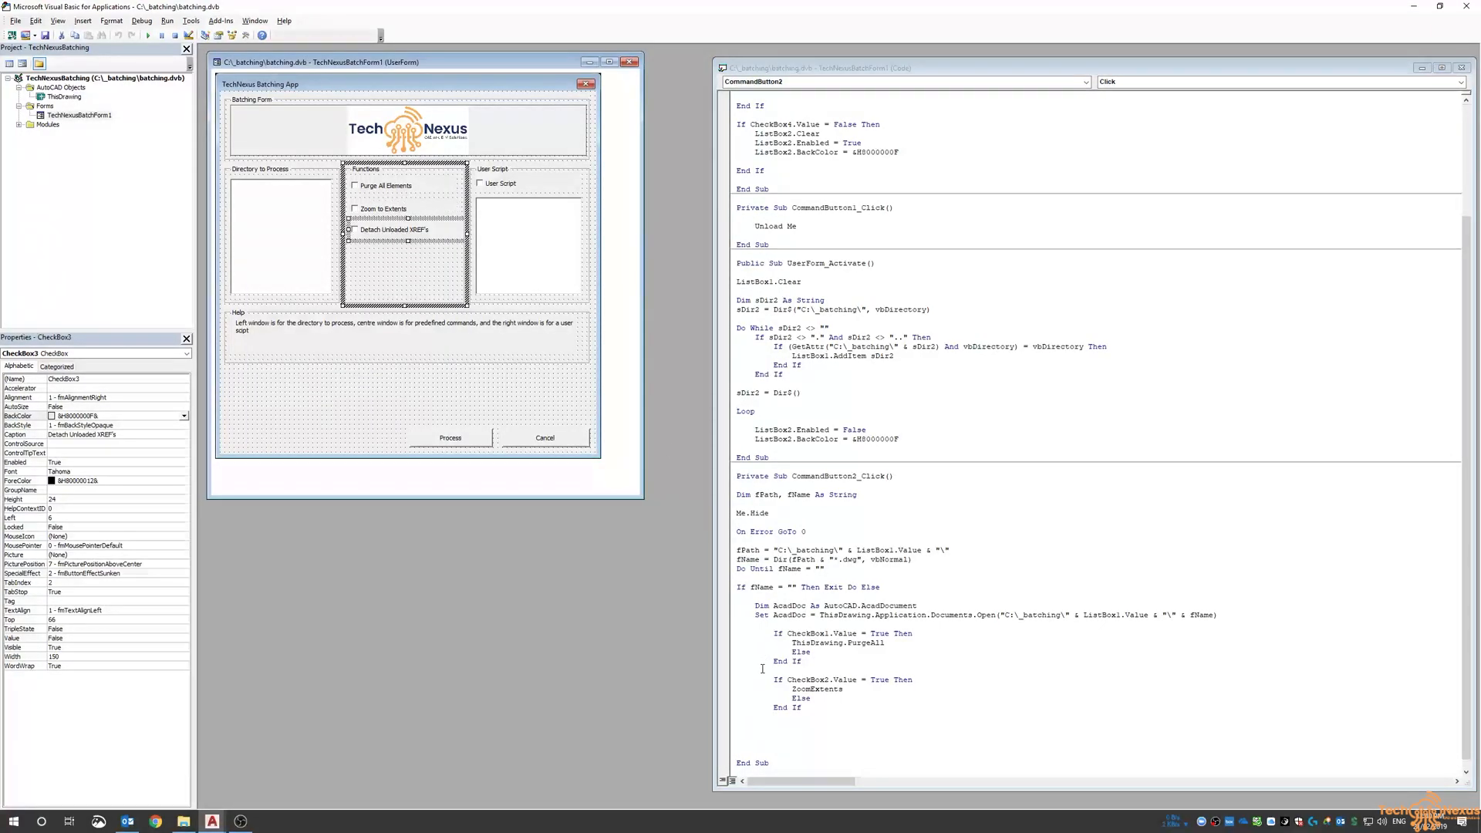
type("if C")
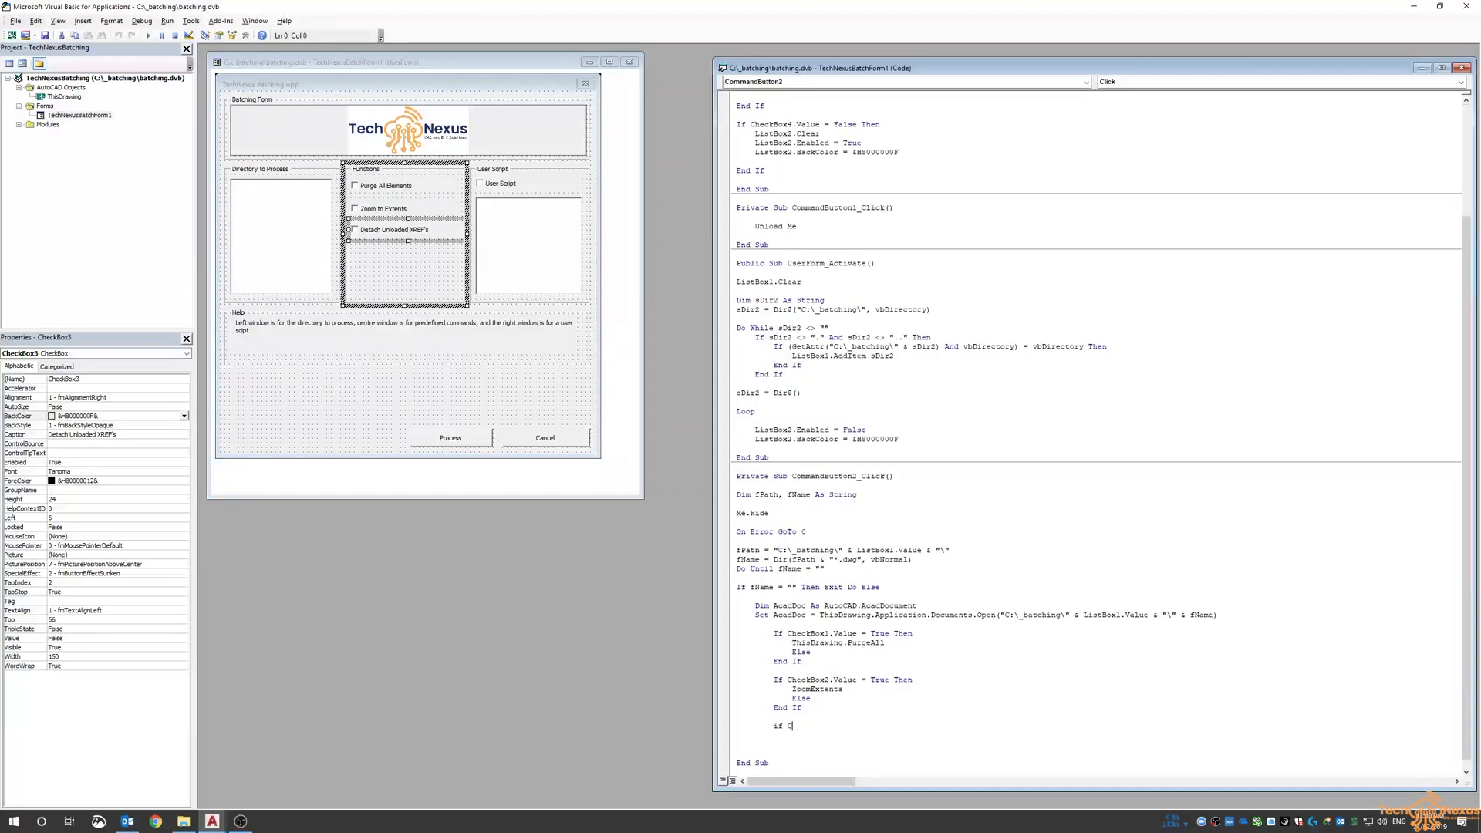
type("heckbox3.Value = true")
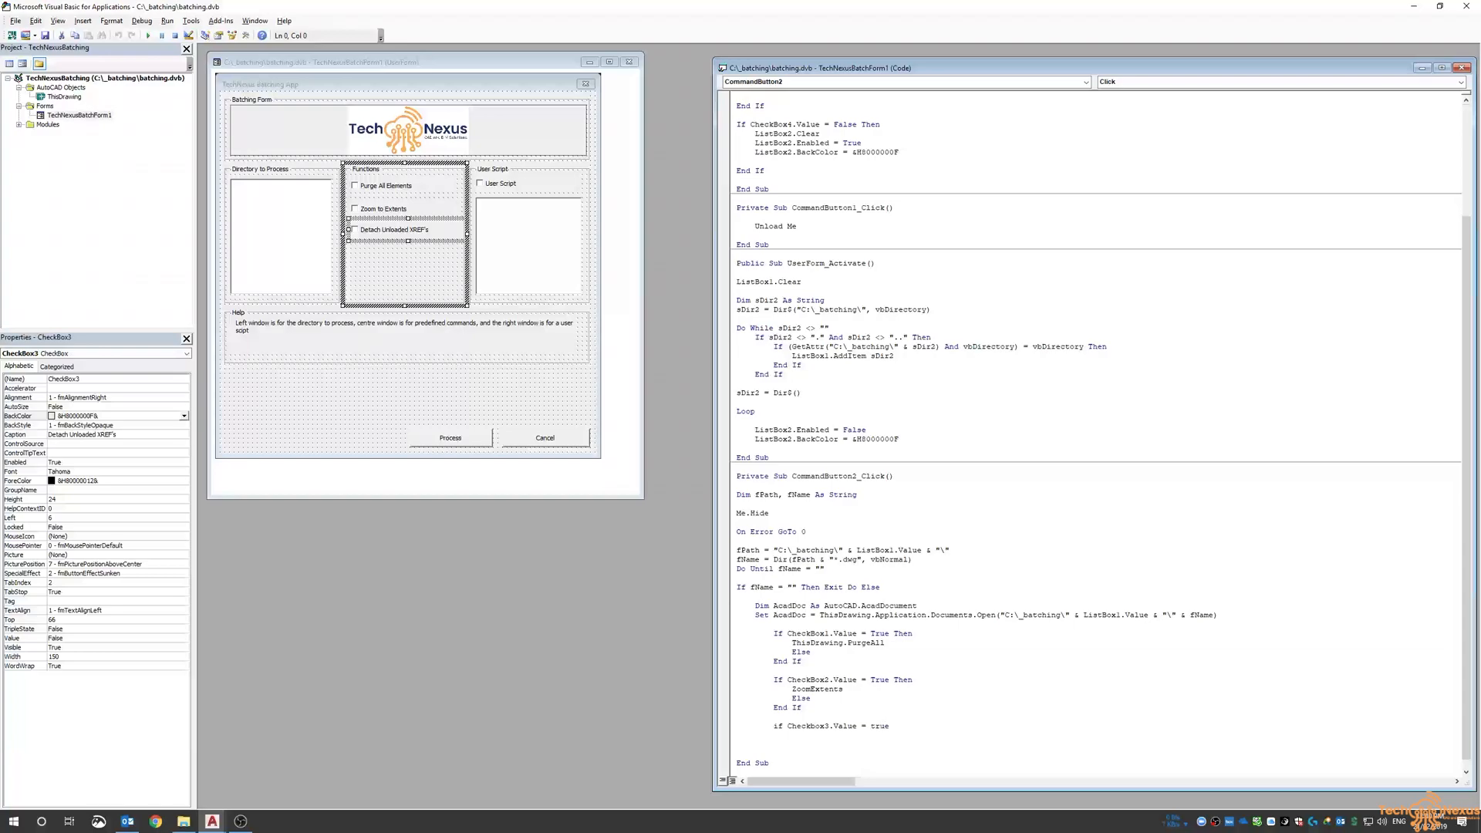
type("then")
type("End If")
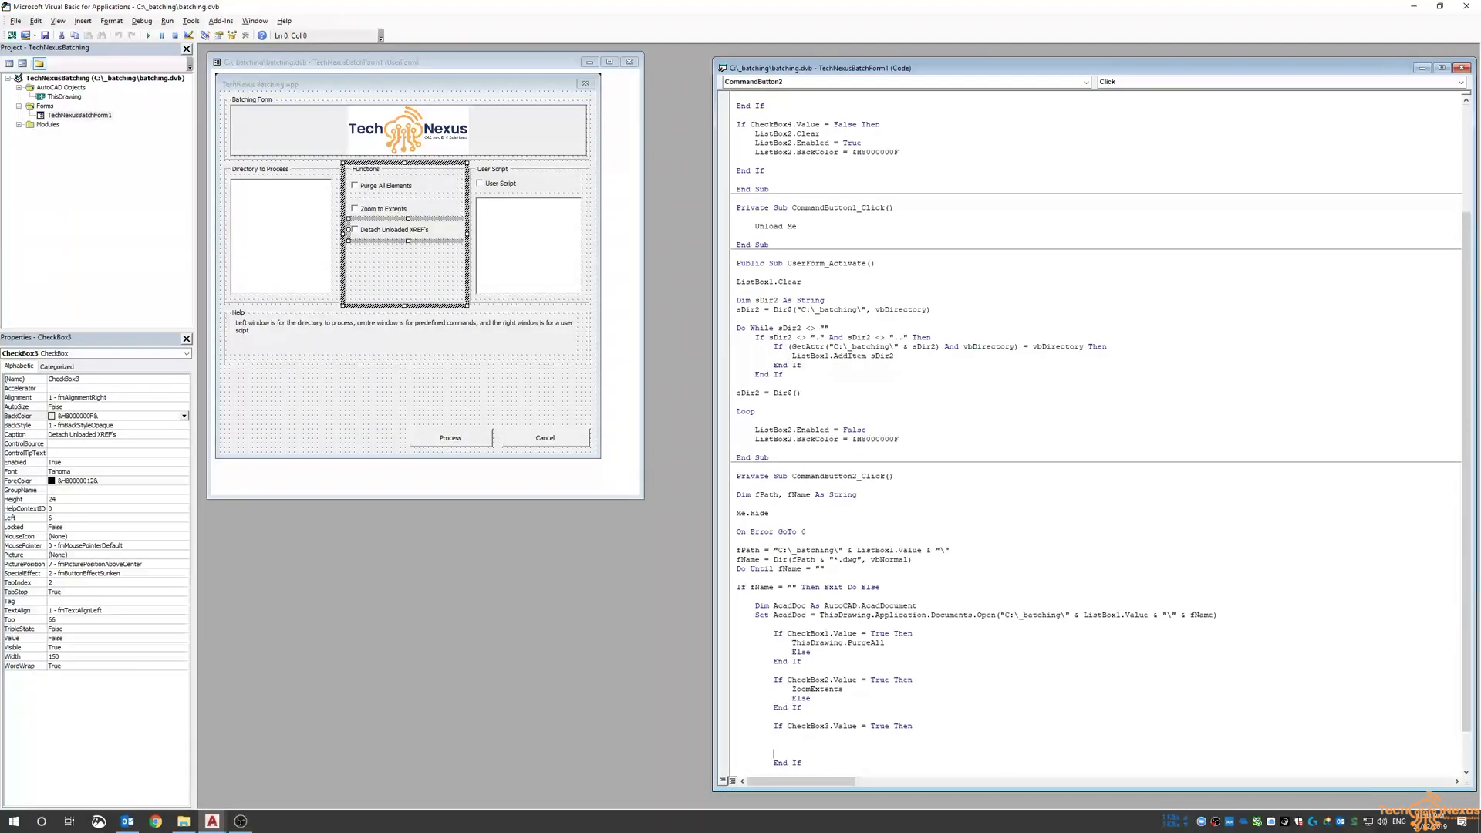
scroll("down", 3)
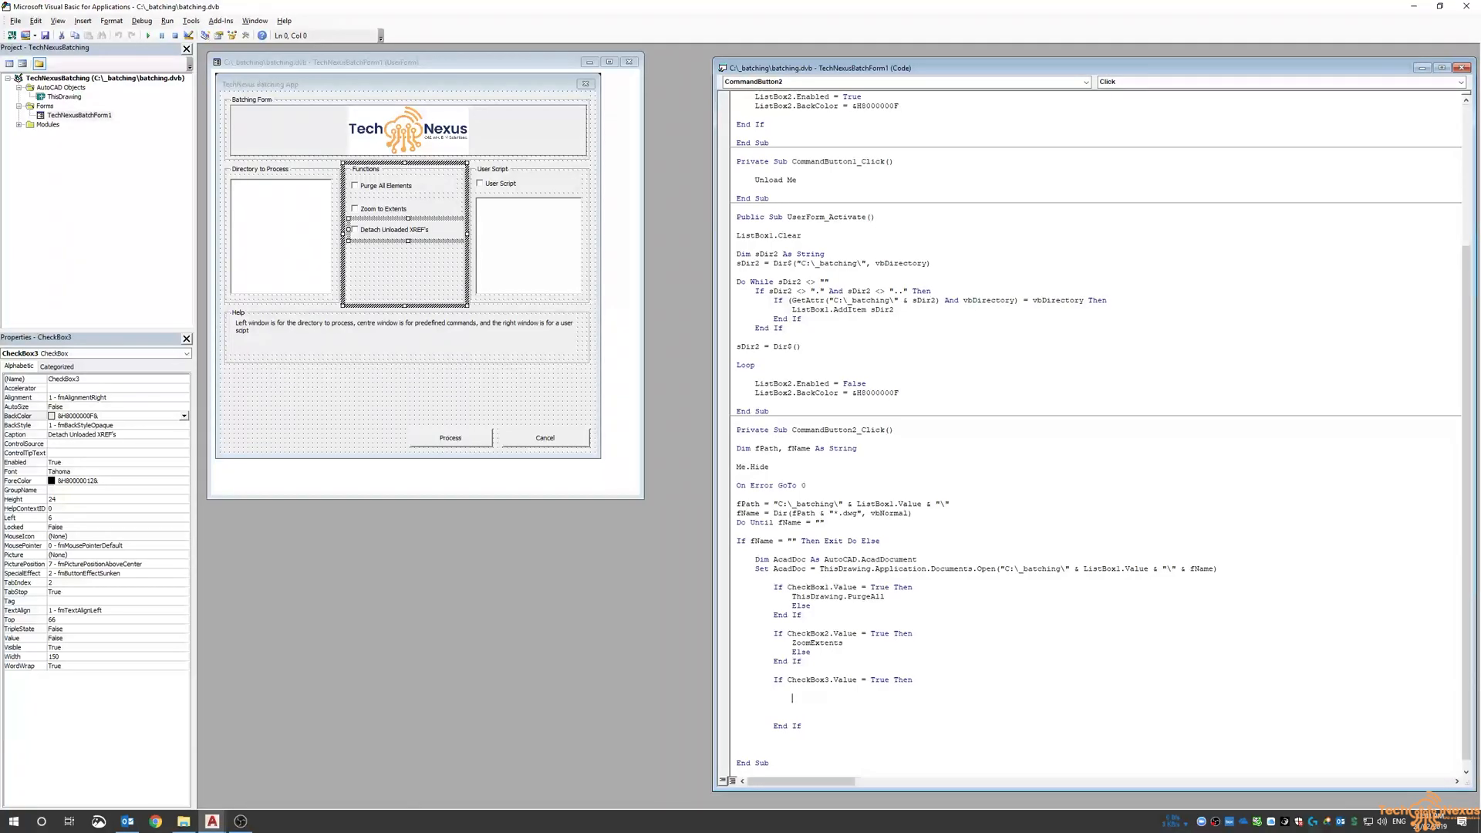
- Declare o_Blk As AcadBlock and start For Each o_Blk In ThisDrawing.Blocks
type("Dim")
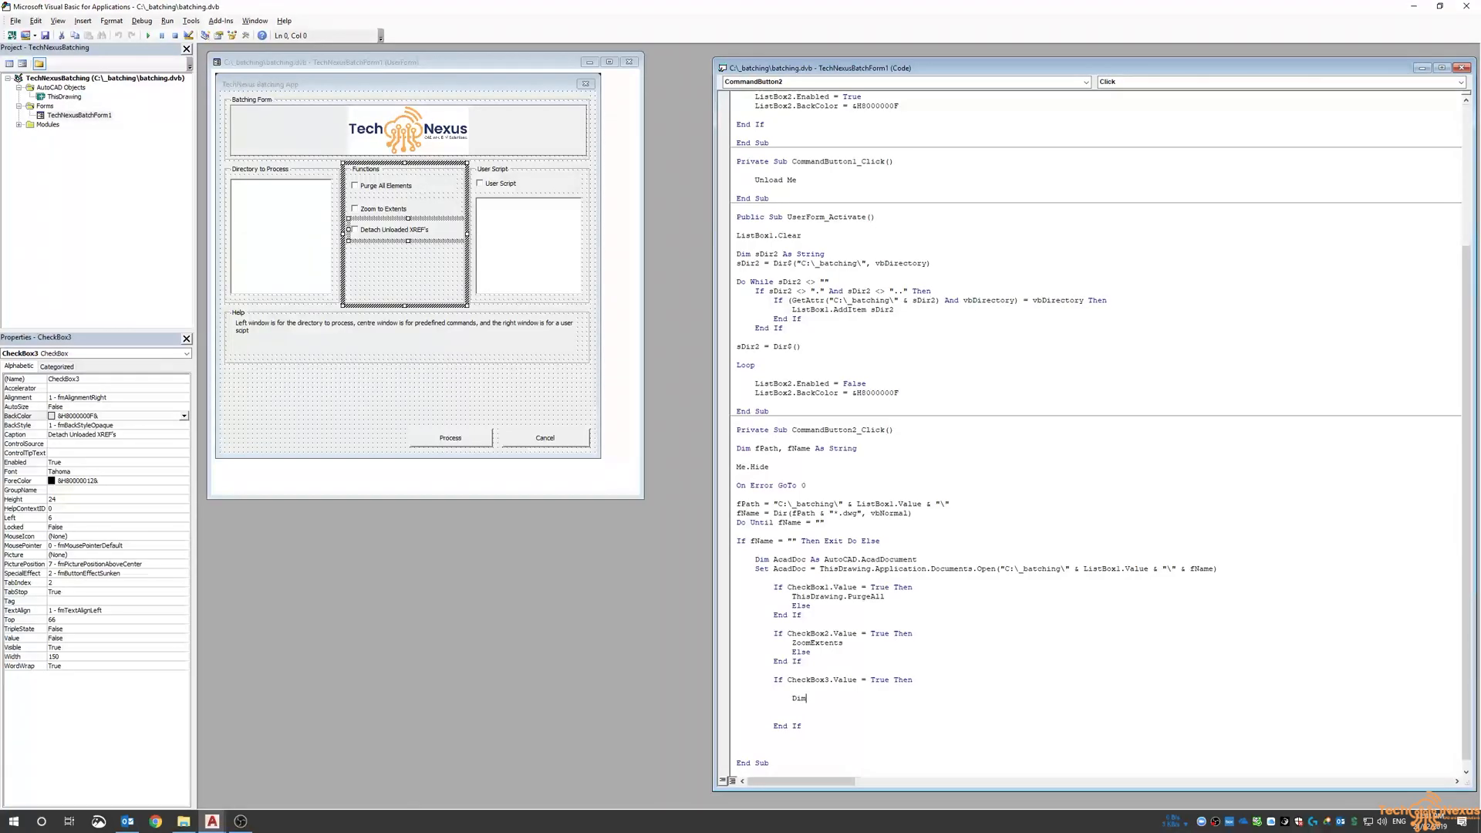
type("o")
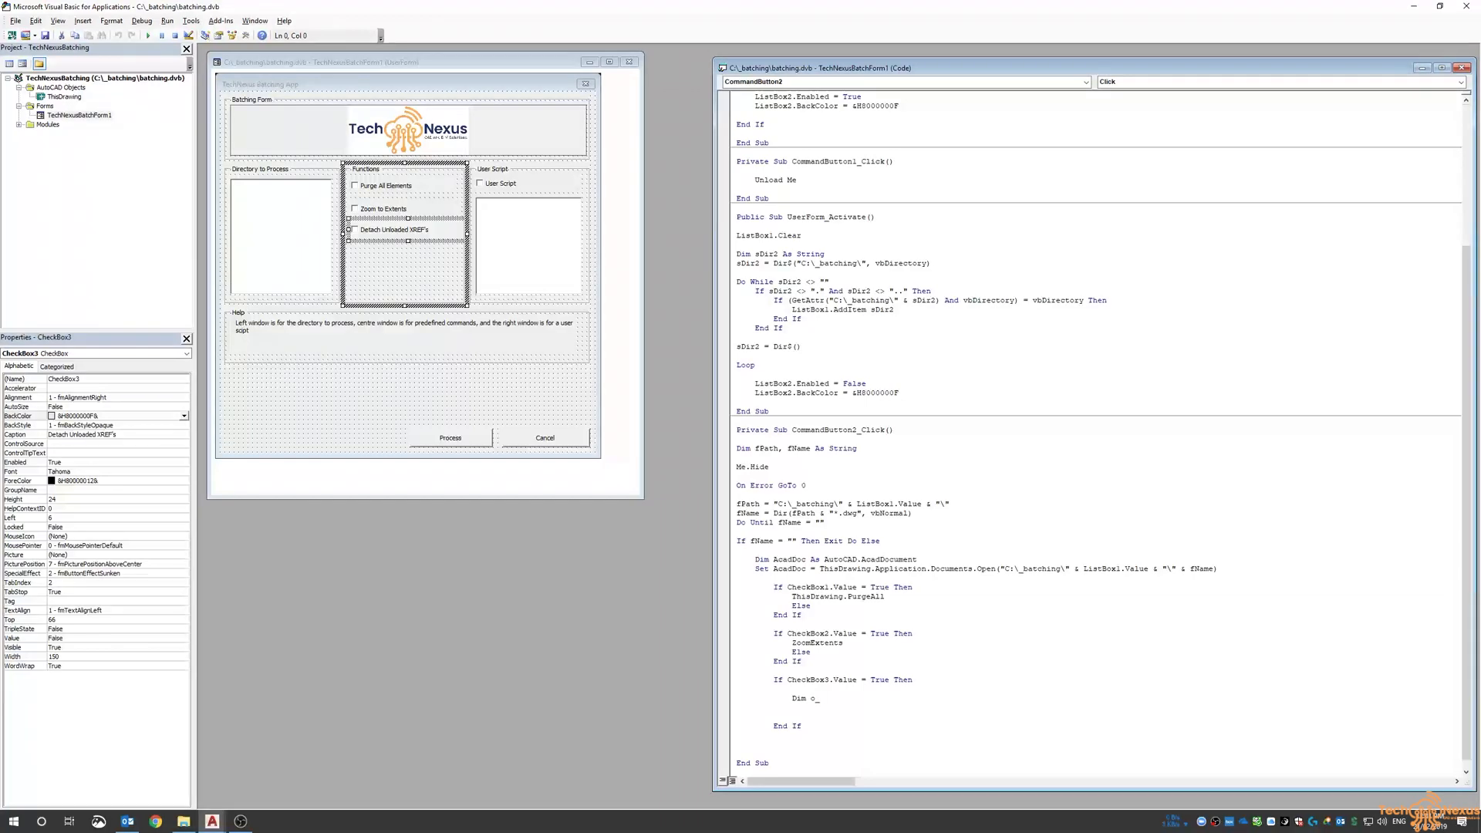
type("_Blk as")
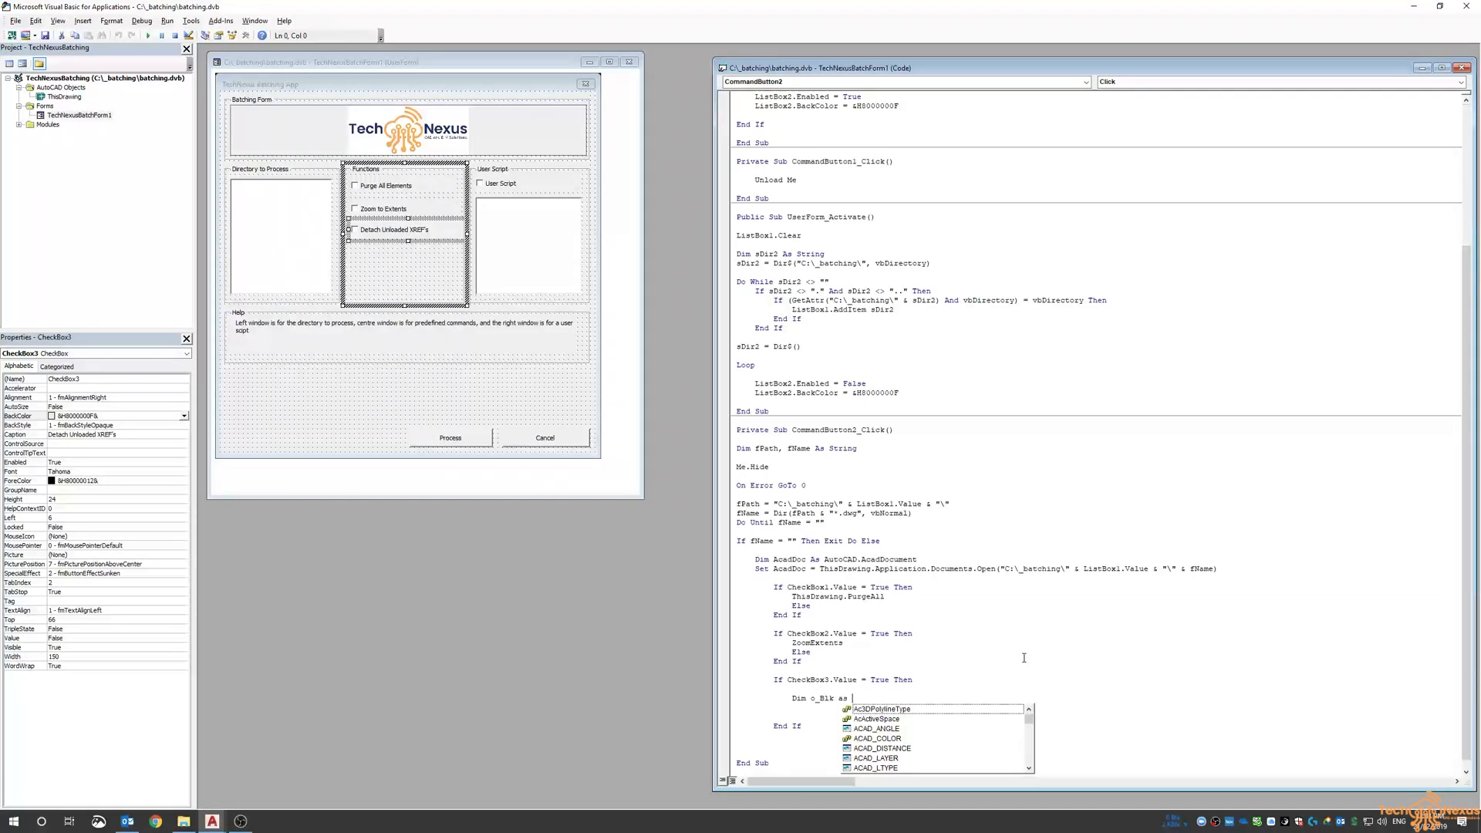
type("acadbl")
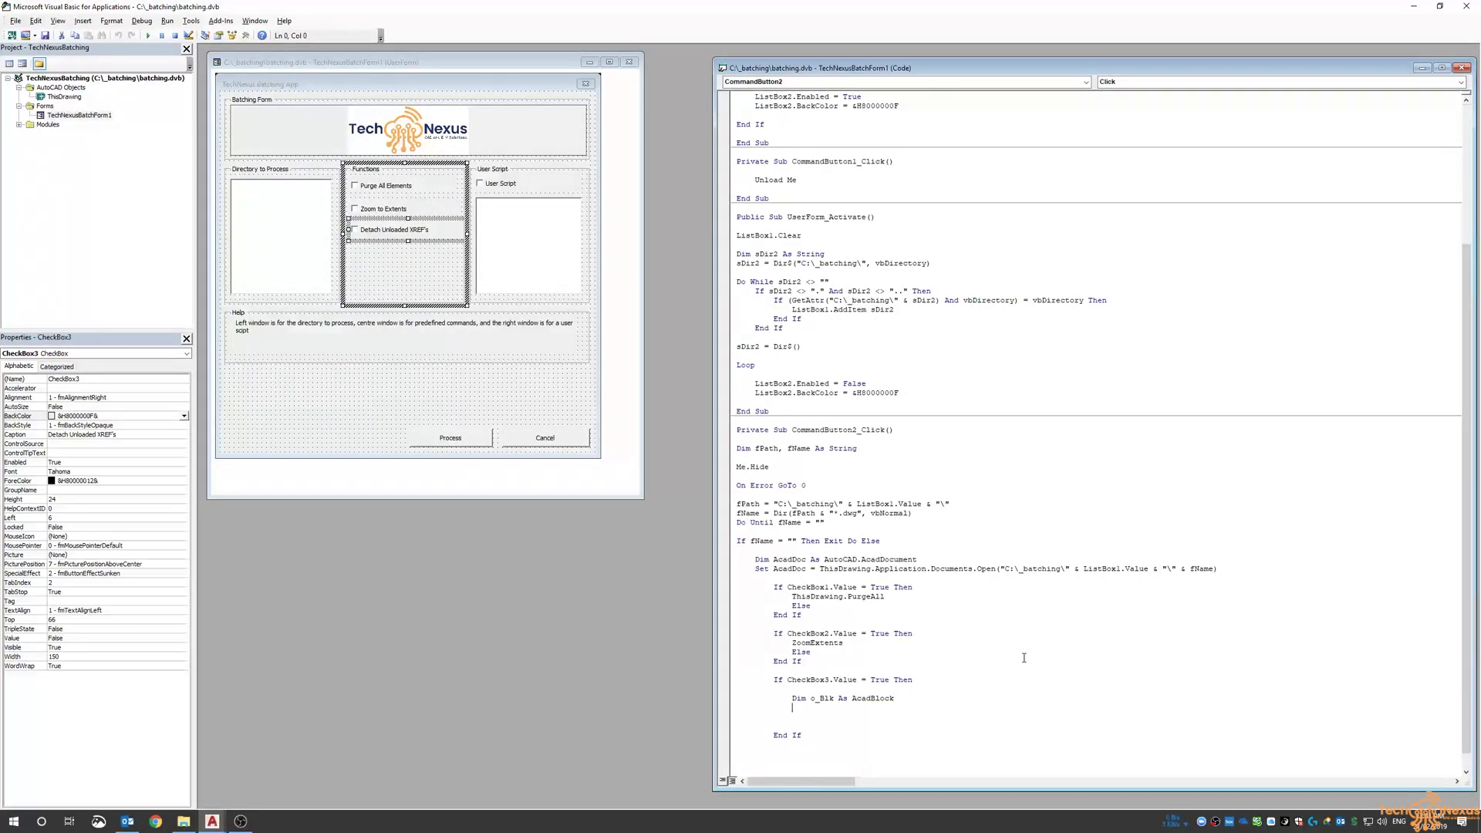
type("for each")
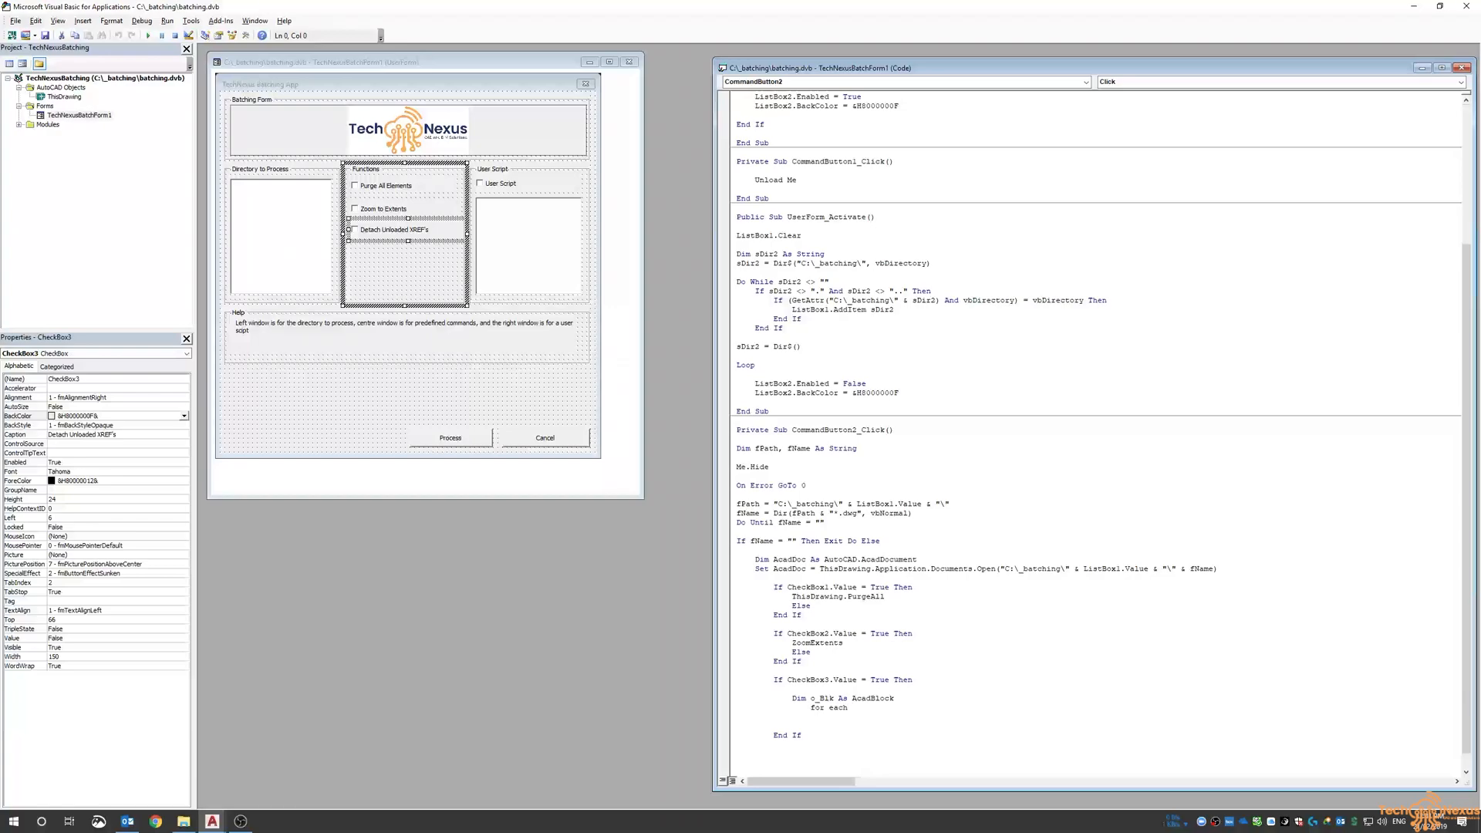
type("o_Blk")
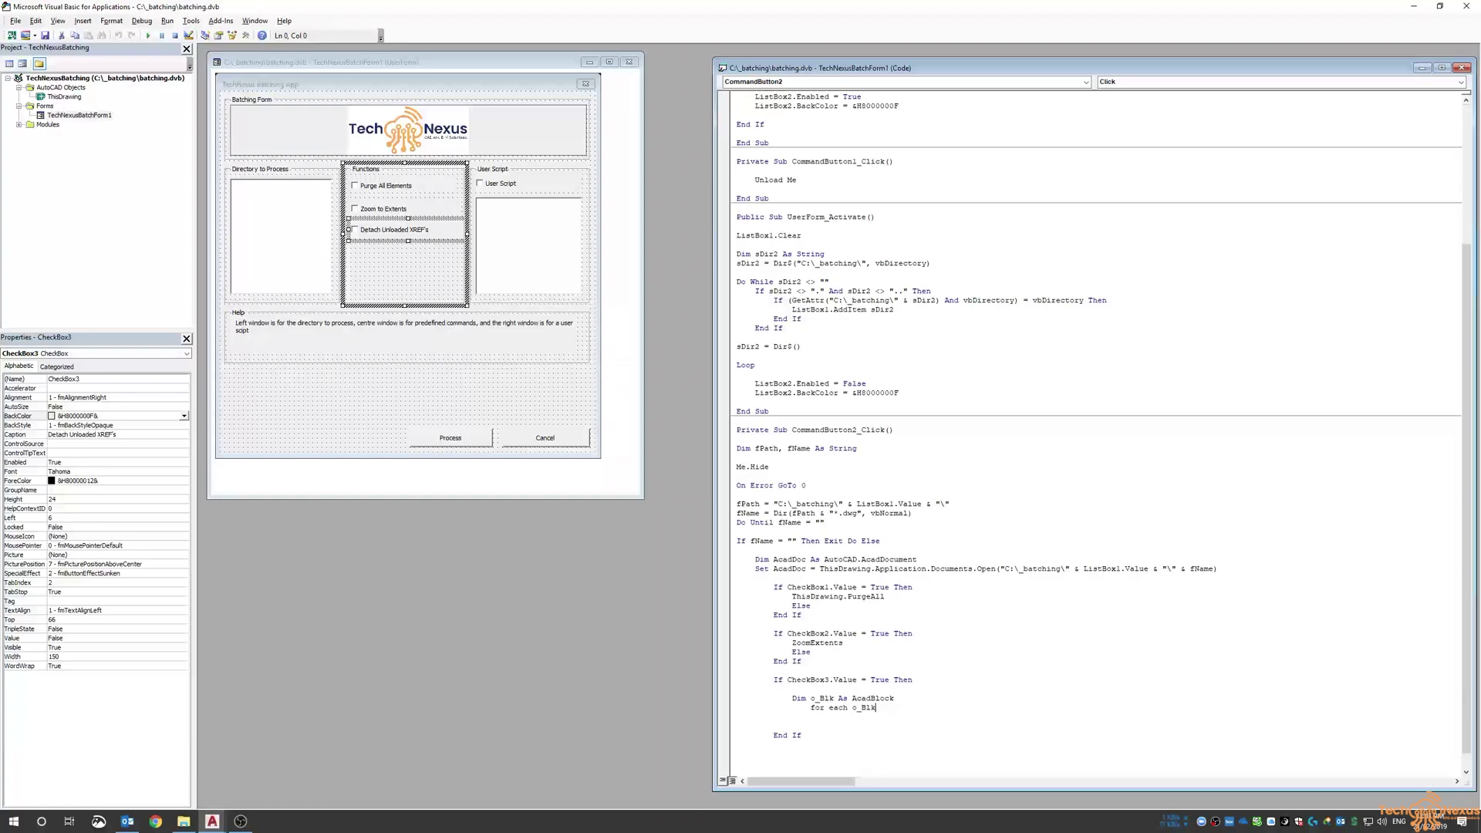
key("Backspace")
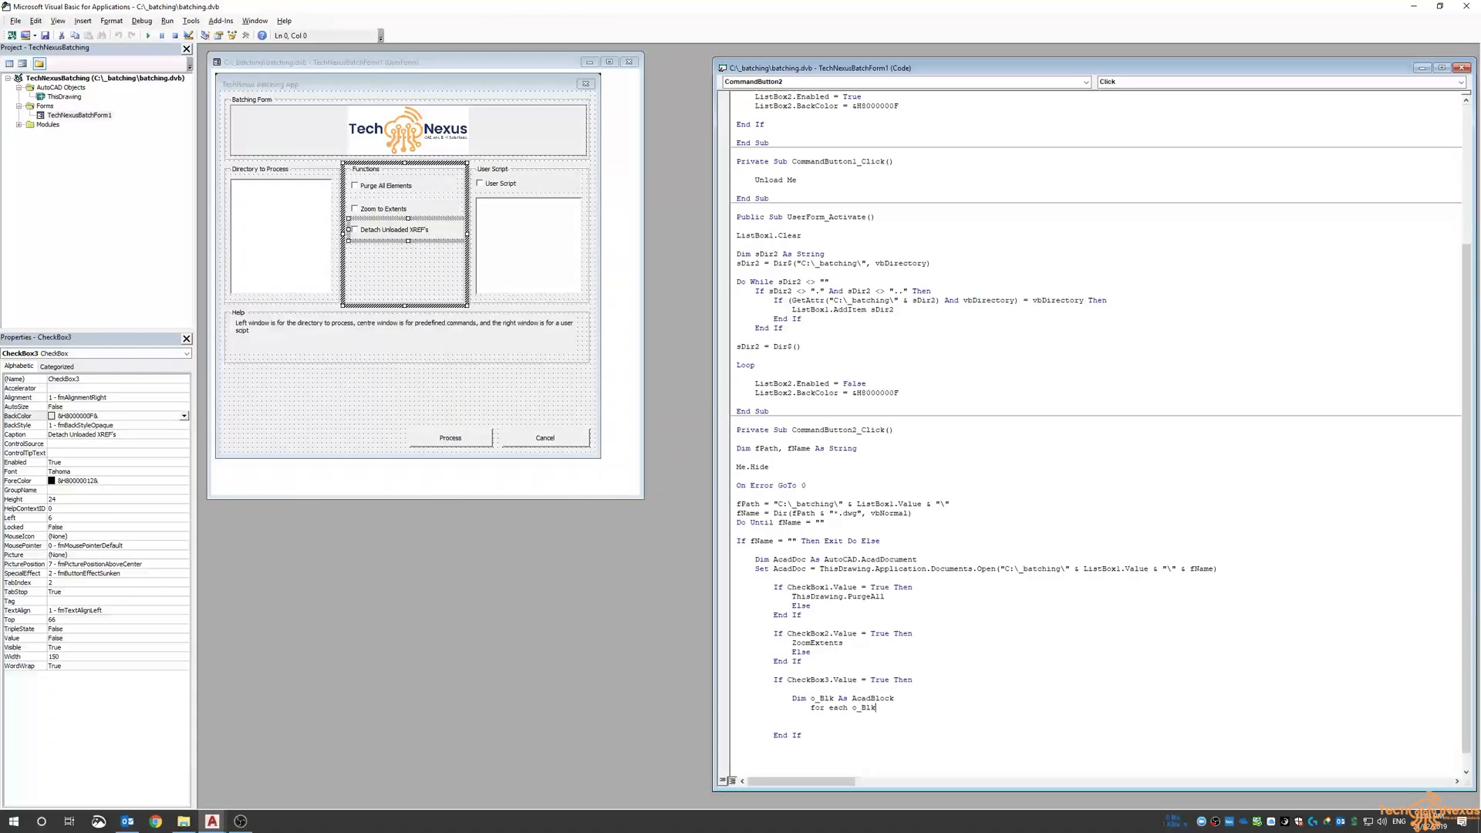
type("in thisd")
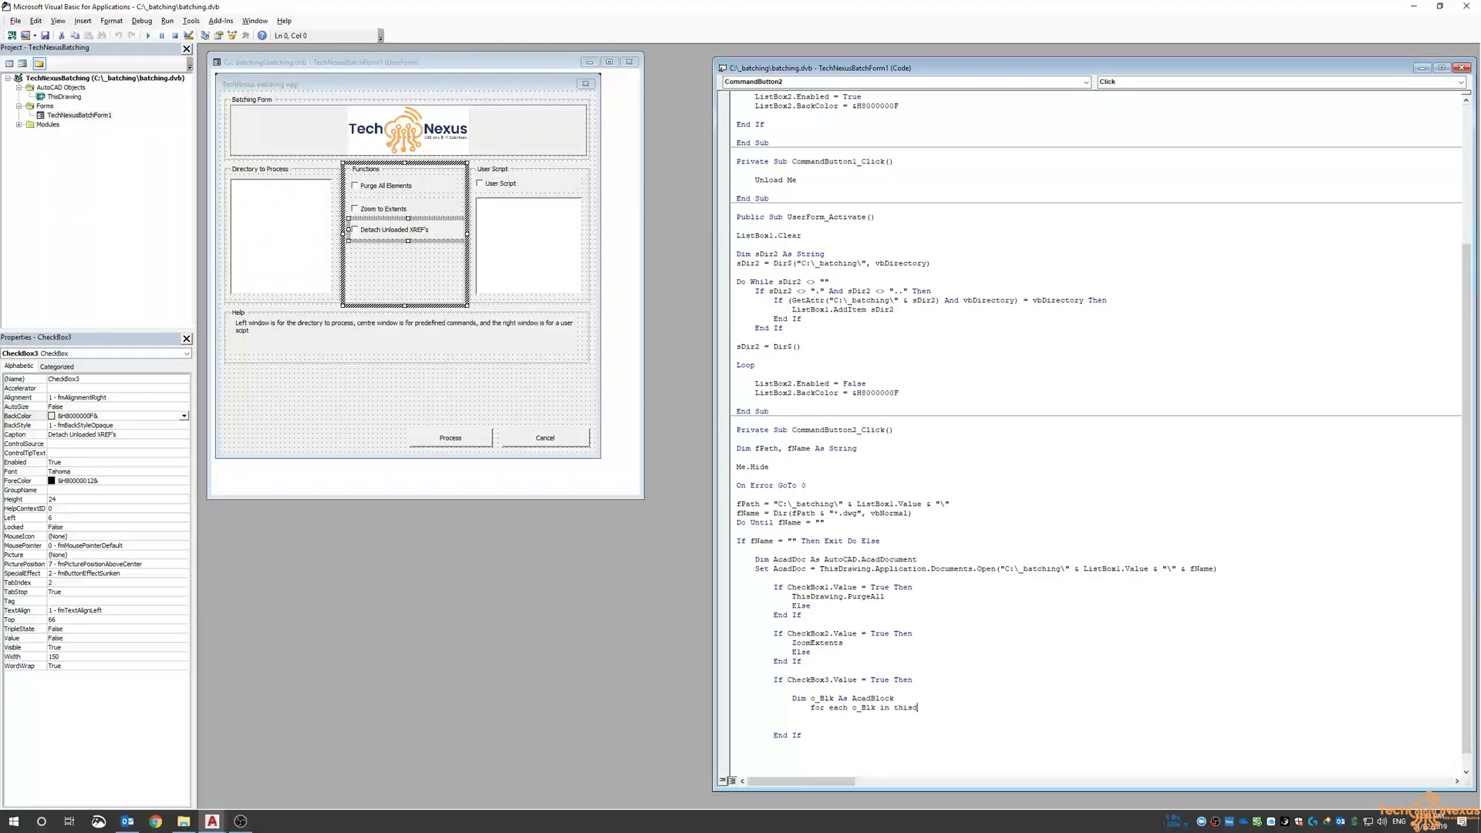
type(".blocks")
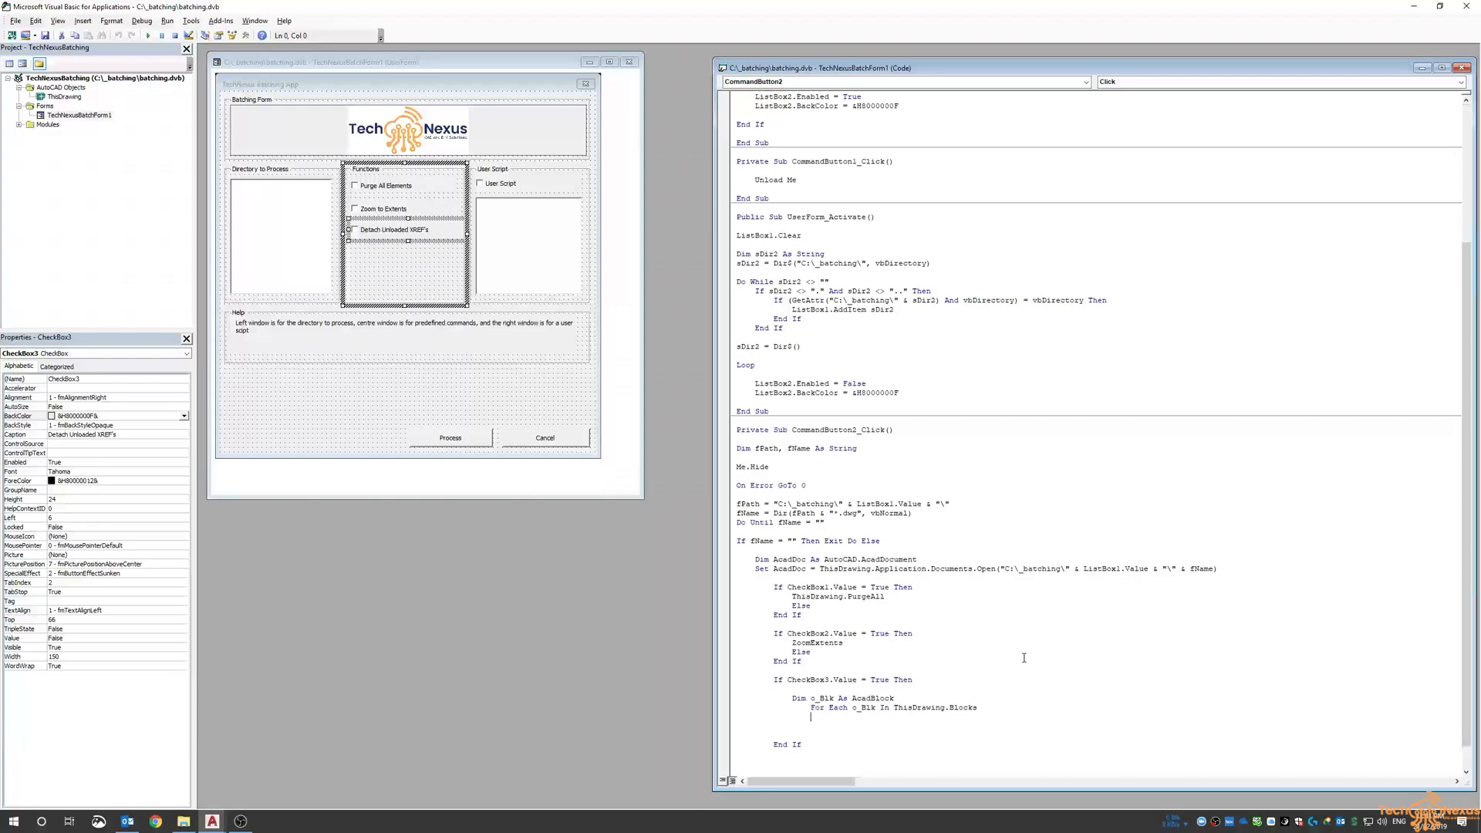
- Detach o_Blk when o_Blk.IsXRef And o_Blk.Count = 0, closing with End If
type("If o_")
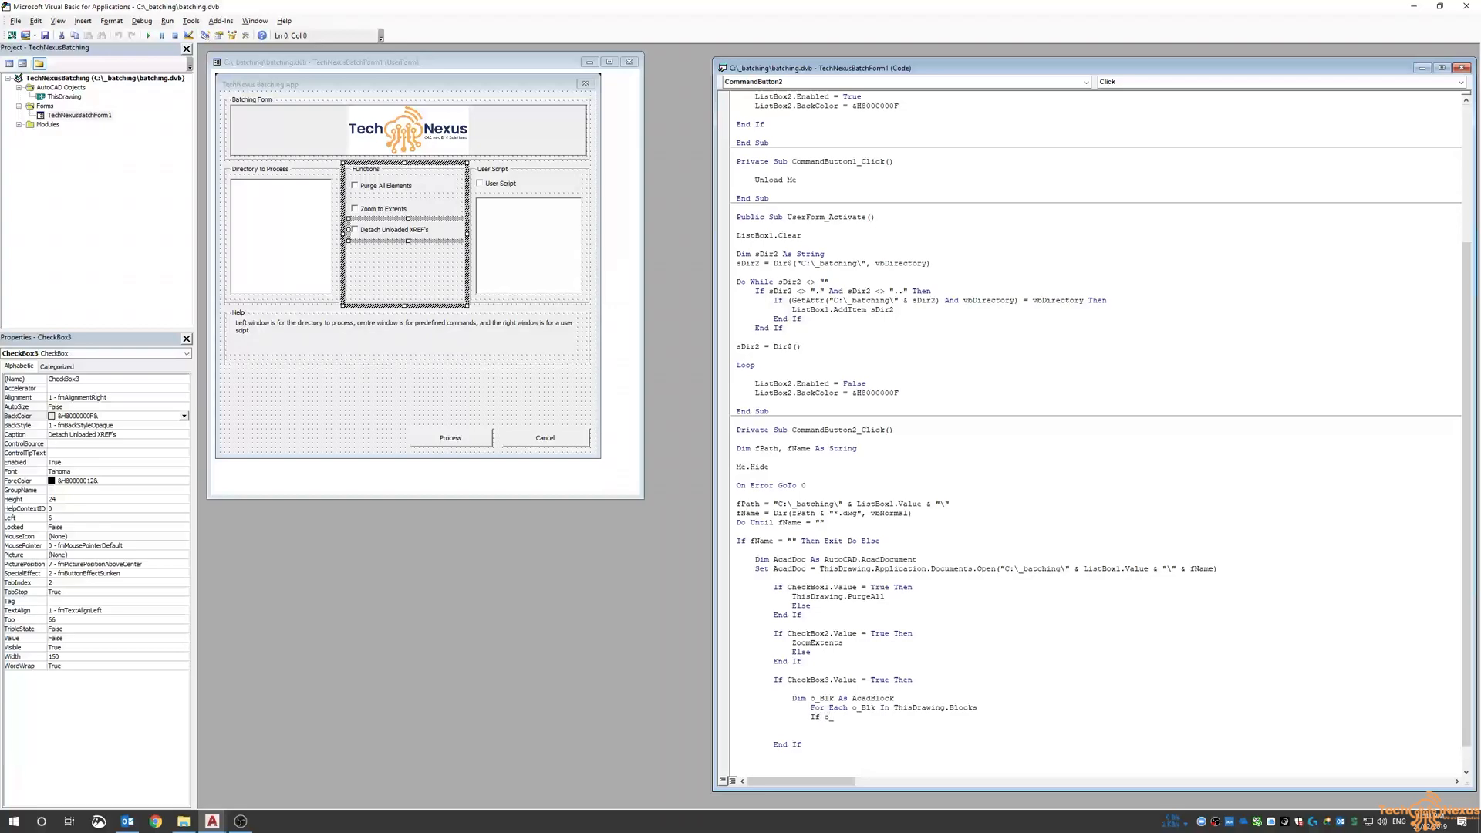
type("Blk")
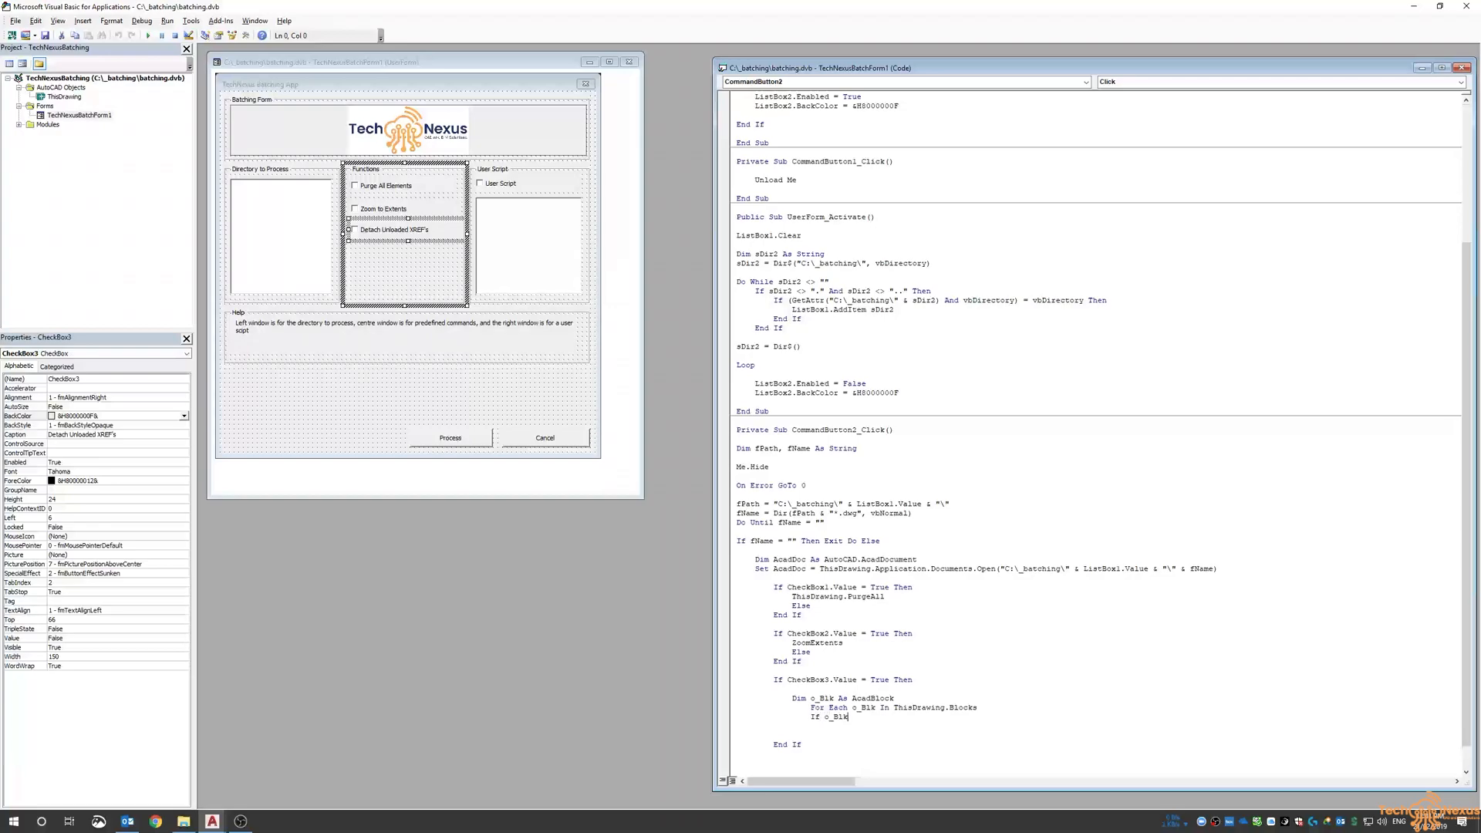
type(".")
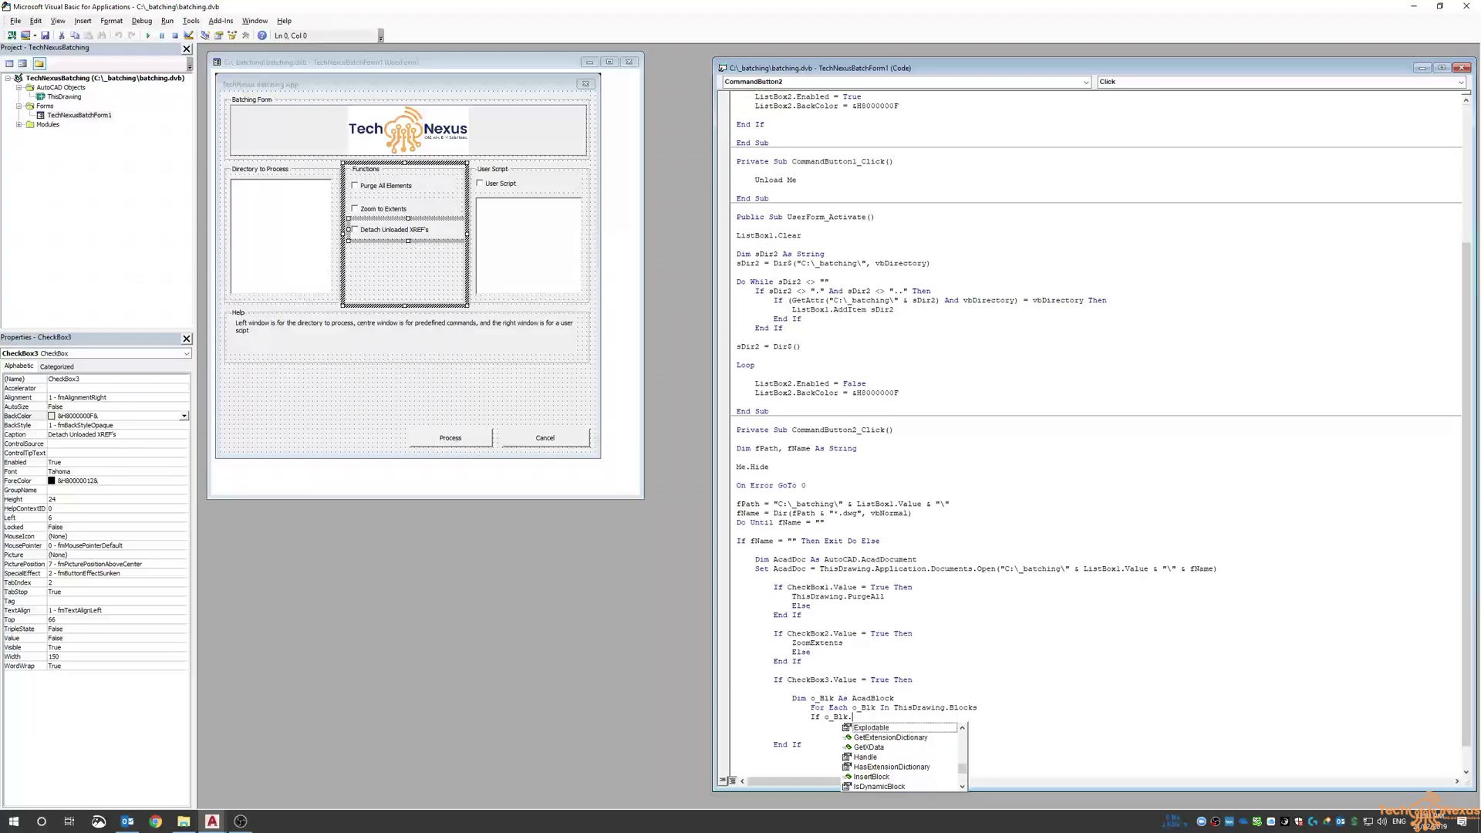
type("IsXRef")
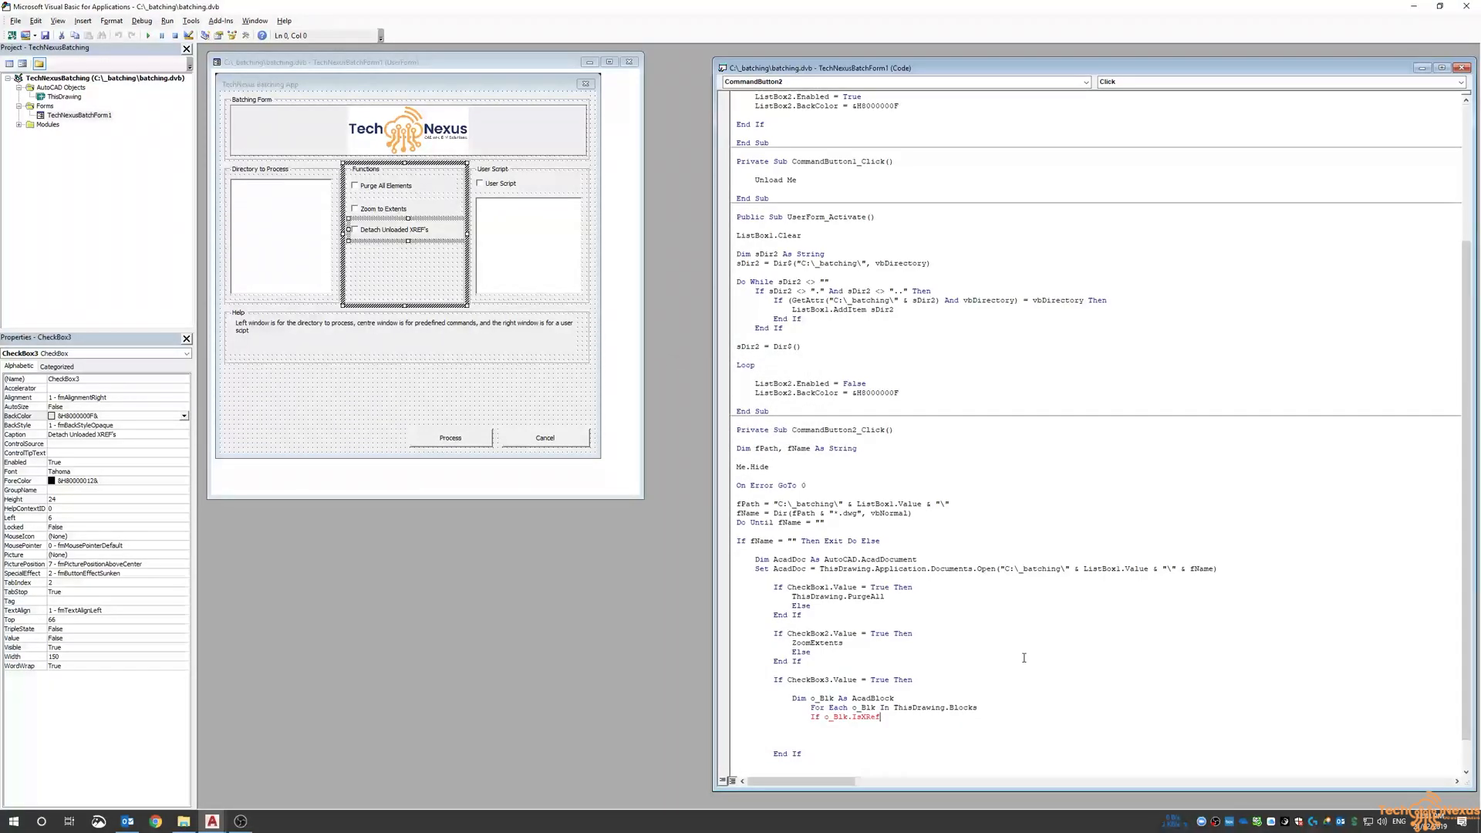
type("and")
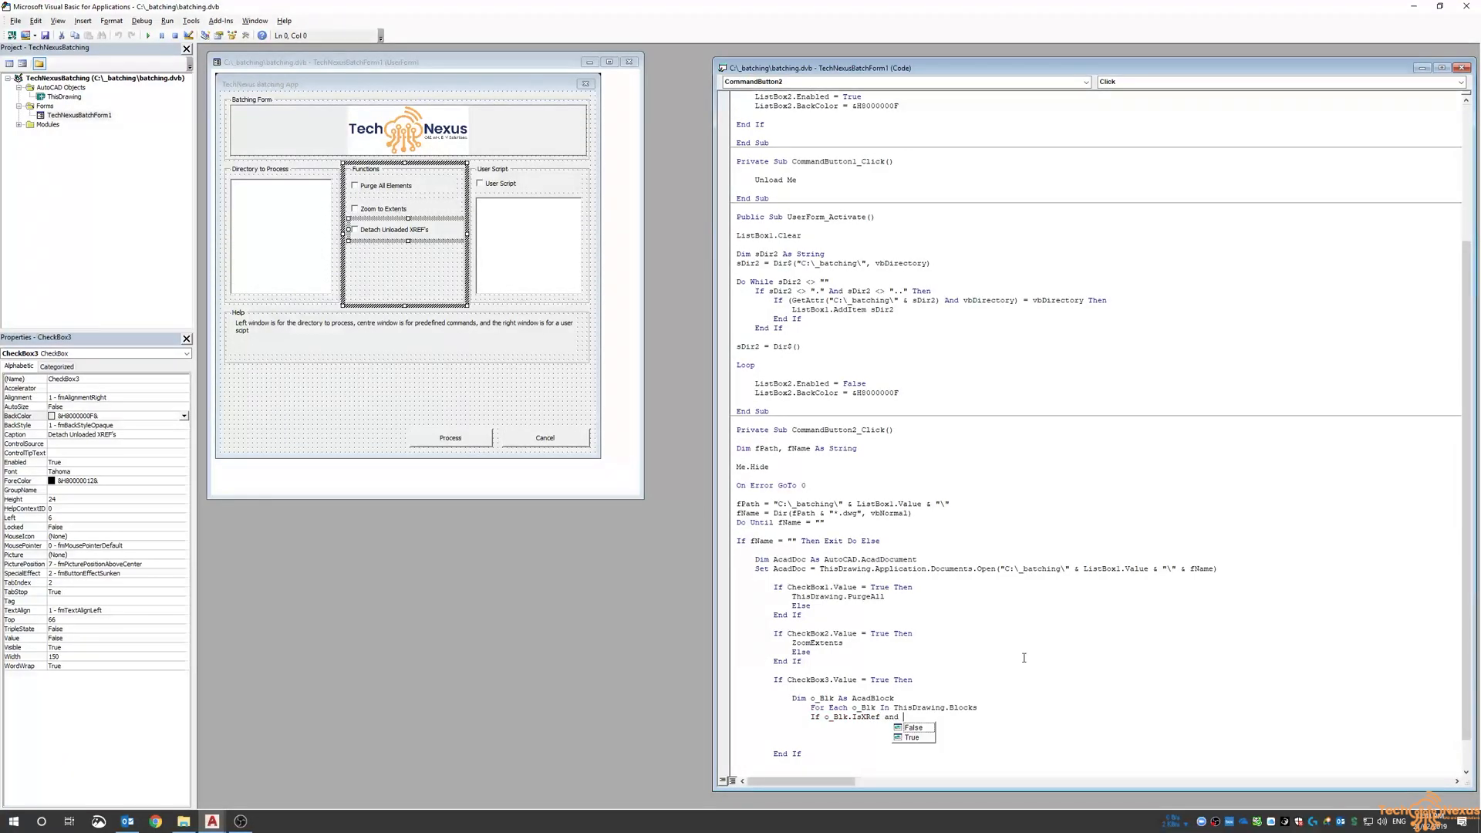
type("o_Blk")
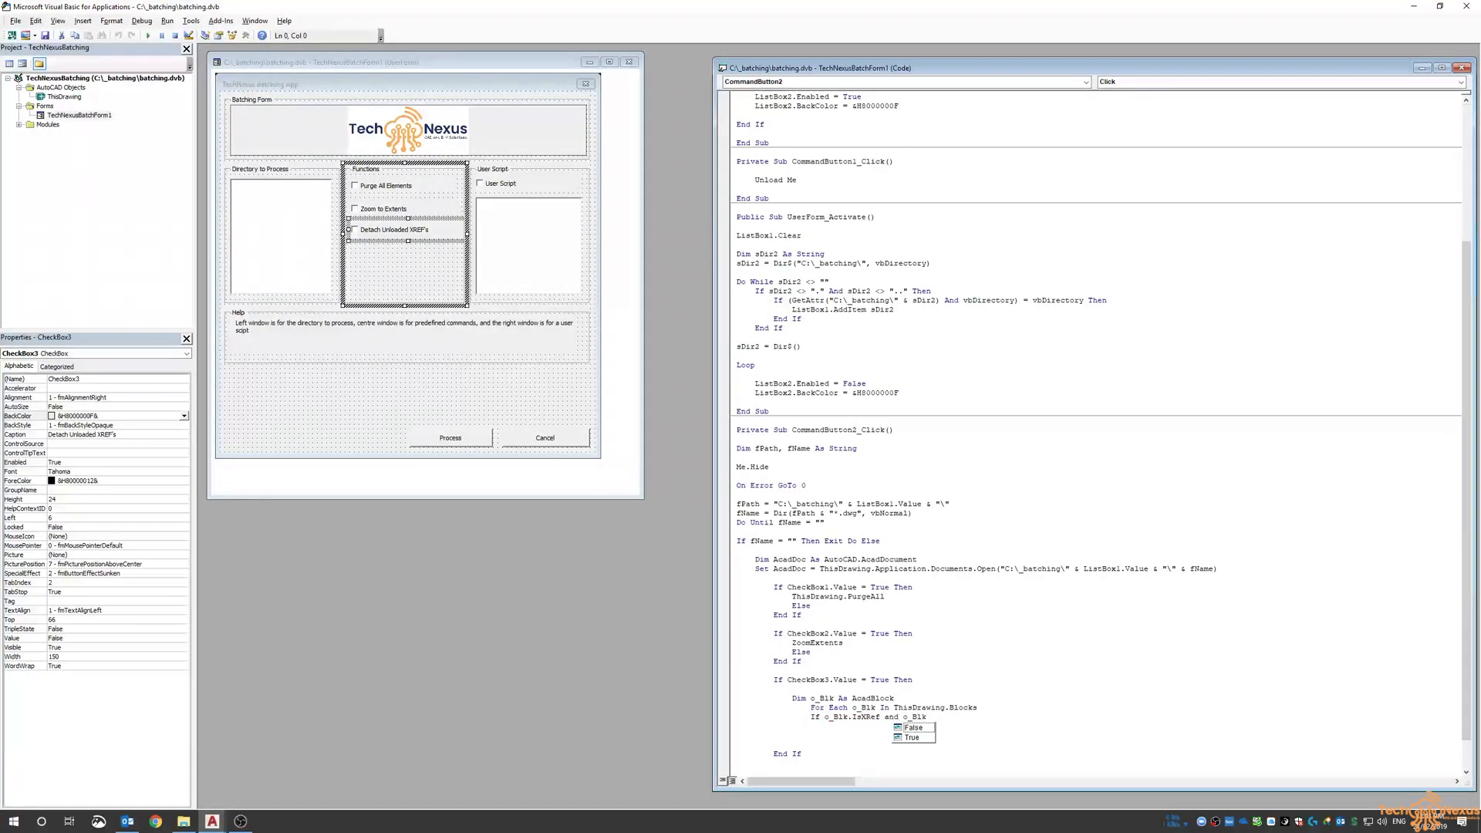
type(".Count")
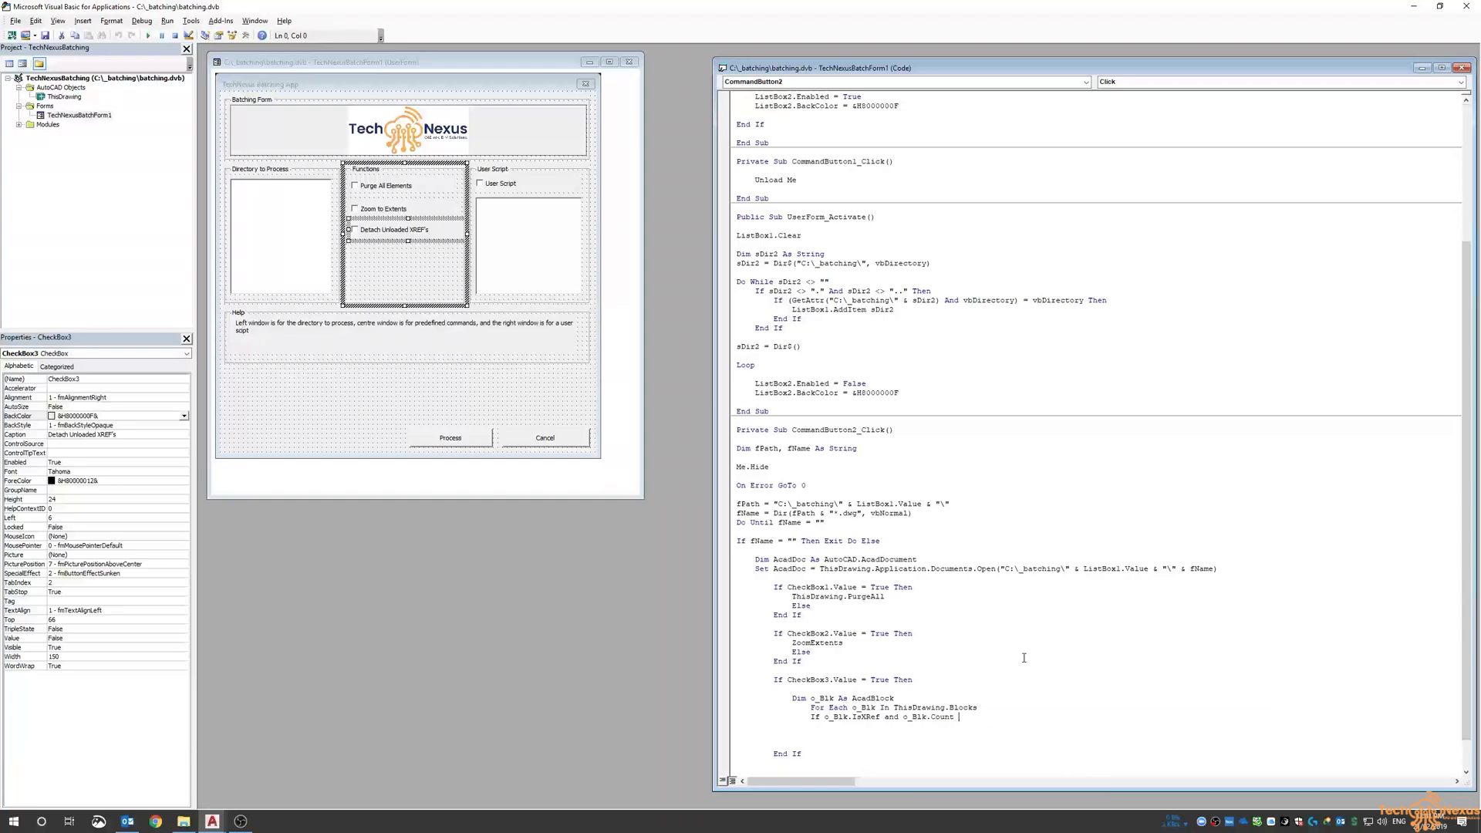
type("= 0 Then")
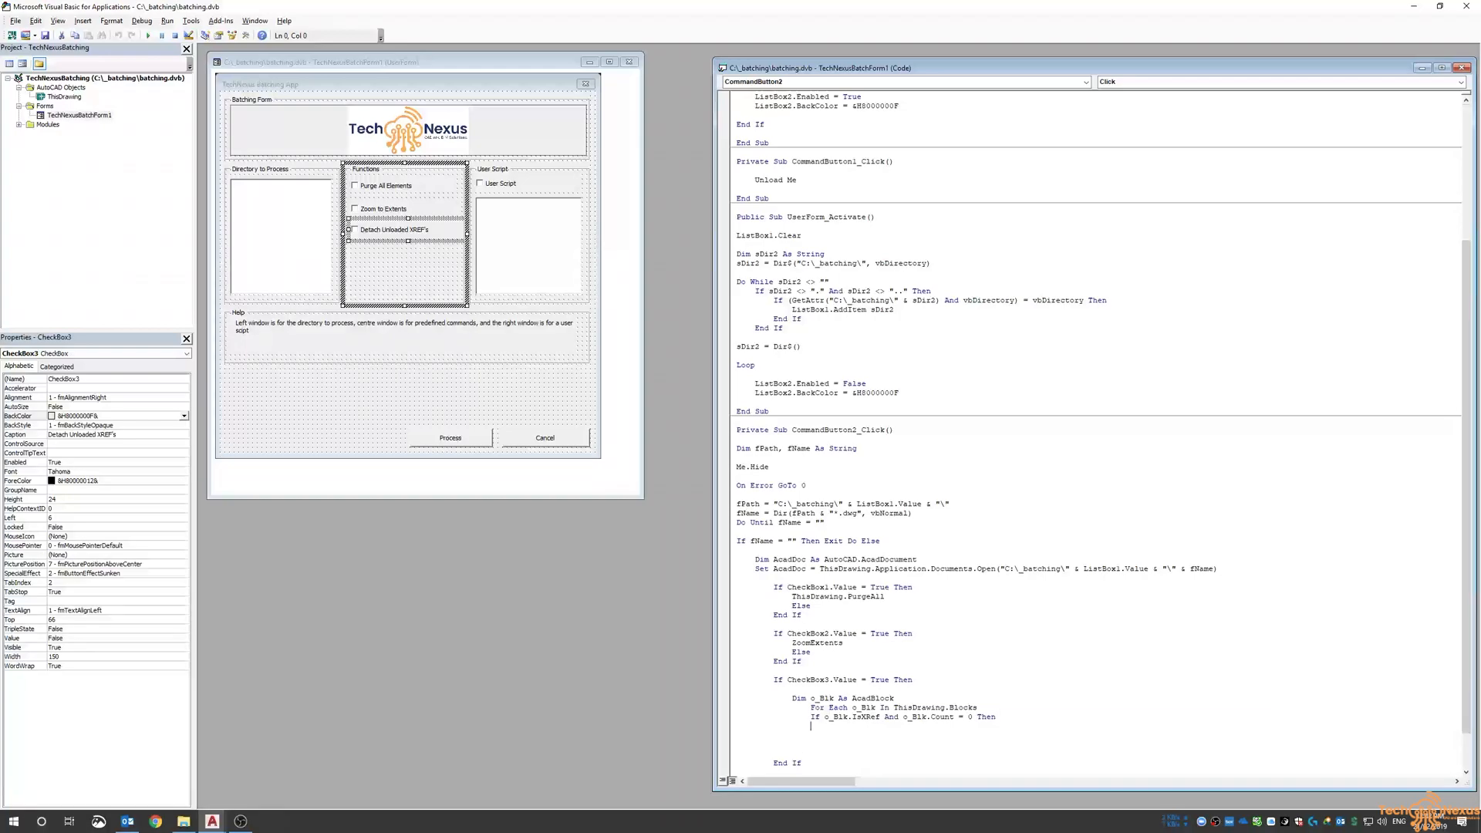
type("o_Blk")
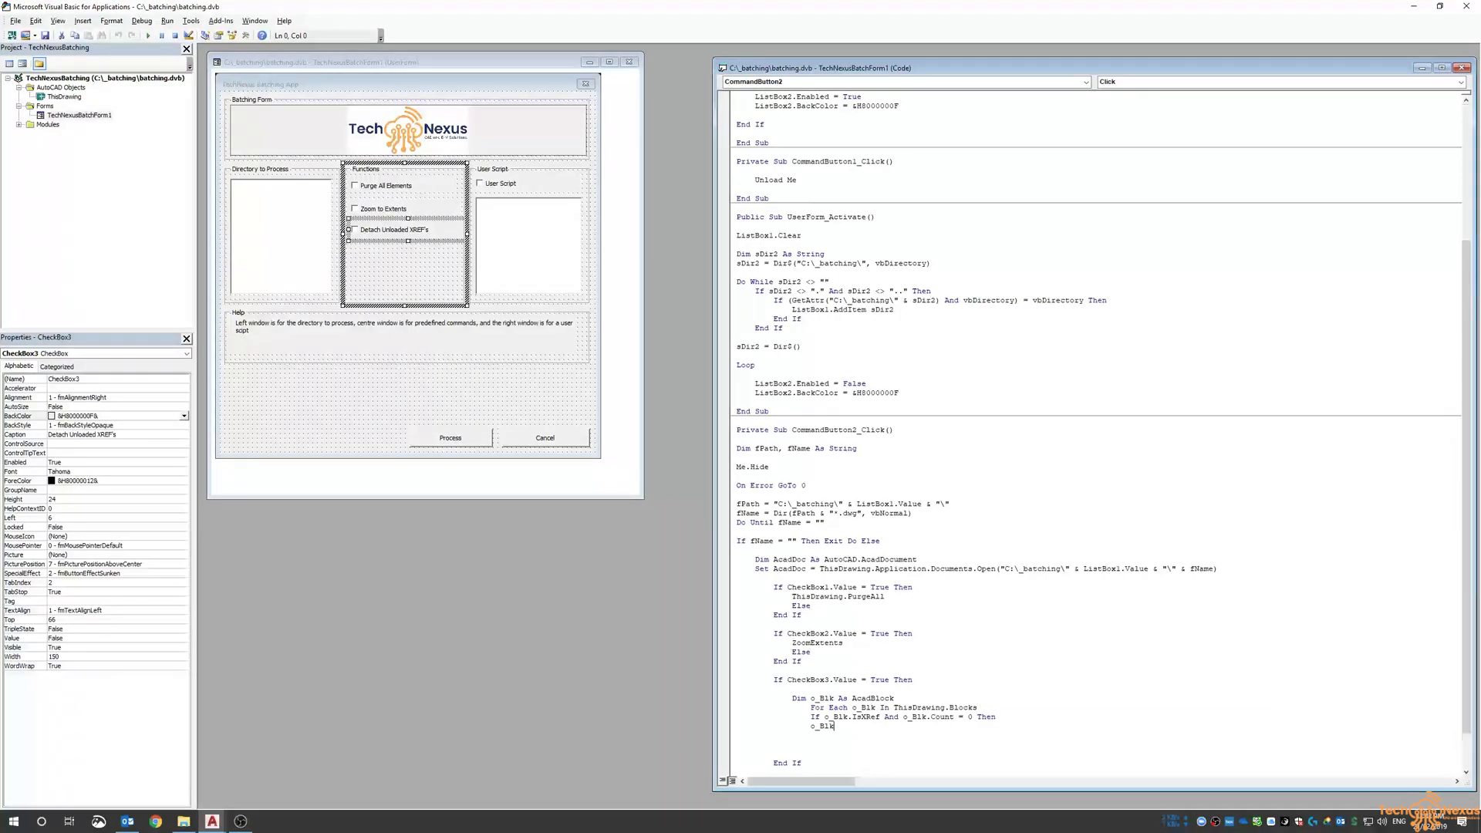
type(".Detach")
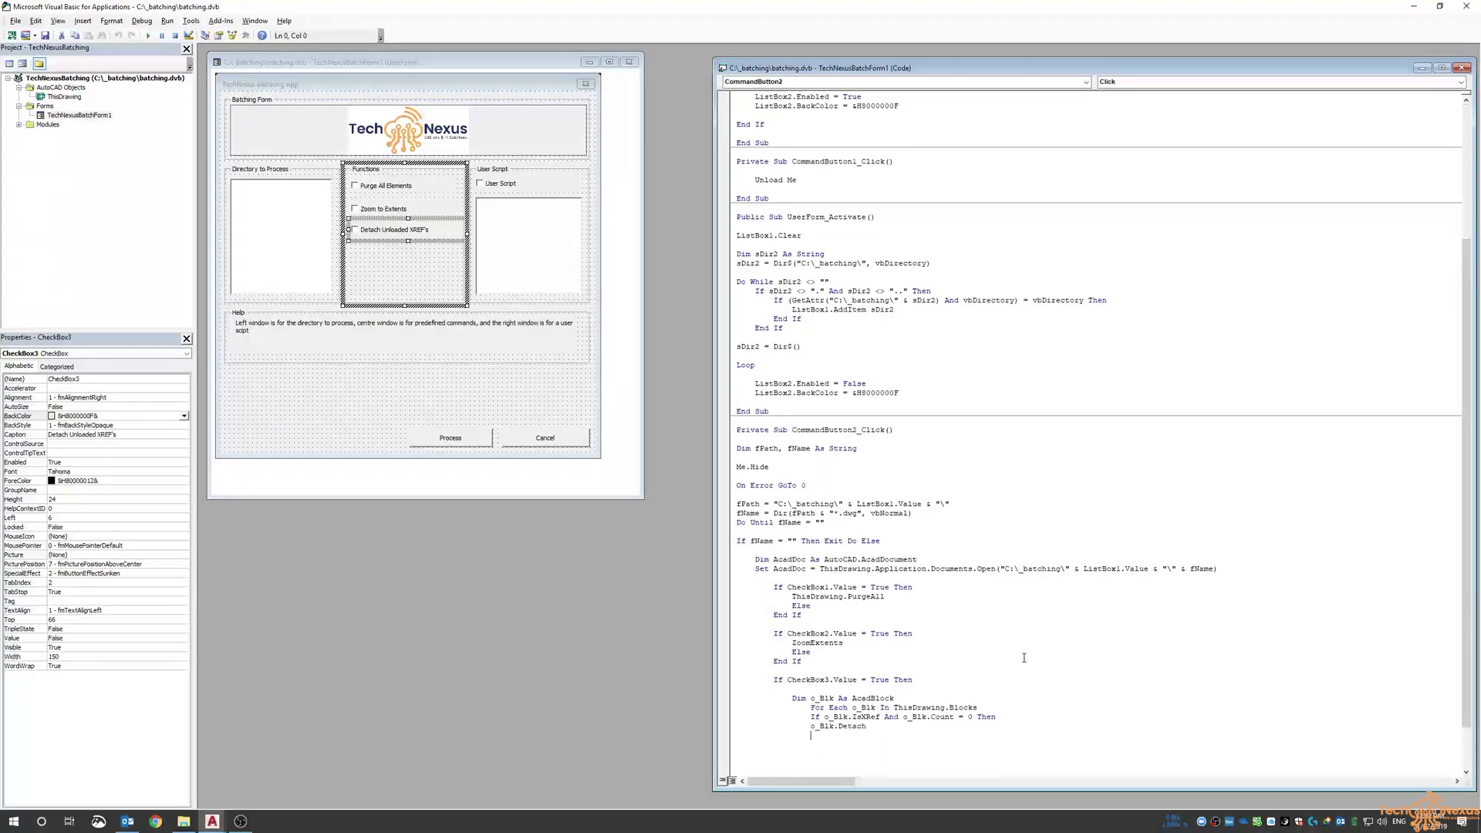
type("end")
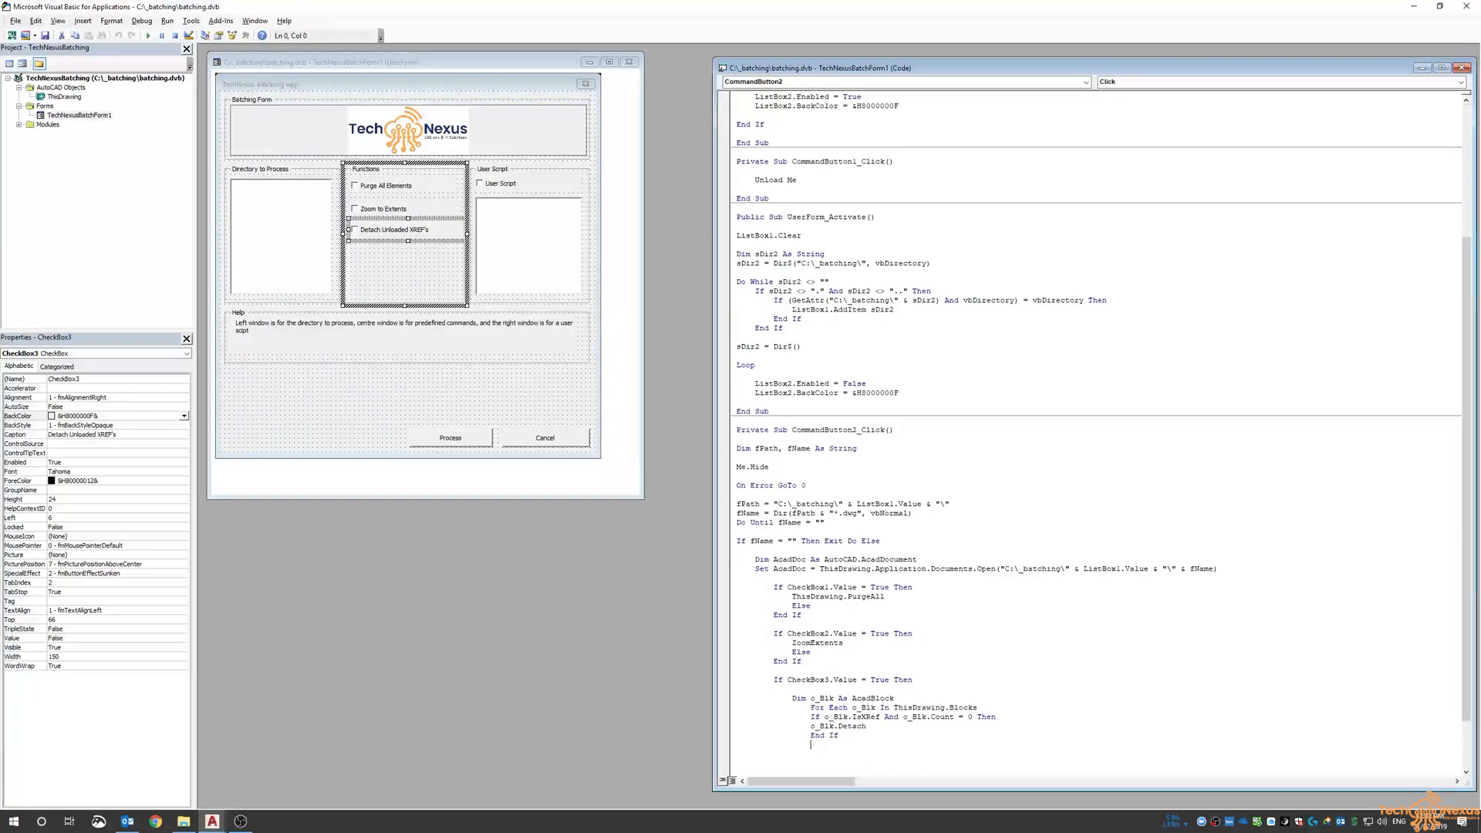
- Close the For Each with Next and start If CheckBox4.Value = True Then
type("Next")
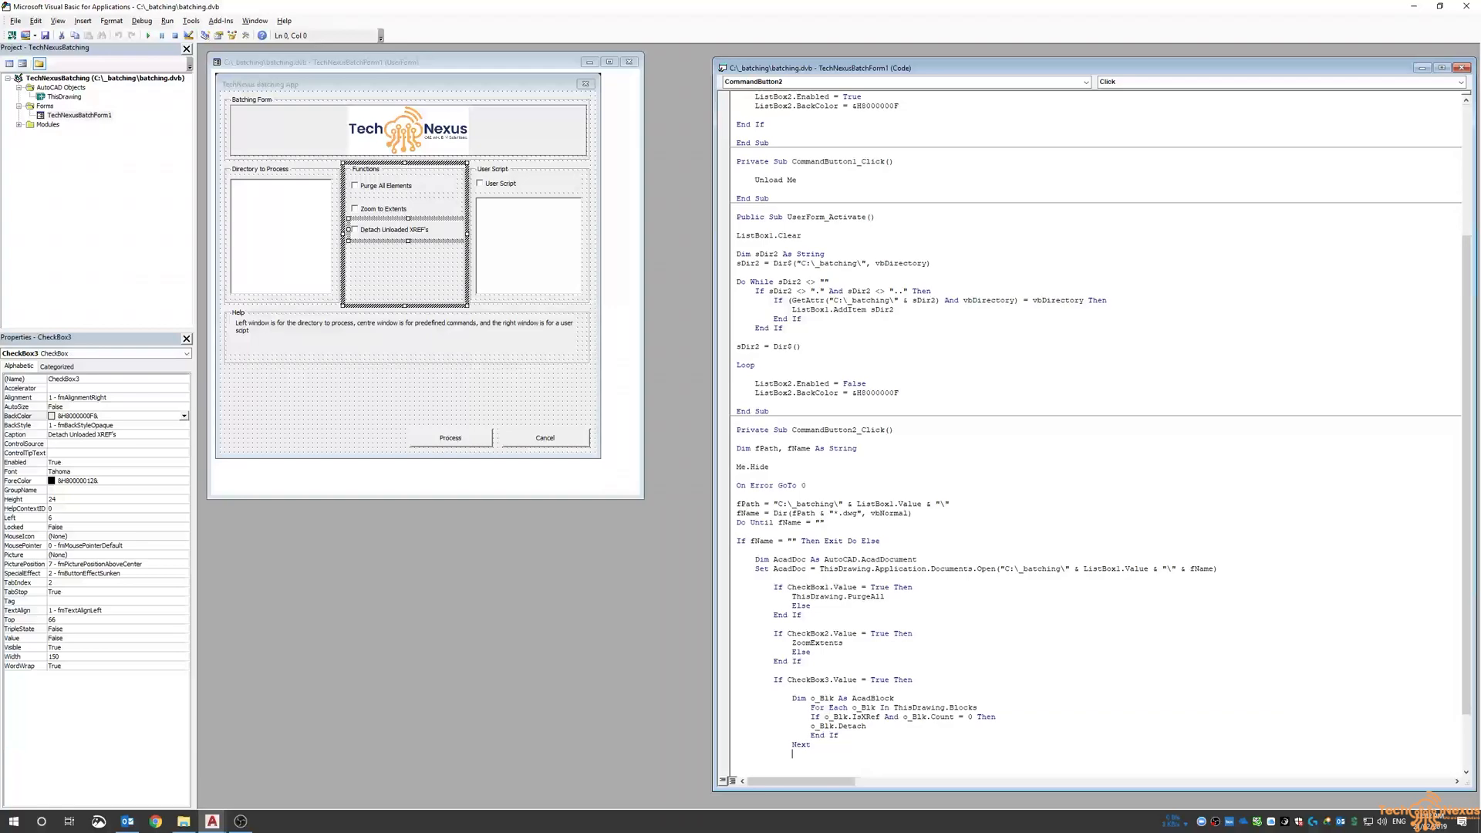
scroll("down", 3)
type("End If")
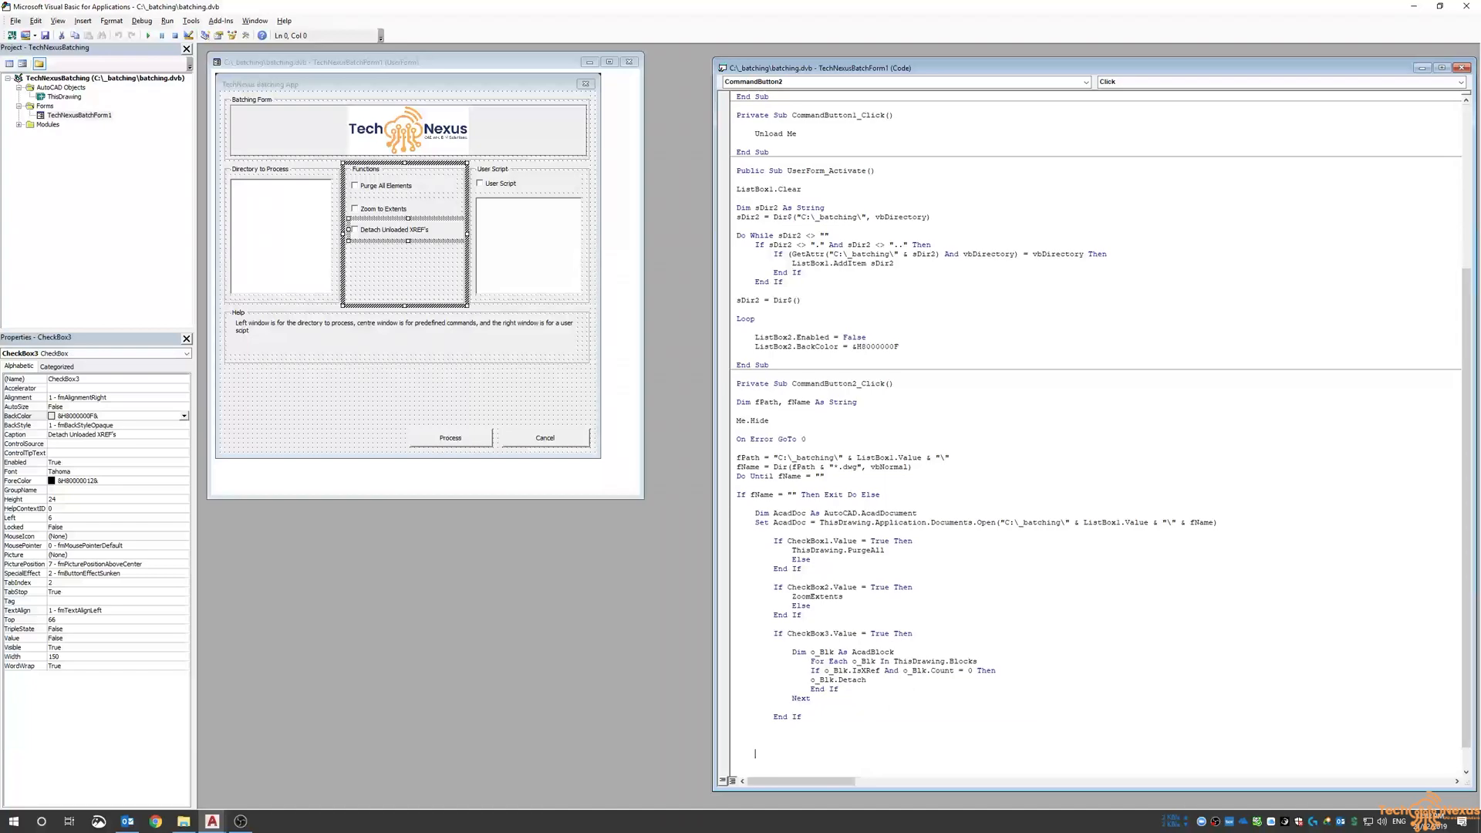
scroll("down", 3)
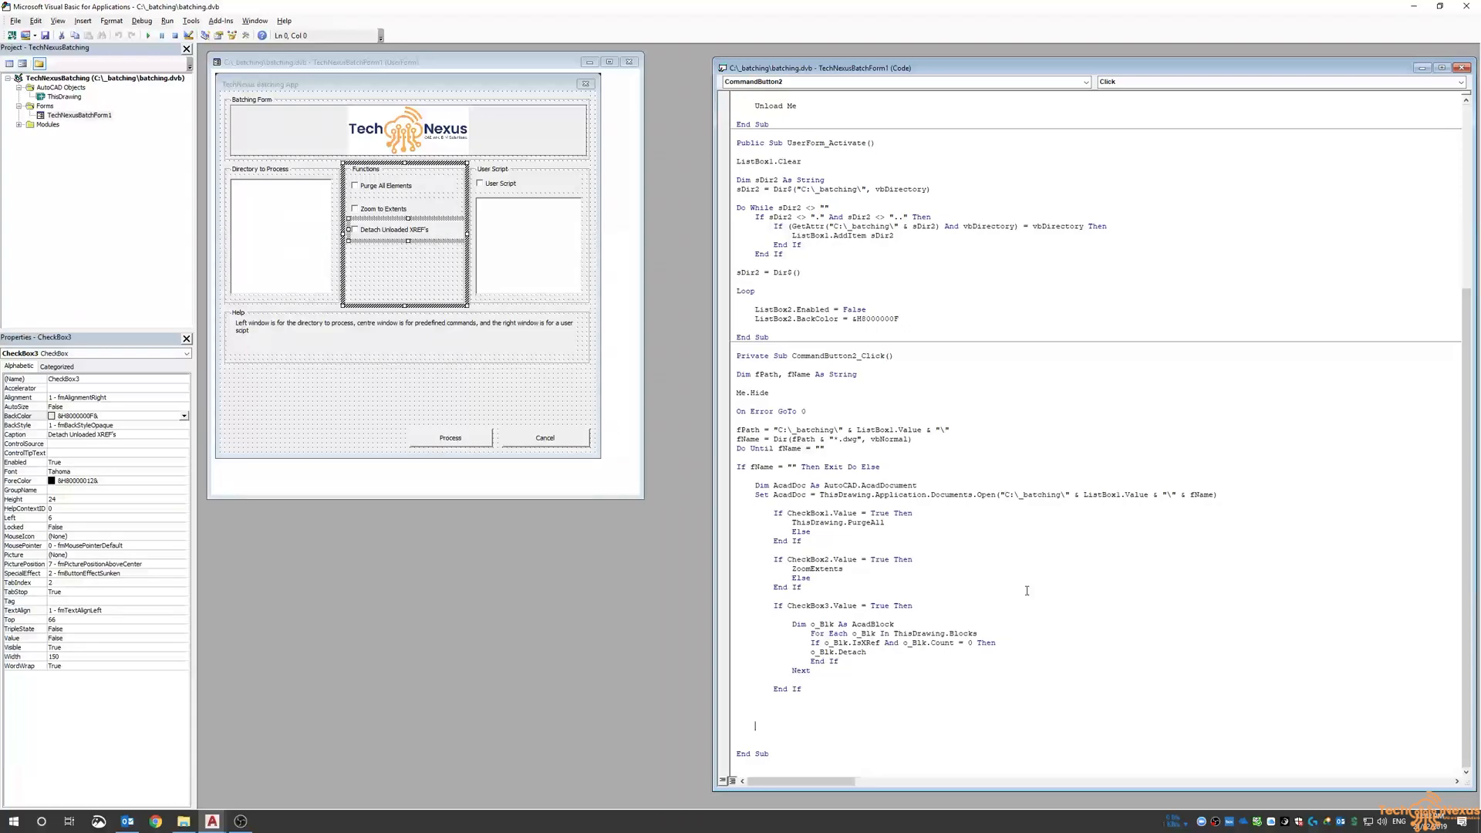
mouse_move(523, 202)
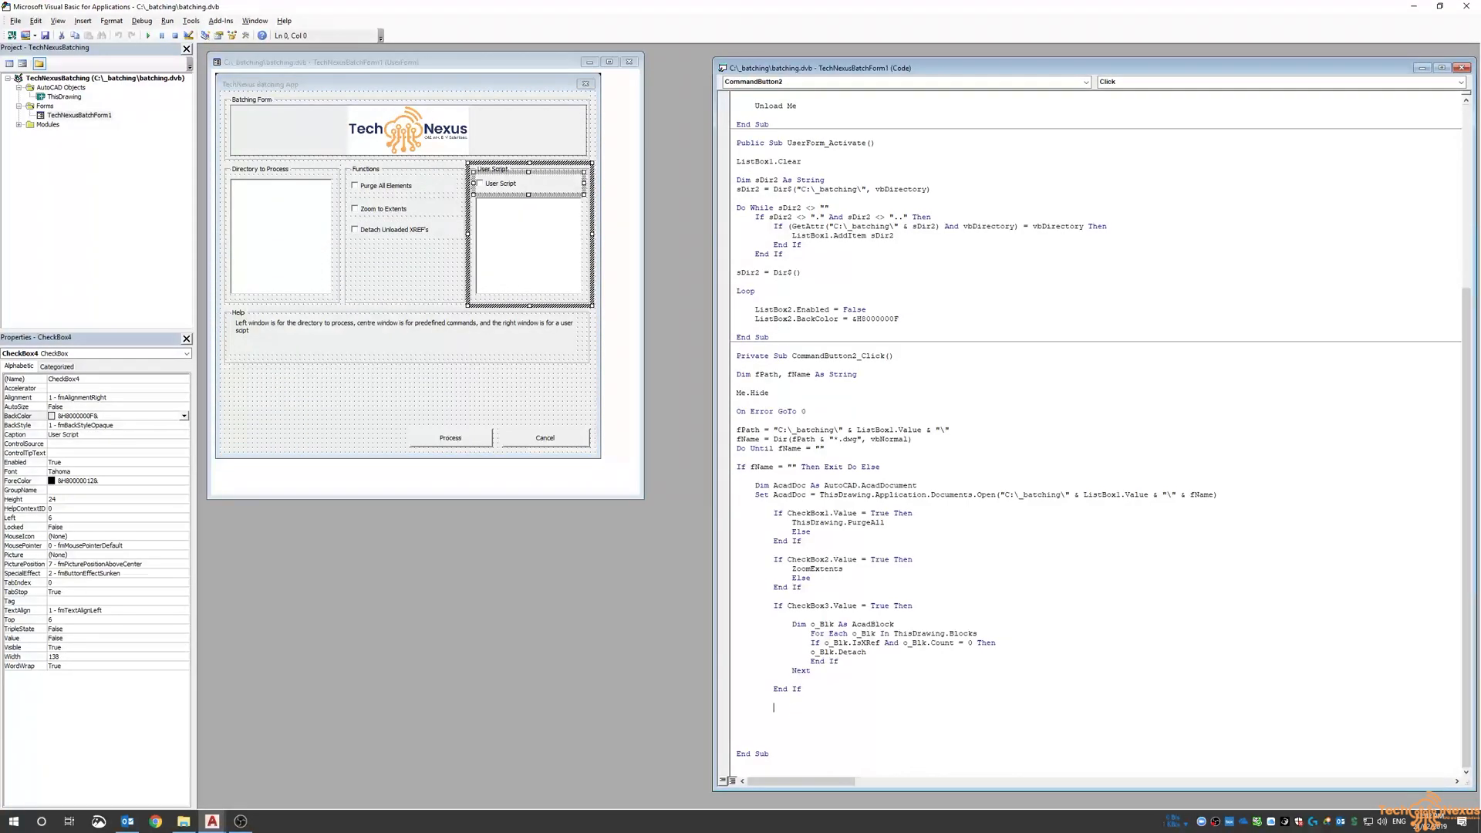
type("if checkbox")
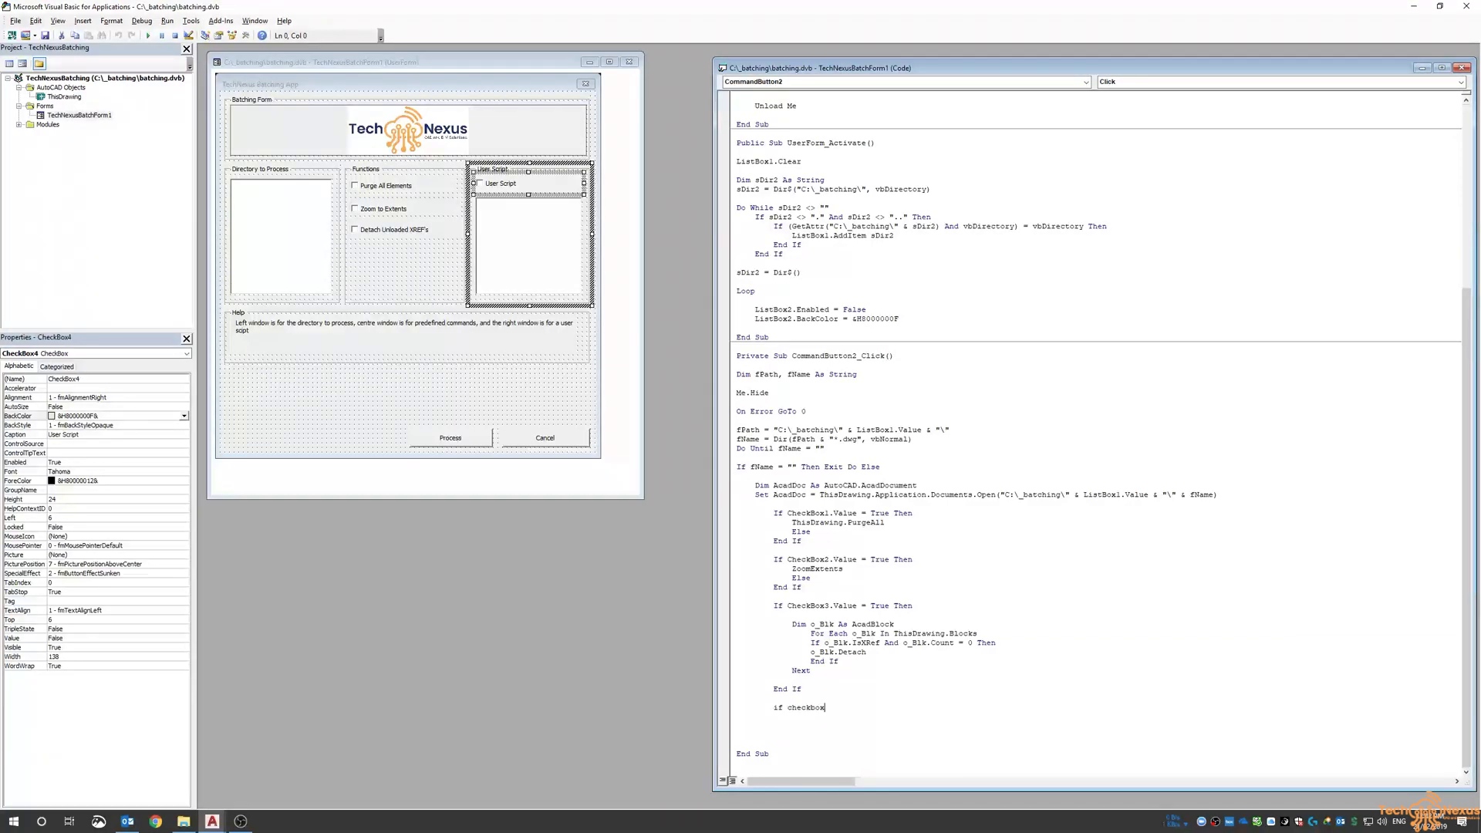
type("4.Value = true")
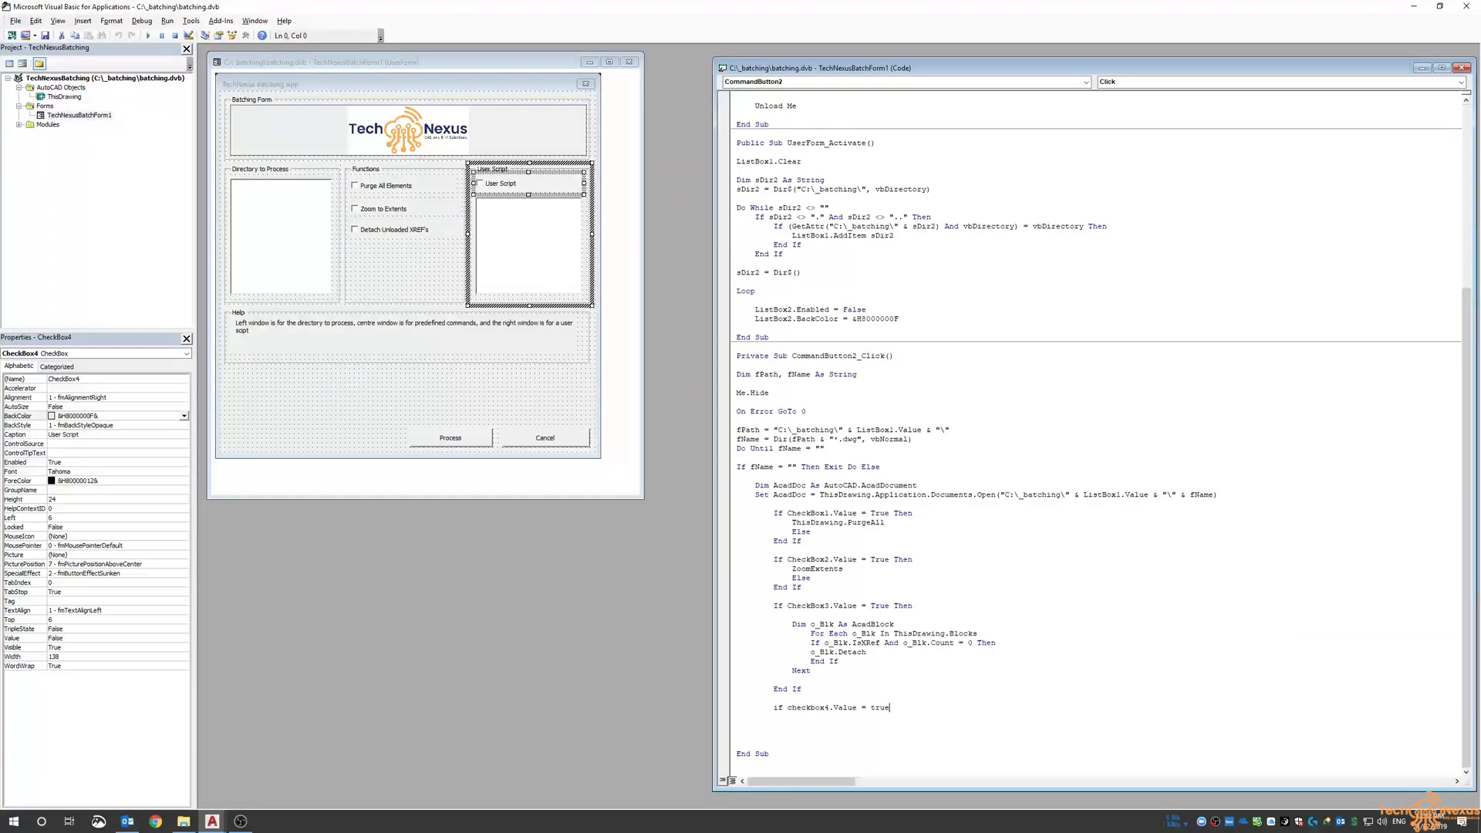
type("then")
type("End If")
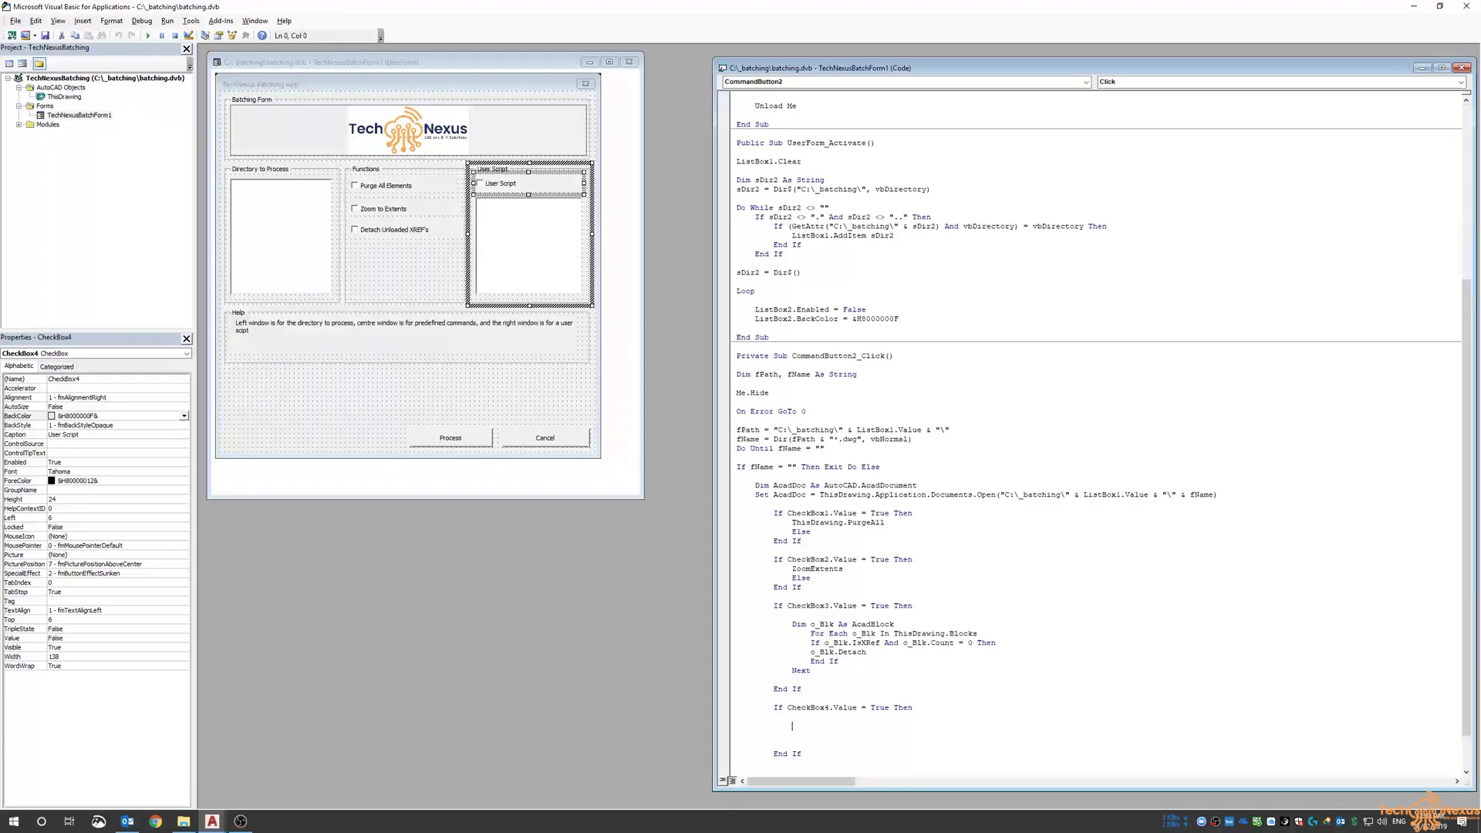
- Declare ScriptName As String and set Scripname = "C:\_batching\"
type("Dim")
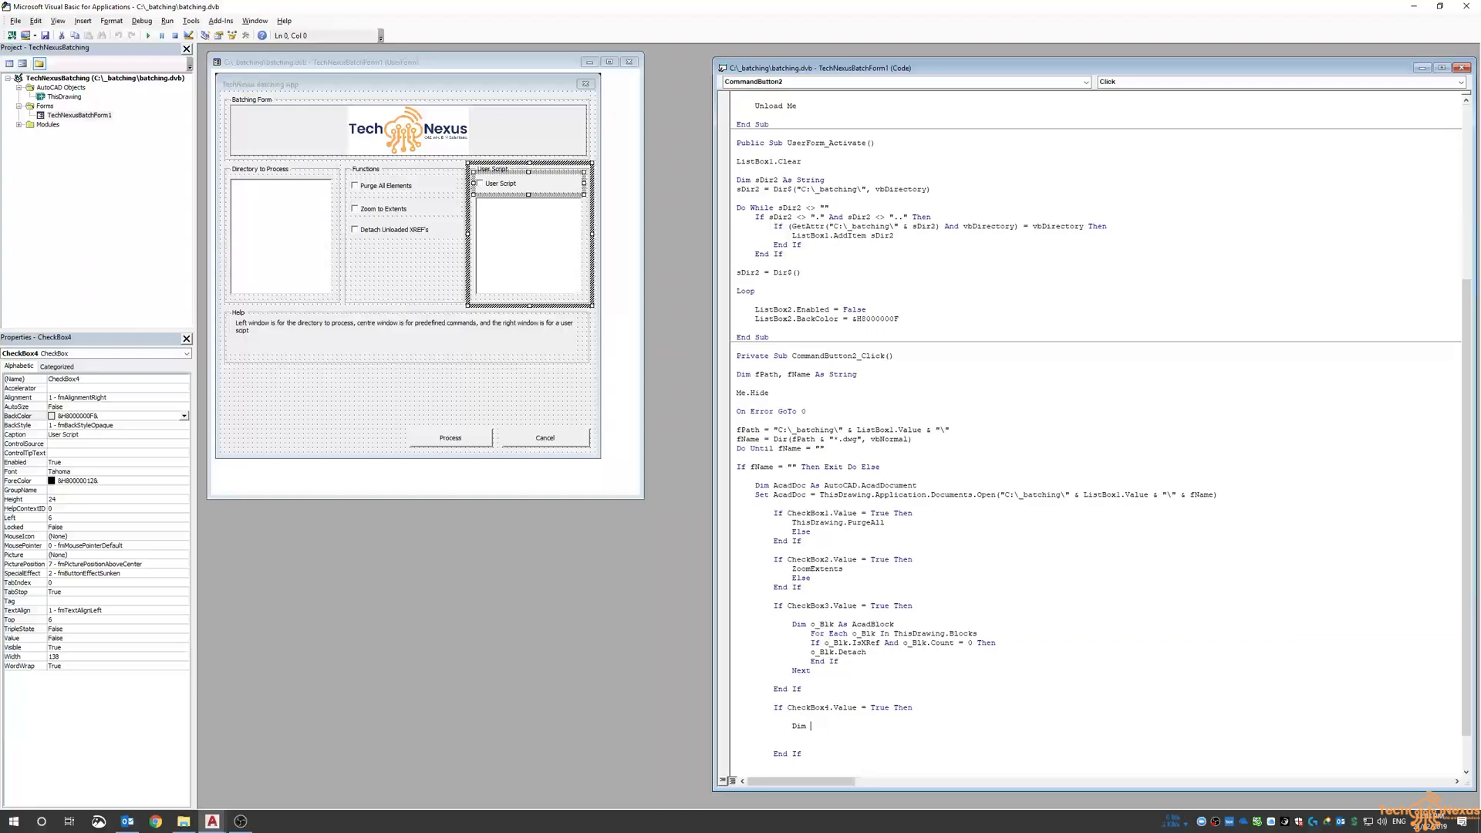
type("ScriptName As String")
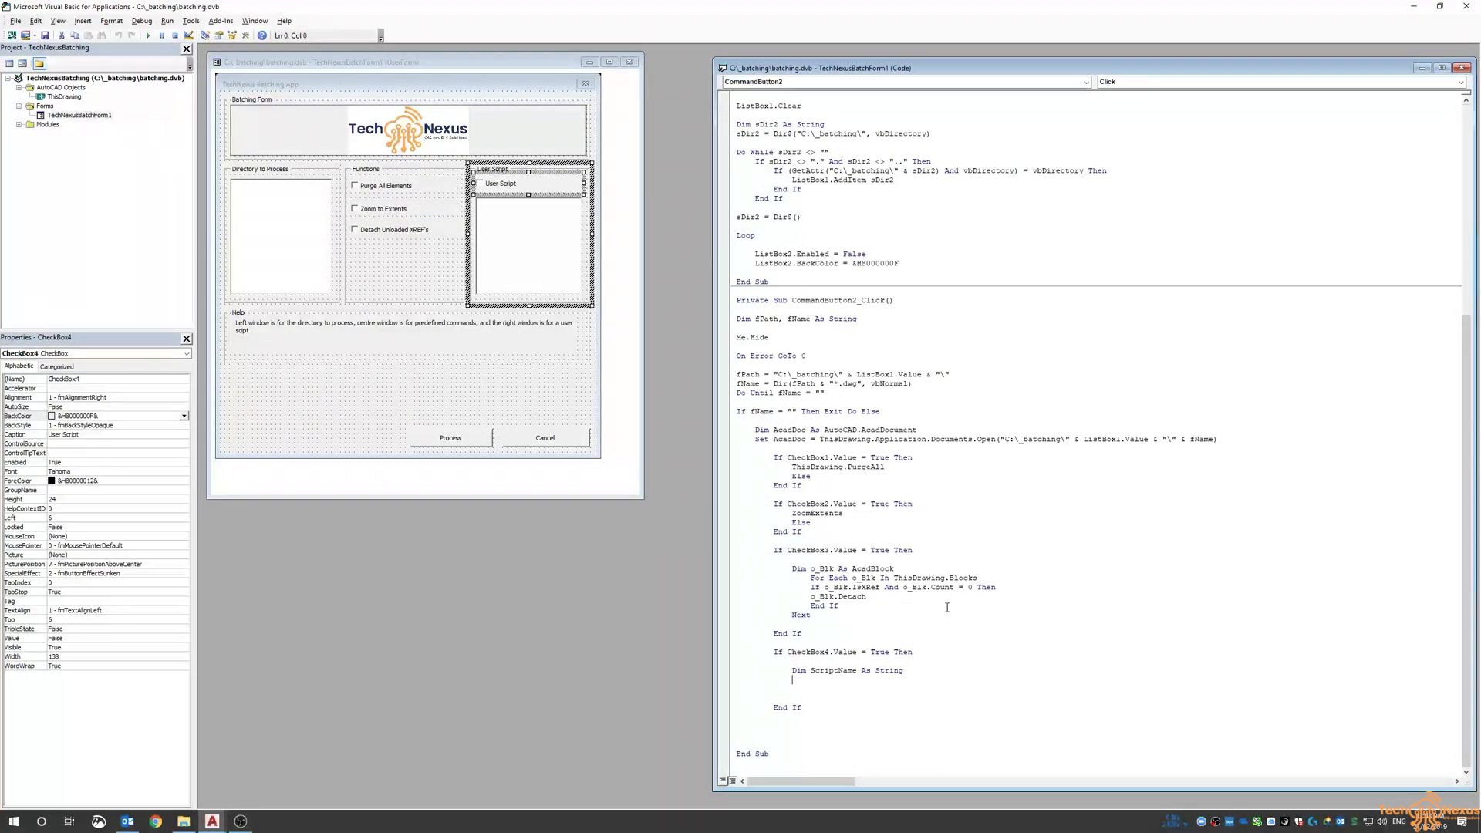
type("Scripname =")
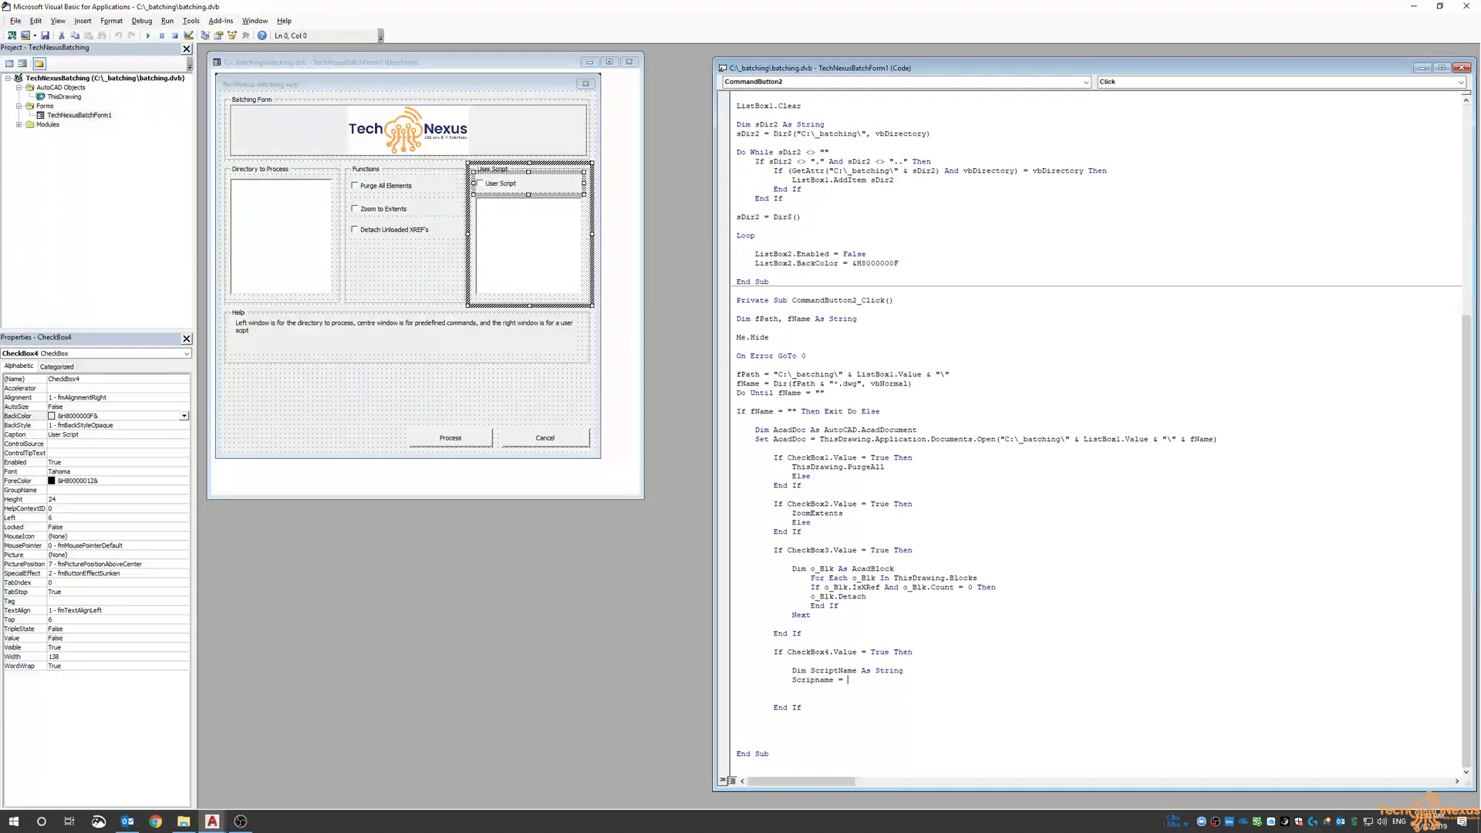
type("\"C:\\\"")
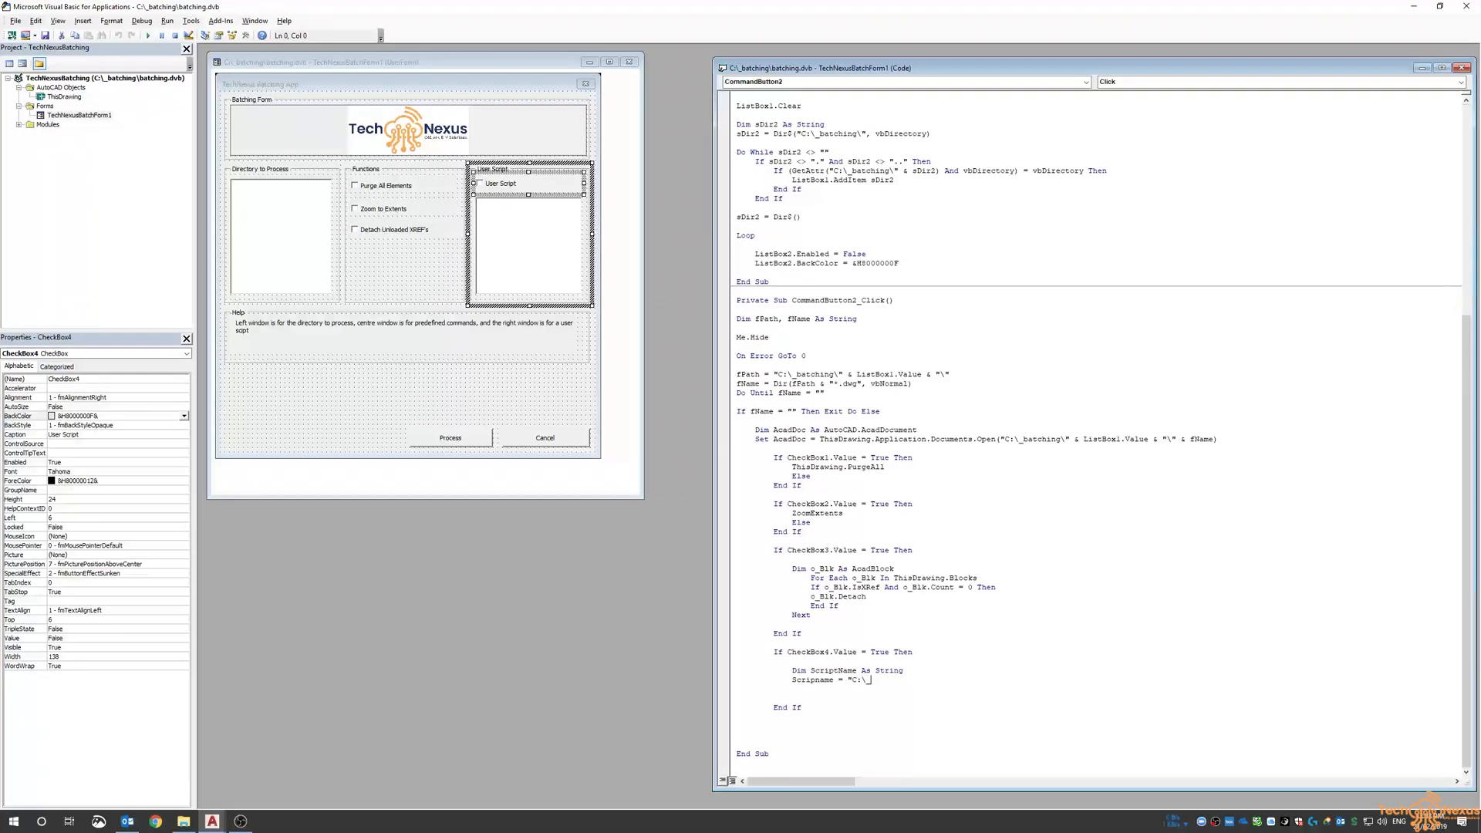
type("_batching")
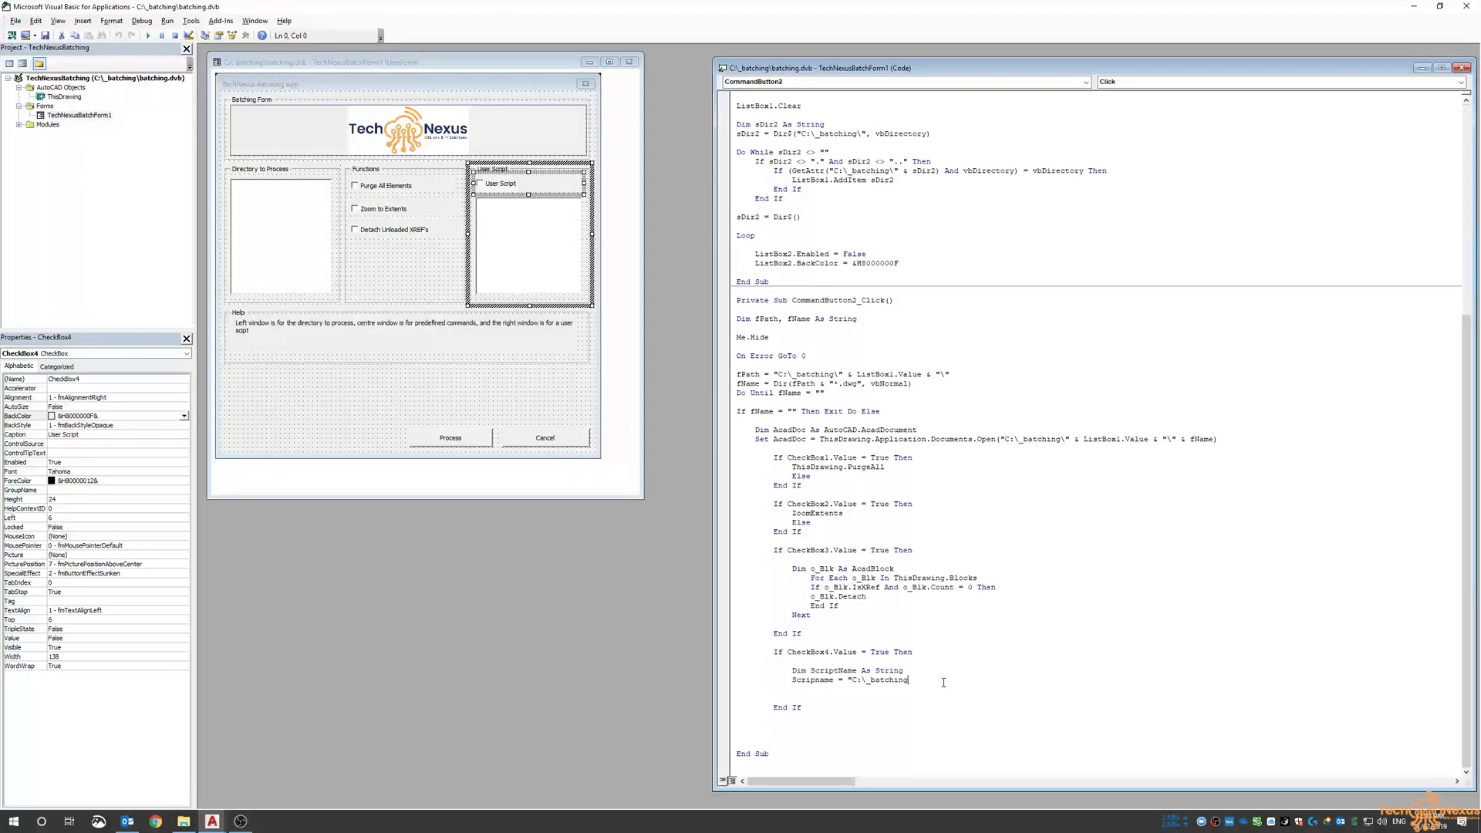
type("\\\" &")
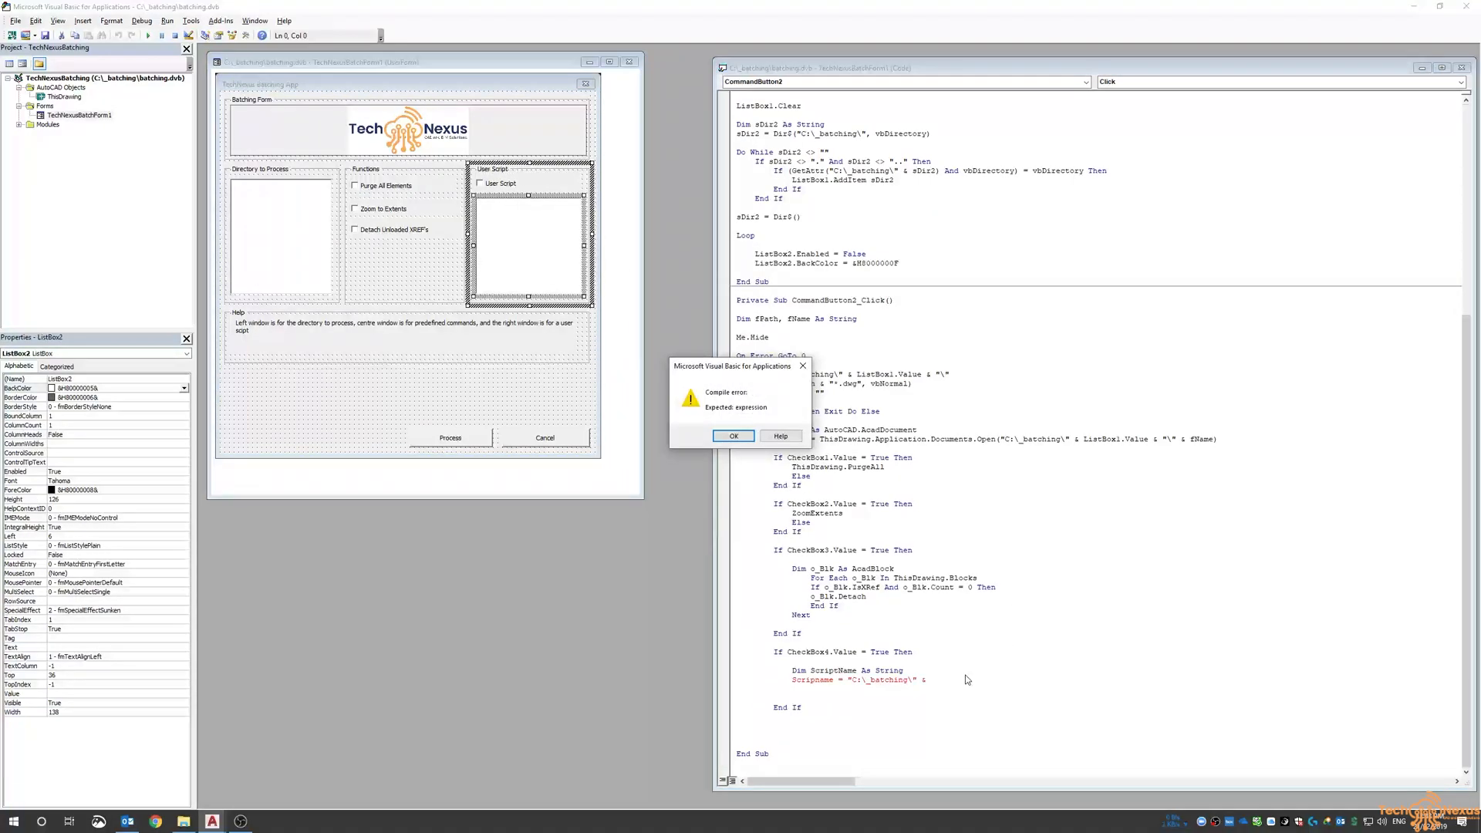
- Dismiss the 'Compile error: Expected expression' message box
left_click(733, 436)
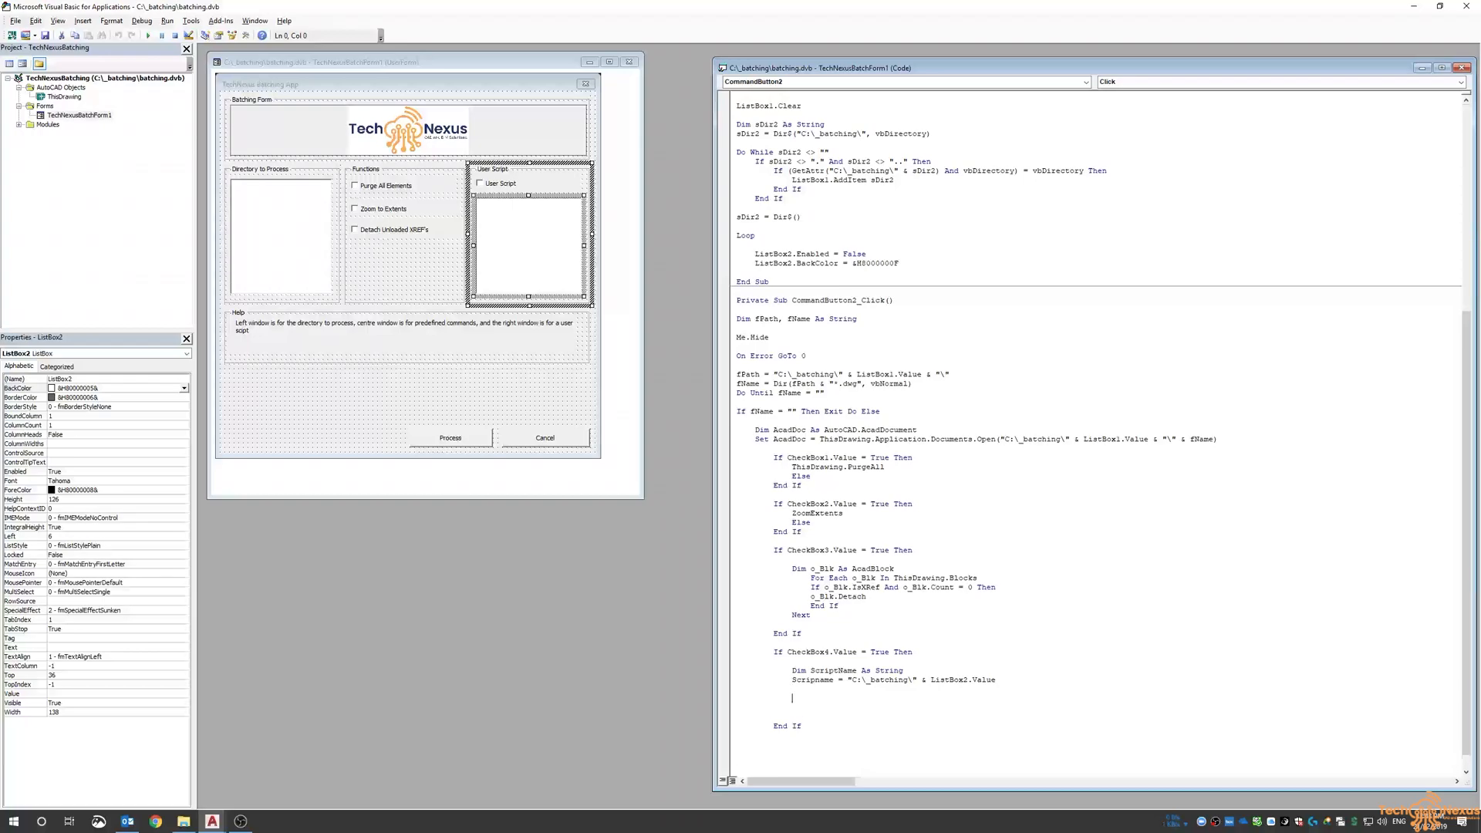
- Add ThisDrawing.SetVariable "filedia", 0 to disable file dialogs before the script runs
type("thisdrawing")
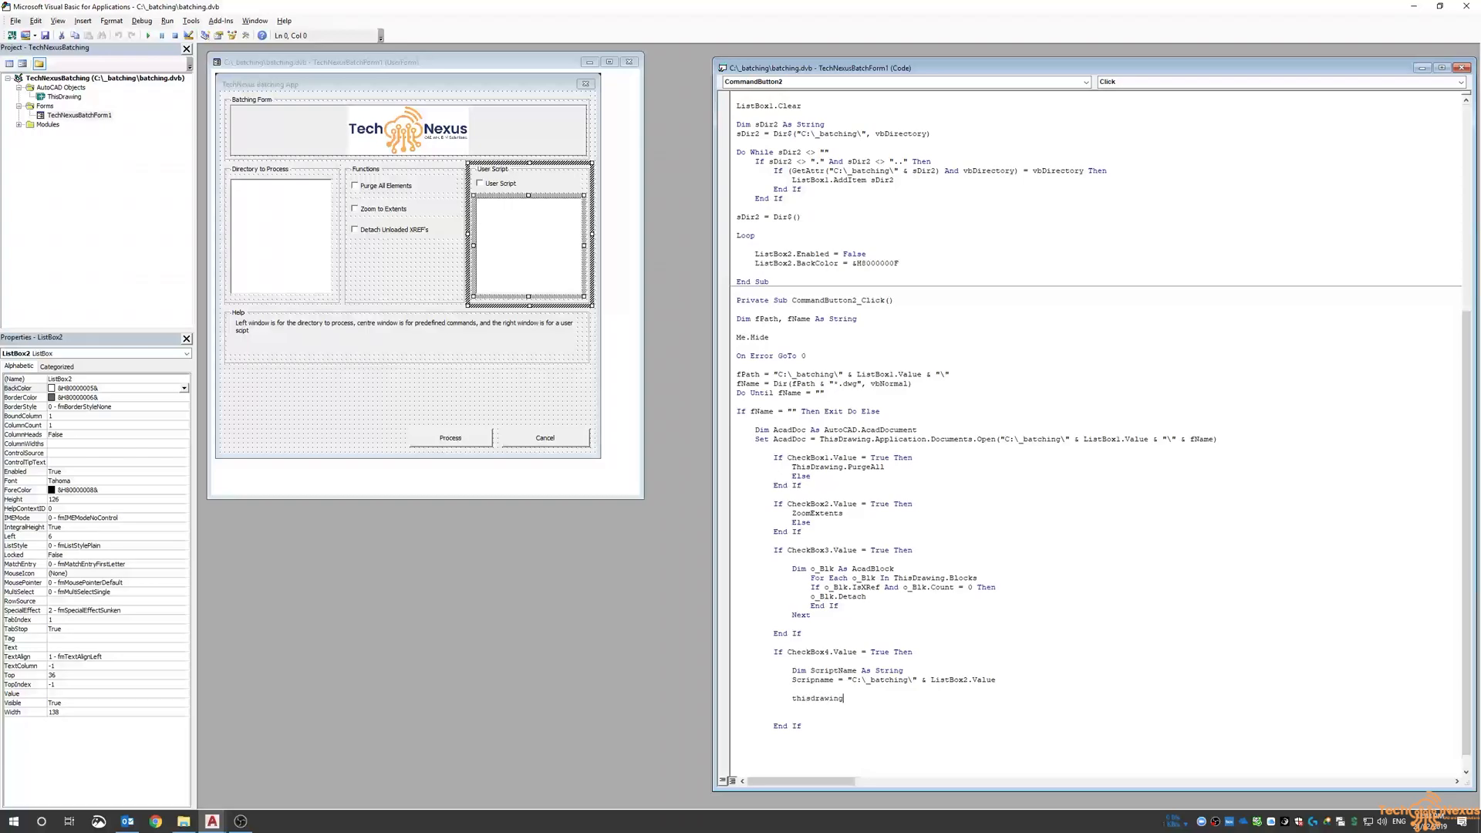
type(".setb")
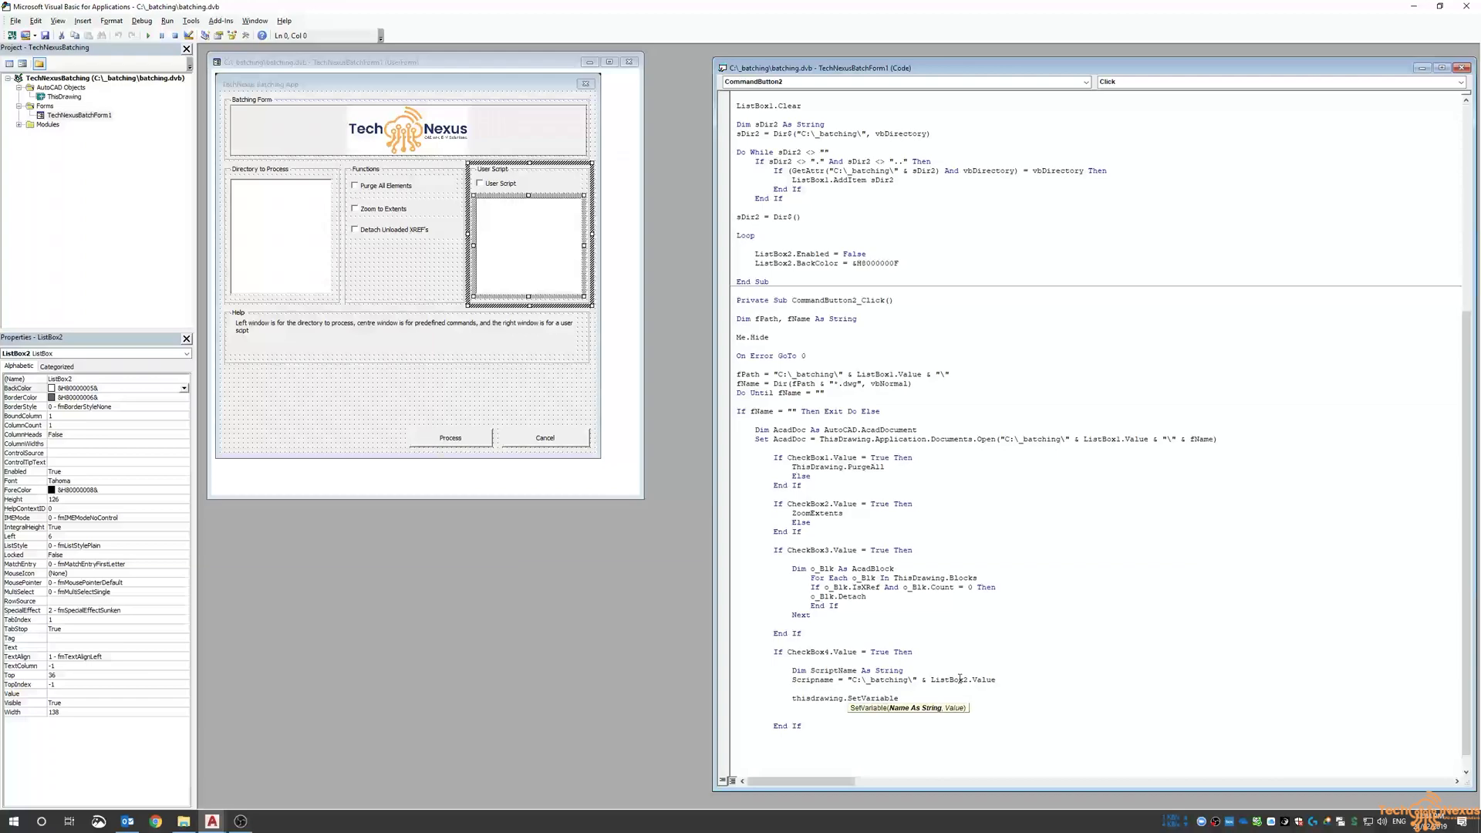
type("\"")
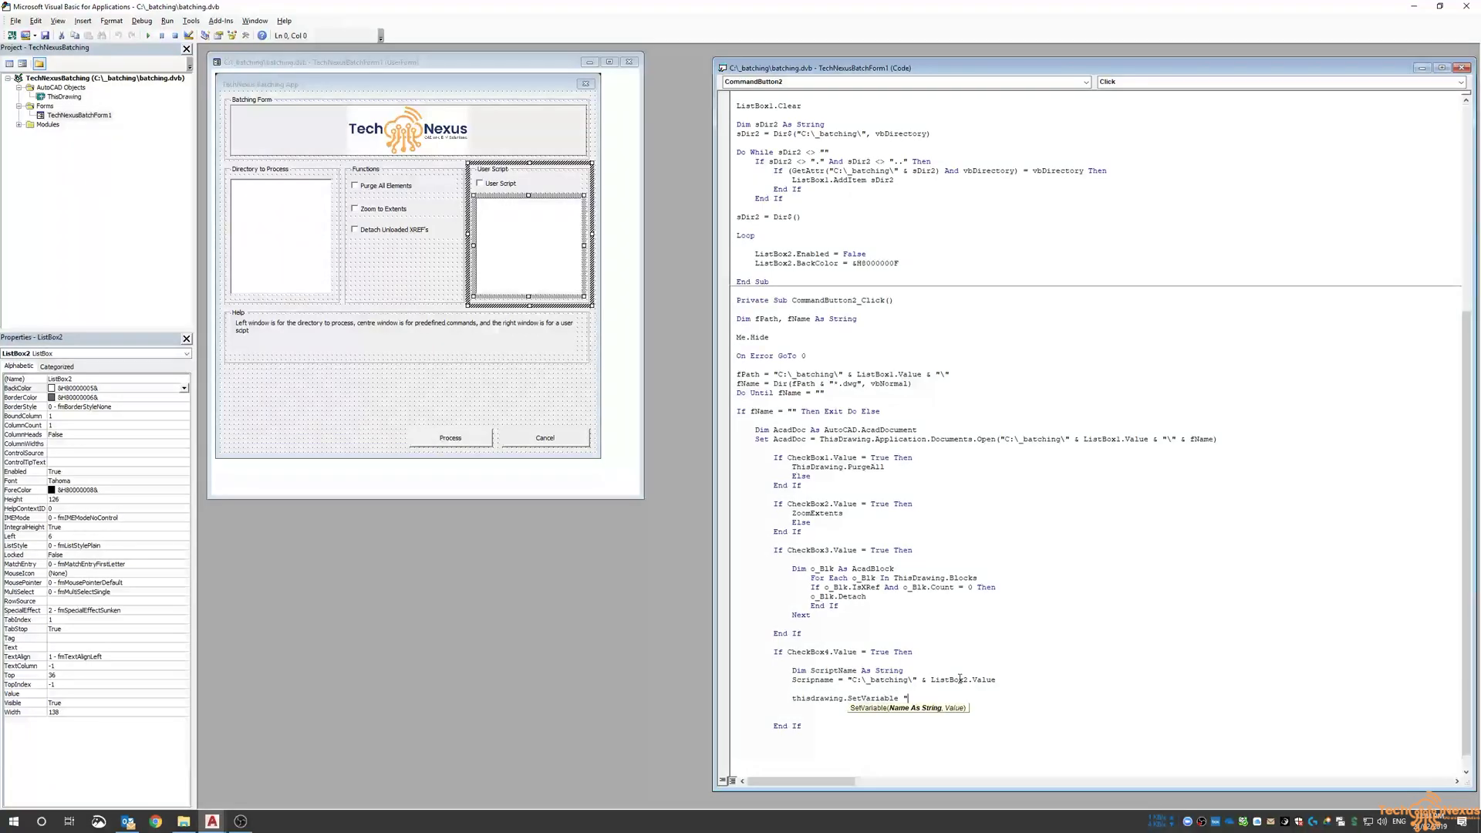
type("filedia\"")
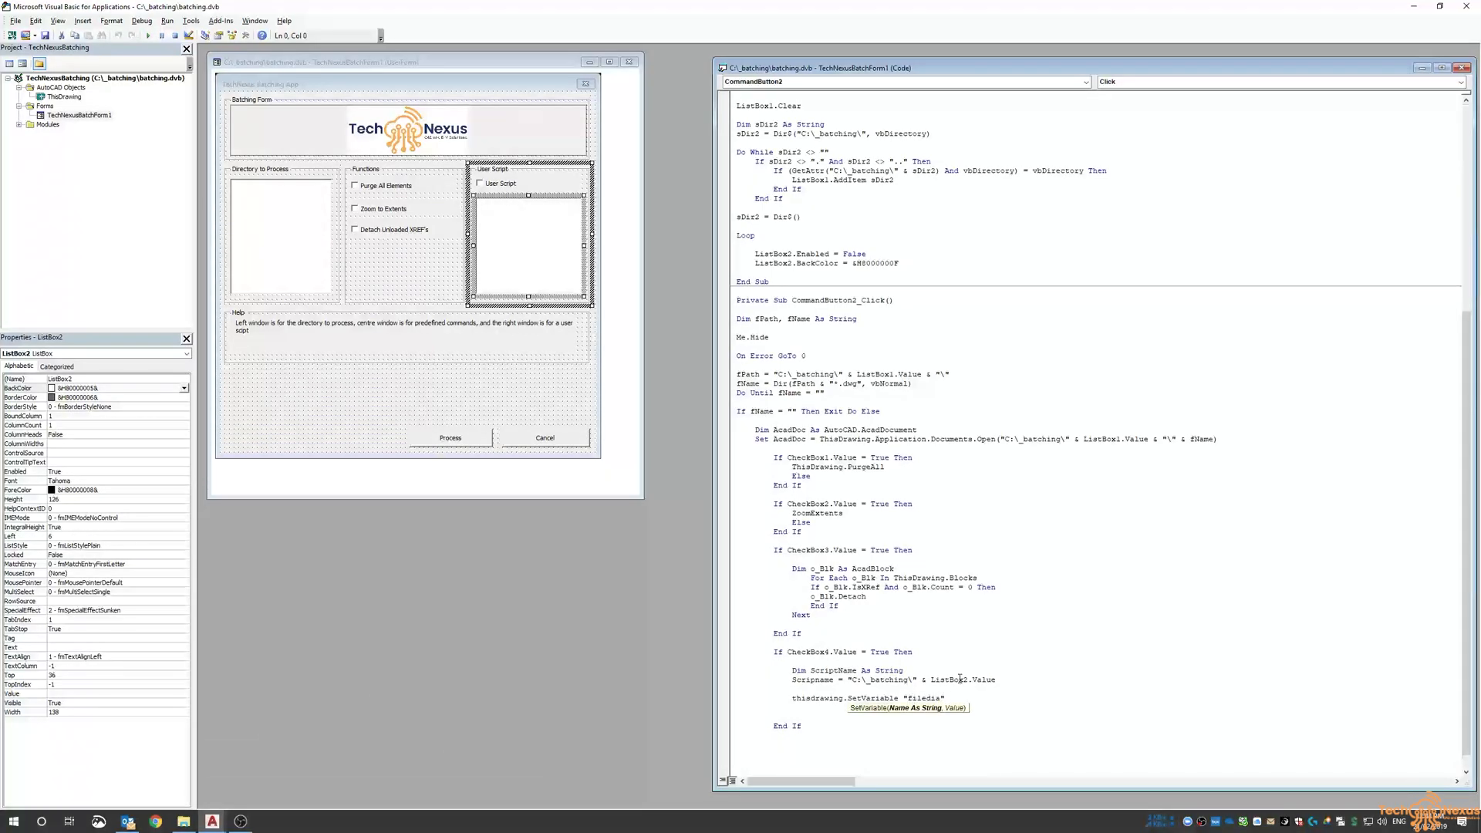
type(", 0")
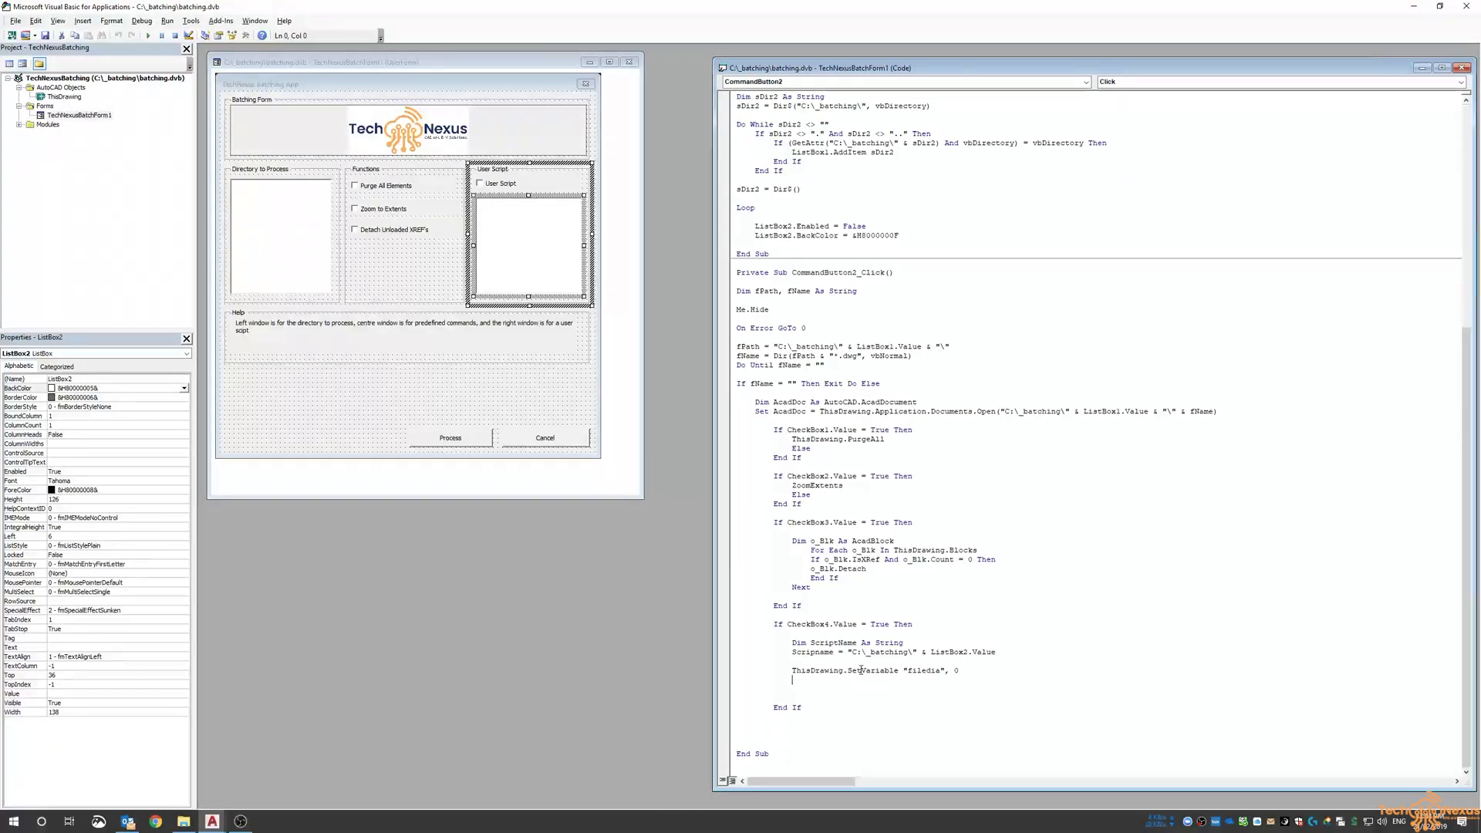
mouse_move(917, 670)
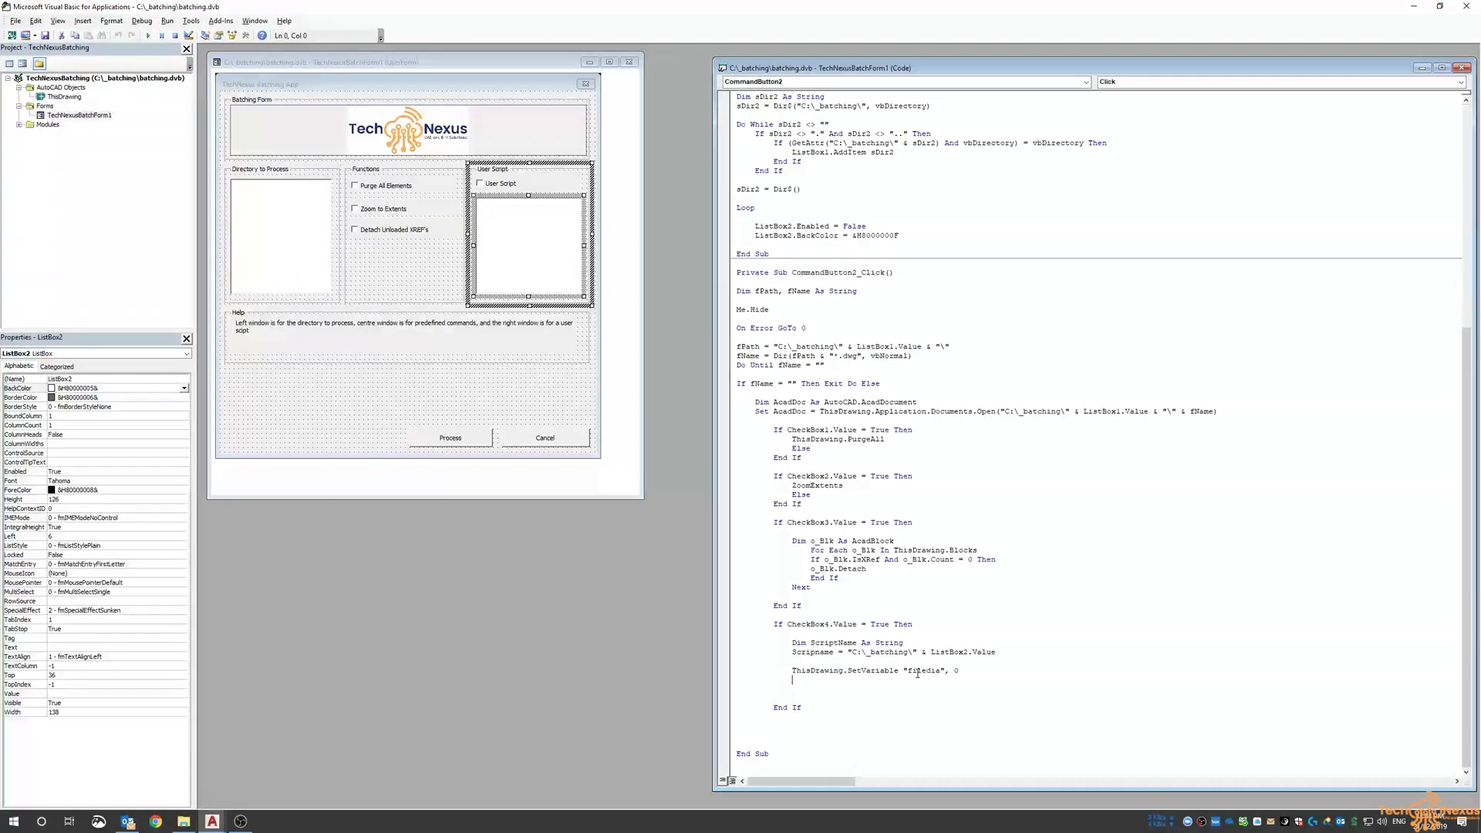
- Add the SendCommand line issuing "script" & vbCr & scriptname to run the user script
type("thisdrawing.sendcommand")
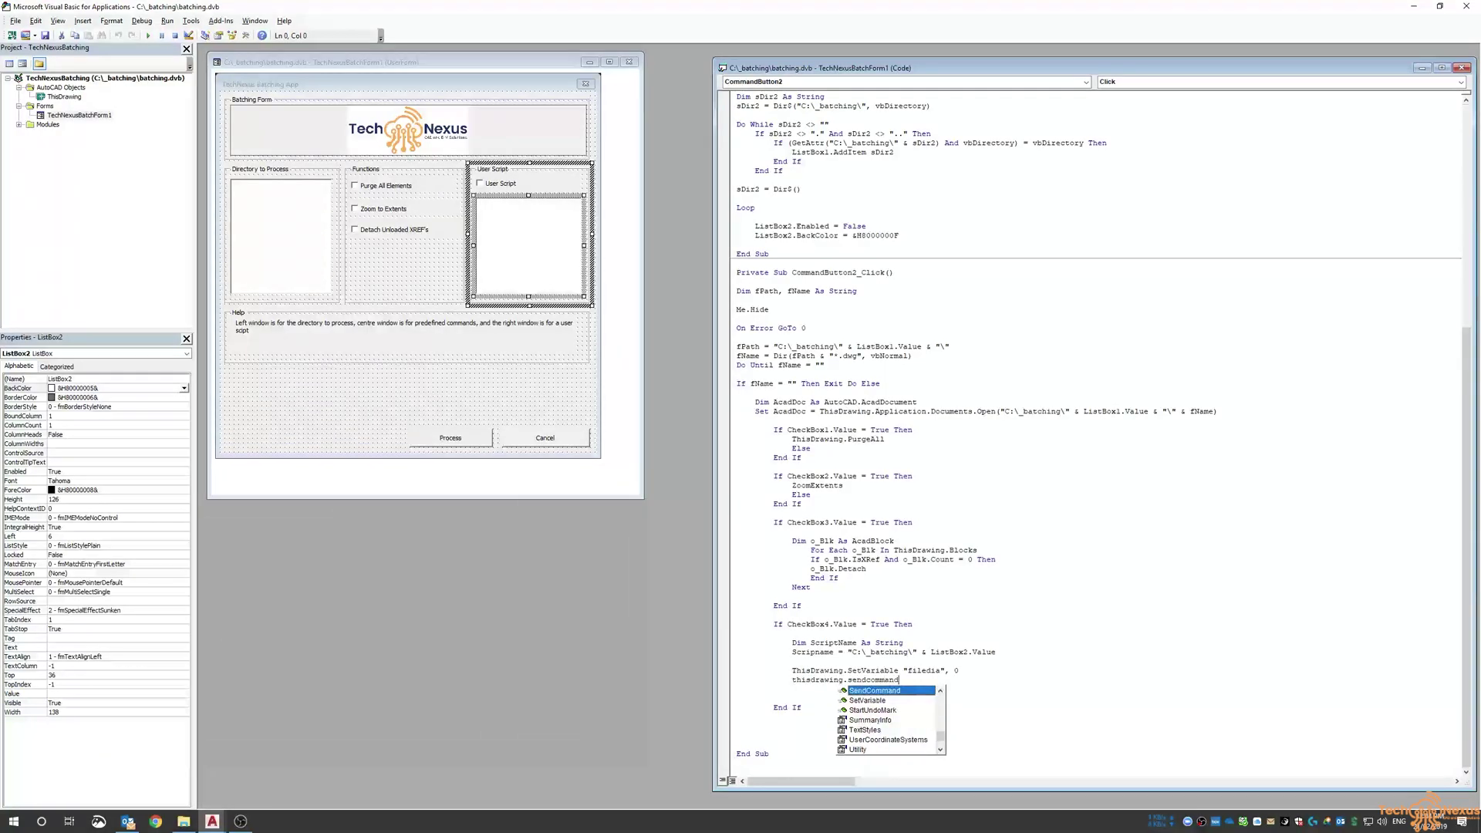
type("(\"")
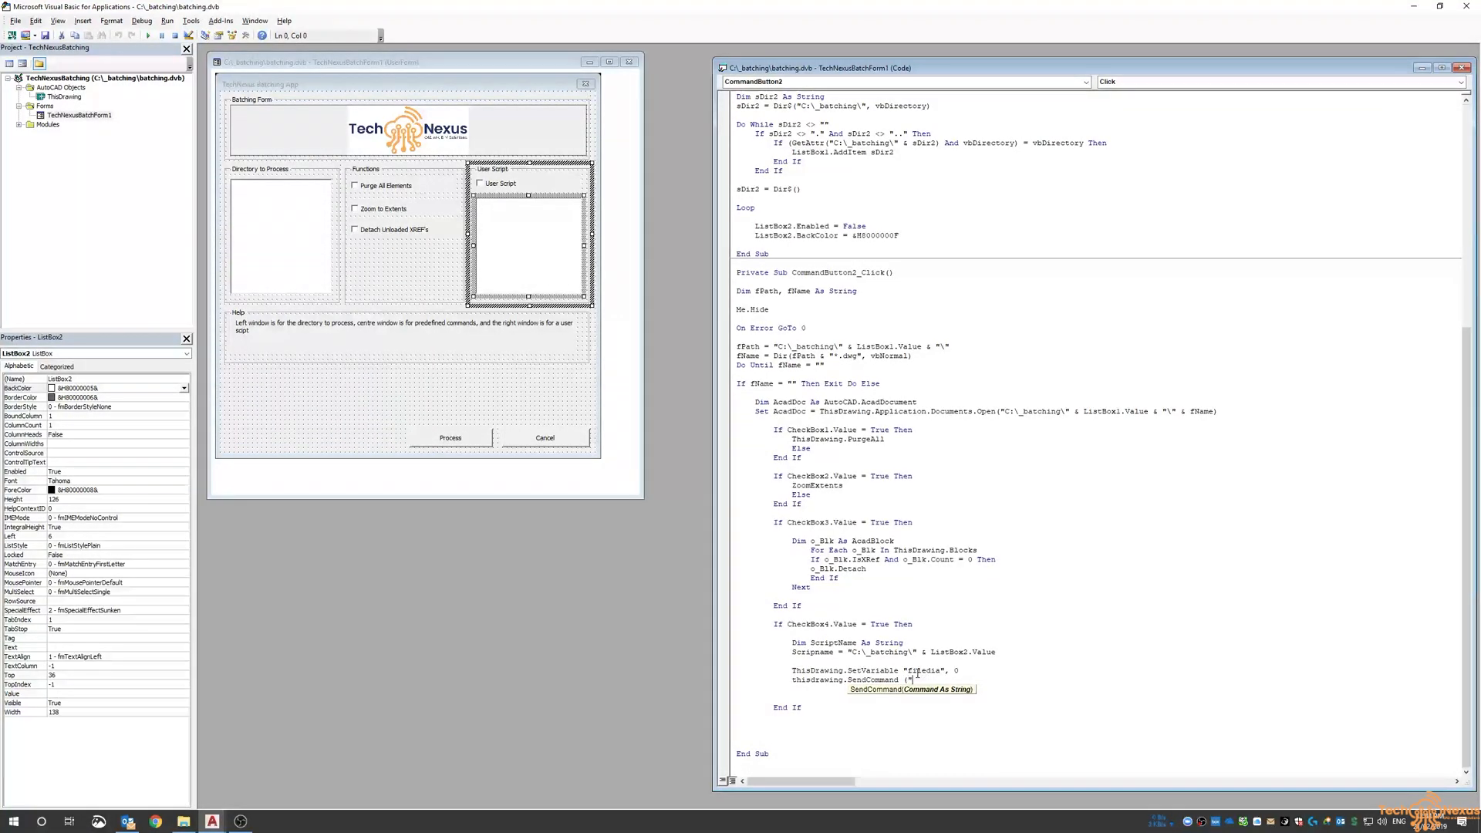
type("script\"")
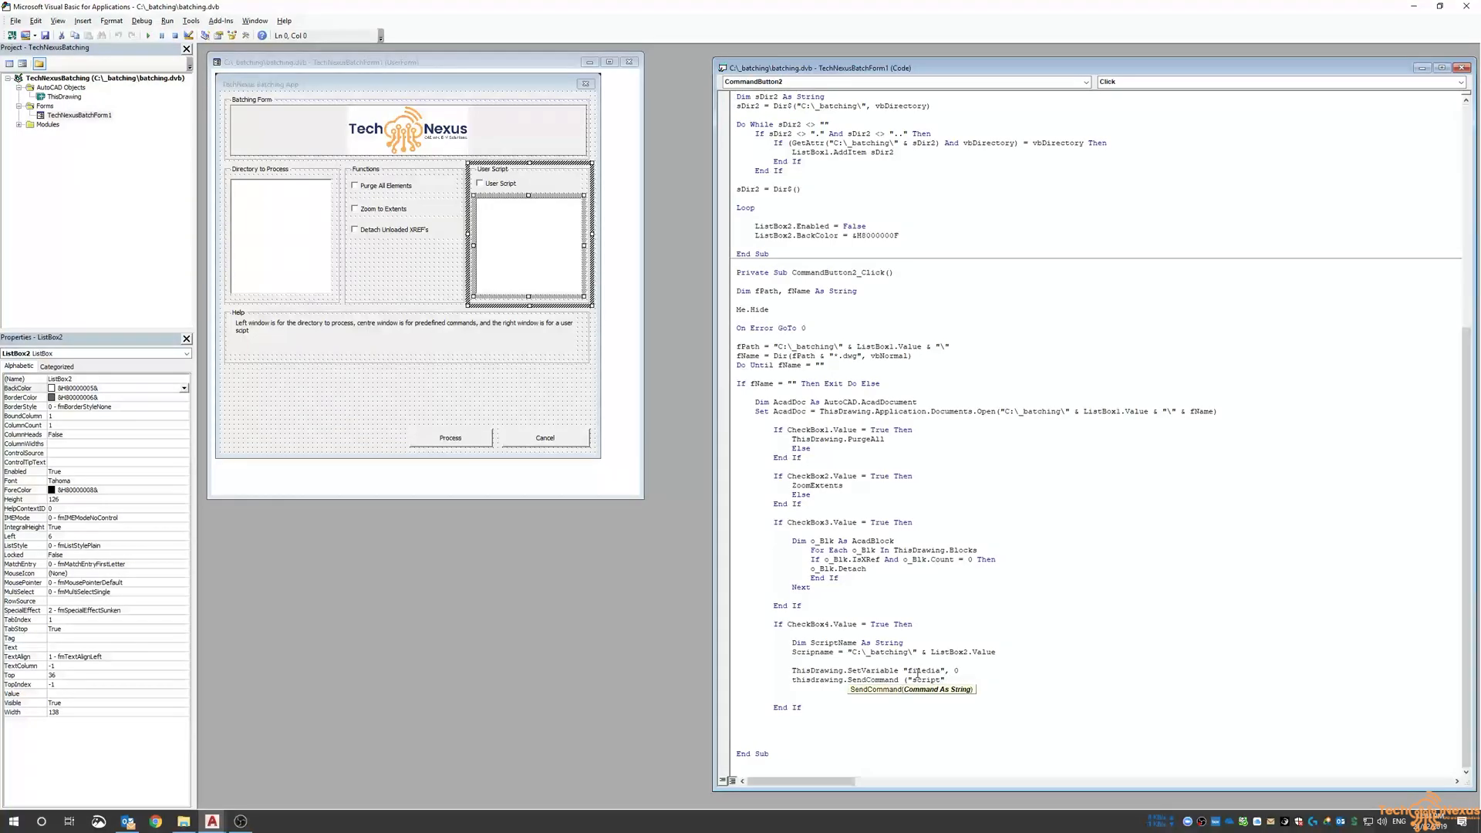
type("& vbcr")
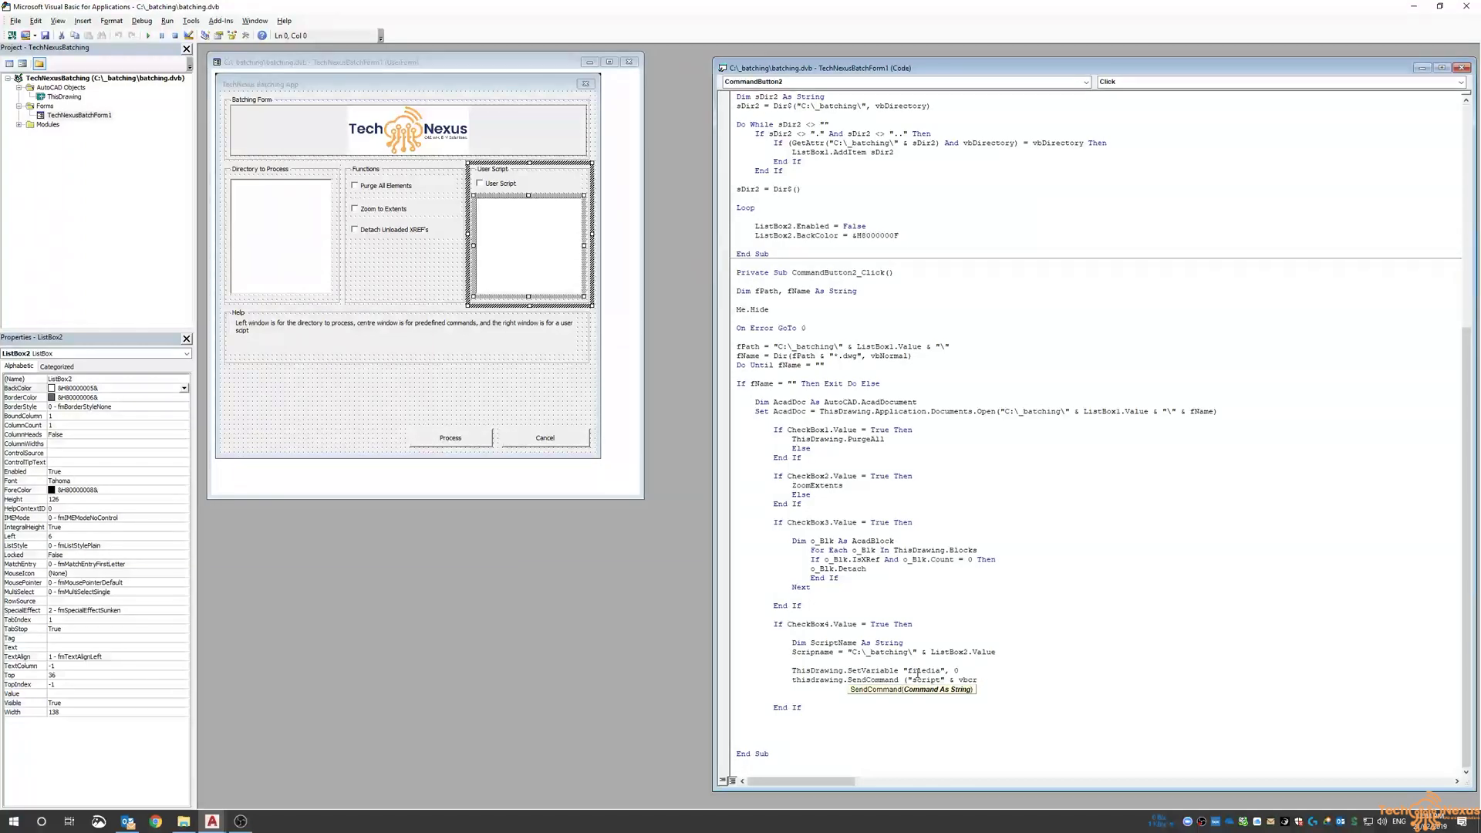
type("& scriptname")
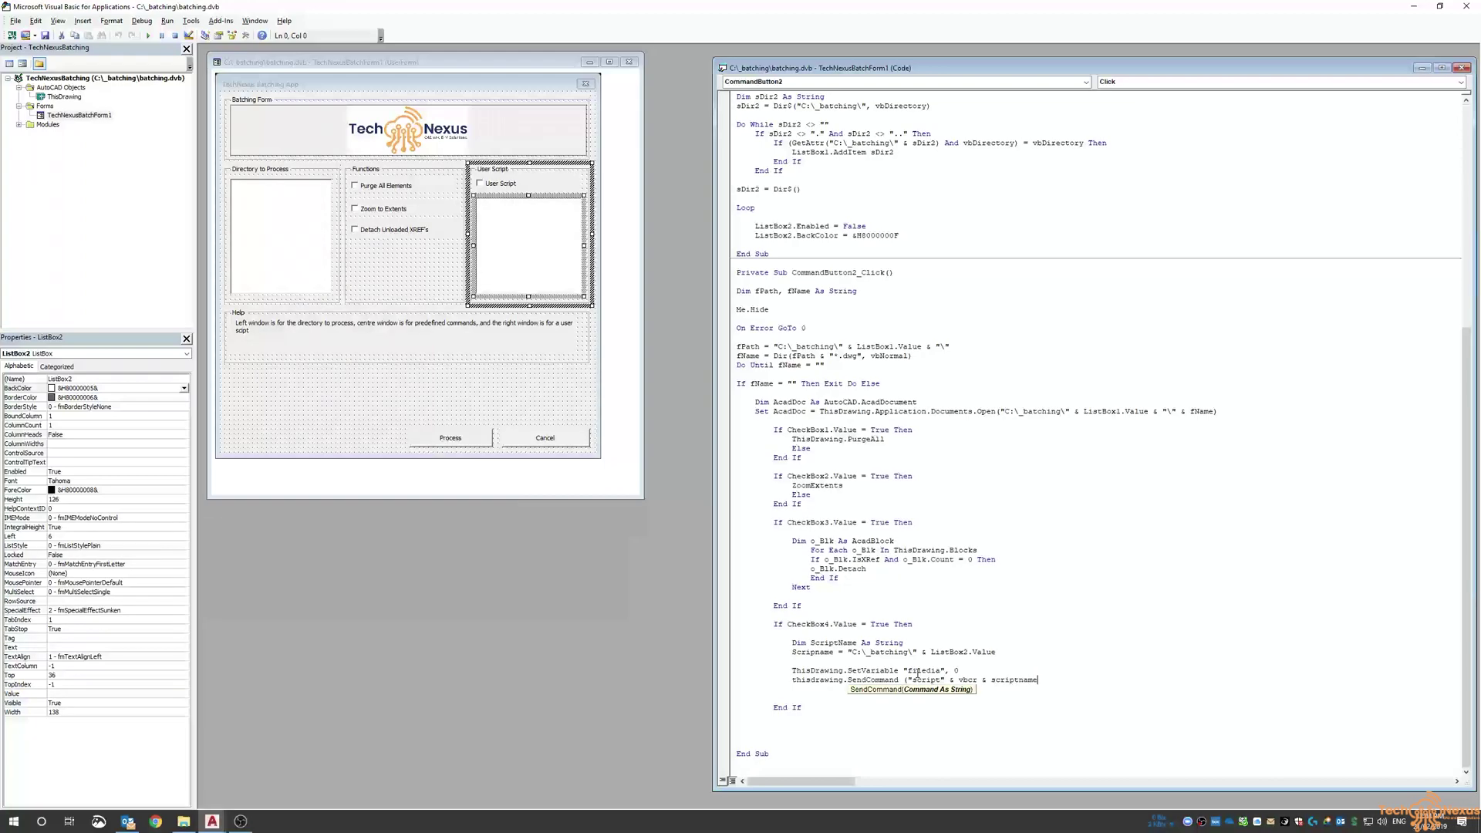
type("& vbCr")
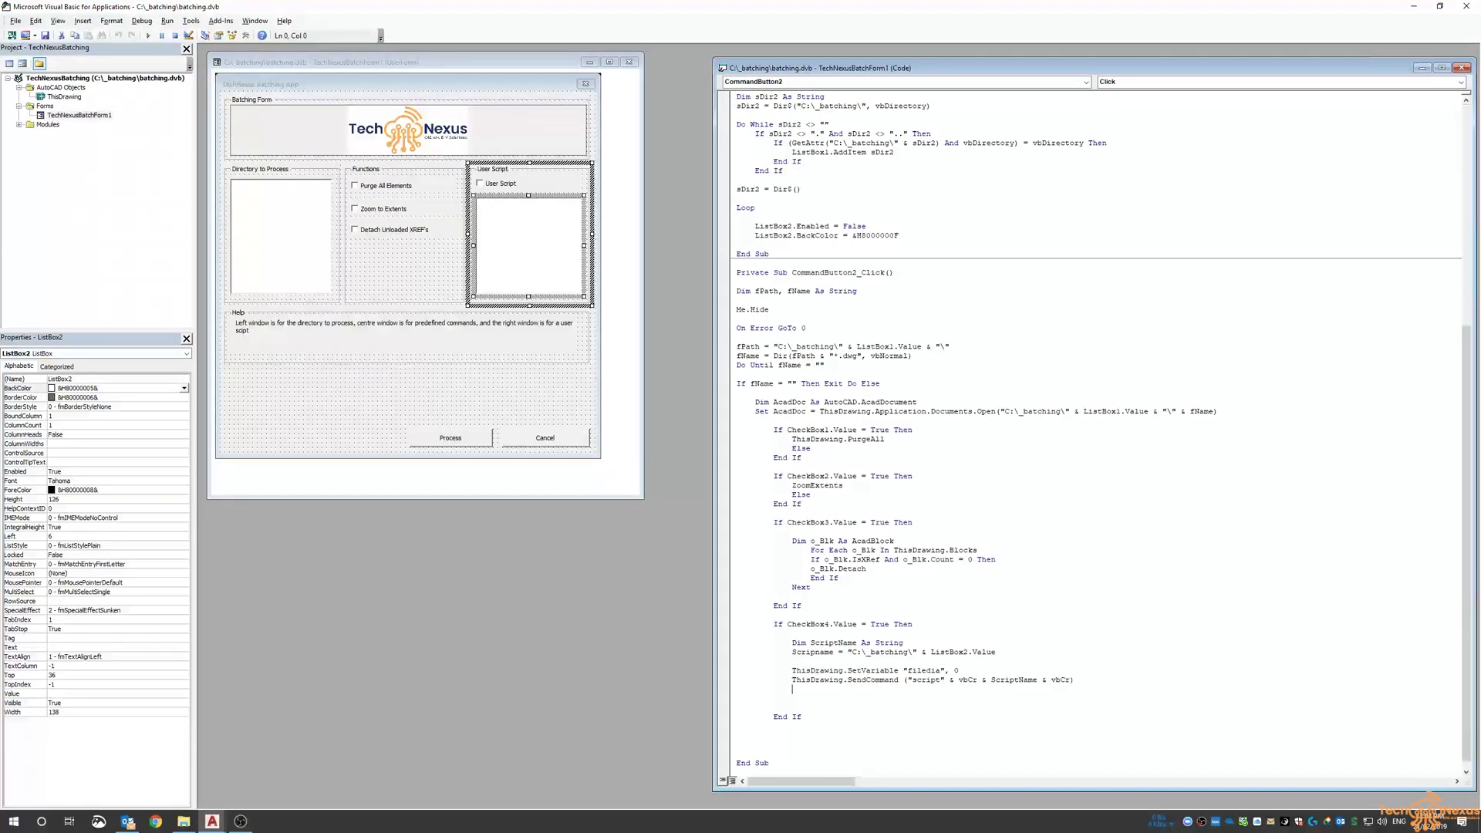
- Restore filedia to 1 with ThisDrawing.SetVariable, then add the Else line
type("thisdrawing.setVariable \"filedia\", 1")
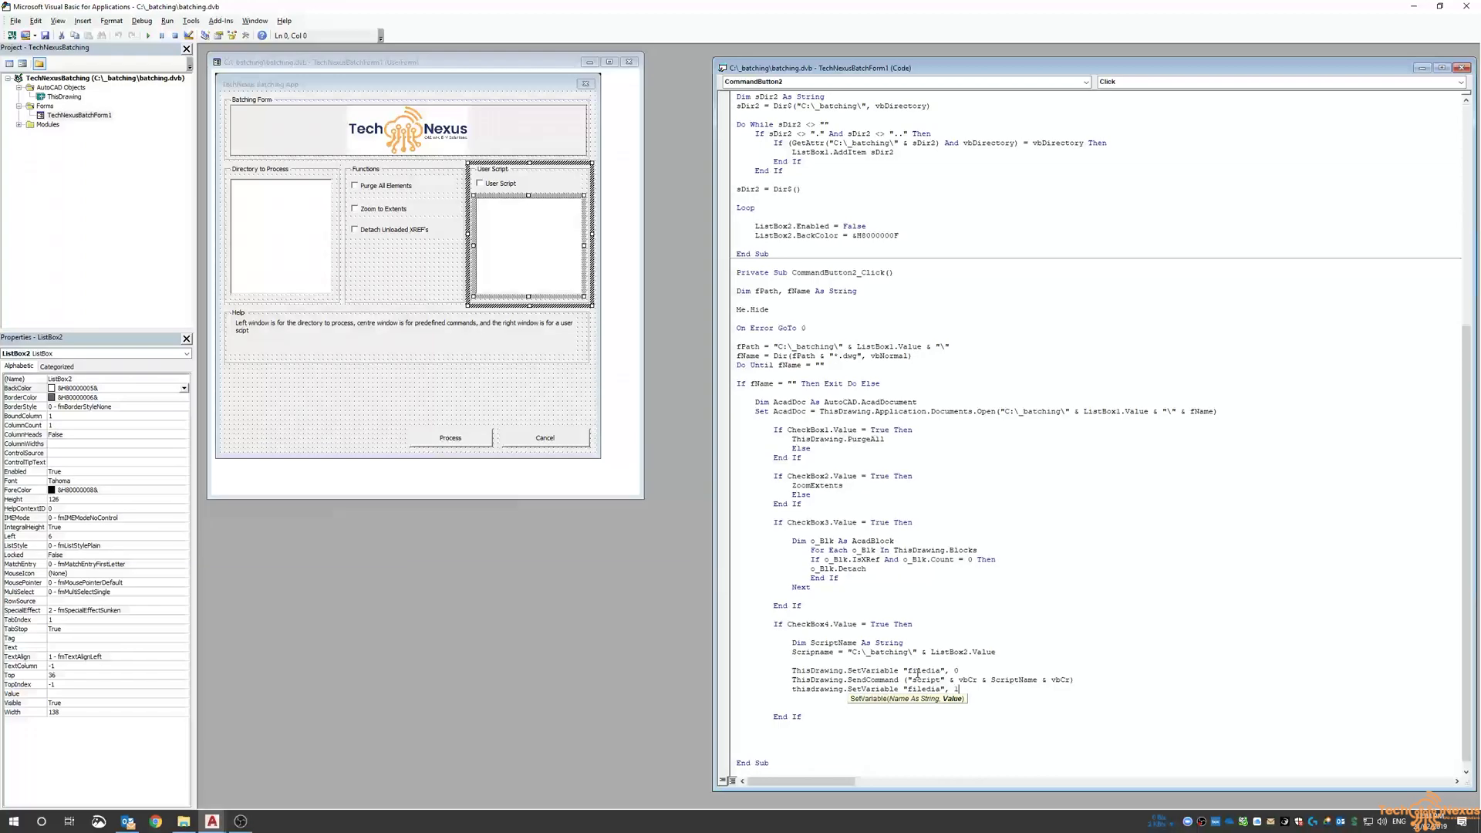
type("else")
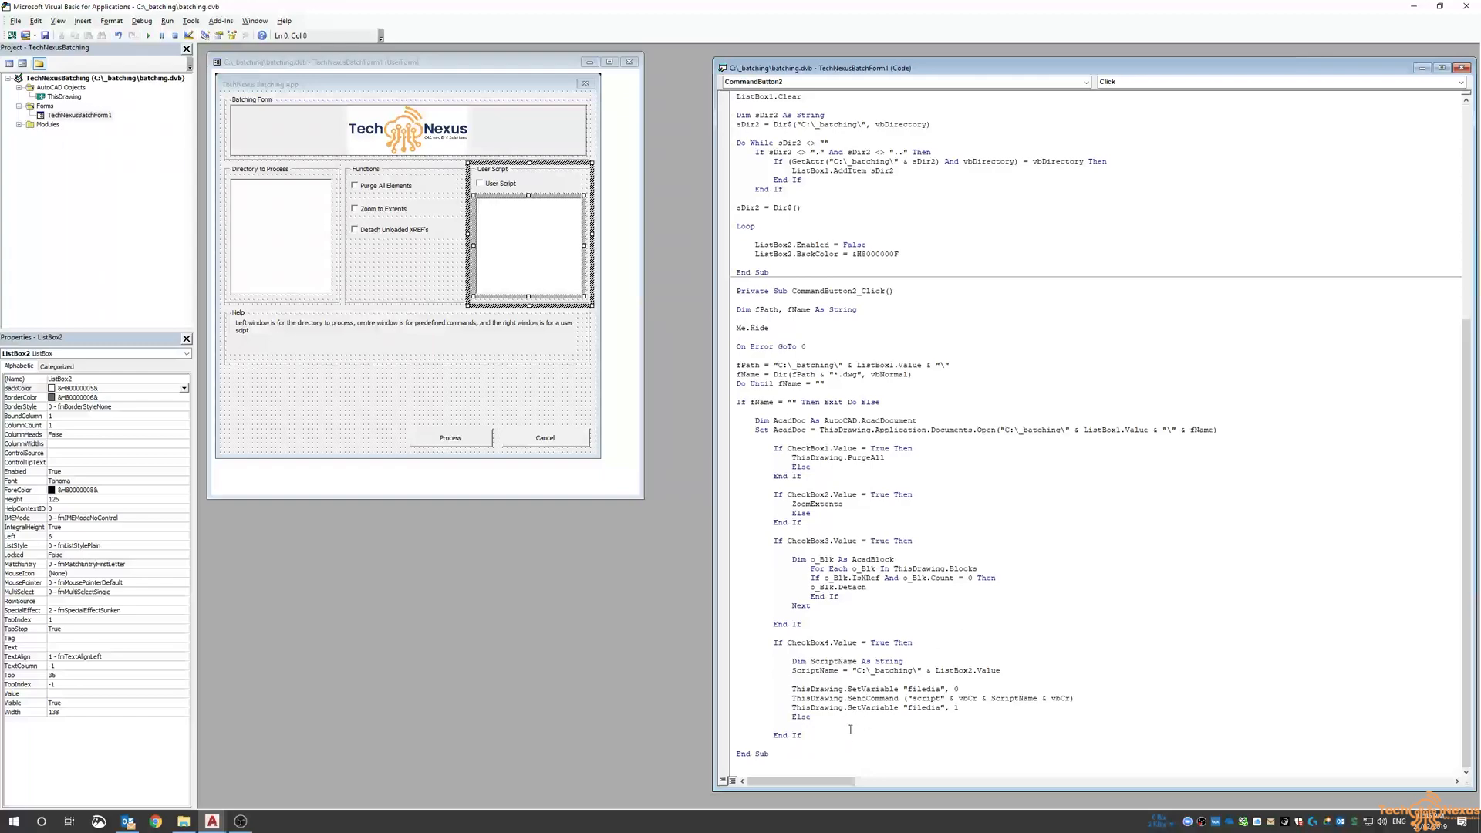
mouse_move(843, 736)
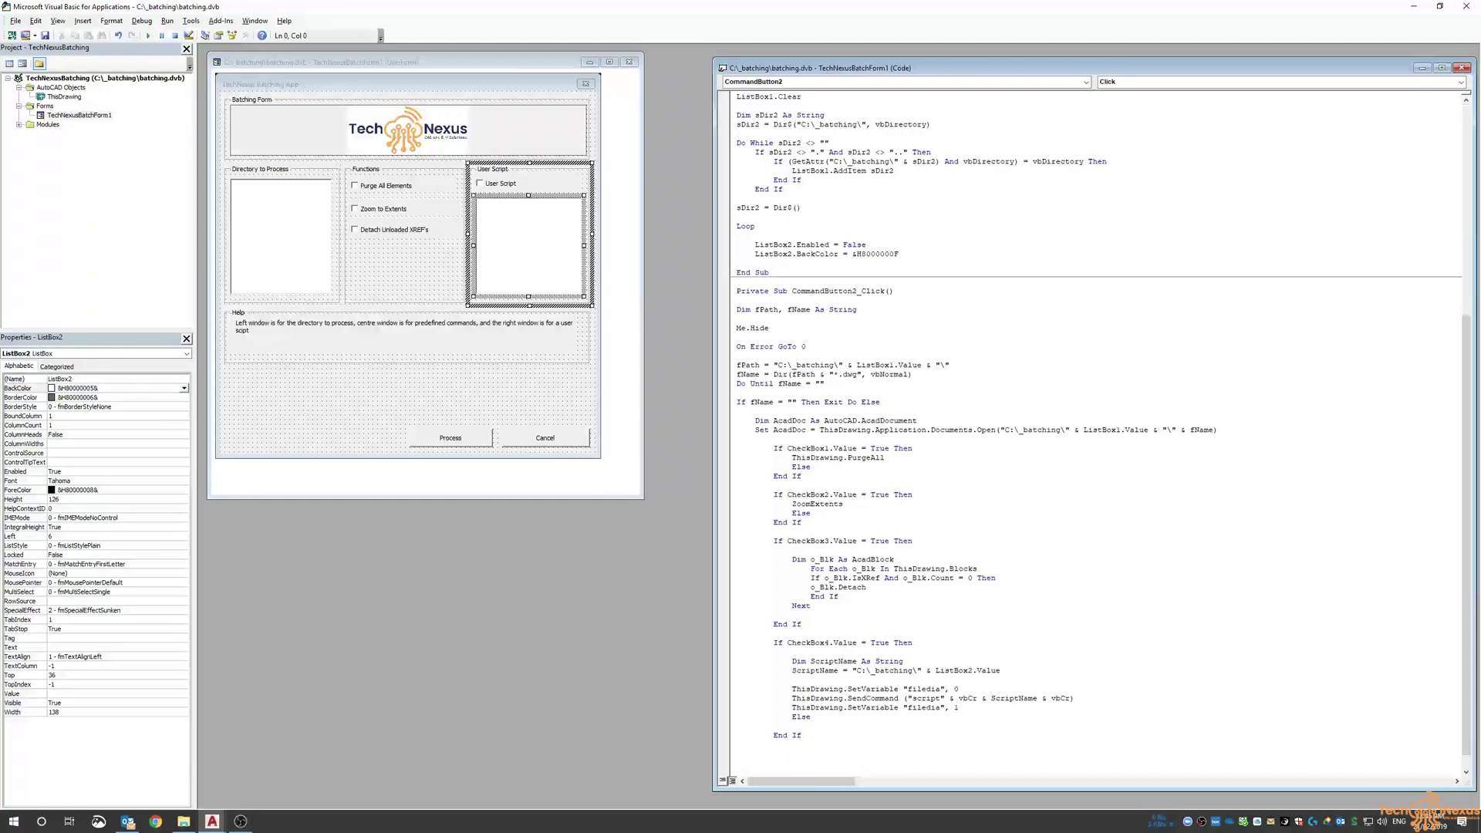
- Add AcadDoc.Close and fName = Dir() before Loop to close each drawing and fetch the next
type("acaddoc.close")
type("fname")
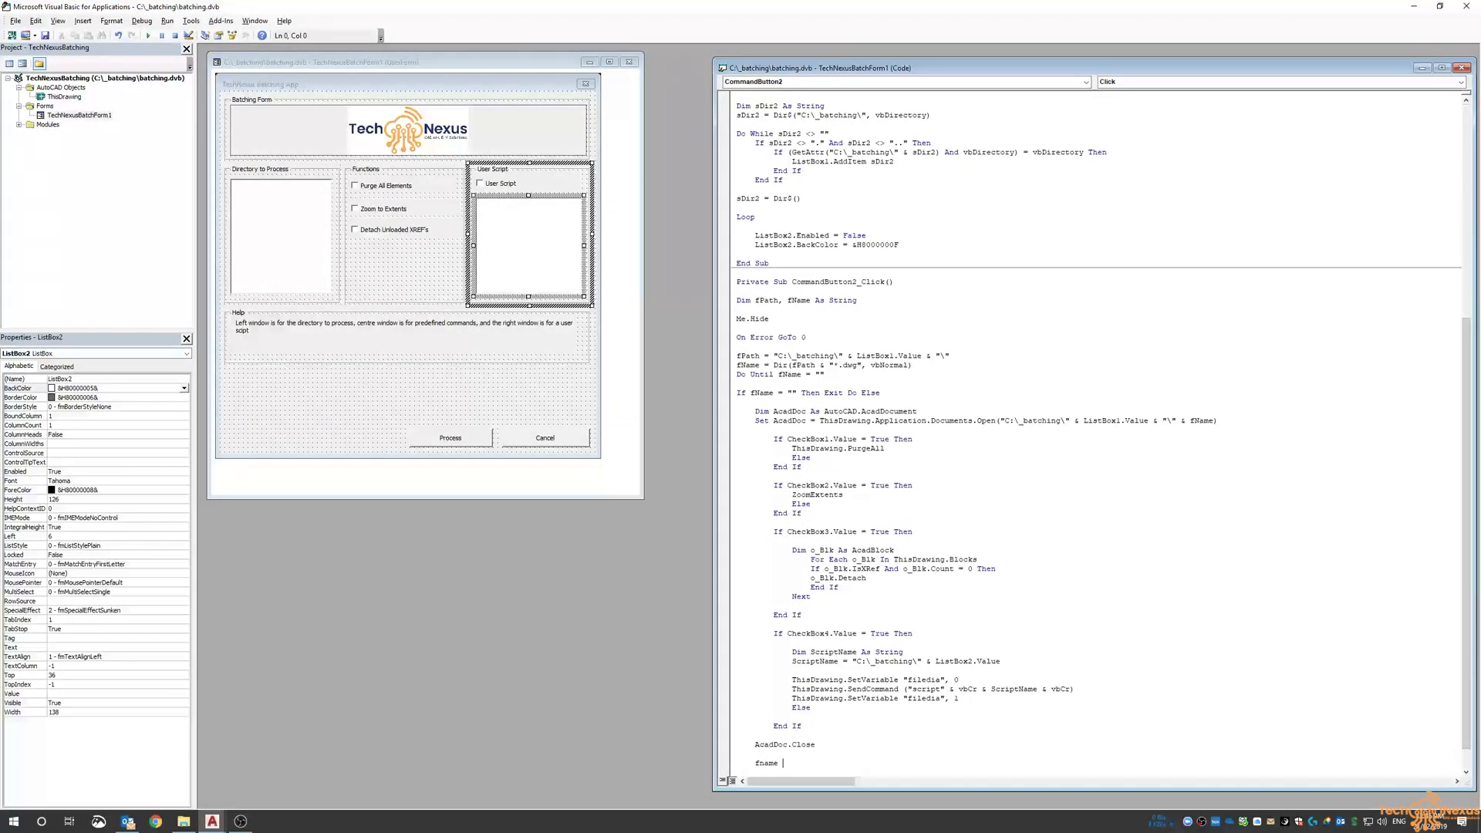
type("= dir()")
type("Loop")
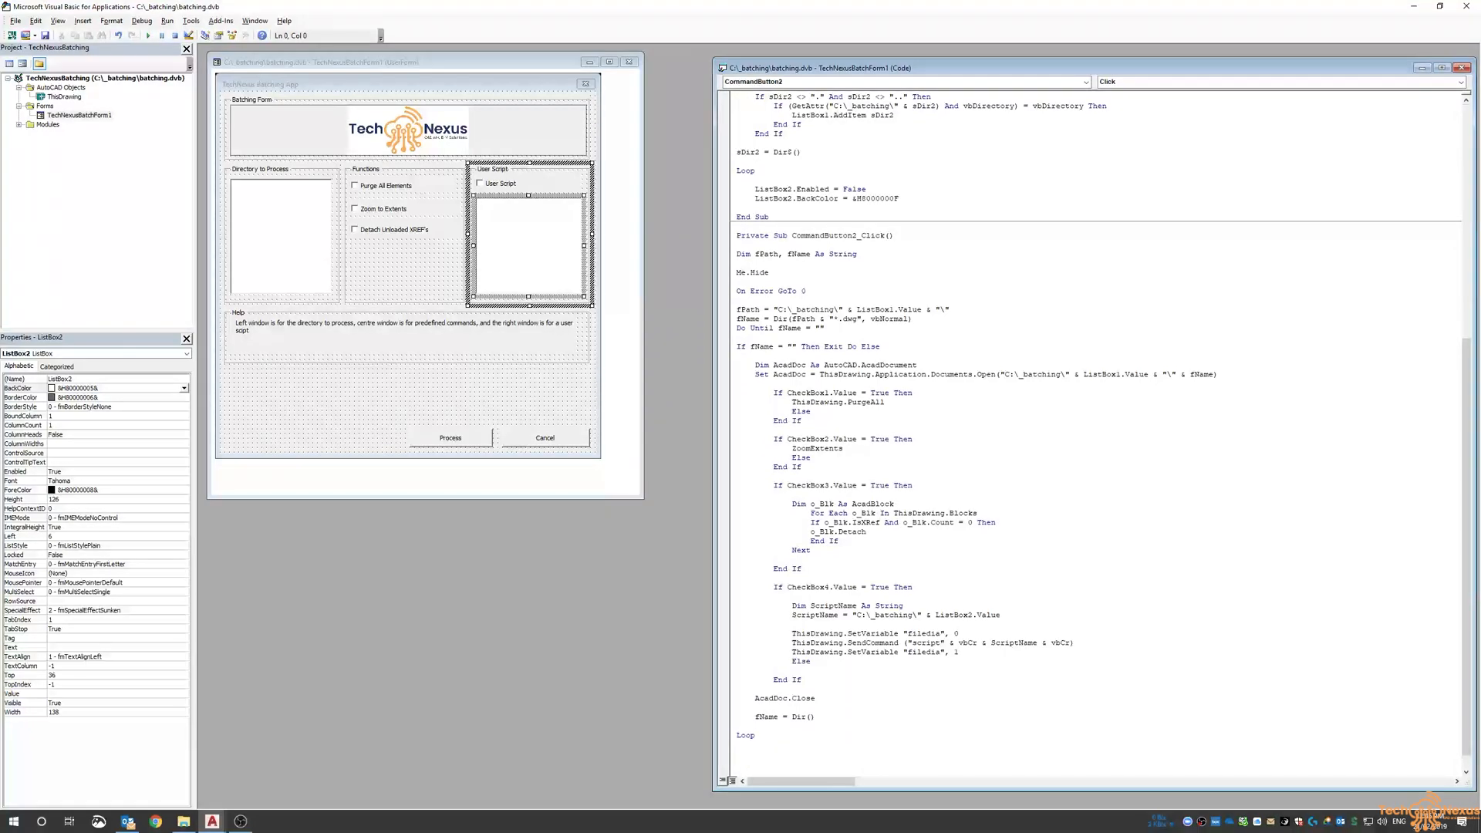
- Add Unload Me and MsgBox ("Drawings Done!") before End Sub
type("Unload Me")
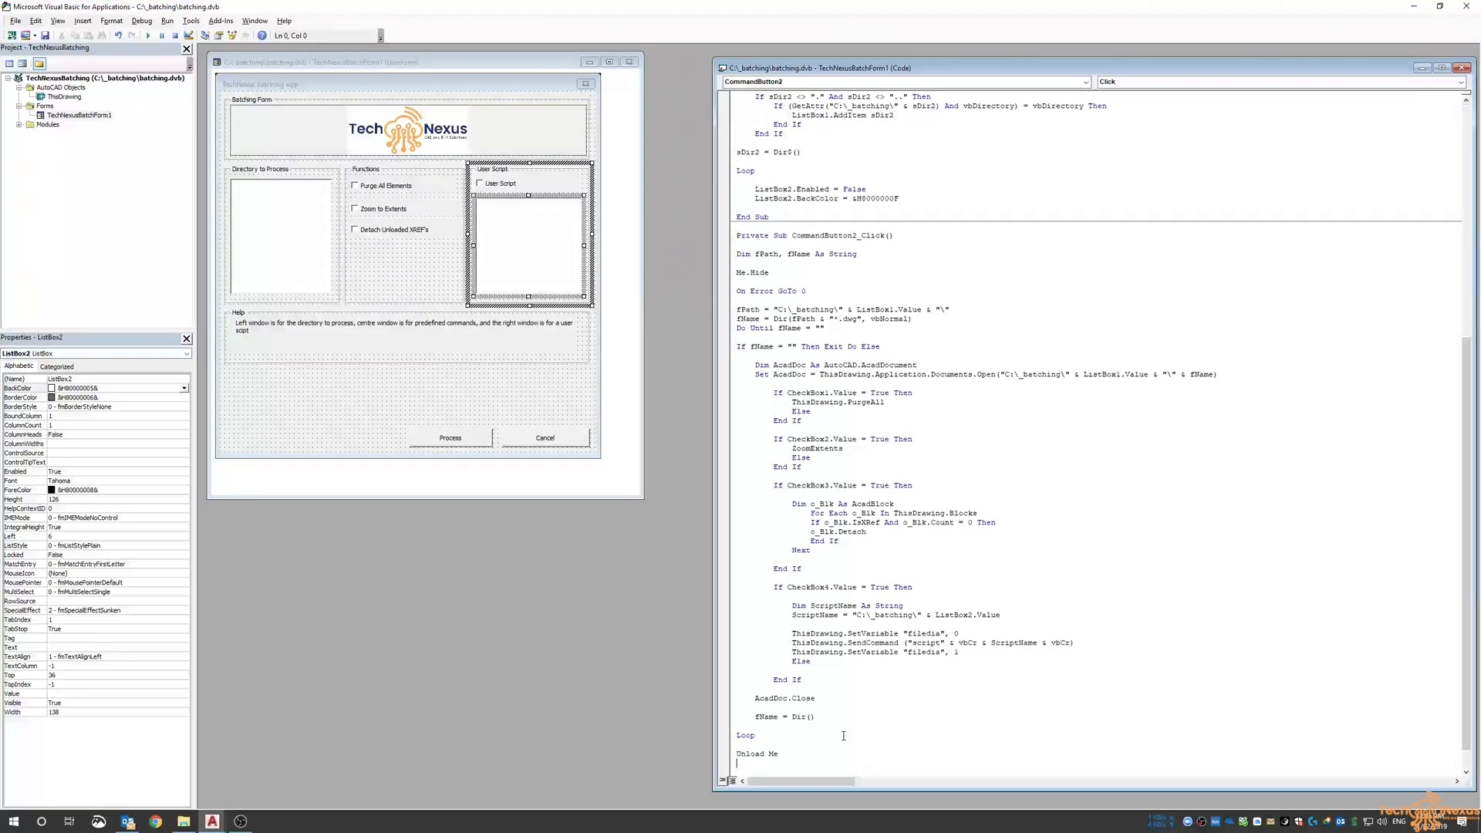
scroll("down", 3)
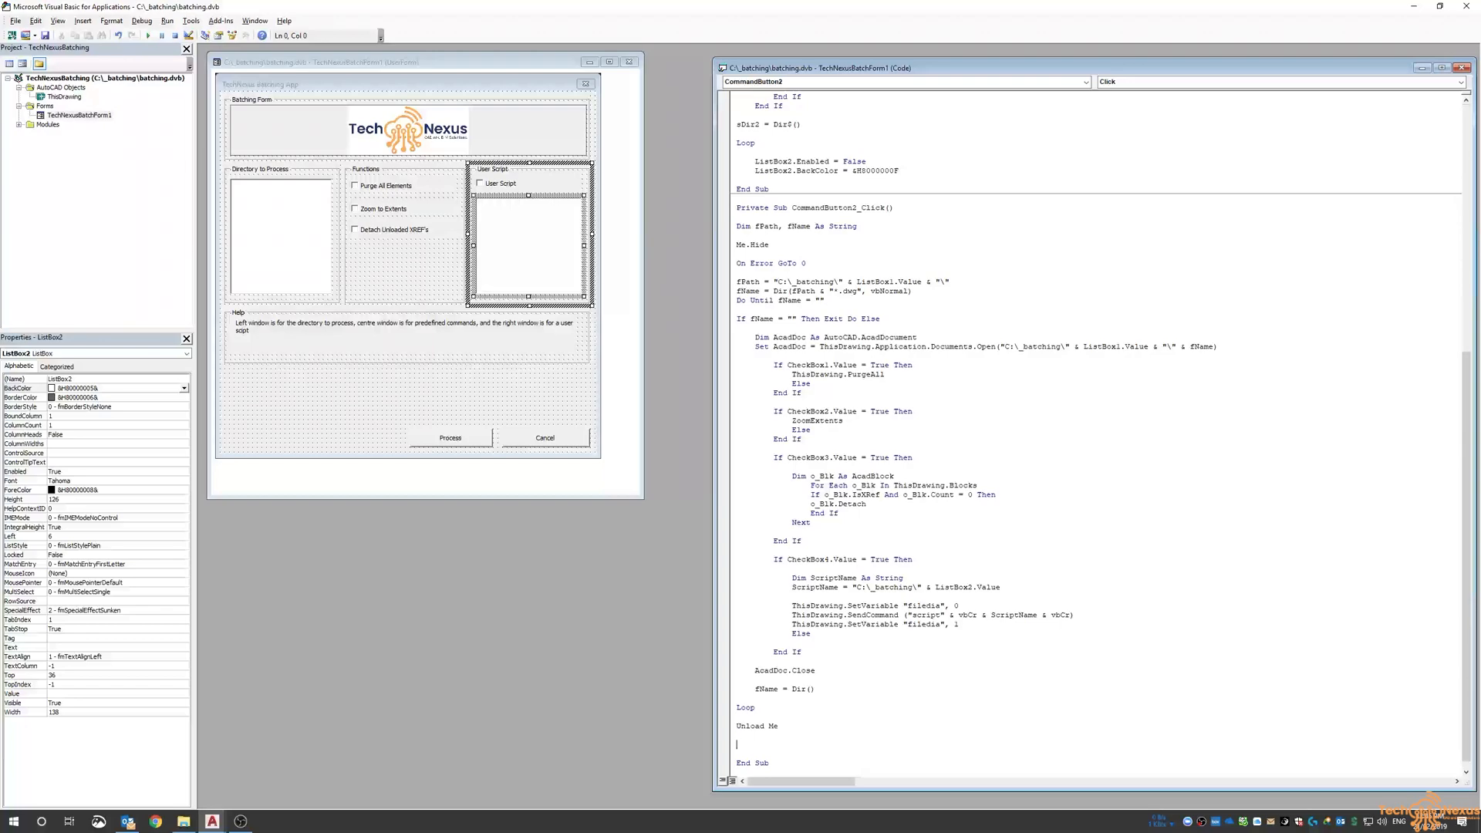
type("MsgBox")
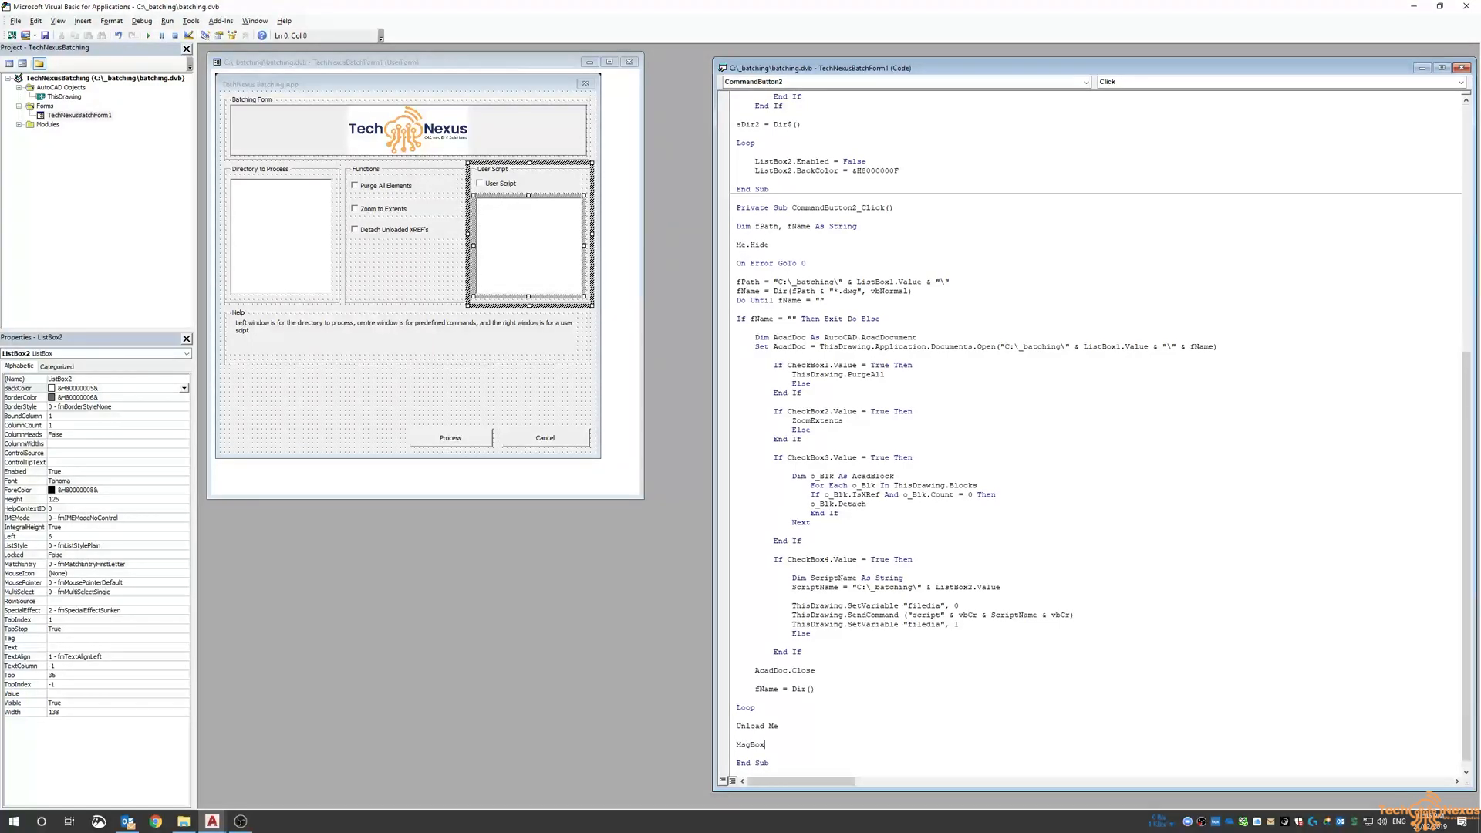
type("(\"Drawings Done!")
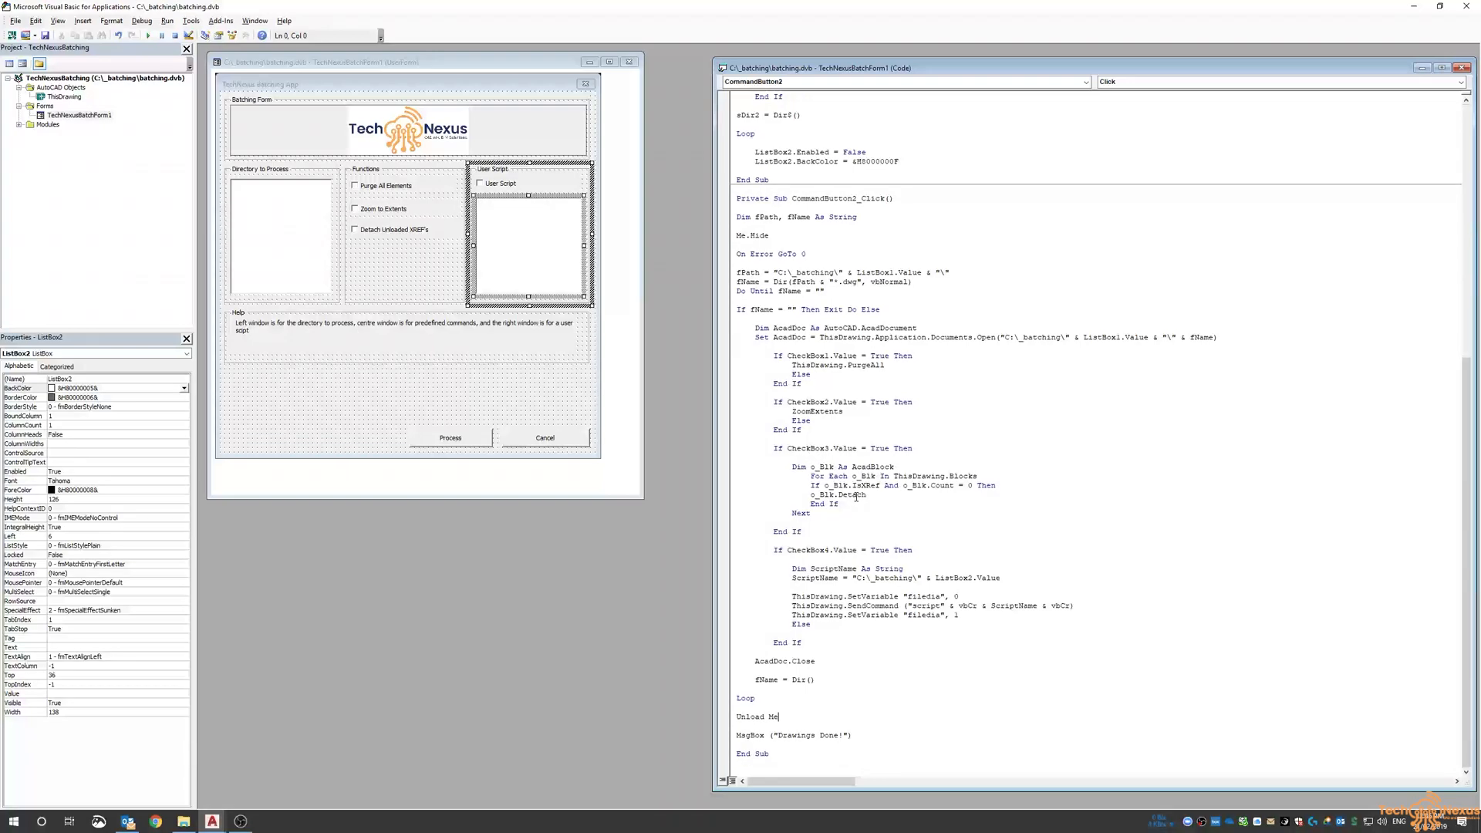
mouse_move(810, 573)
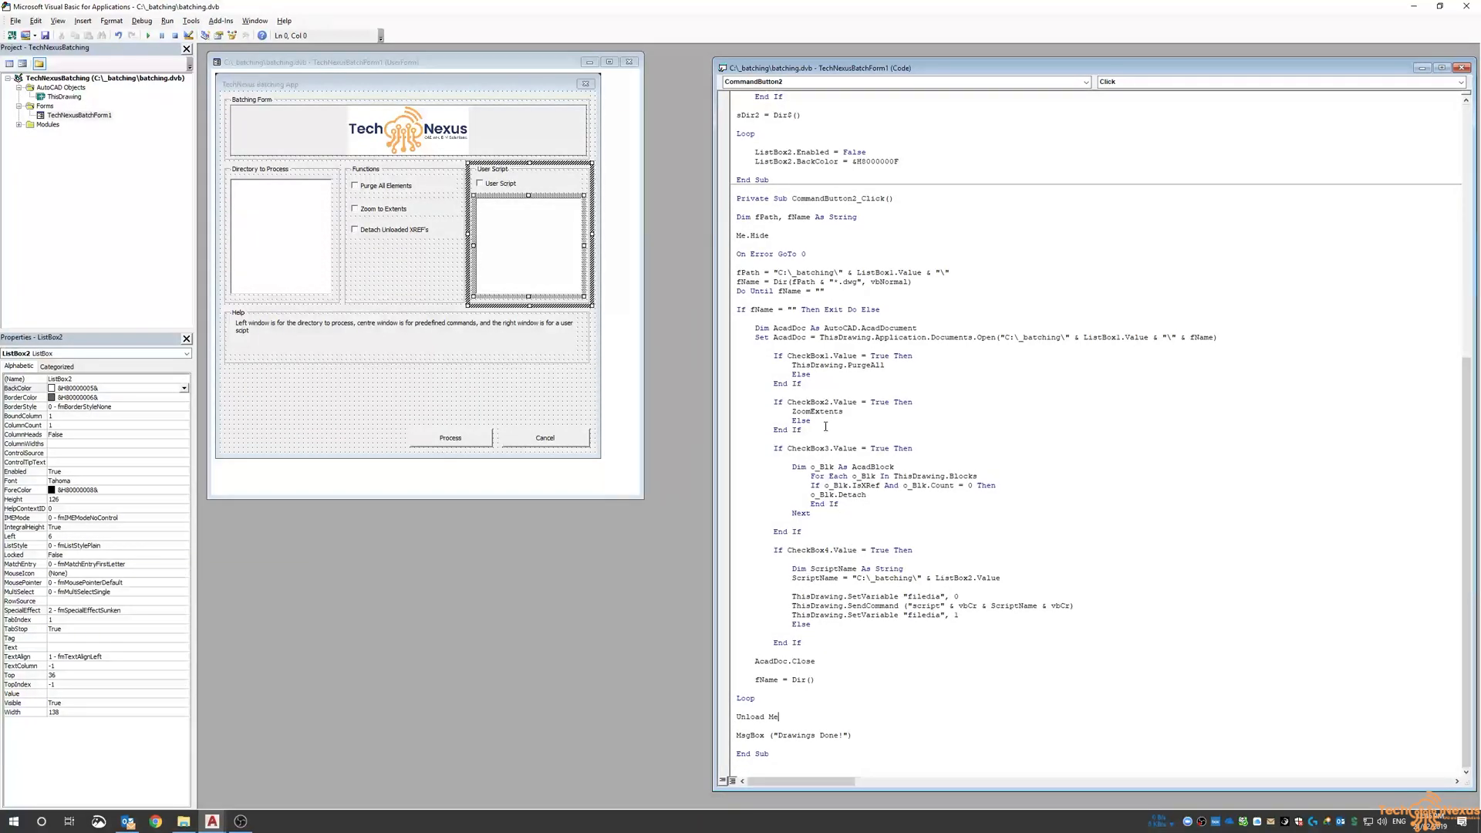
mouse_move(893, 550)
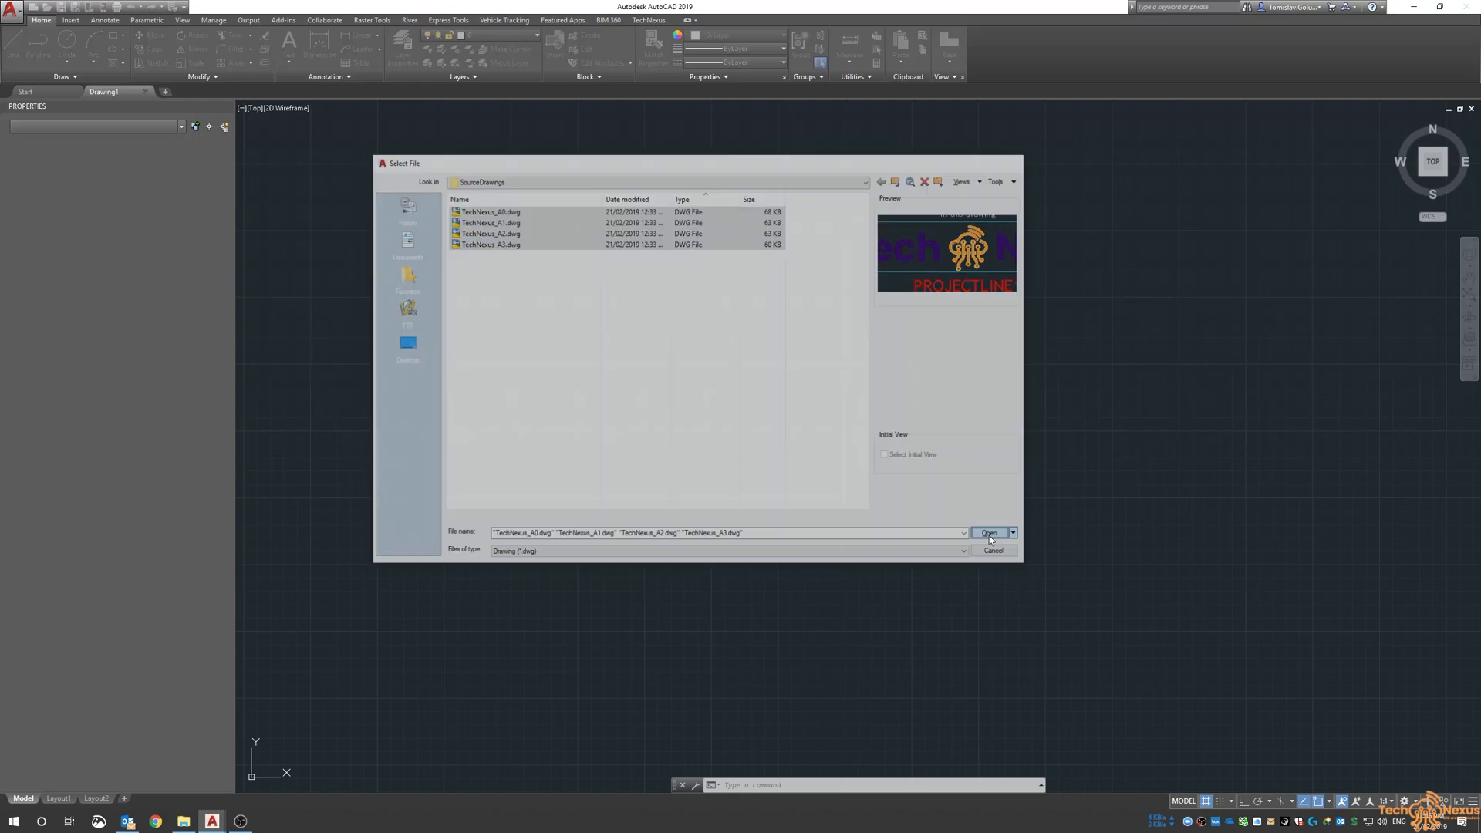
- Open TechNexus_A0–A3.dwg and flip between their tabs to review the revision blocks
left_click(989, 532)
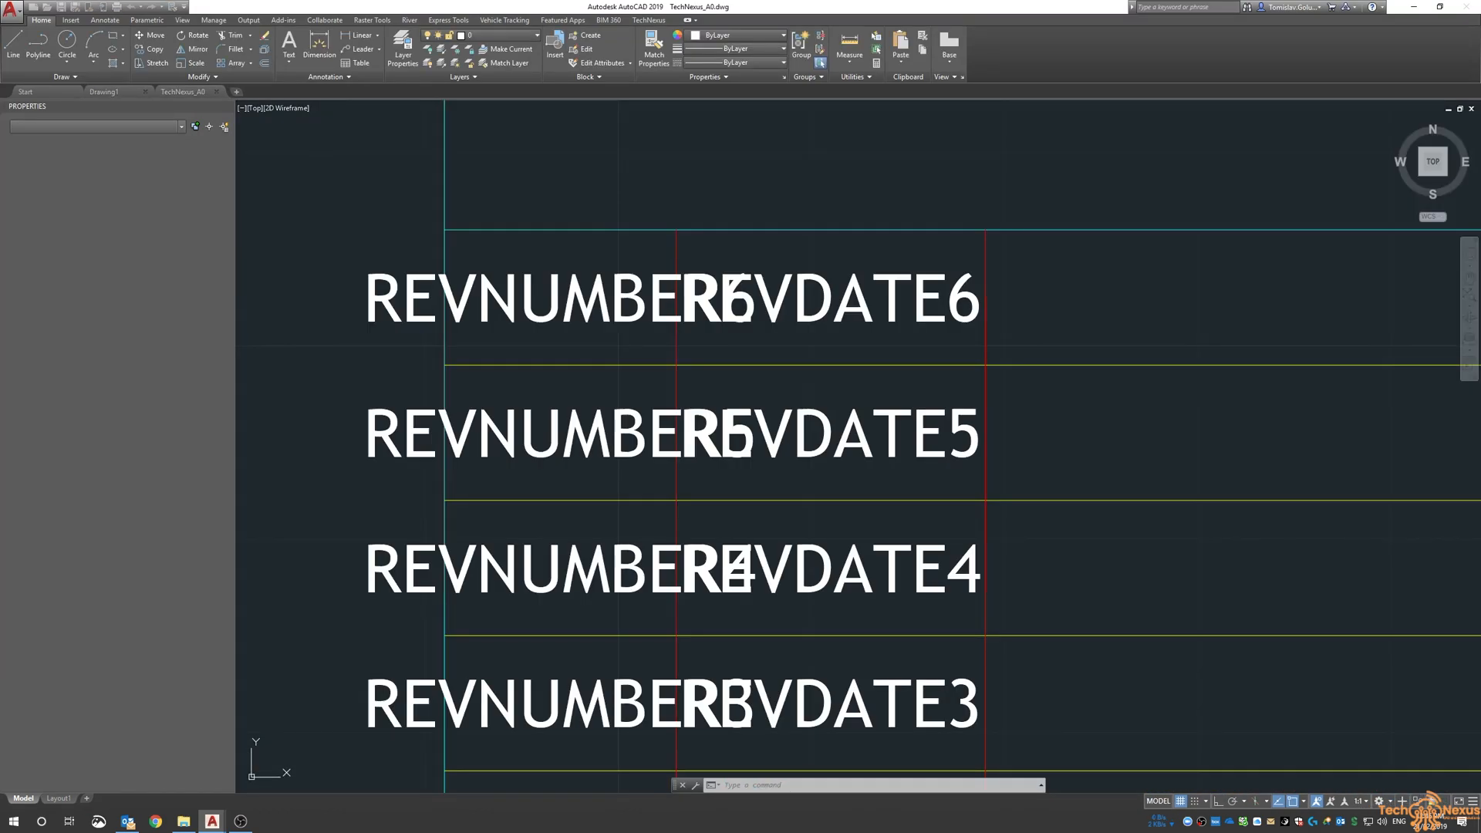
left_click(324, 92)
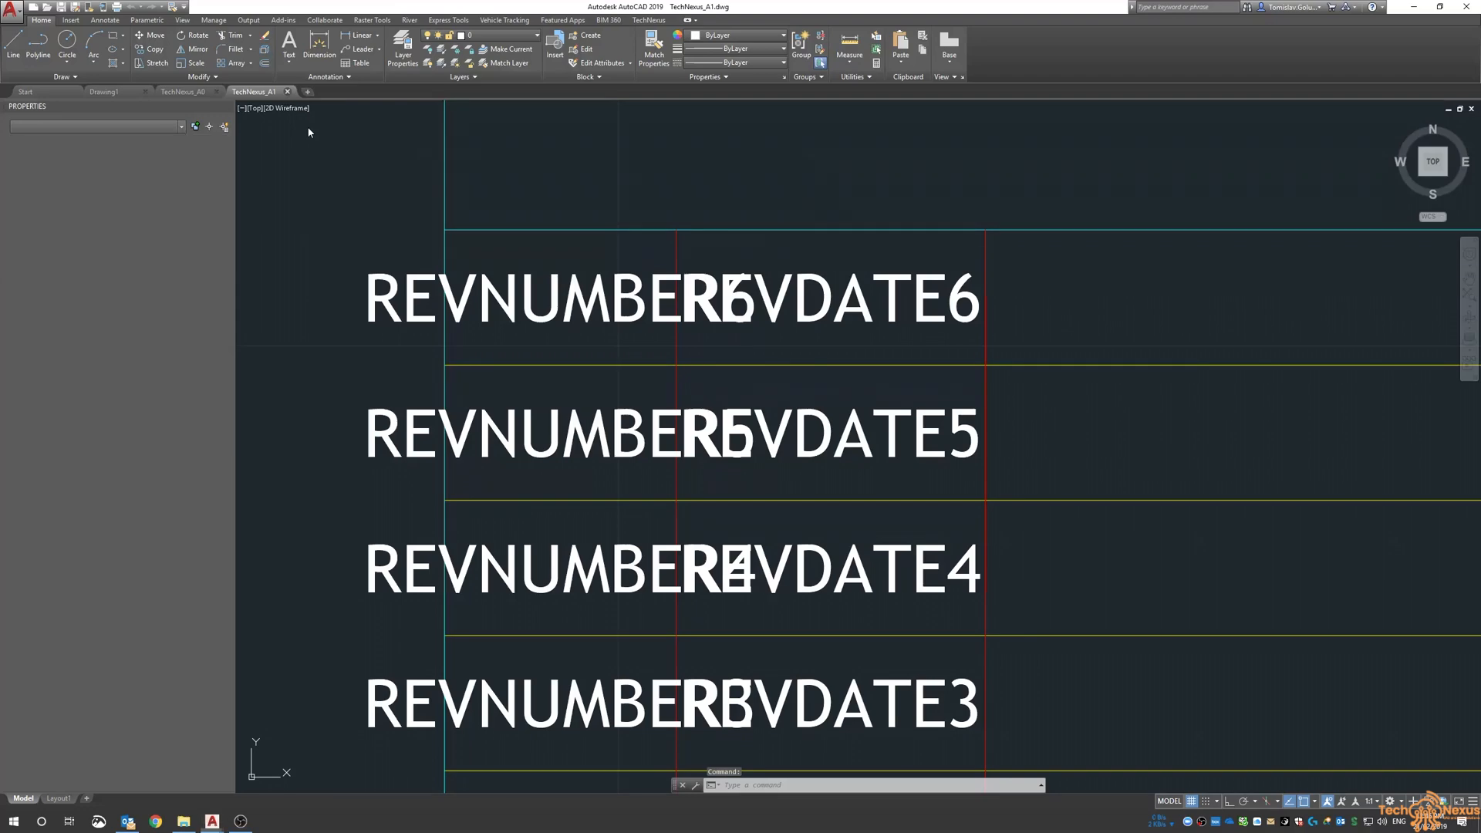
left_click(104, 92)
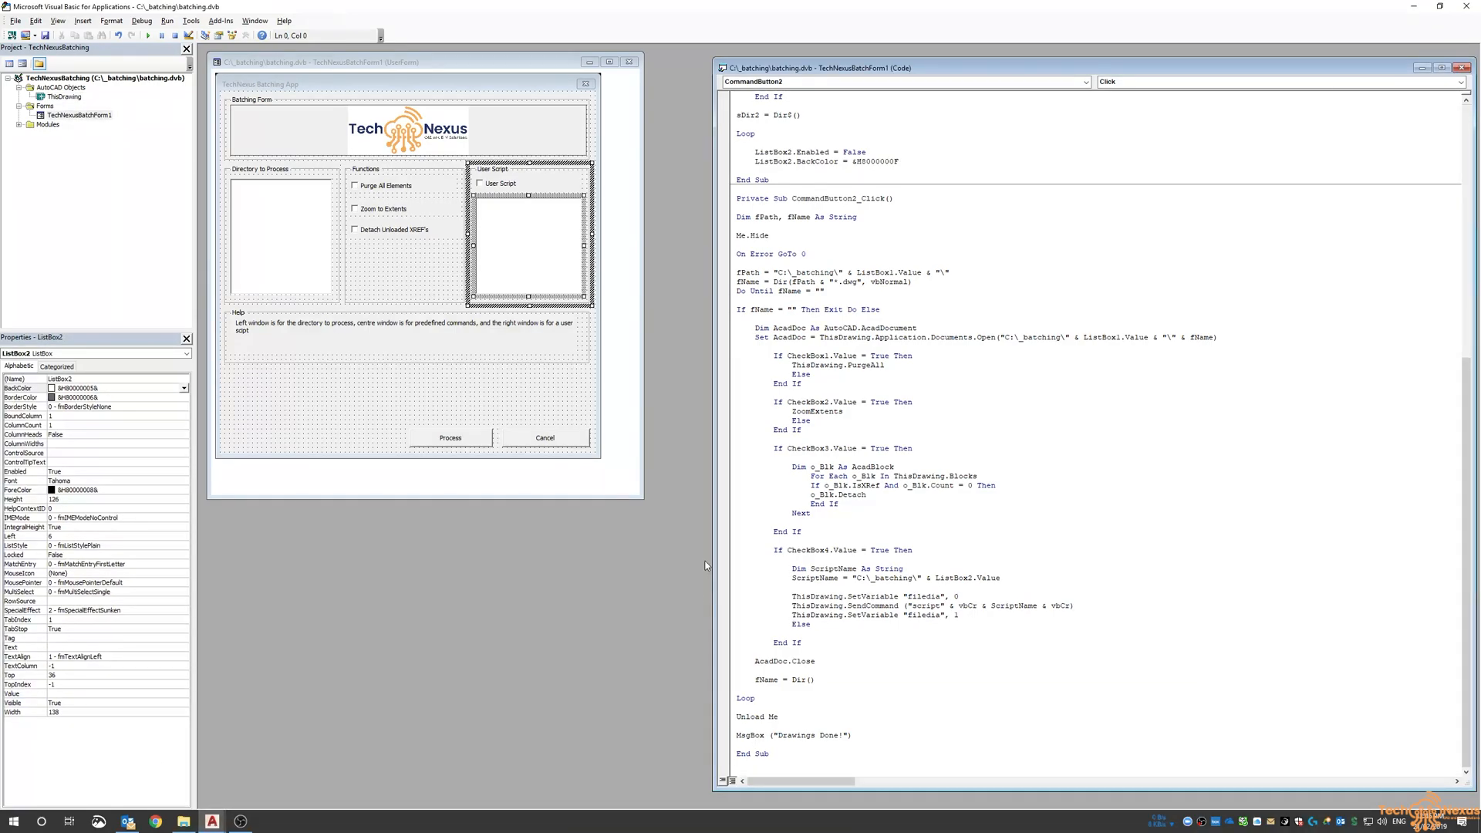
mouse_move(181, 821)
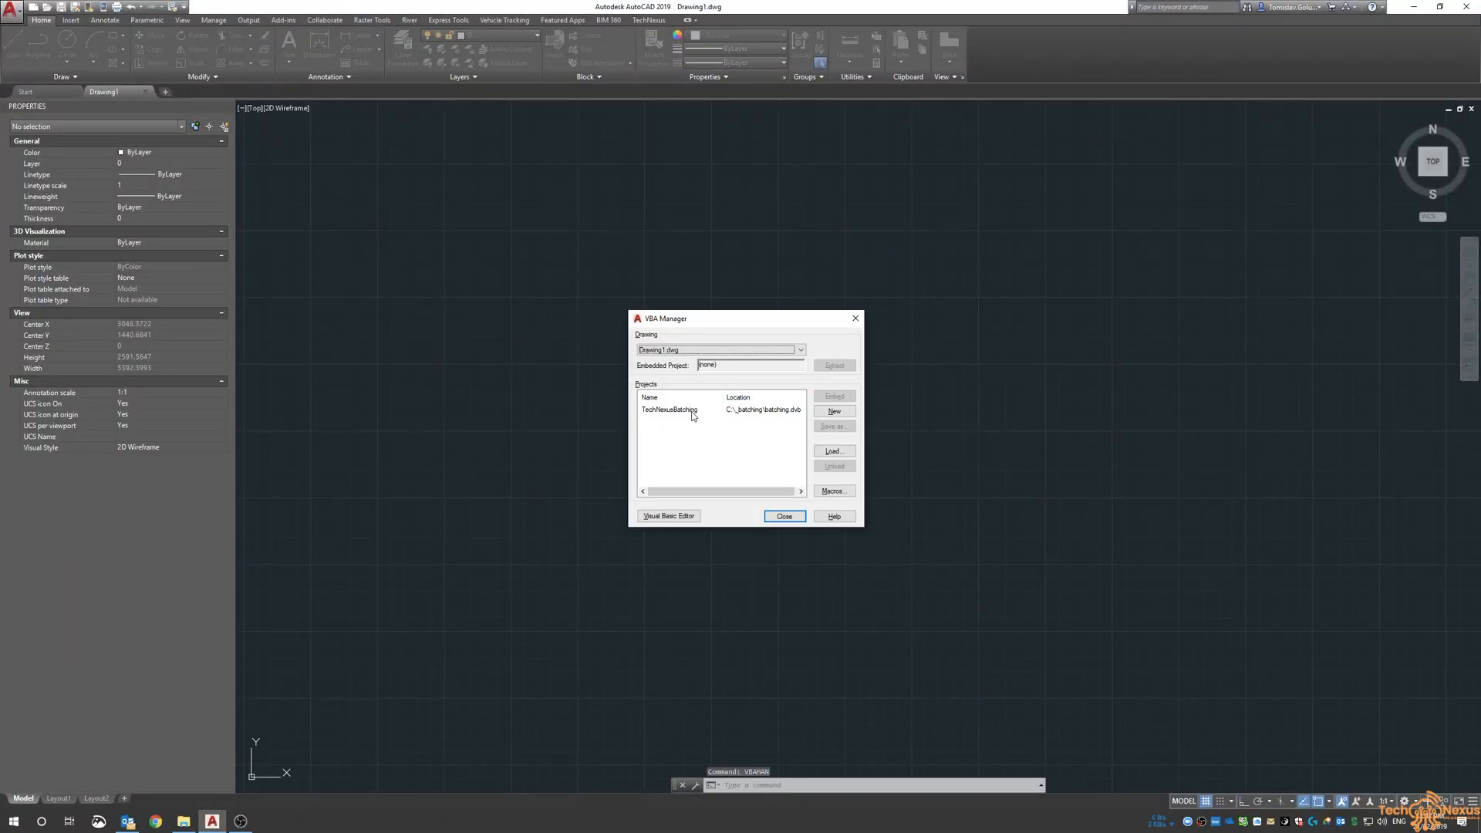
- Run LoadForm from TechNexusBatching, select SourceDrawings and start processing with Zoom to Extents
left_click(834, 491)
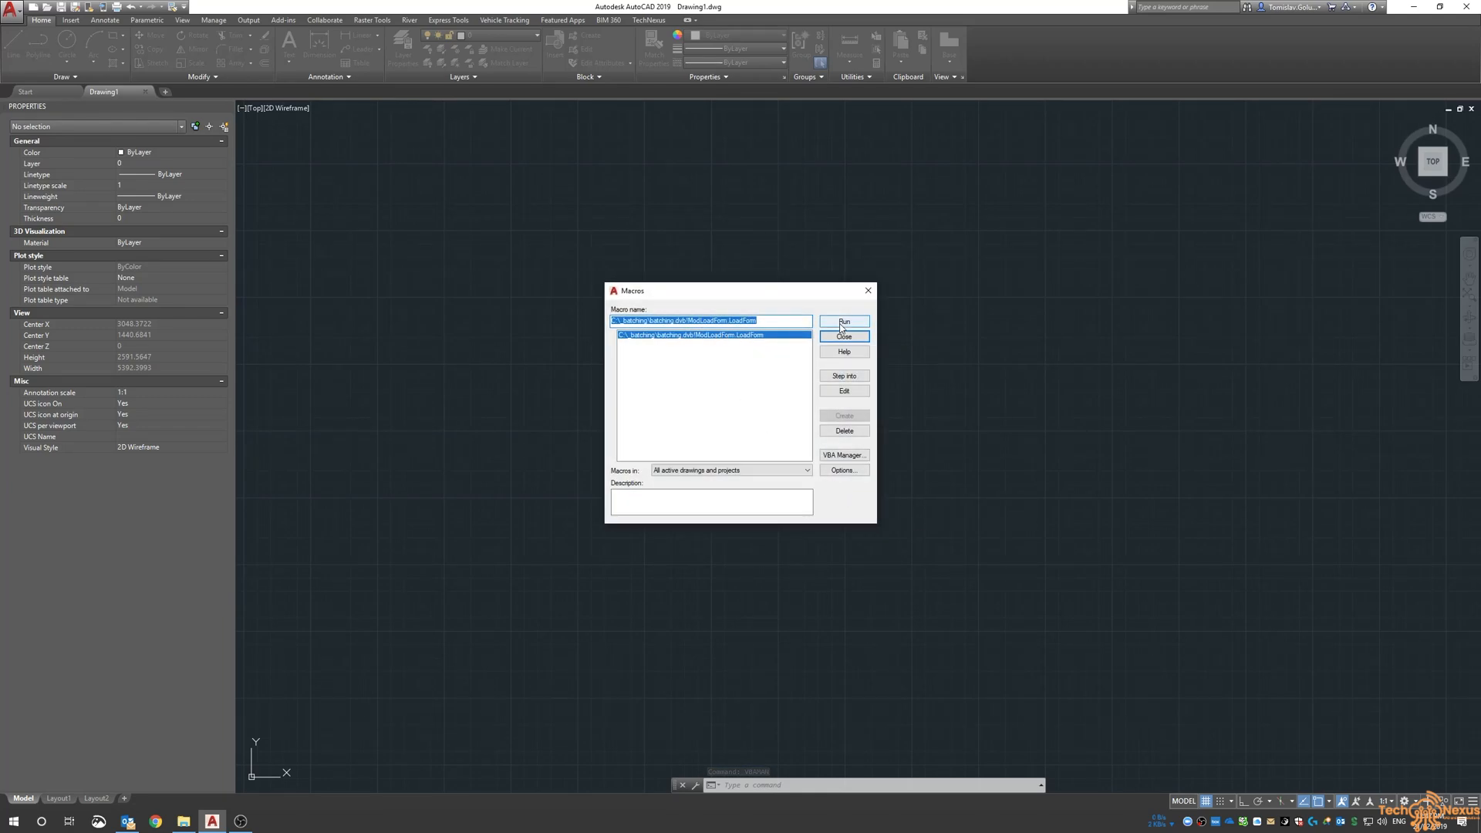
left_click(843, 322)
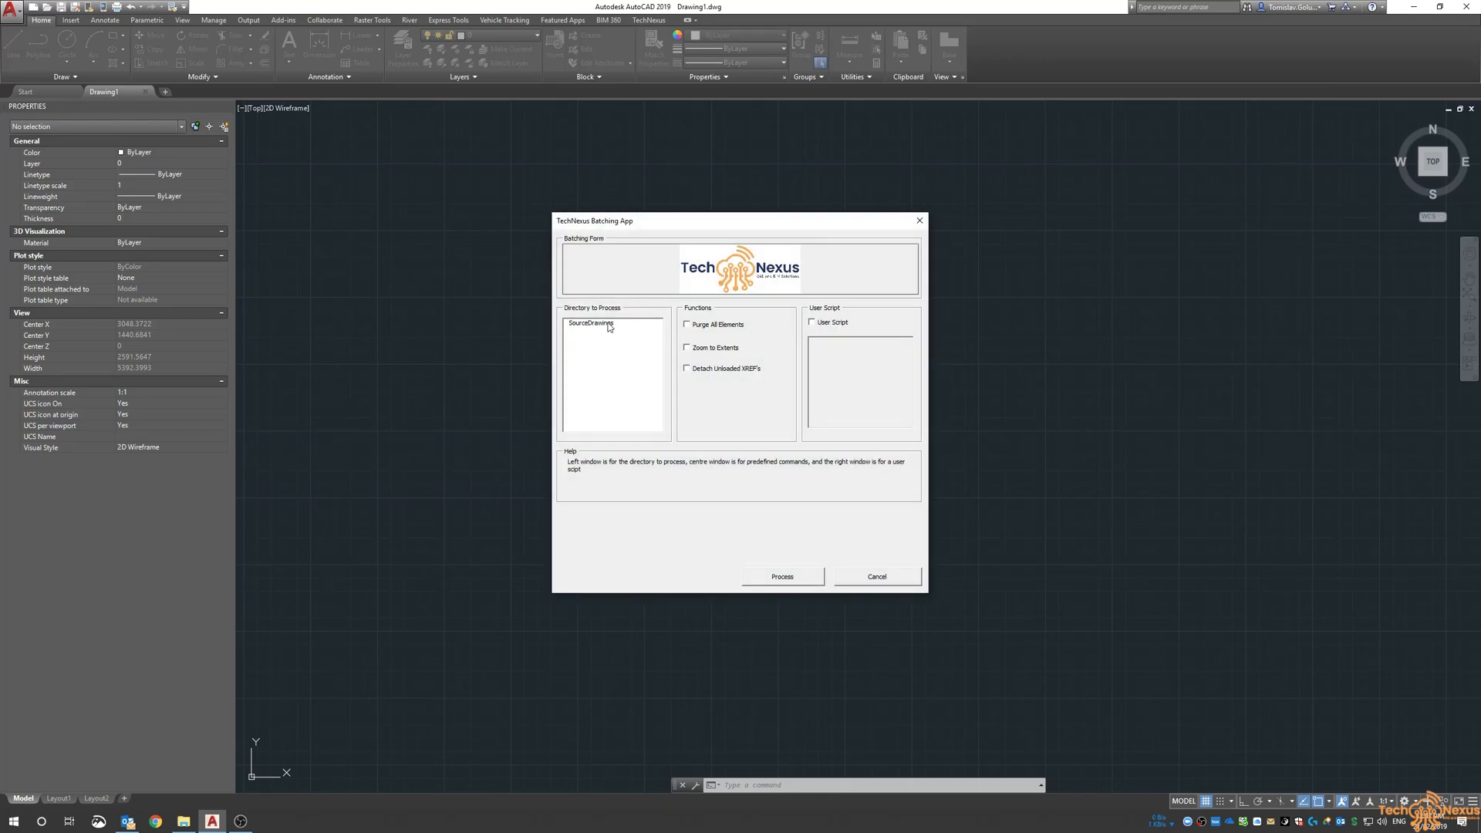
left_click(687, 348)
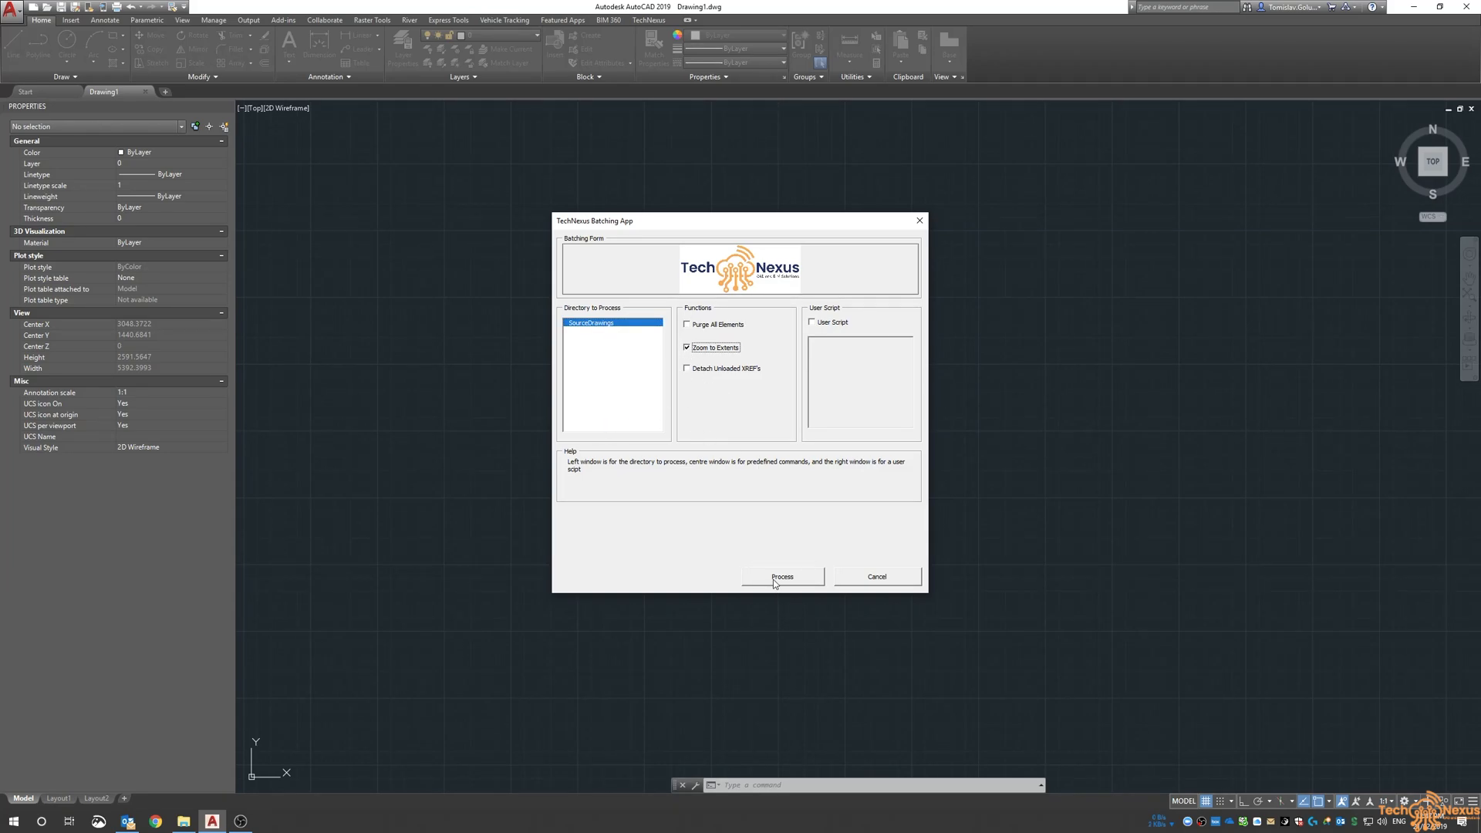
left_click(783, 576)
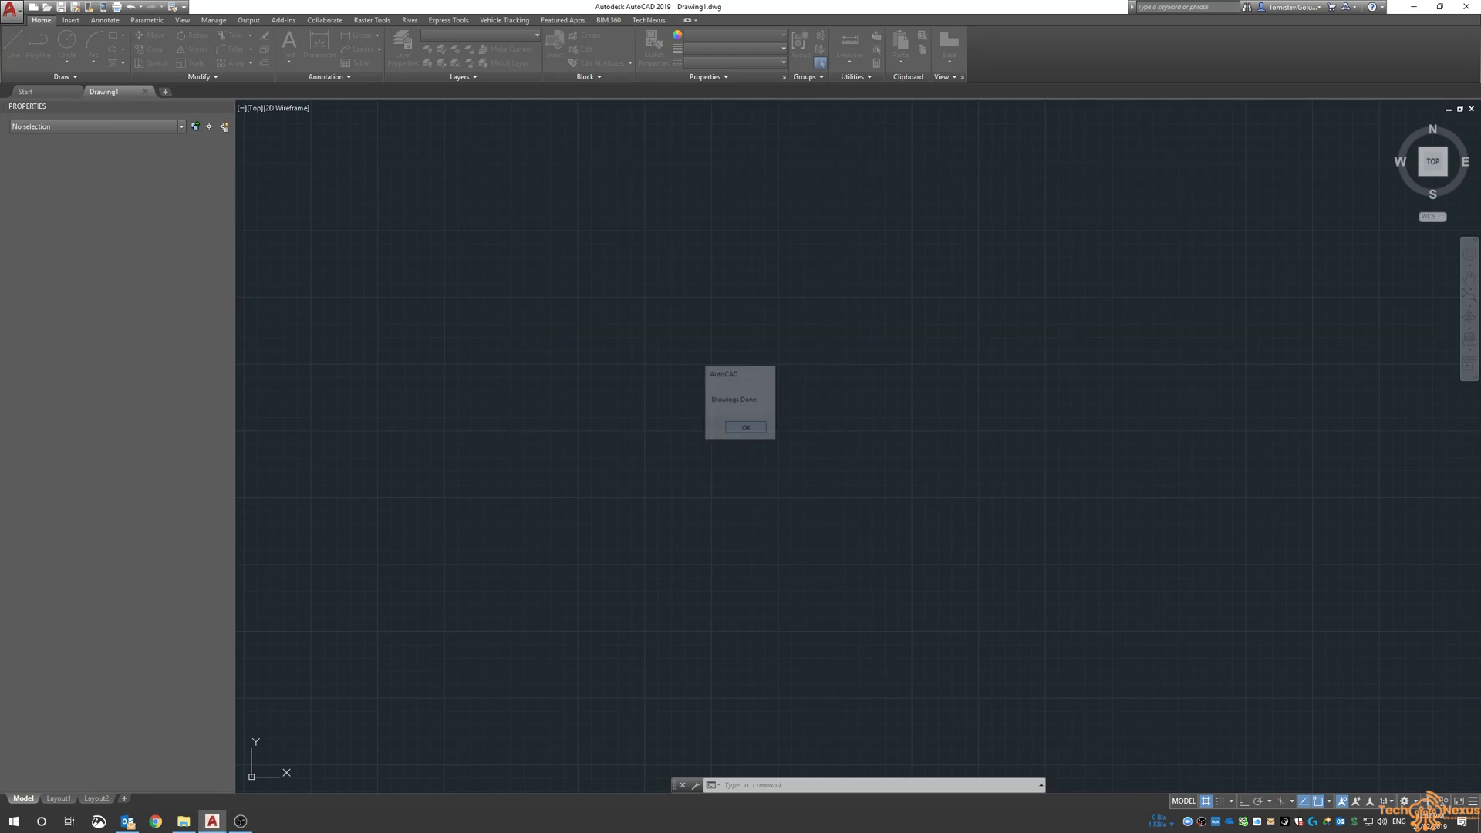
- Dismiss 'Drawings Done!', reopen the four processed drawings and view TechNexus_A2
left_click(746, 427)
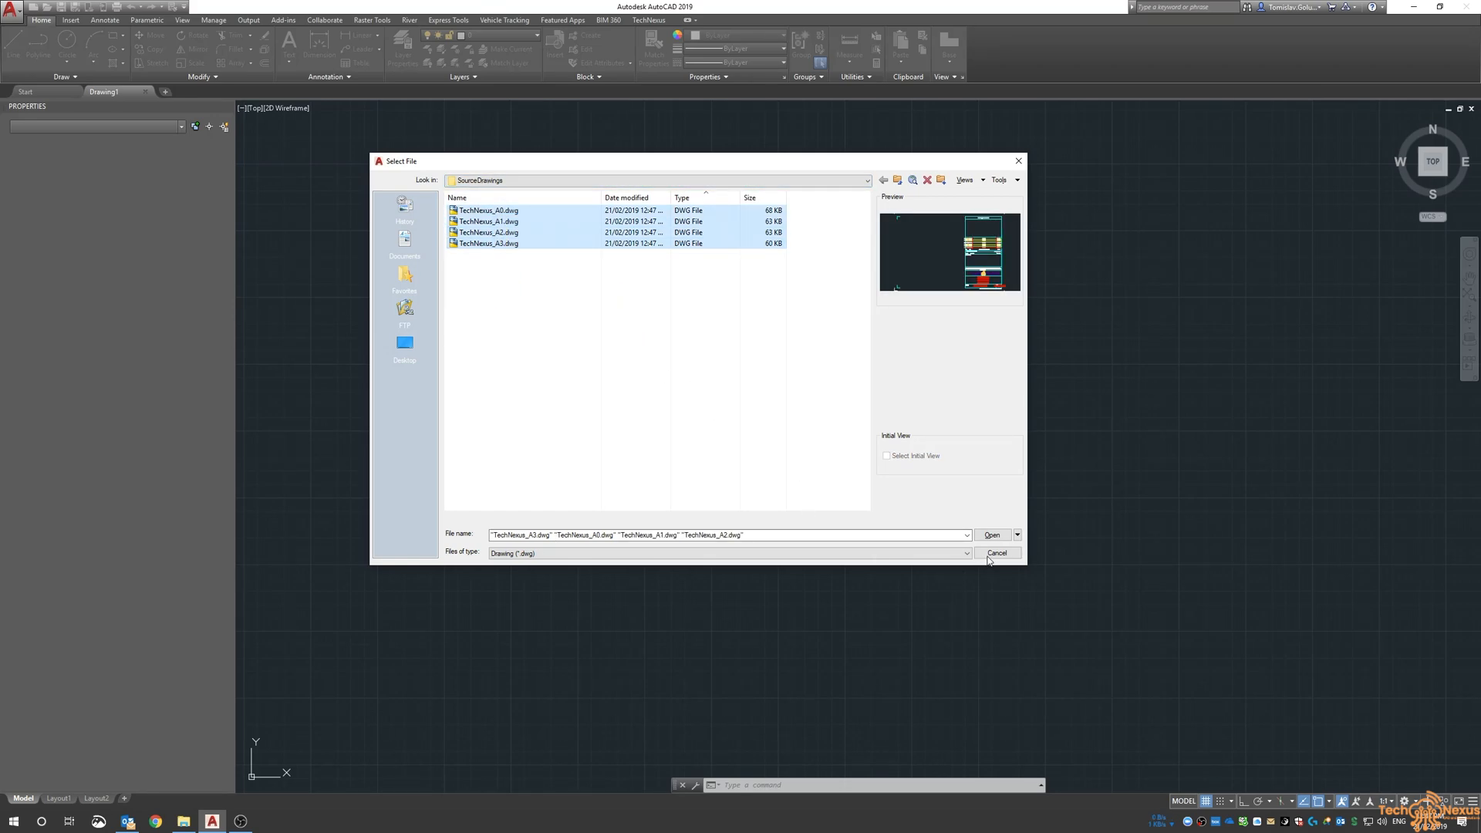
left_click(991, 534)
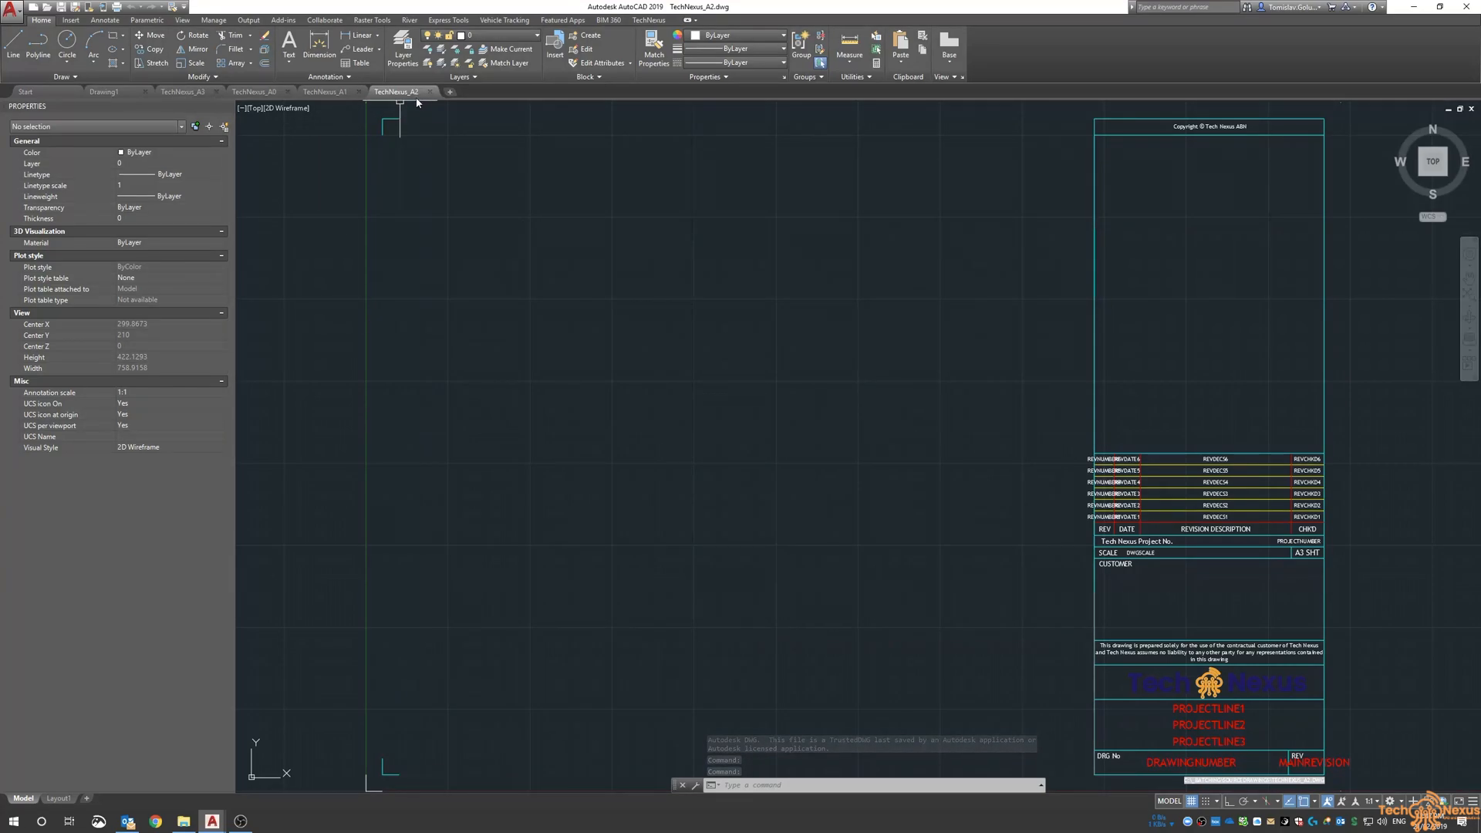
left_click(337, 91)
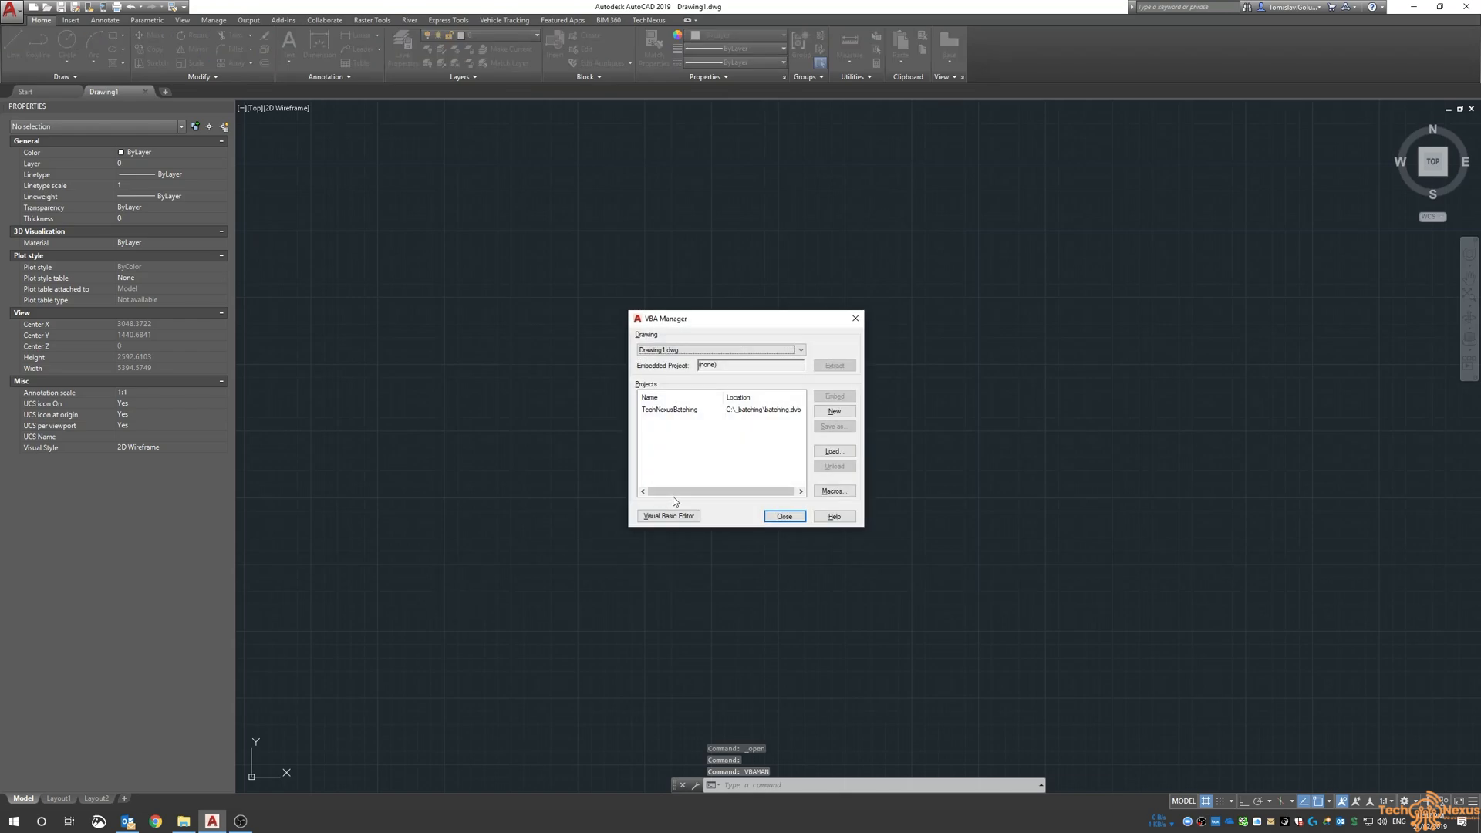
- Return to the Visual Basic Editor and show TechNexusBatchForm1's design view beside its code
left_click(668, 516)
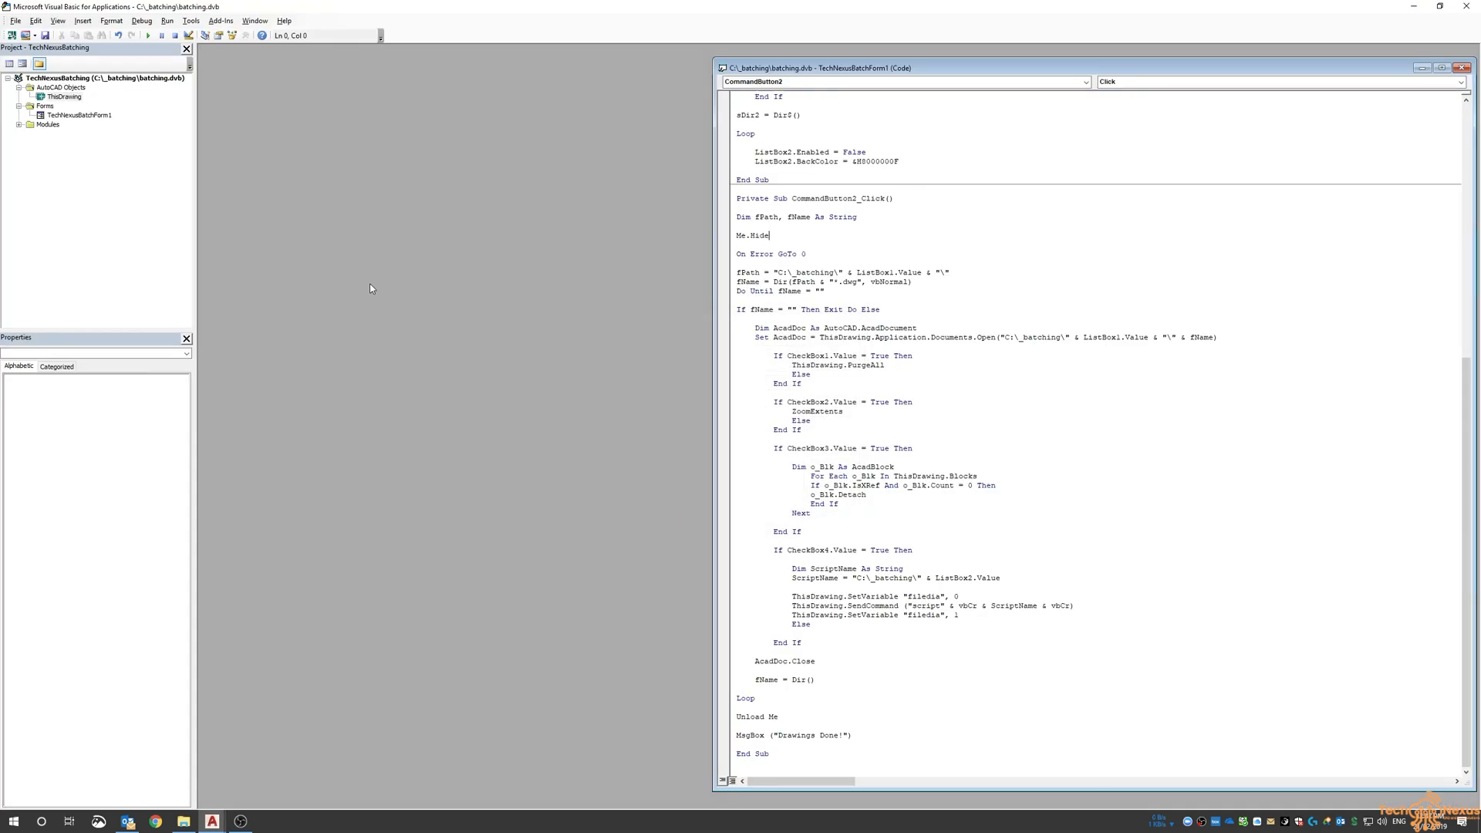
double_click(78, 115)
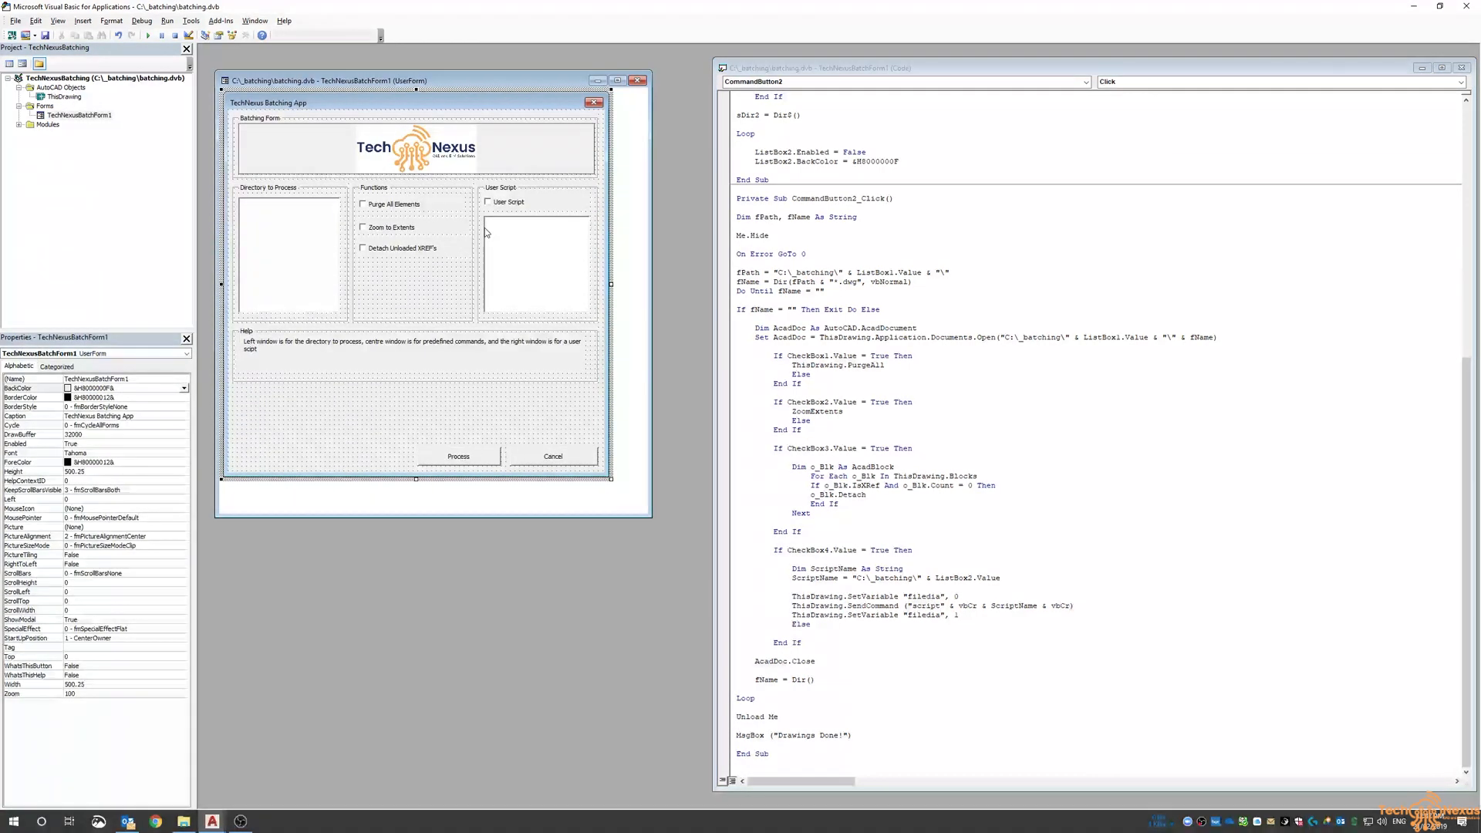